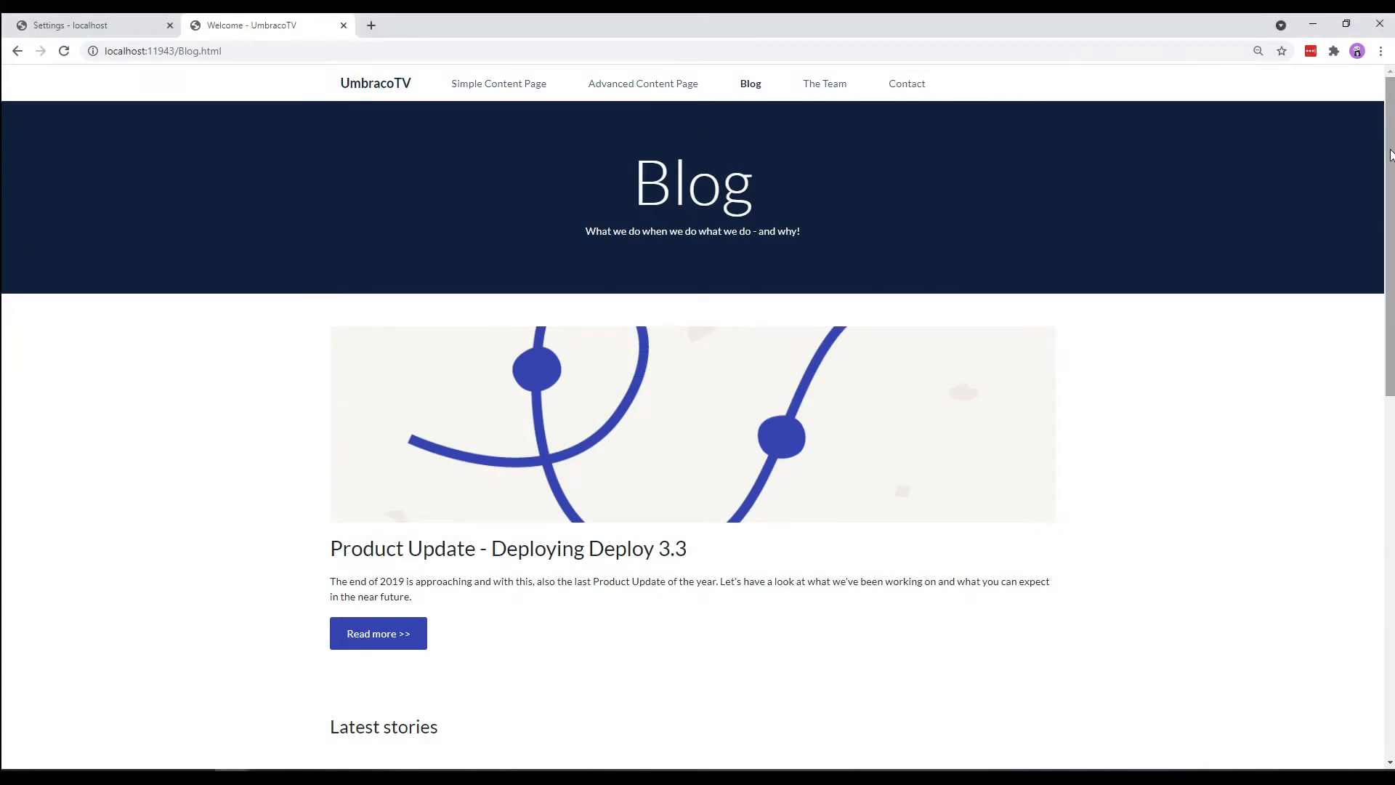
pyautogui.moveTo(1382, 157)
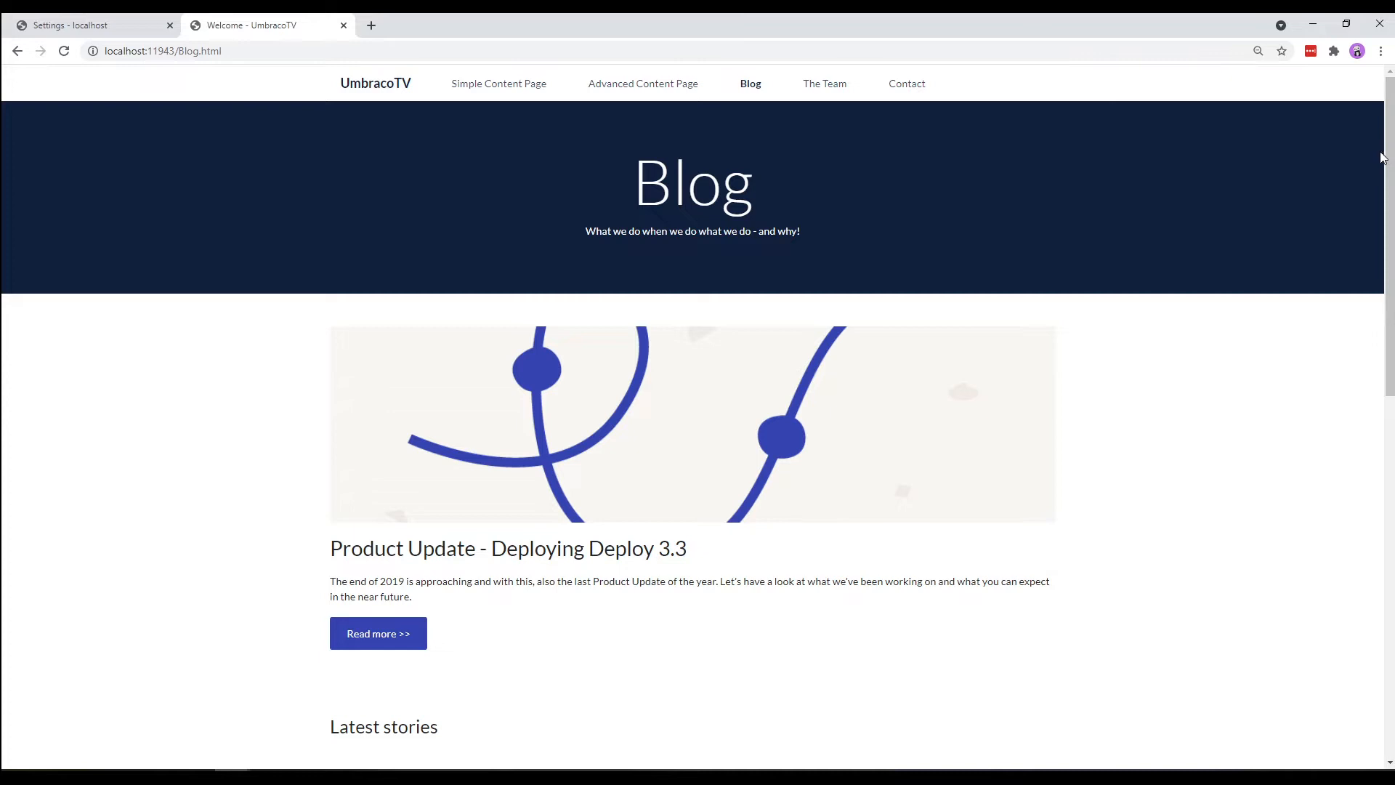
pyautogui.moveTo(706, 187)
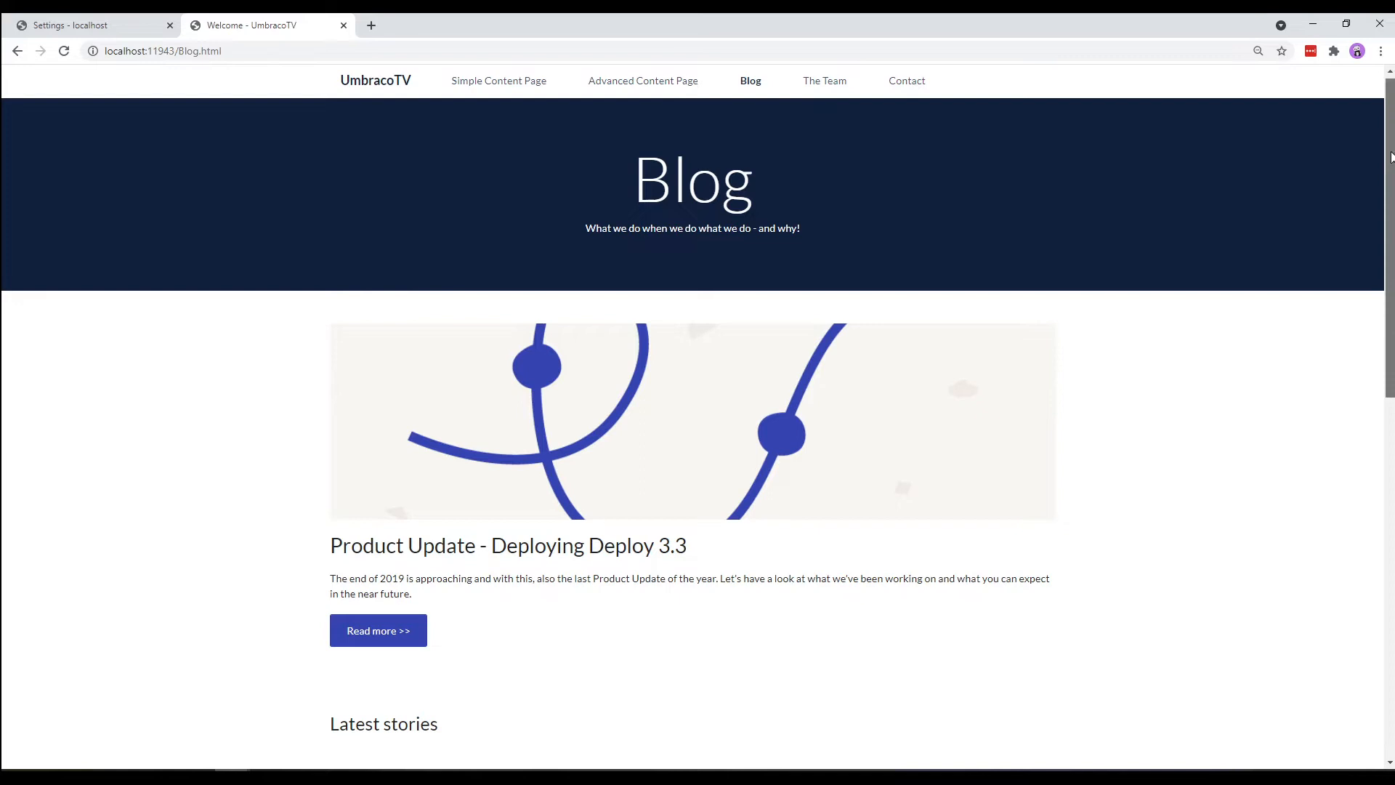
# Step: Return to the Umbraco backoffice Settings and show the Blog document type
pyautogui.scroll(-3)
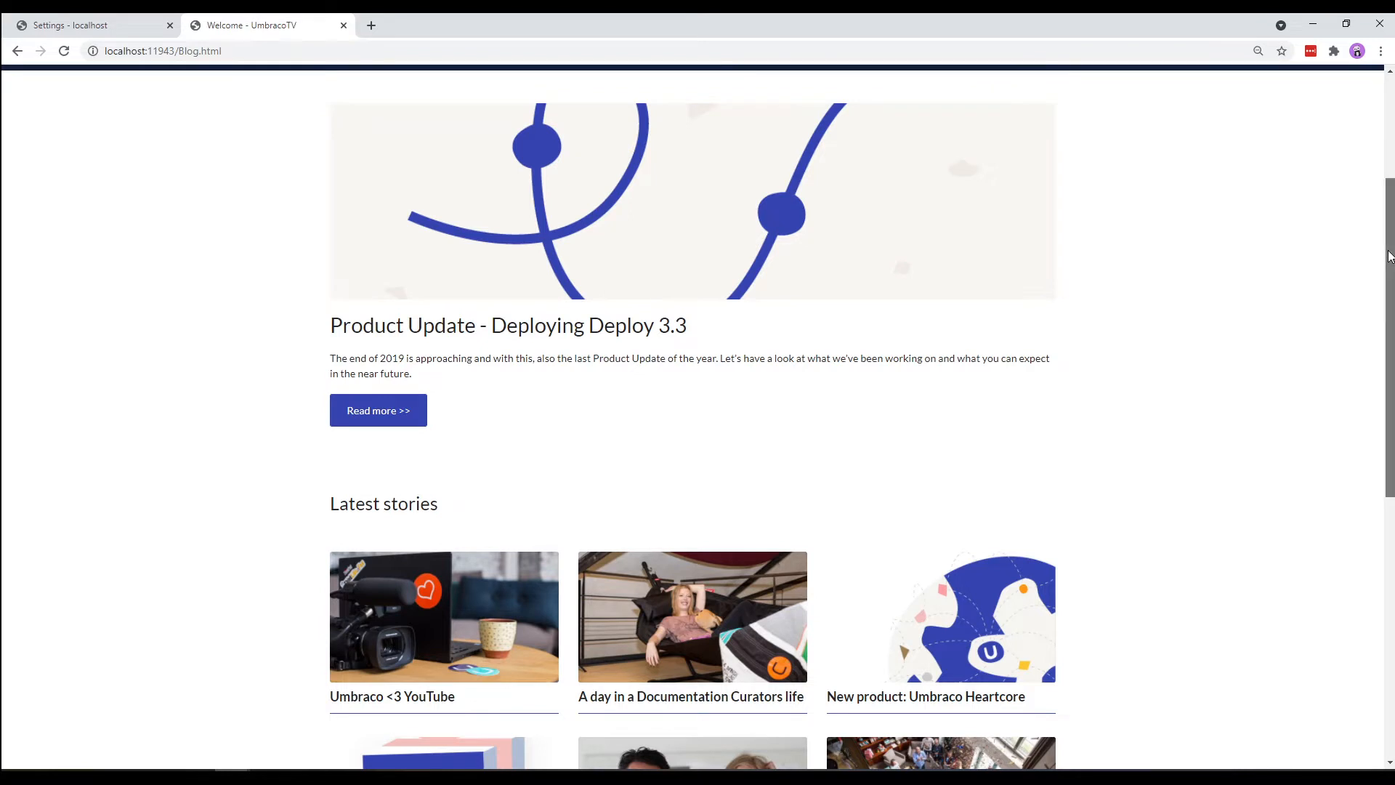
pyautogui.scroll(-3)
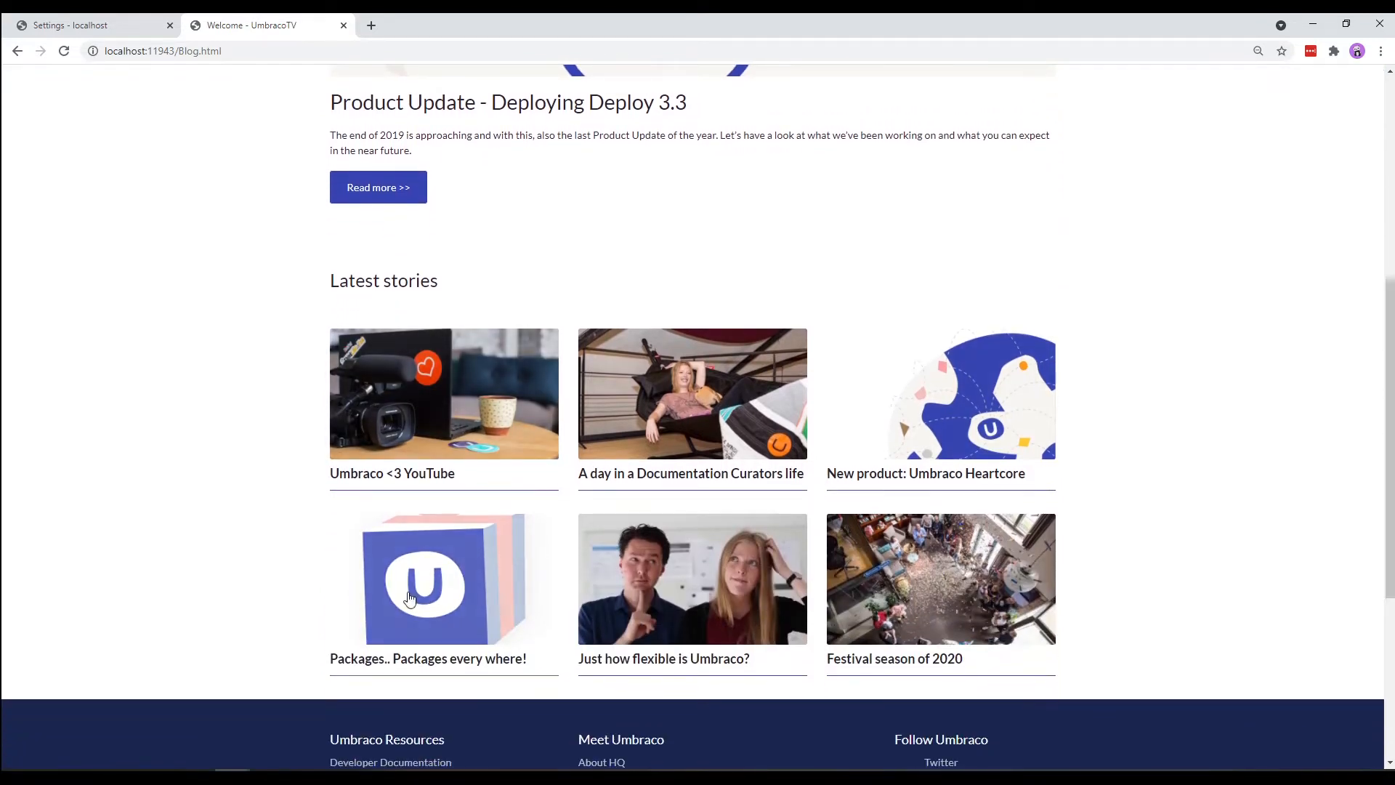
pyautogui.moveTo(754, 584)
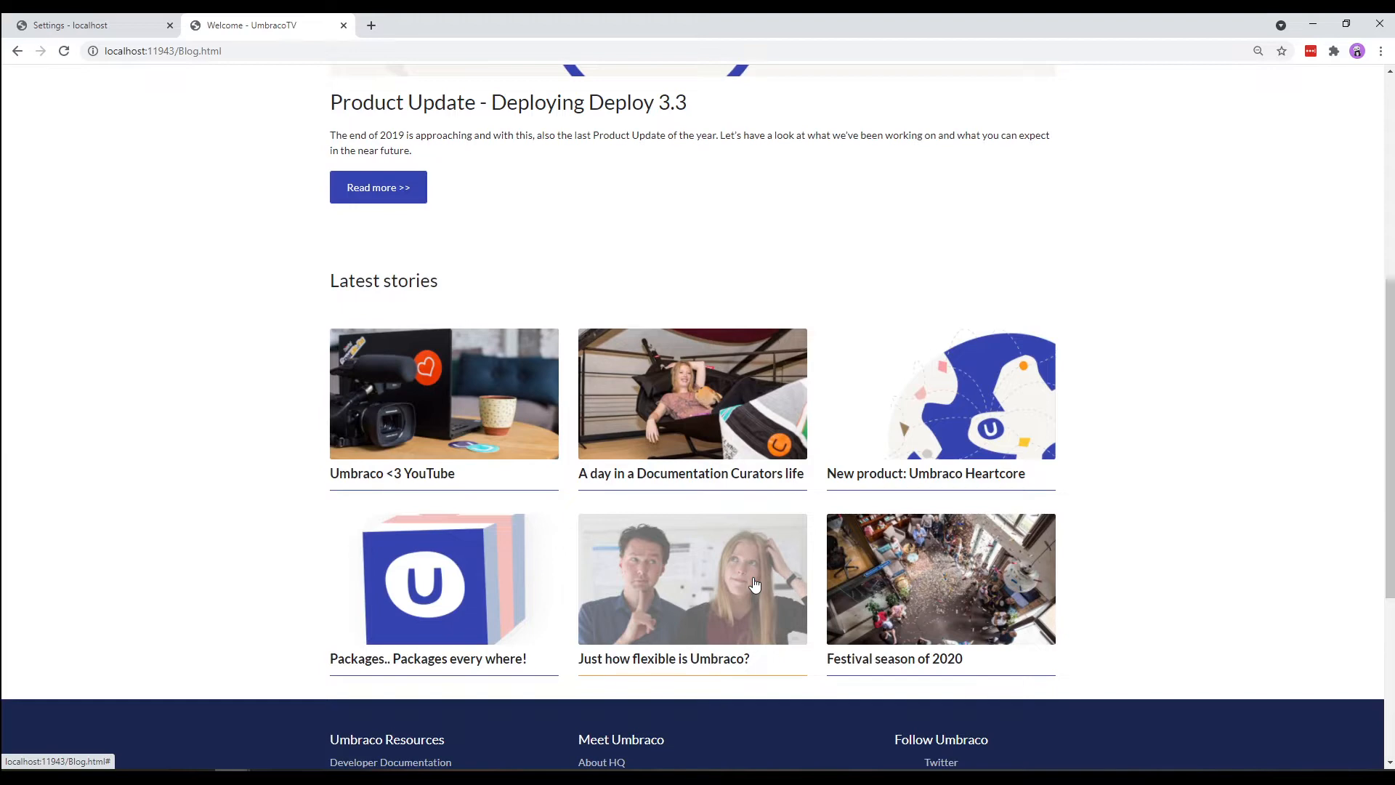
pyautogui.scroll(-3)
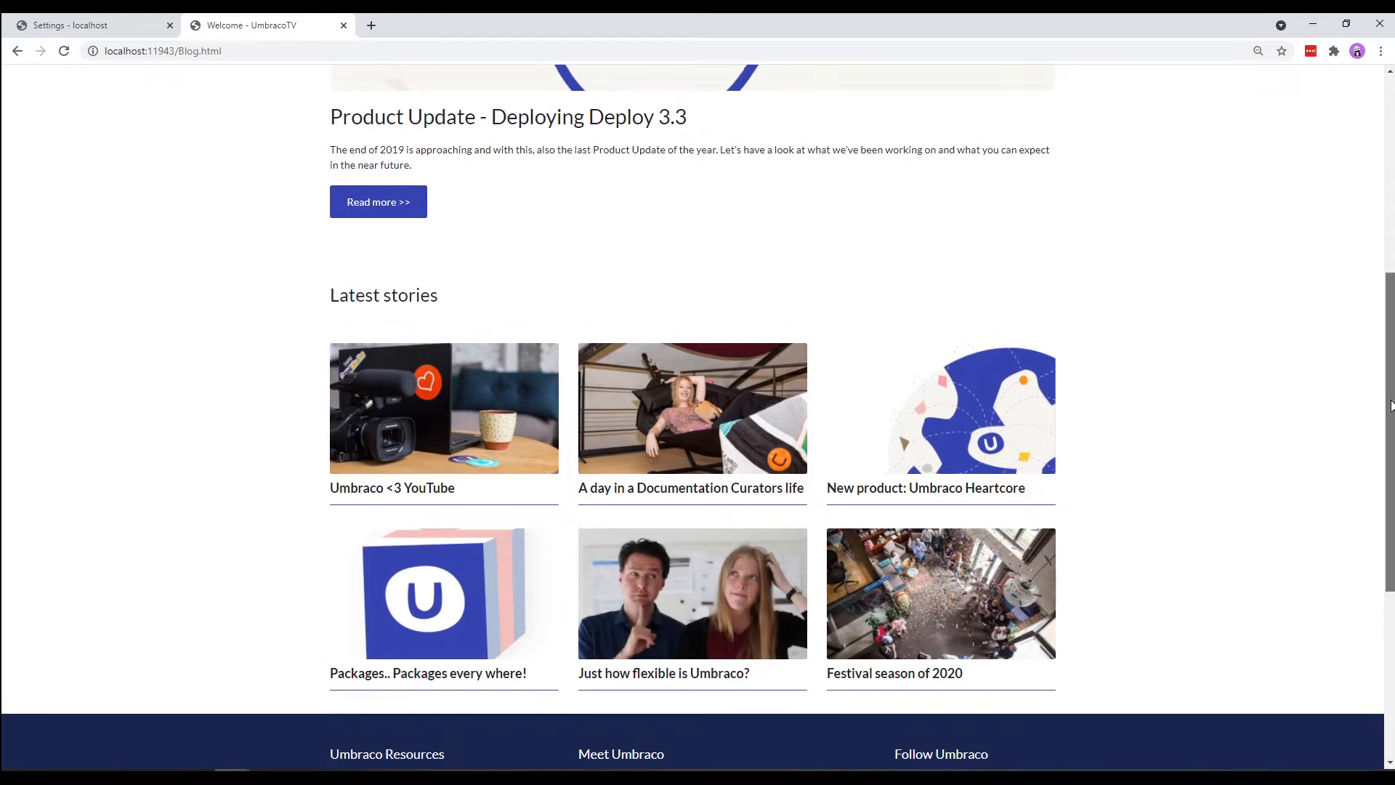
pyautogui.scroll(3)
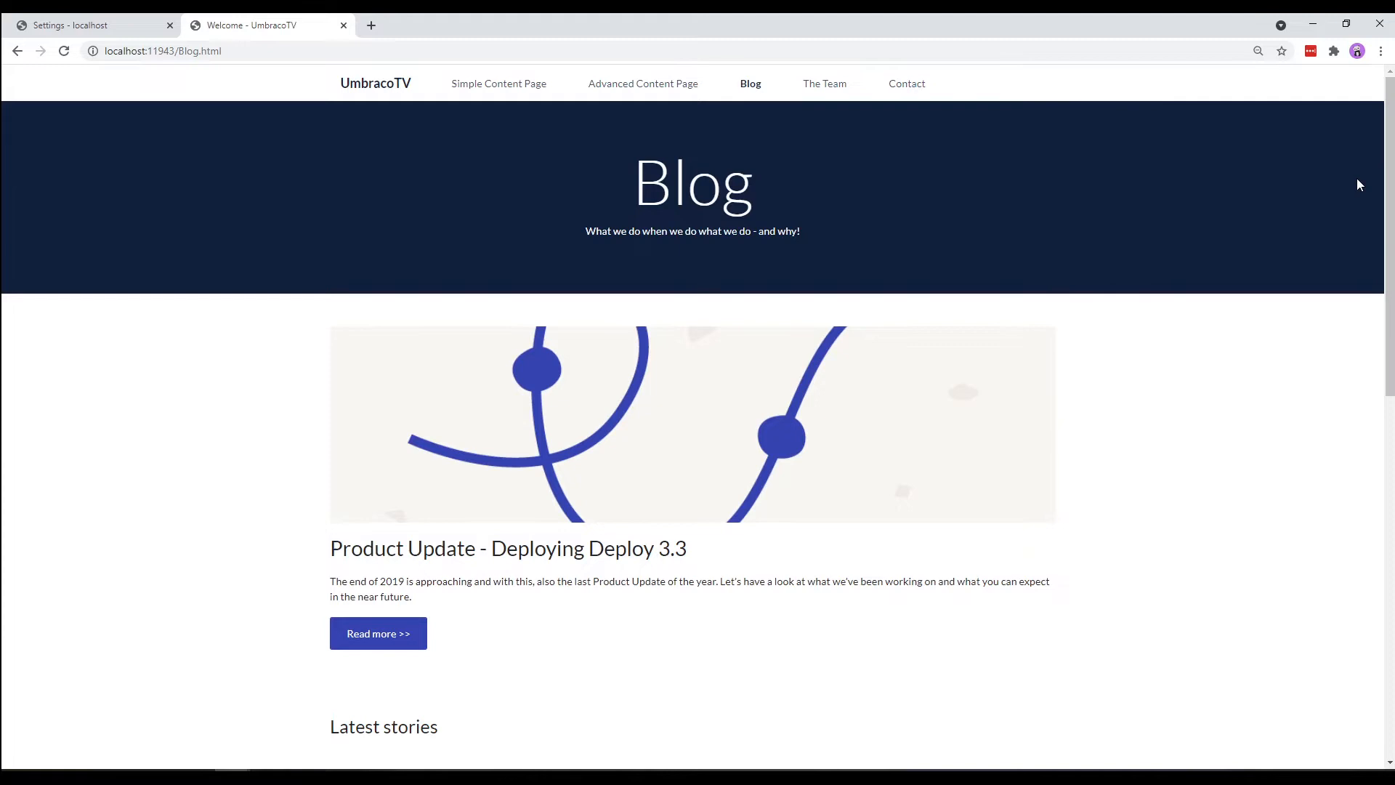
pyautogui.moveTo(1041, 258)
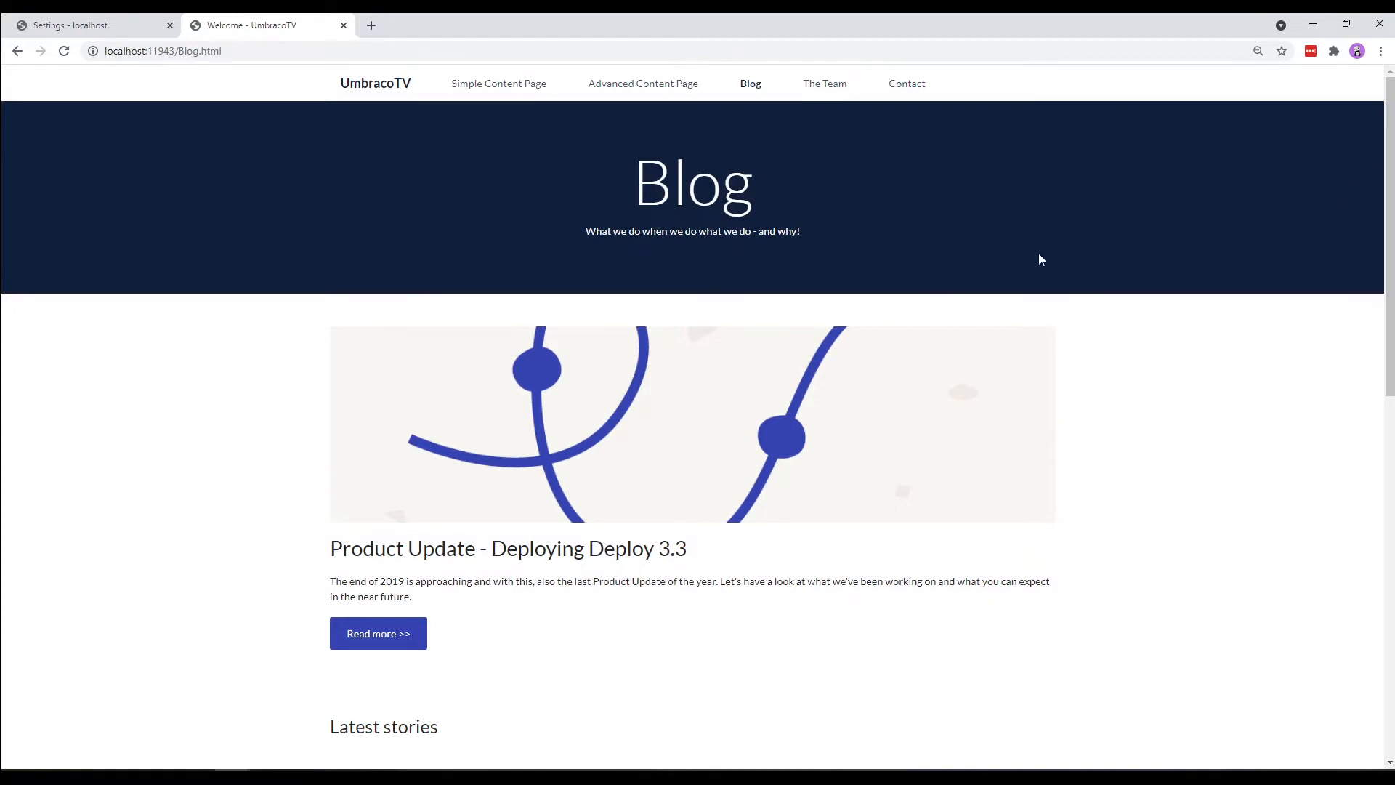
pyautogui.moveTo(524, 374)
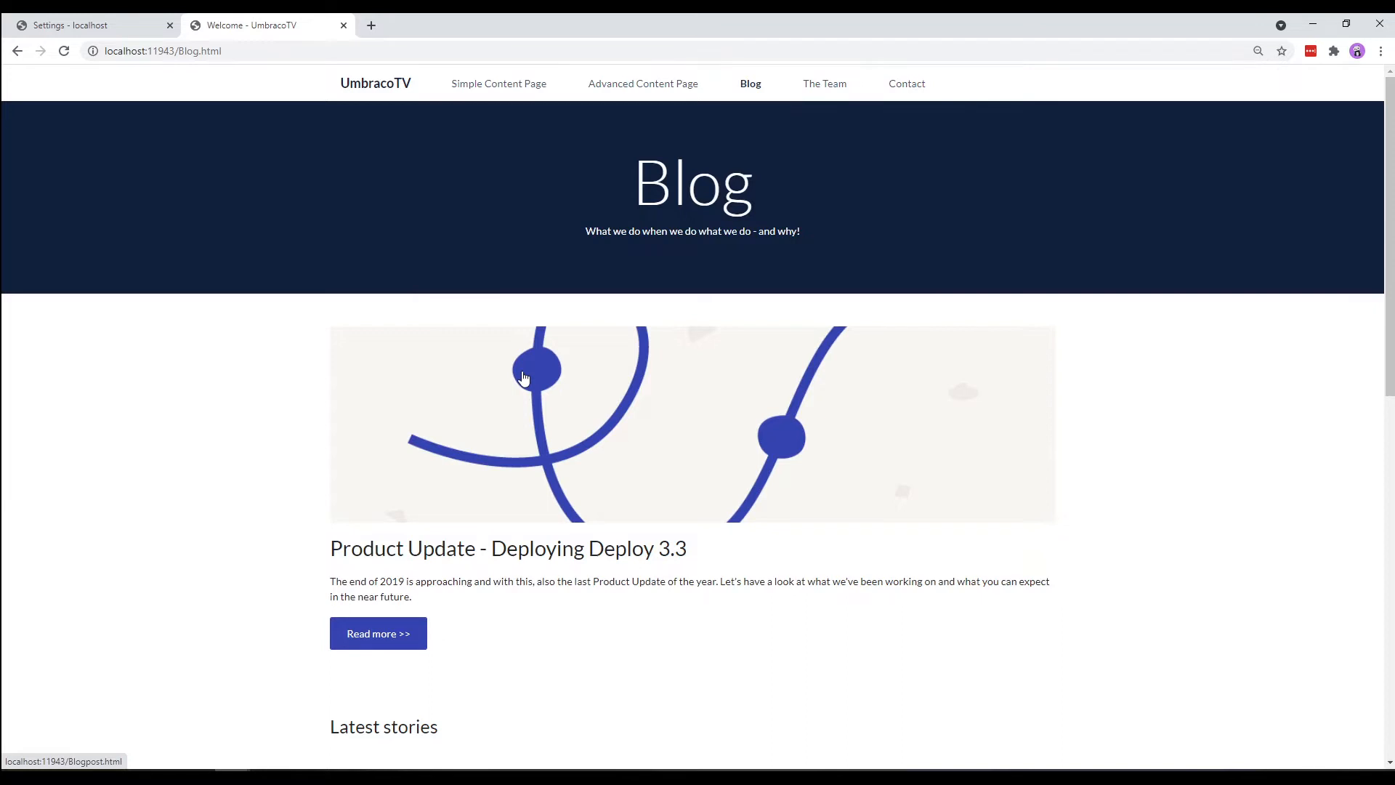
pyautogui.moveTo(358, 435)
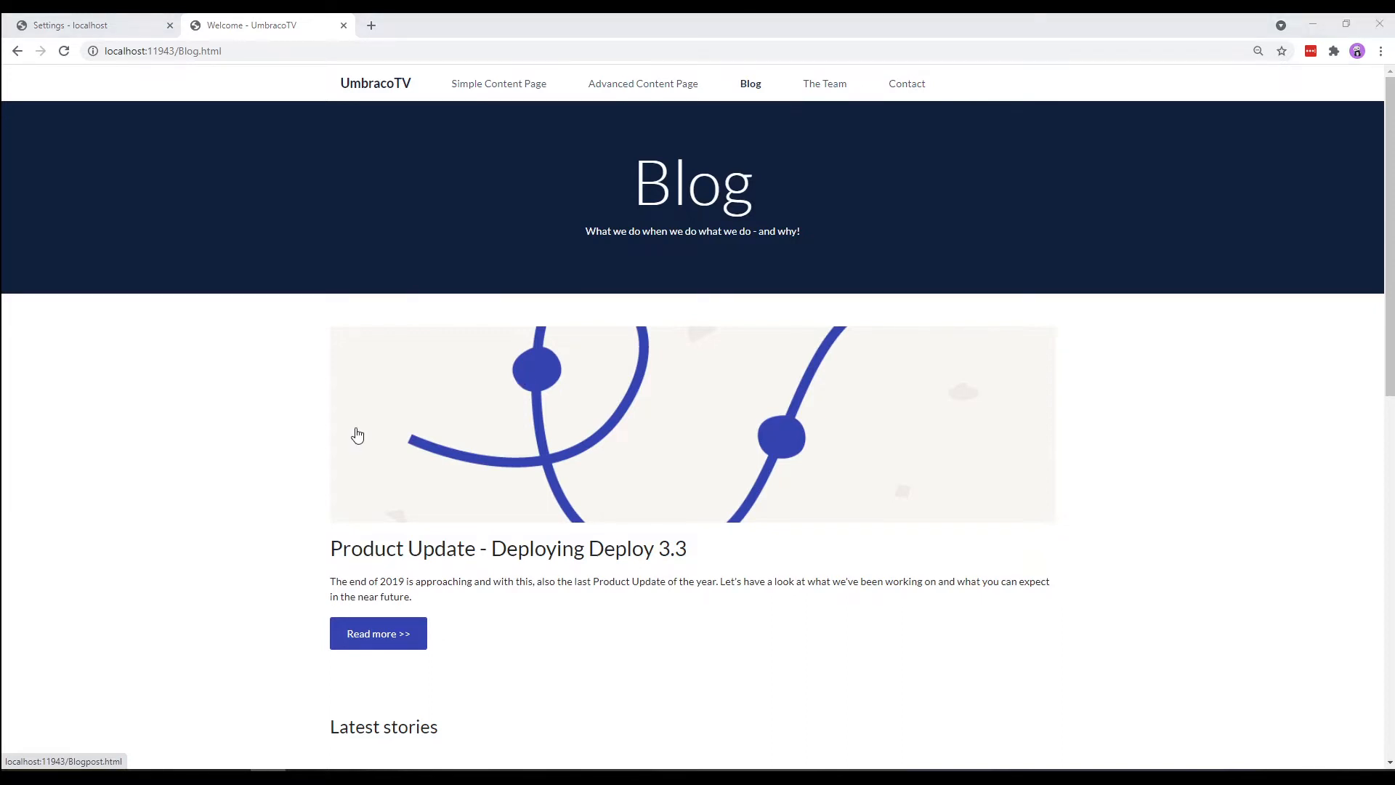
pyautogui.click(89, 25)
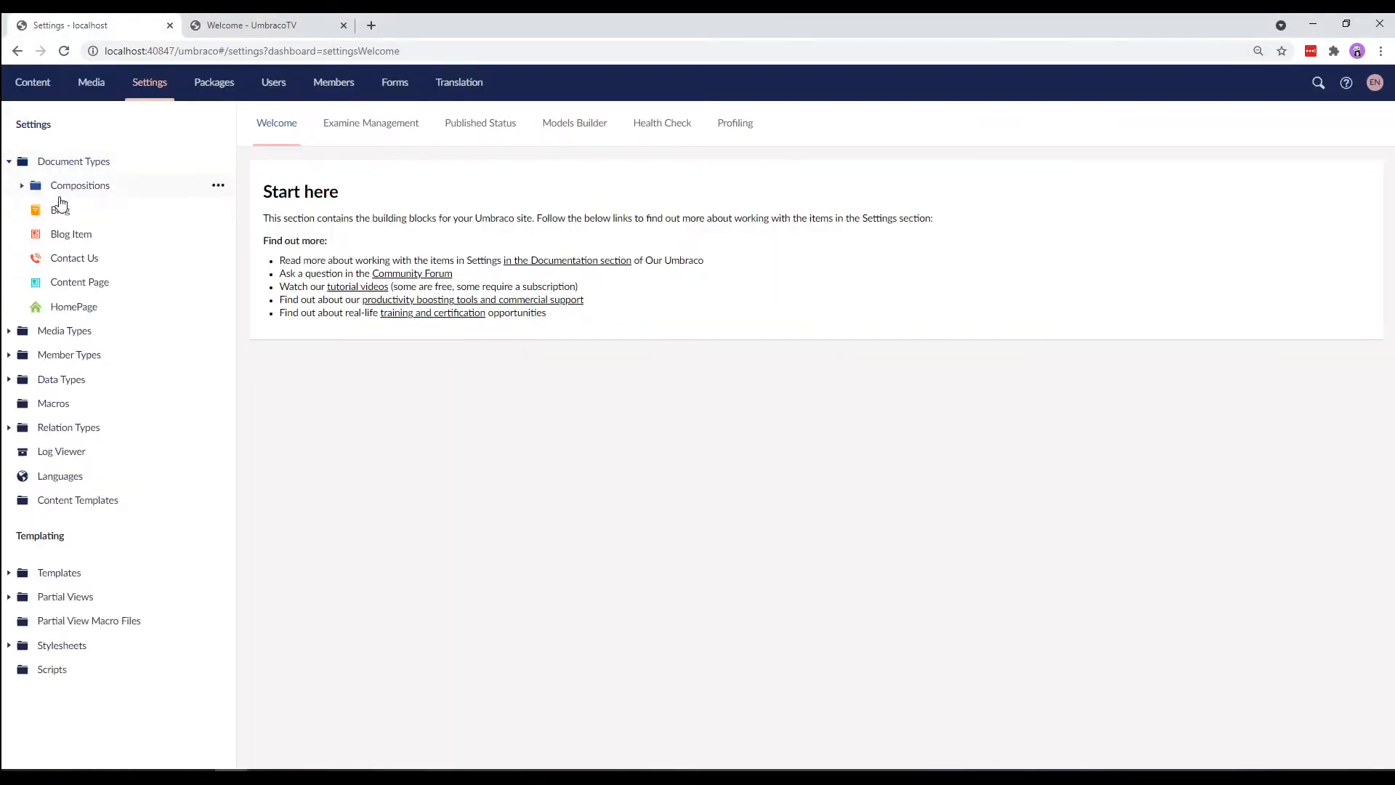
pyautogui.moveTo(71, 239)
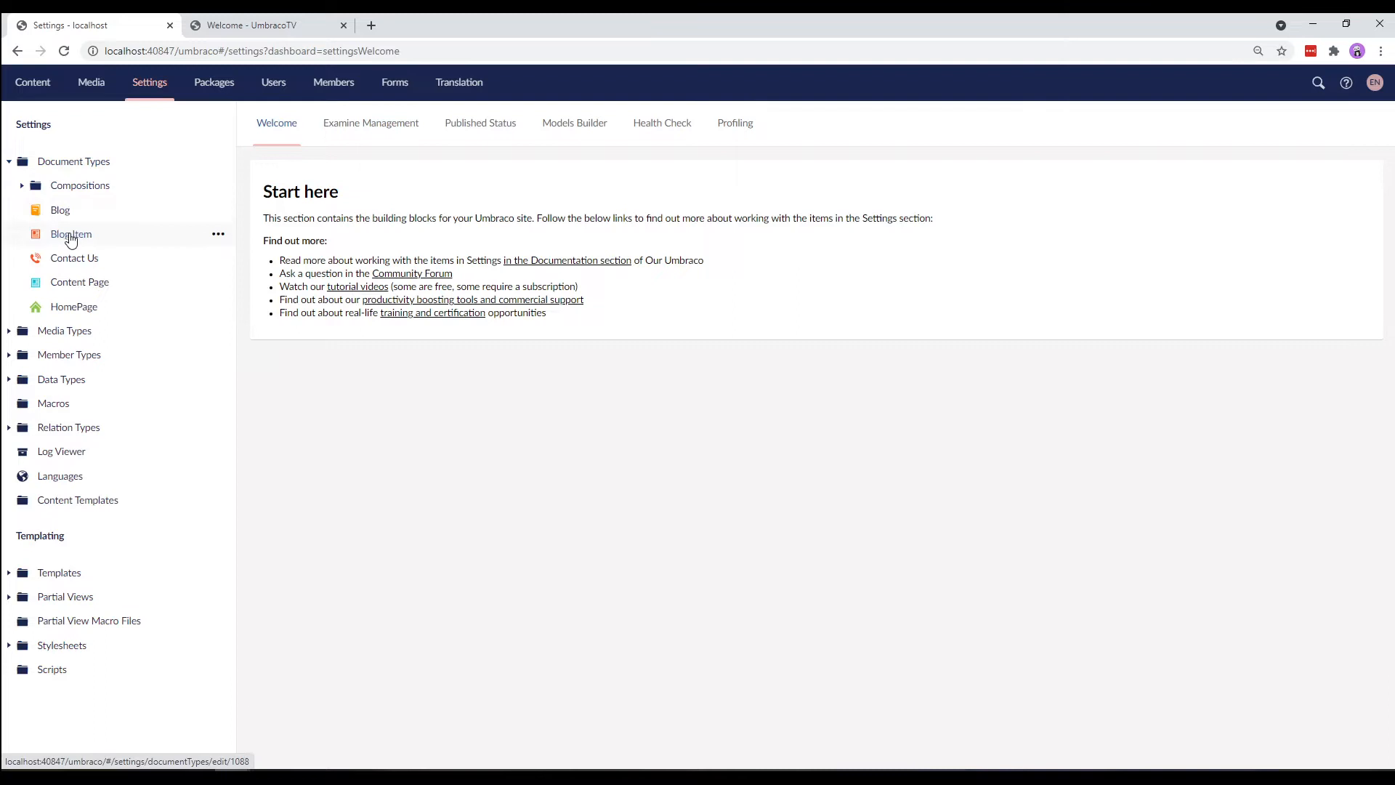
pyautogui.moveTo(59, 210)
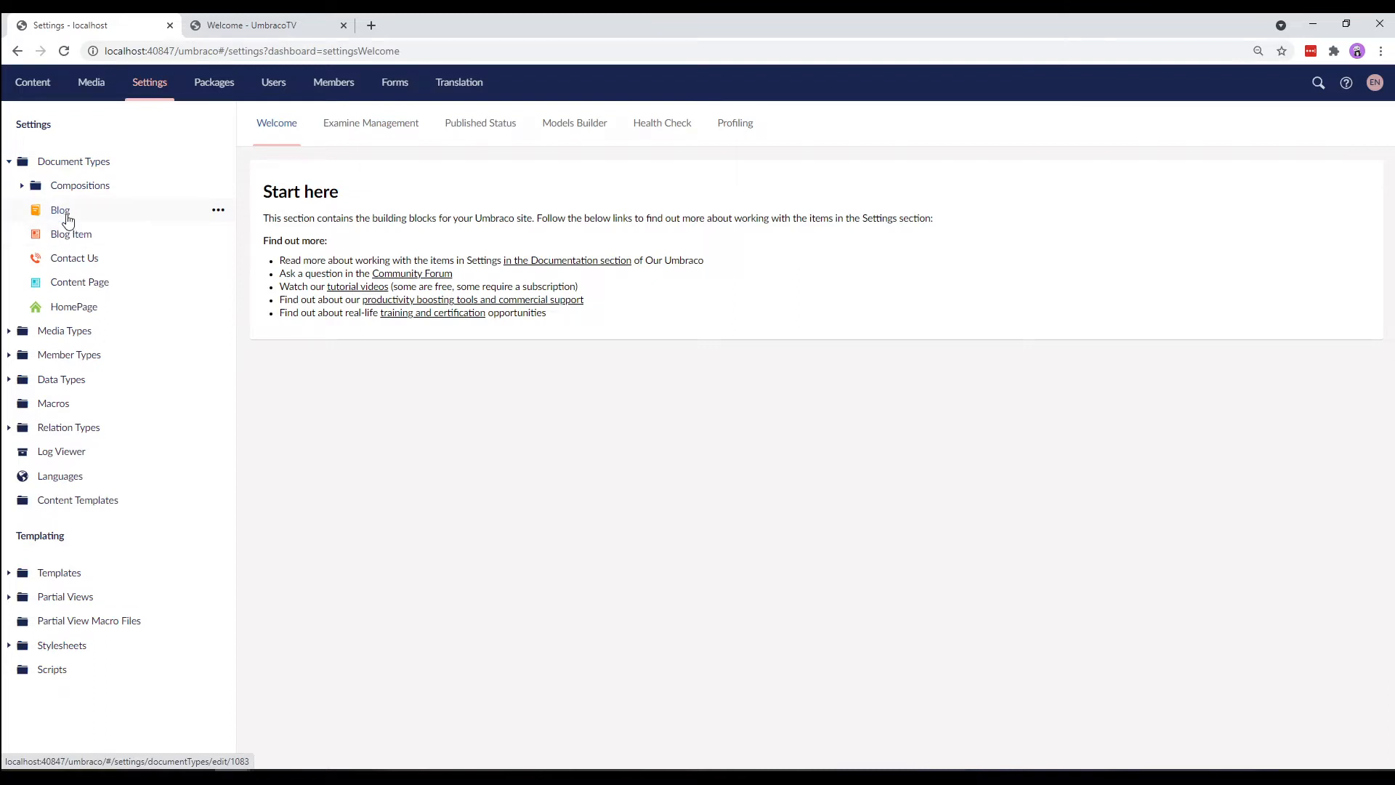
pyautogui.click(59, 210)
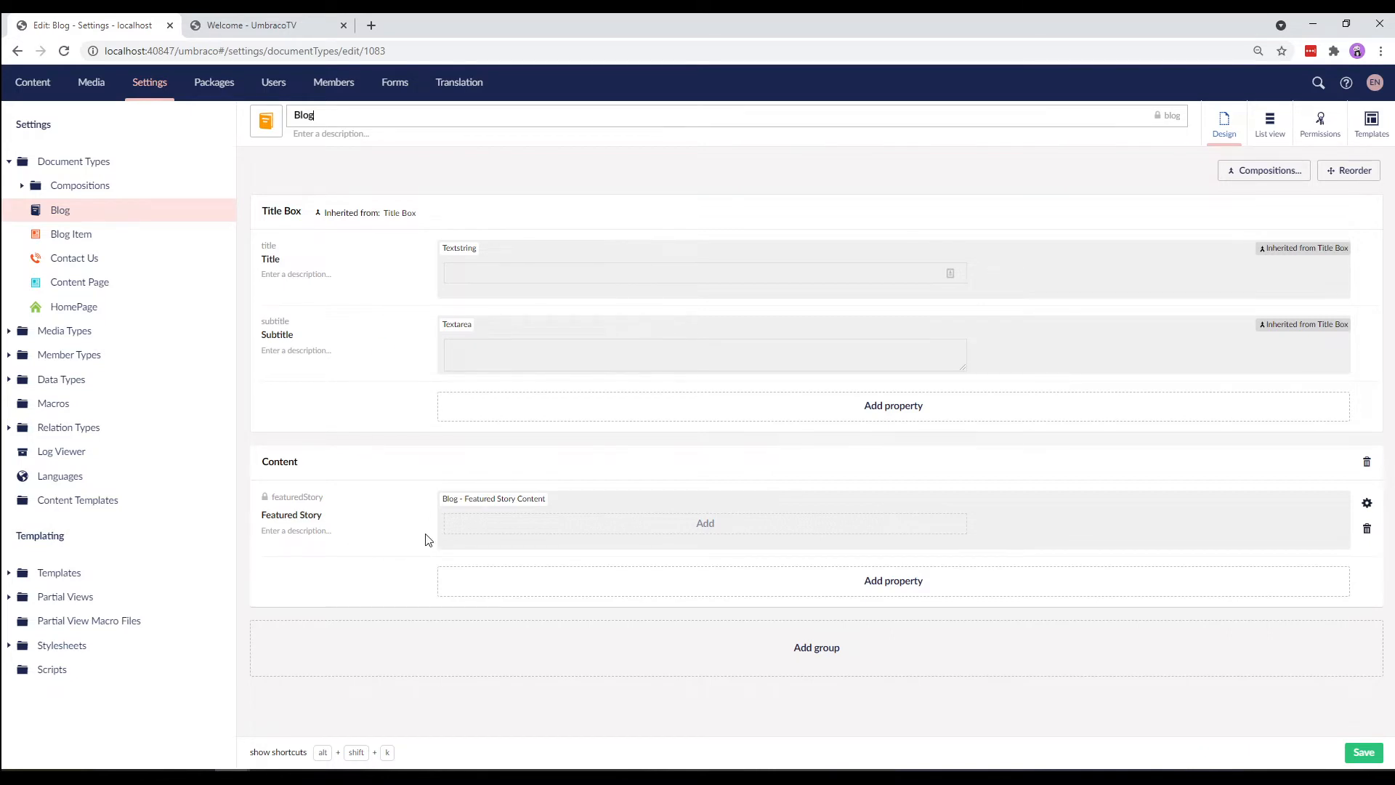
pyautogui.moveTo(386, 519)
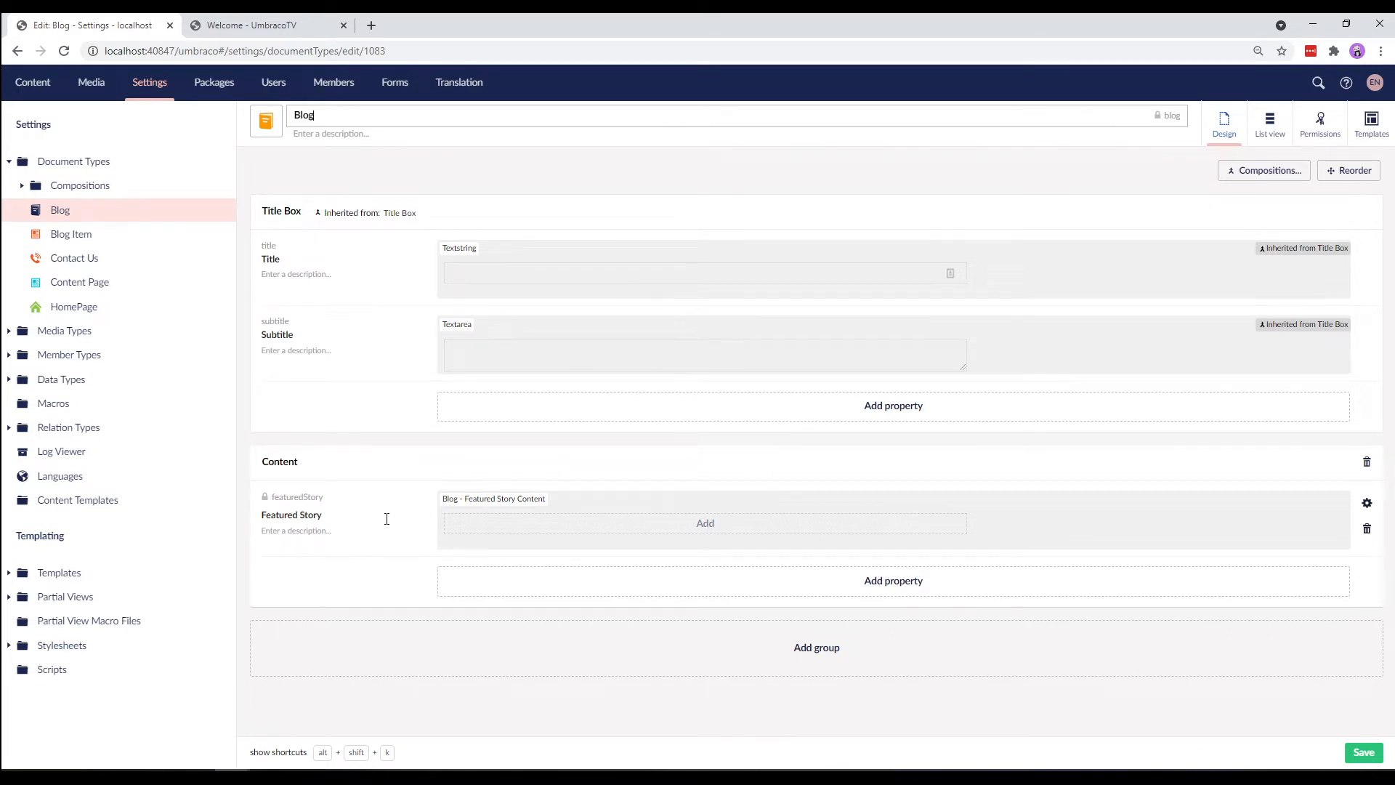
# Step: Review the Blog Item document type's properties: Thumbnail Image, Intro Text and Body Text
pyautogui.click(71, 233)
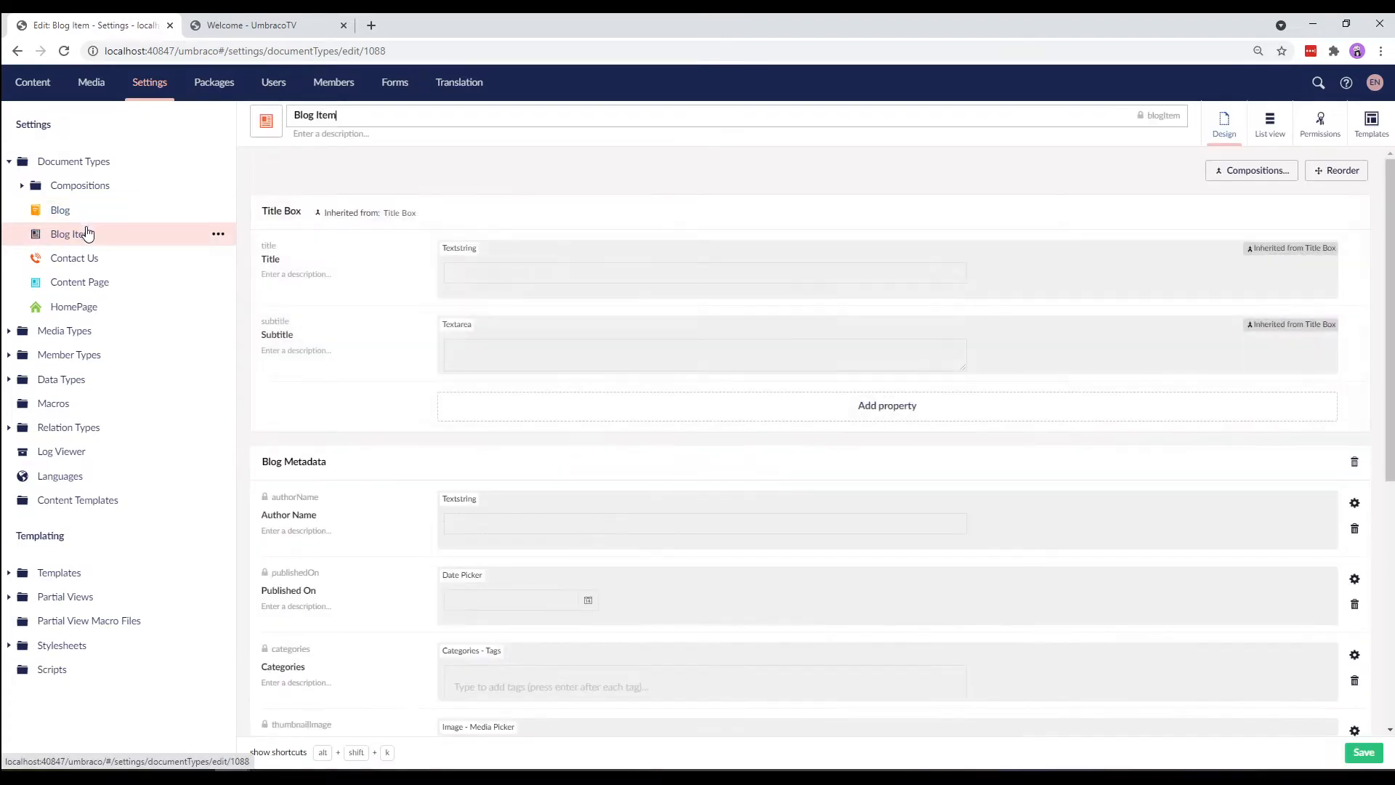
pyautogui.moveTo(635, 389)
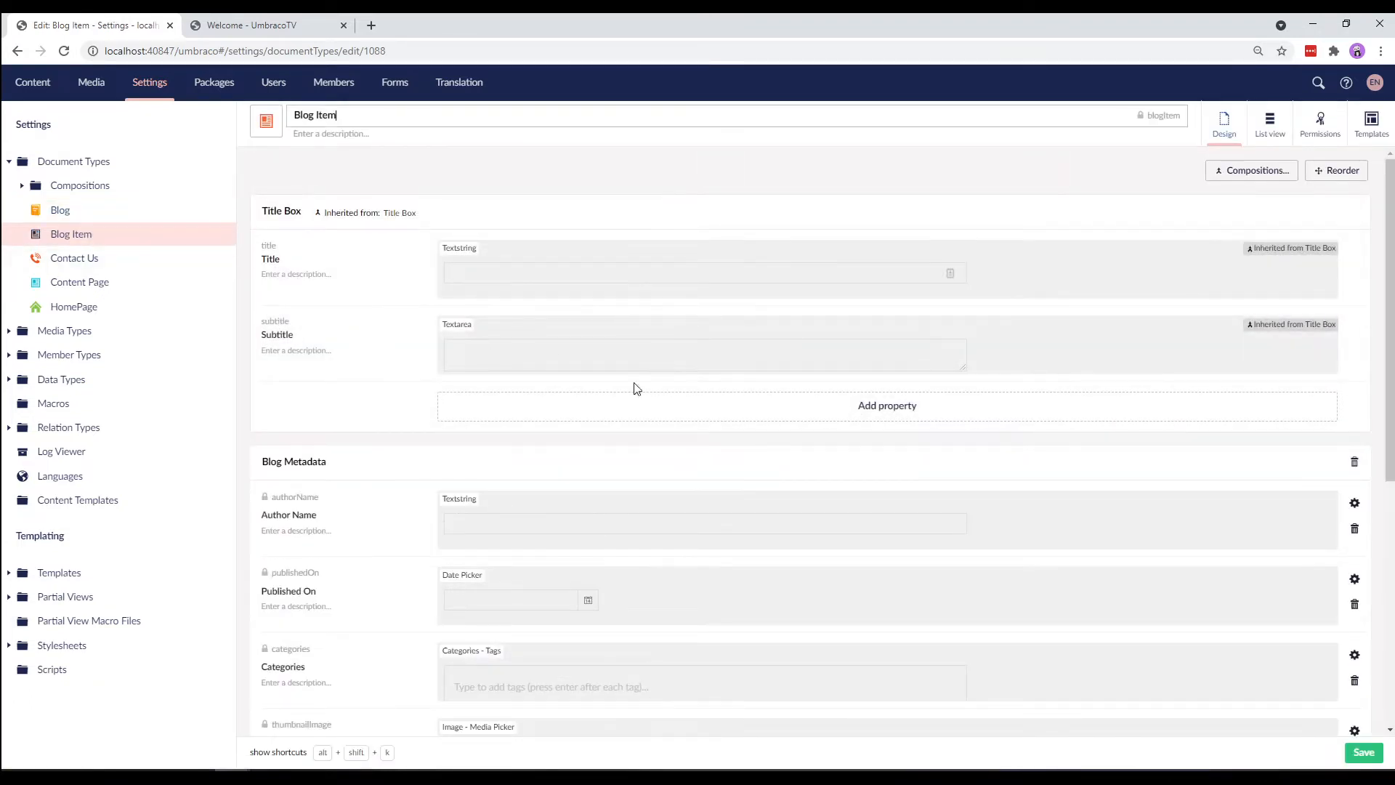
pyautogui.scroll(-3)
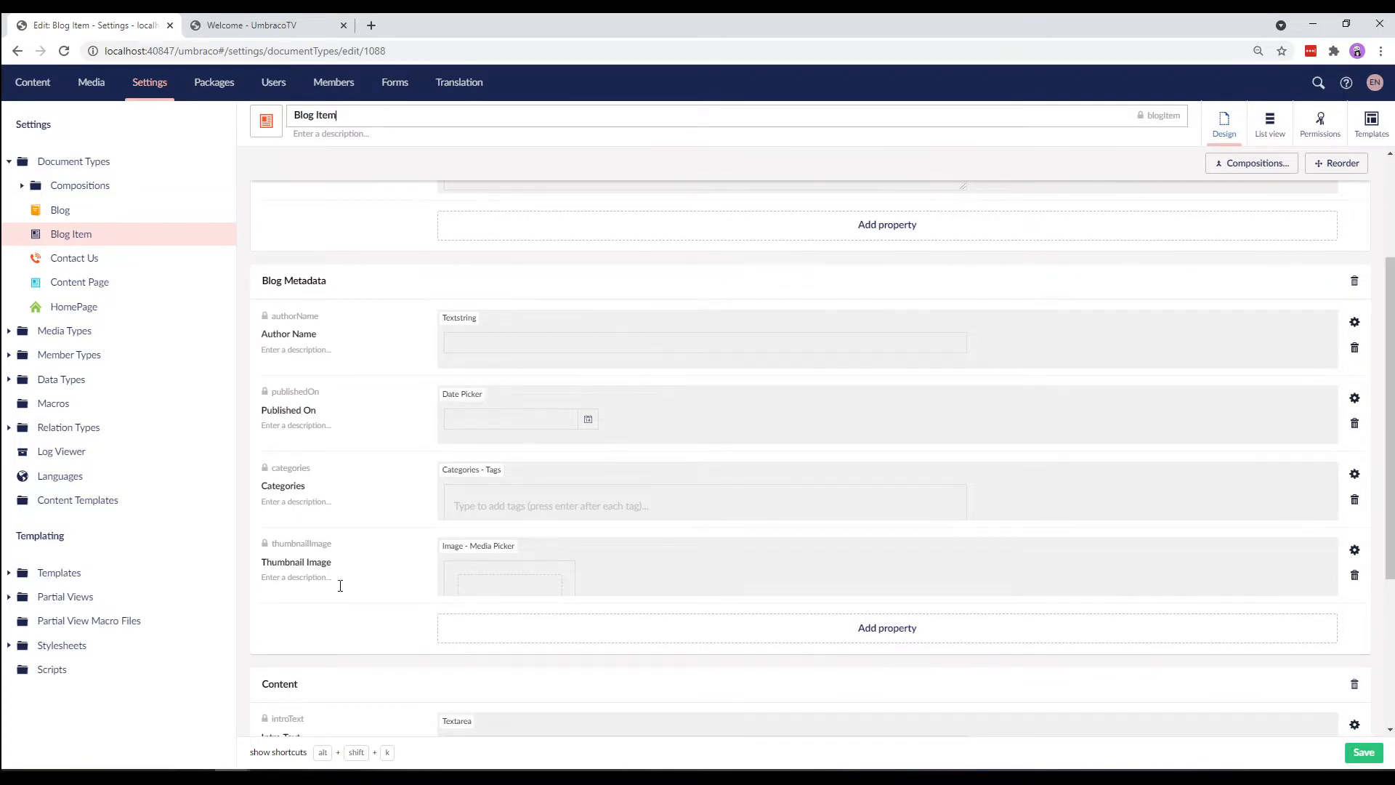
pyautogui.scroll(-3)
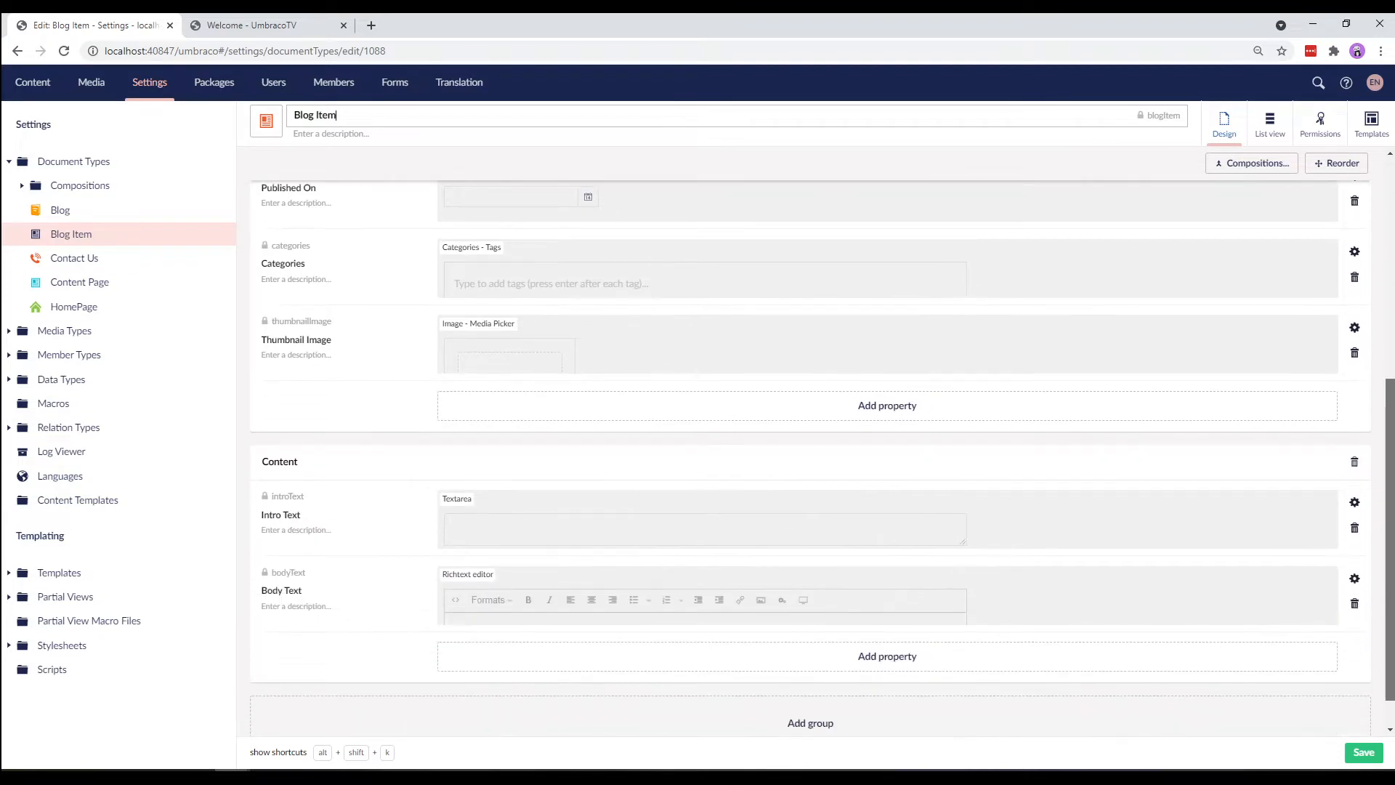
pyautogui.moveTo(306, 514)
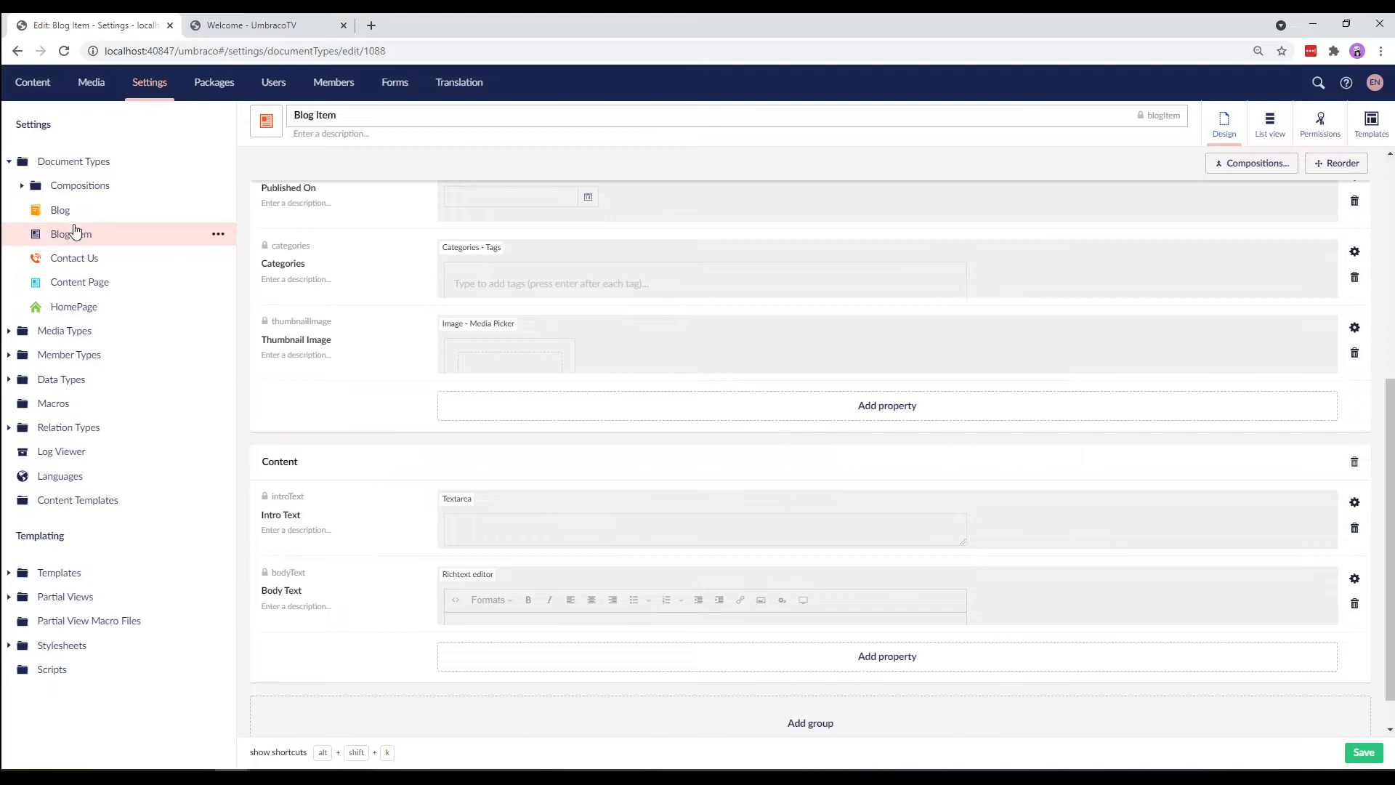
# Step: Check Permissions: Blog allows Blog Item; HomePage allows Content Page, Contact Us and Blog
pyautogui.click(60, 209)
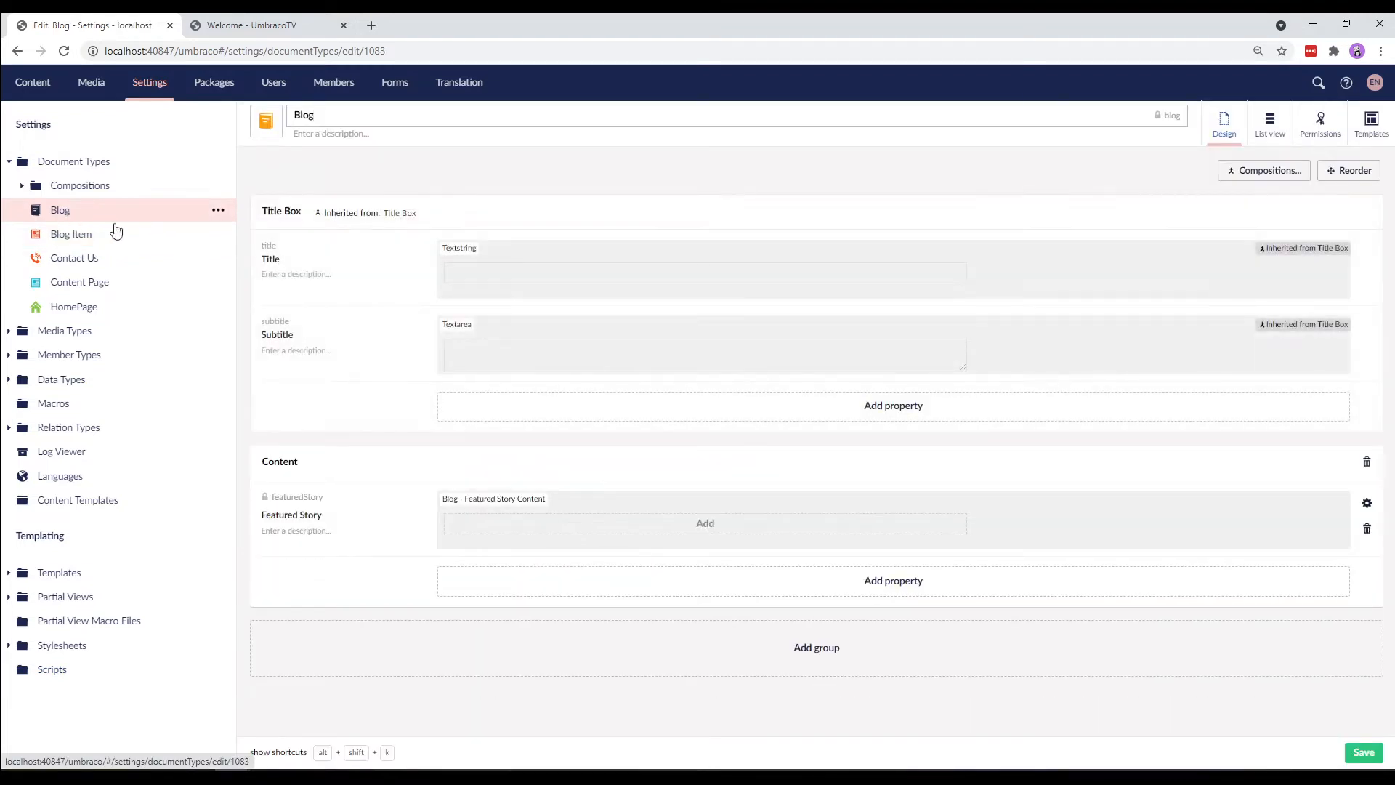
pyautogui.click(1320, 122)
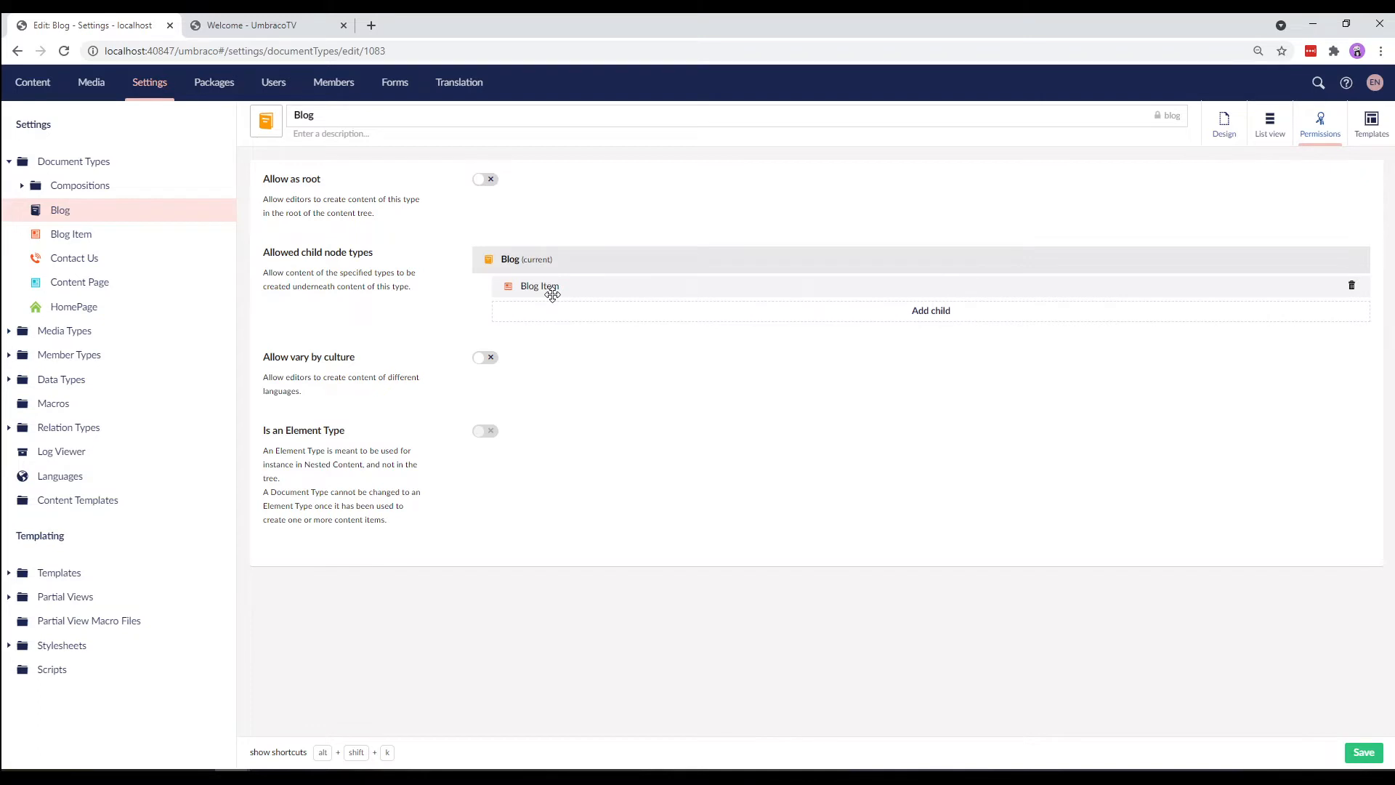
pyautogui.moveTo(105, 318)
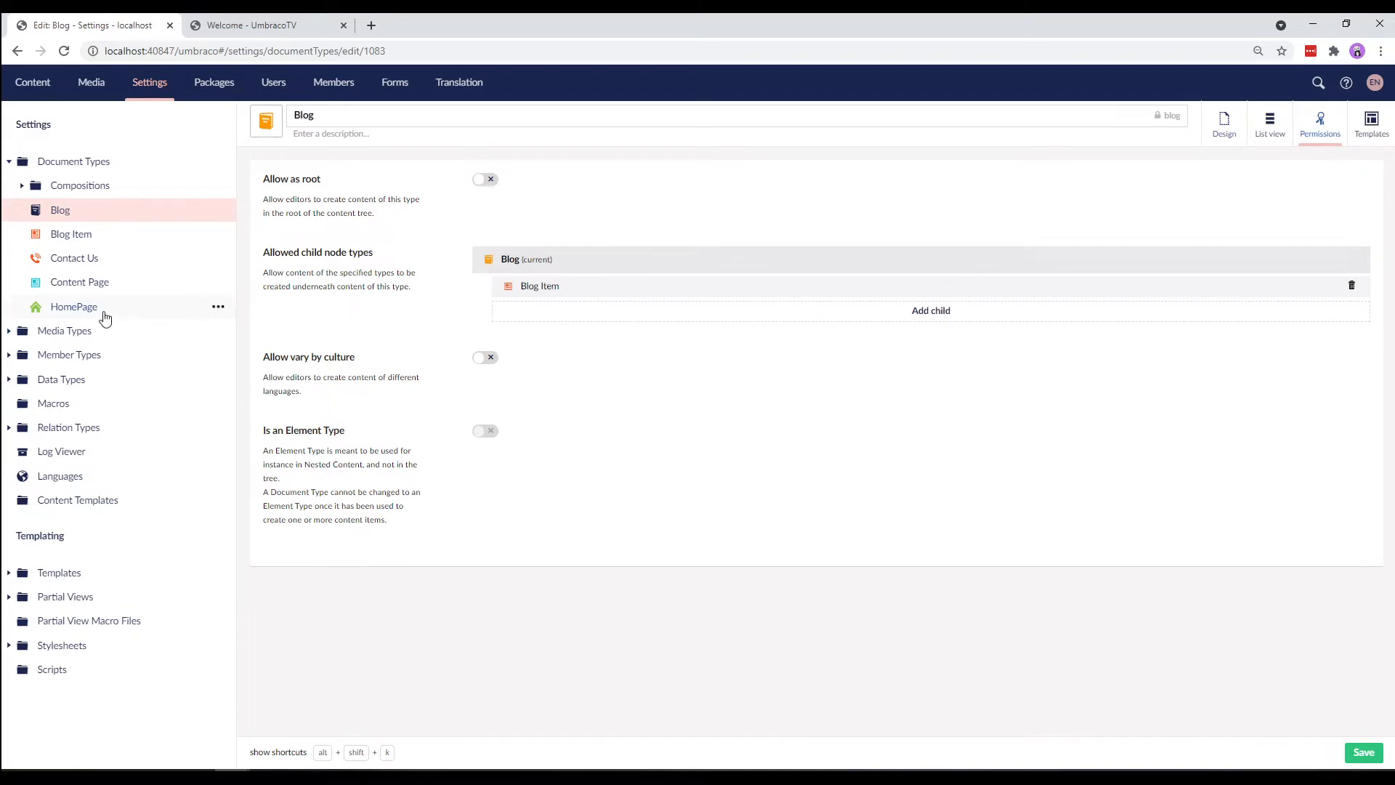
pyautogui.click(73, 306)
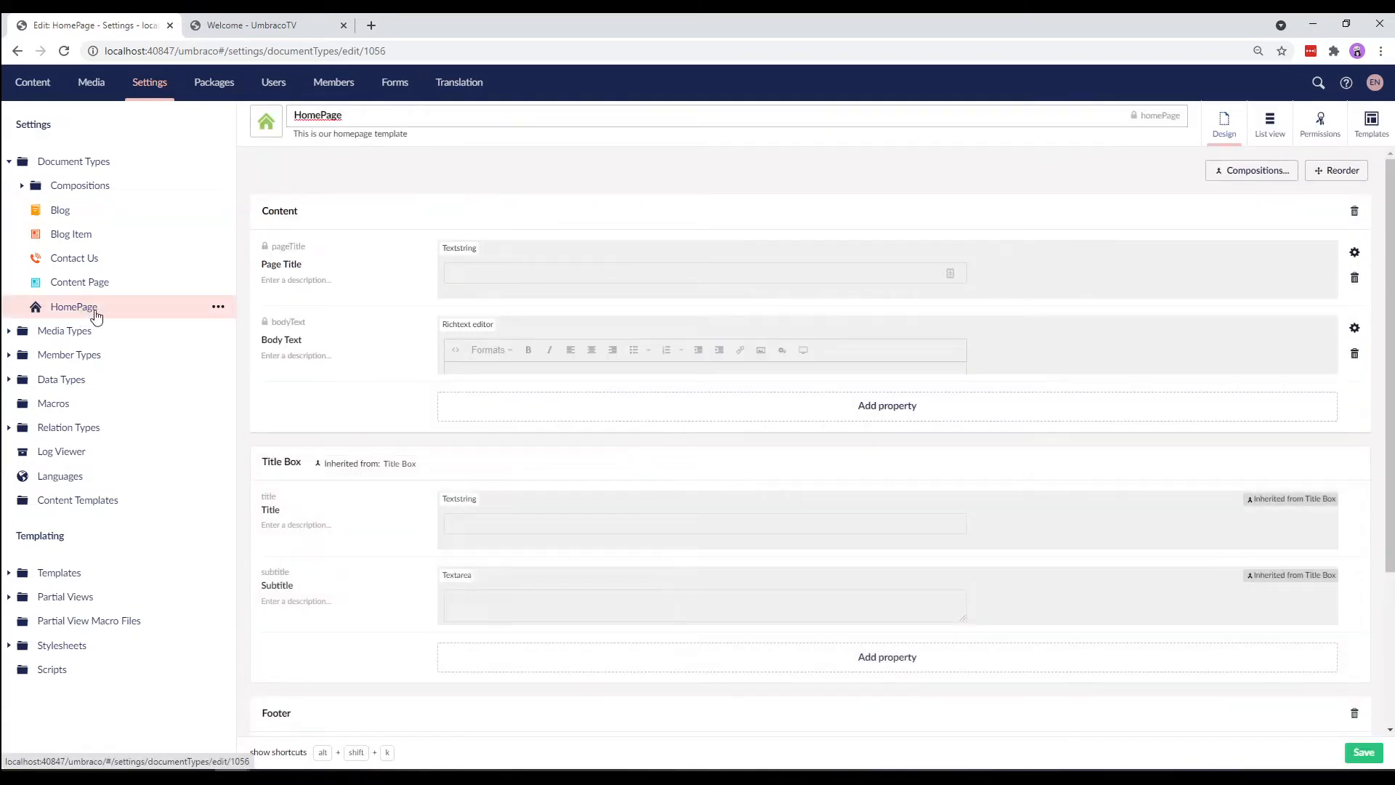
pyautogui.click(1320, 123)
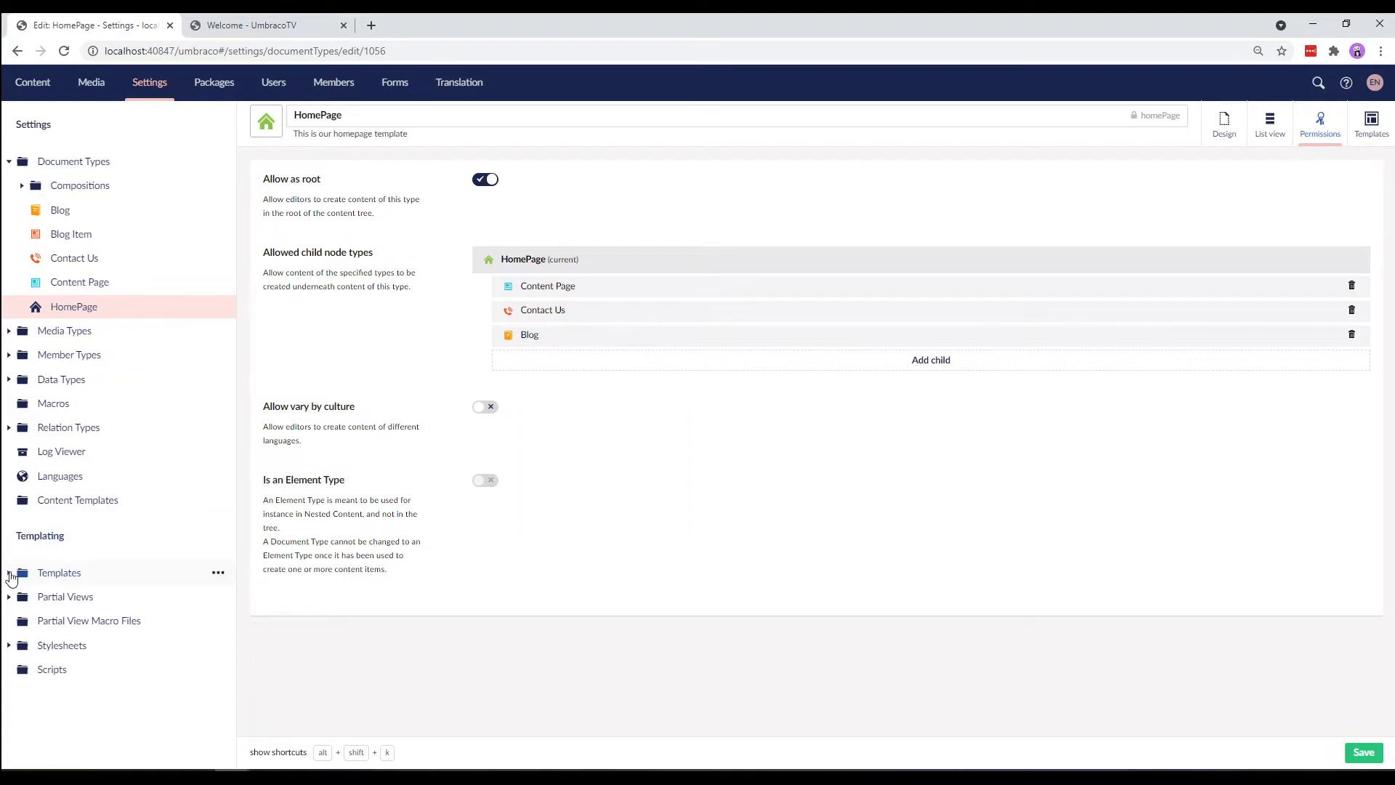
# Step: Expand the Master templates, view the Blog template, then show the Blog Item template's Razor code
pyautogui.click(9, 572)
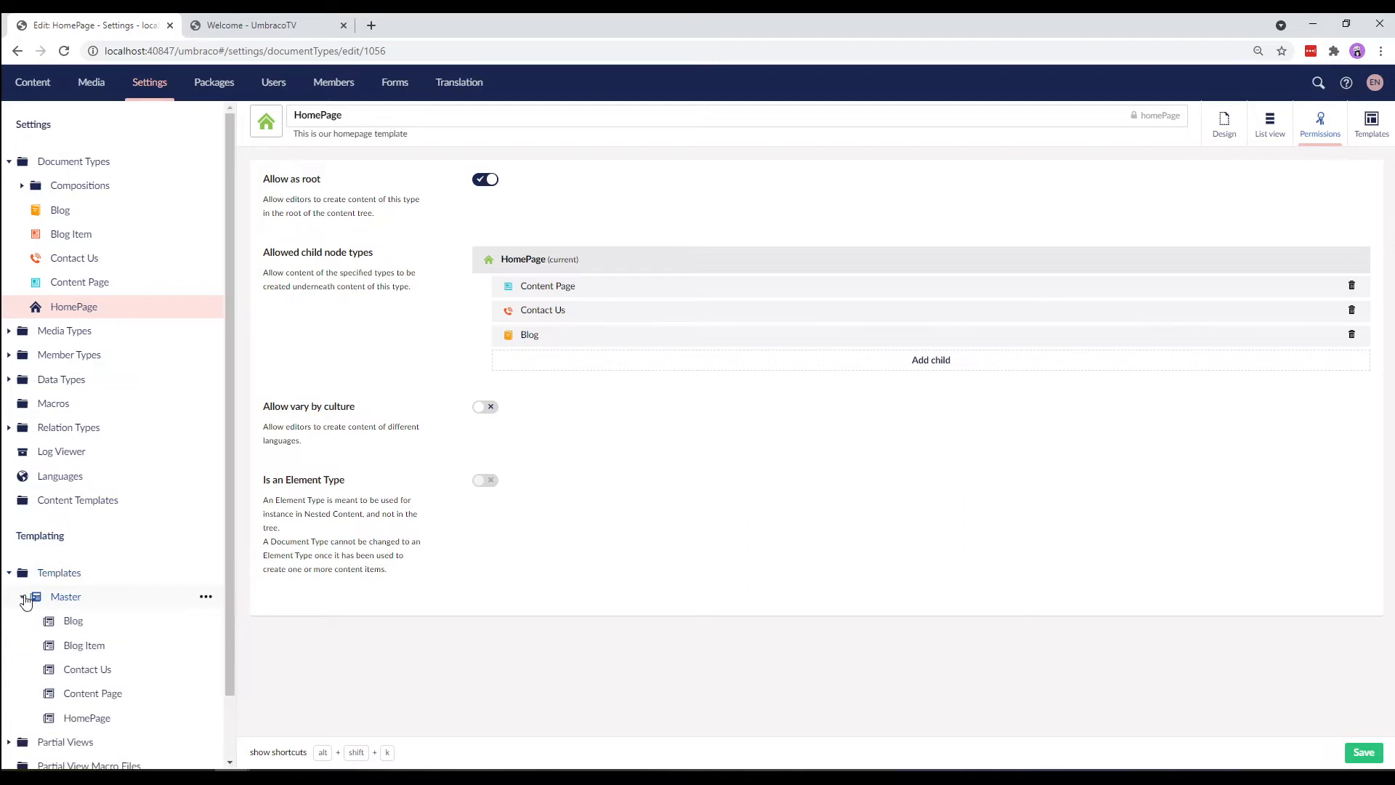
pyautogui.scroll(-3)
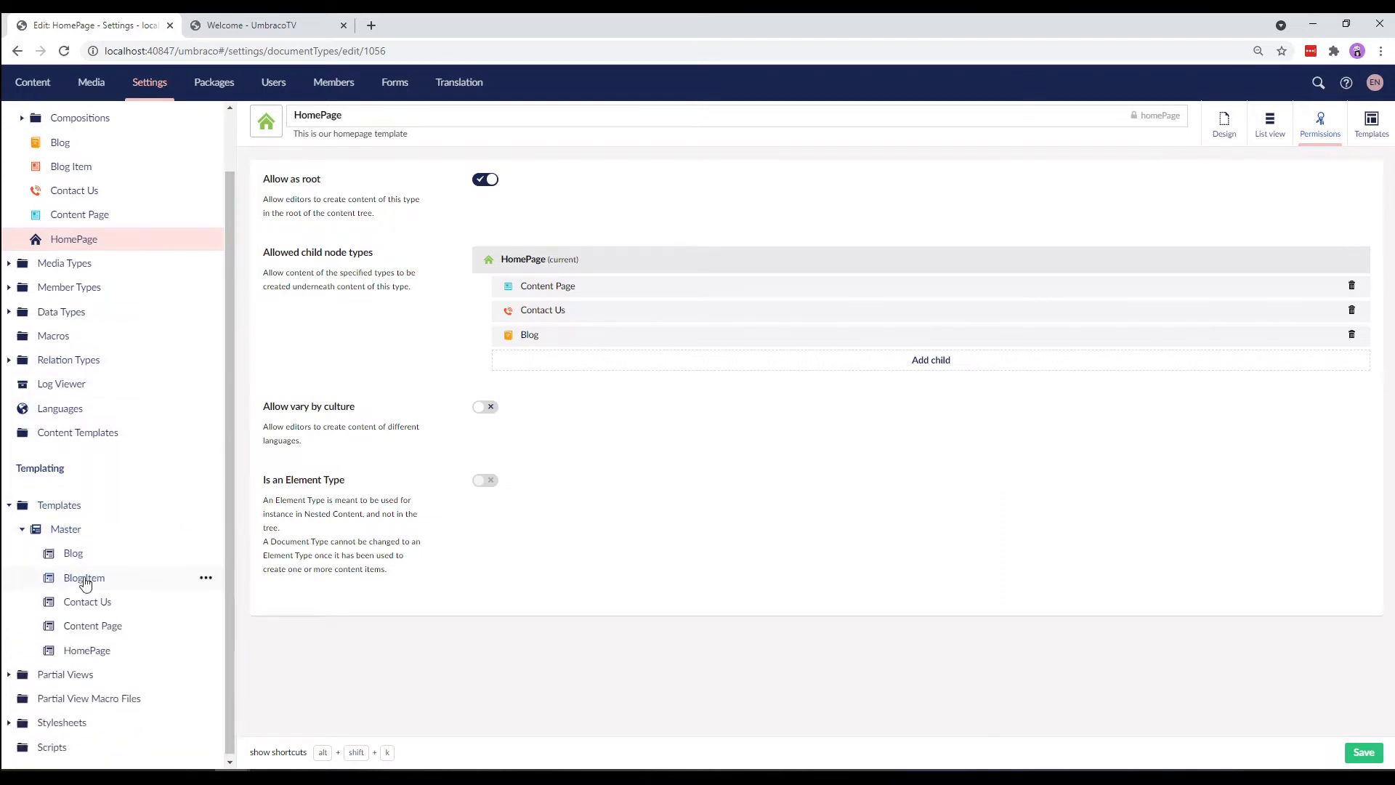
pyautogui.moveTo(73, 552)
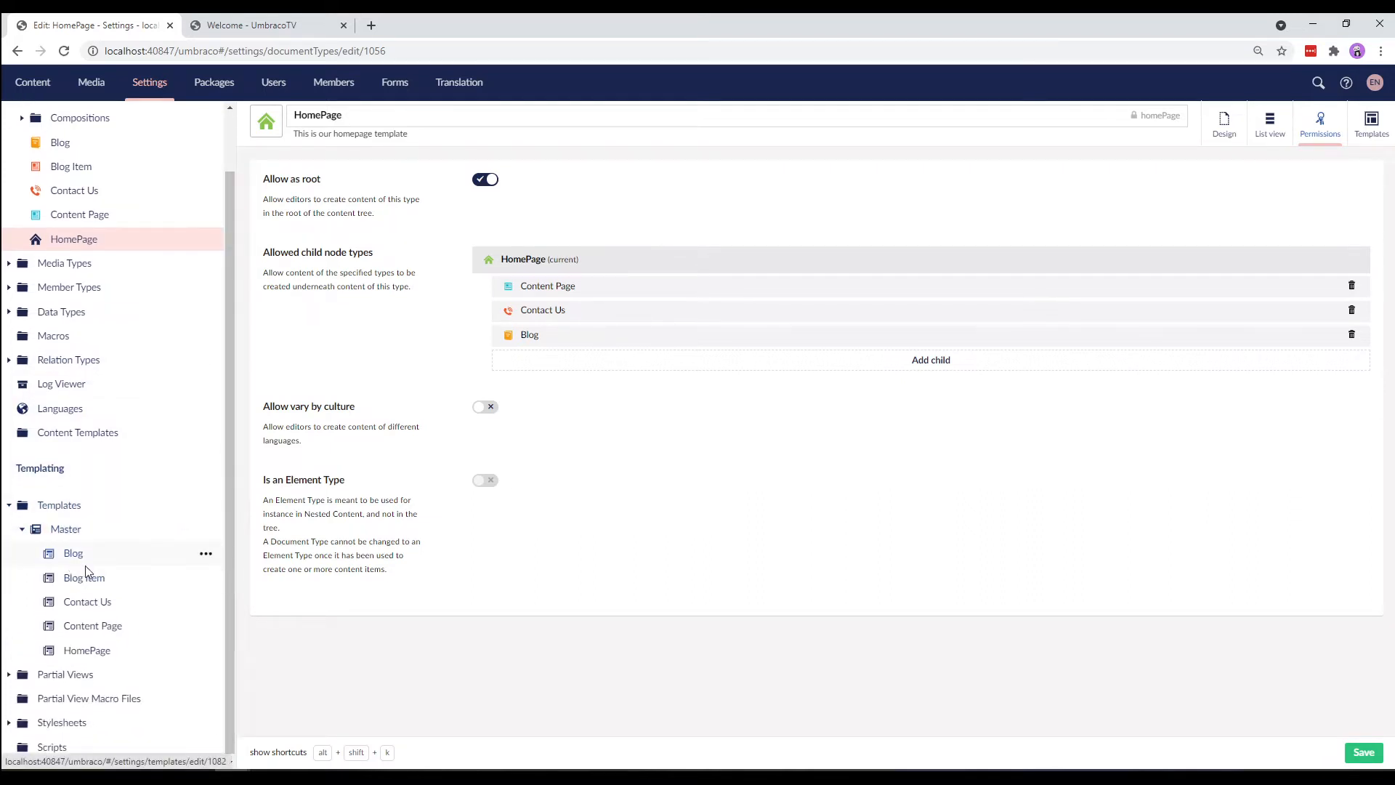
pyautogui.moveTo(89, 566)
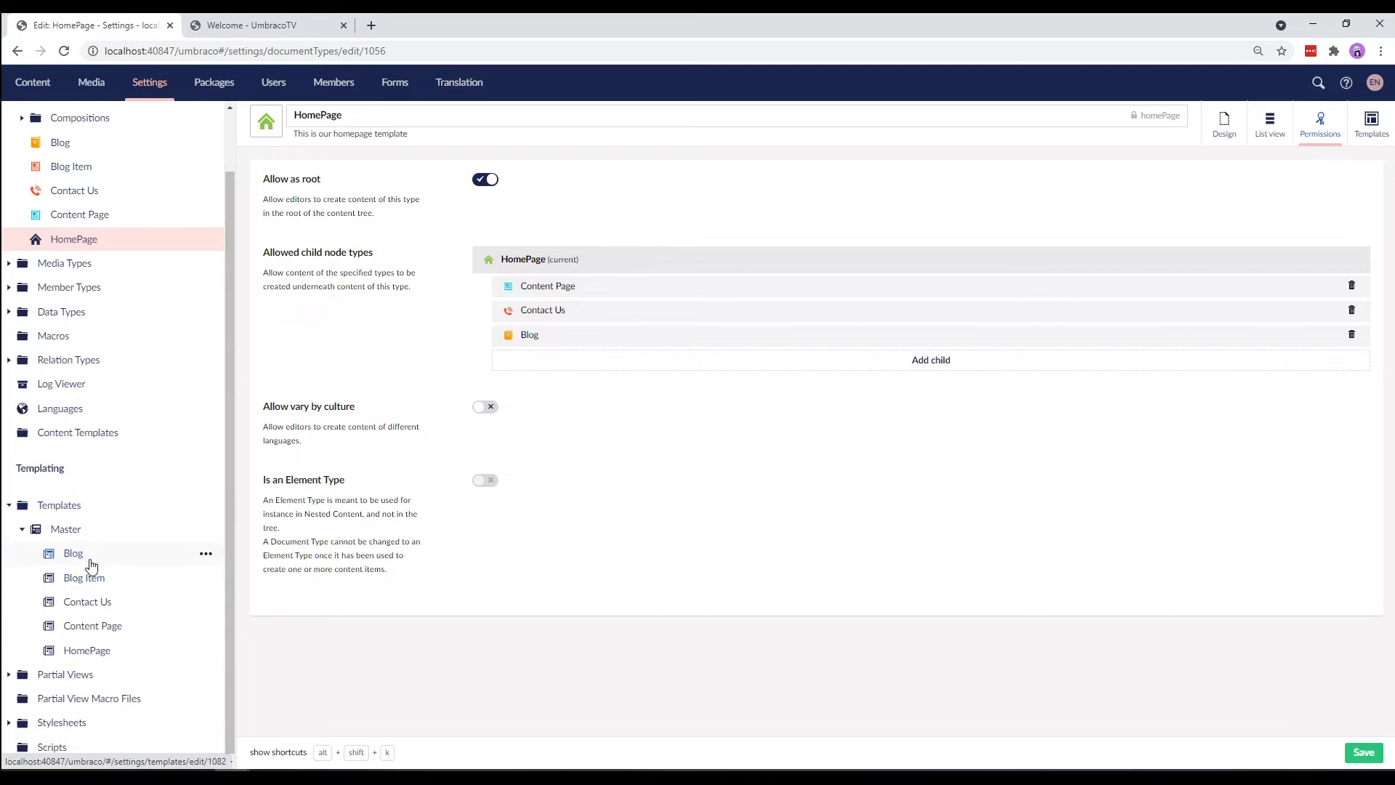
pyautogui.click(73, 552)
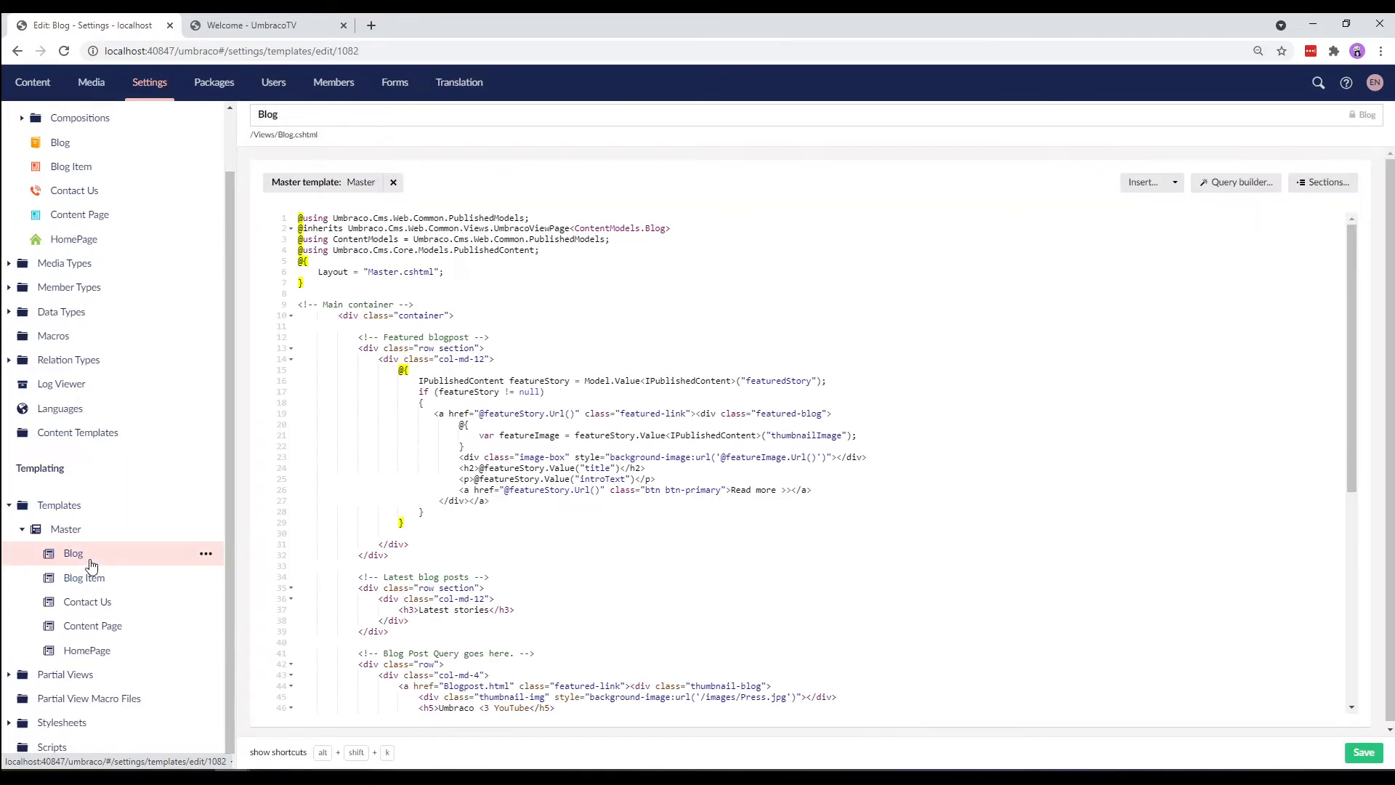
pyautogui.click(83, 576)
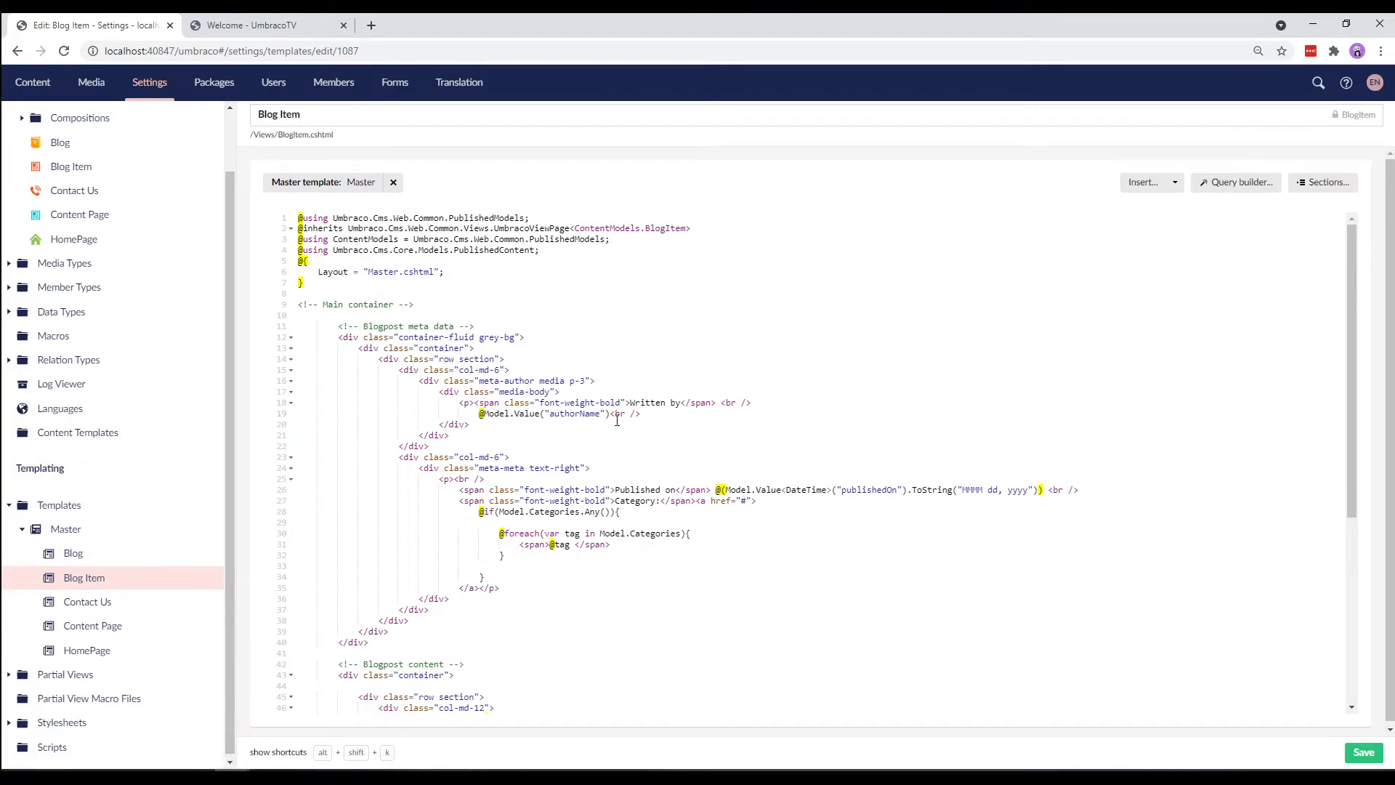
pyautogui.moveTo(774, 522)
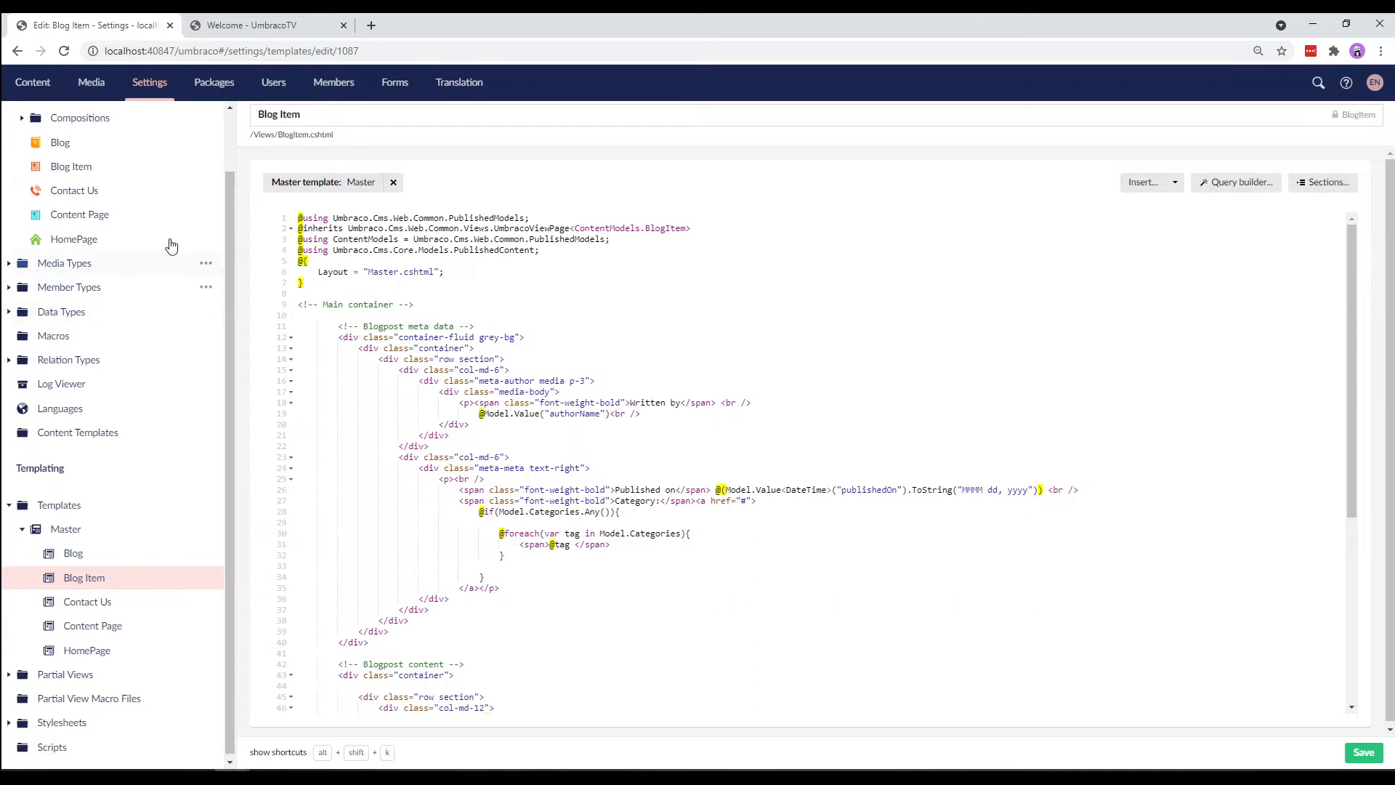
pyautogui.click(32, 82)
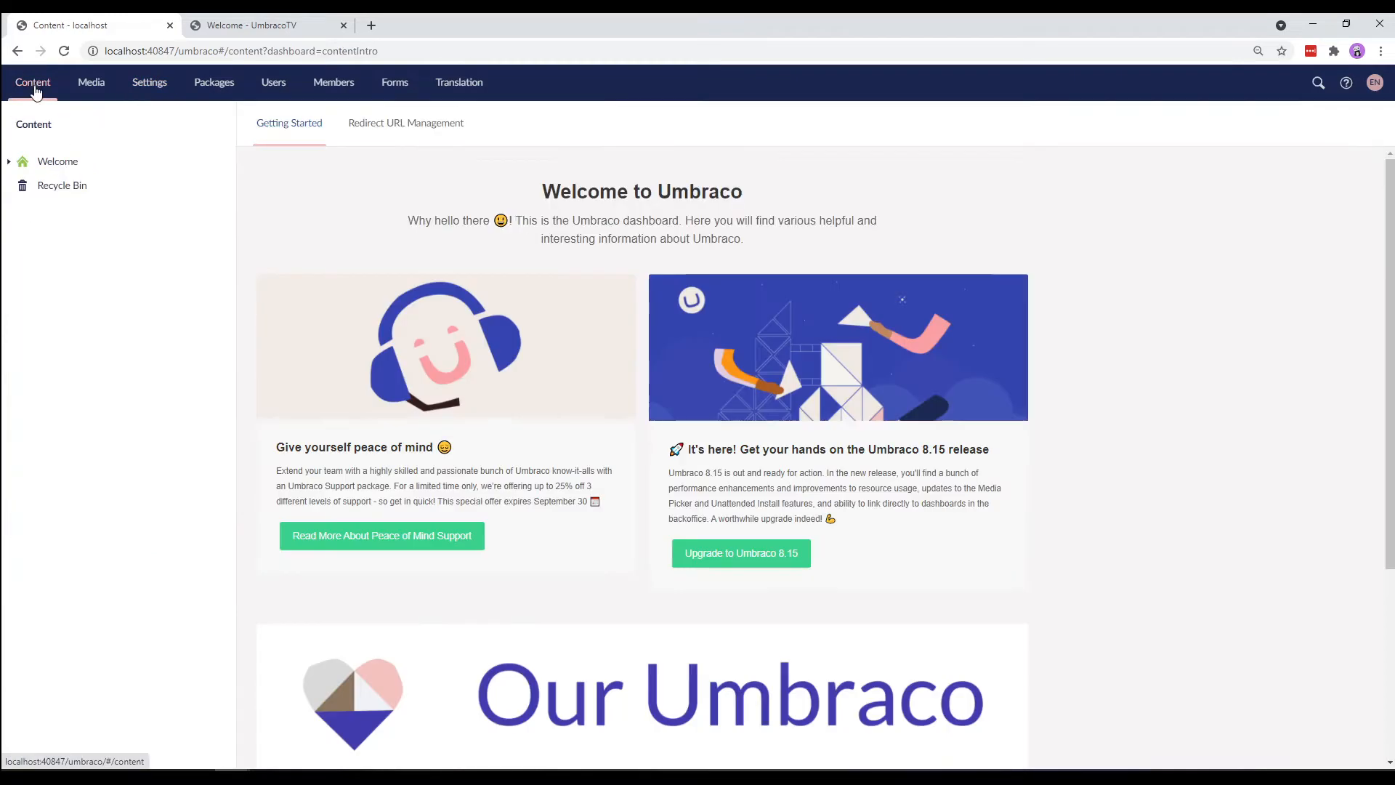
pyautogui.moveTo(58, 161)
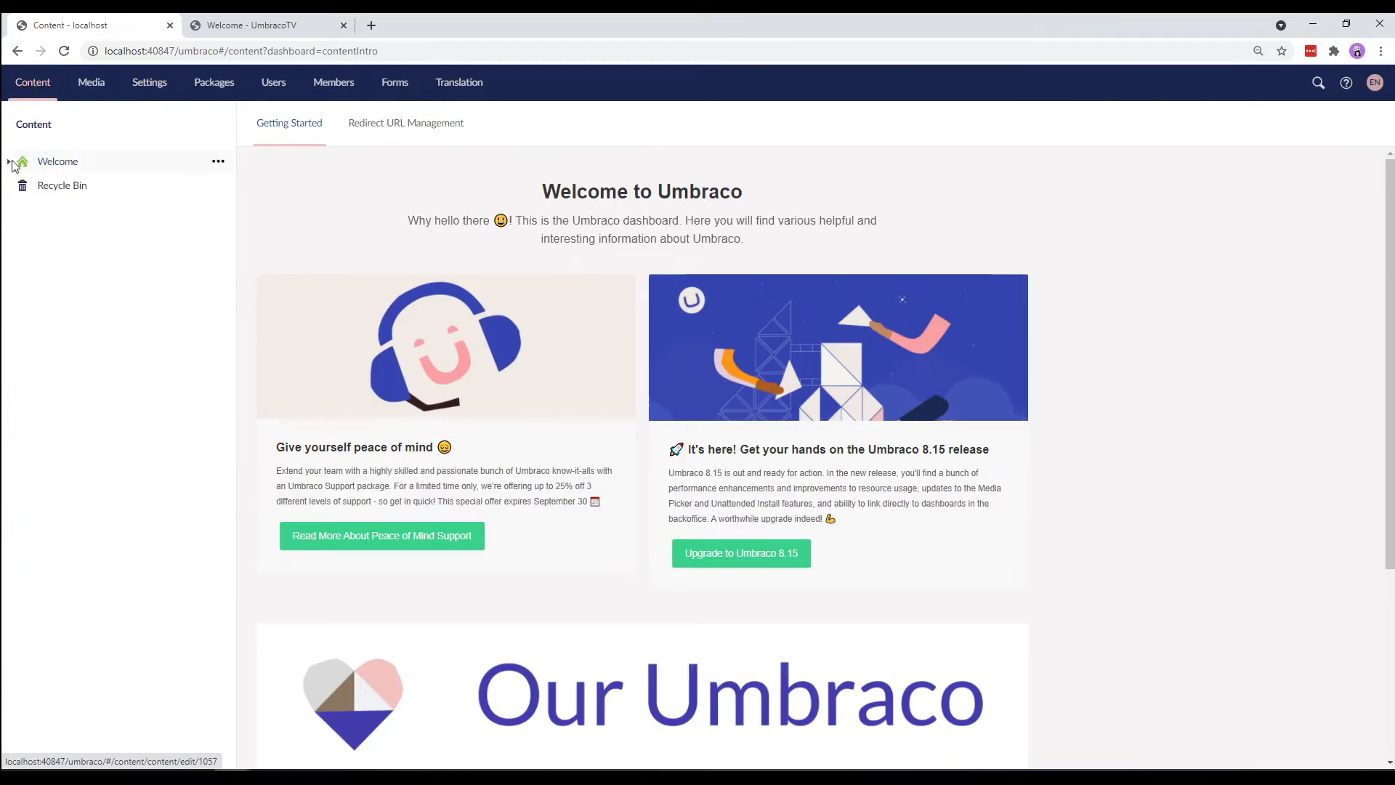
pyautogui.click(9, 162)
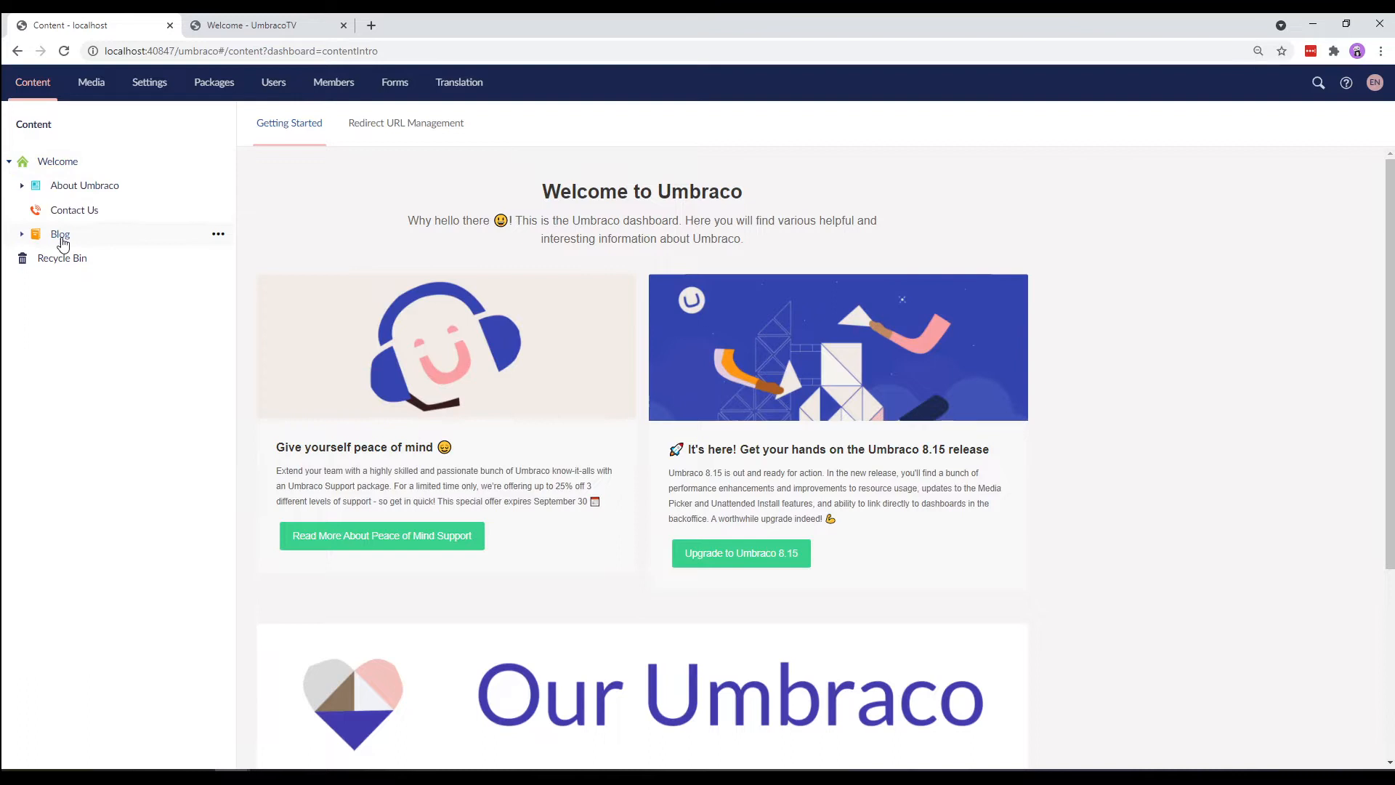
pyautogui.click(59, 234)
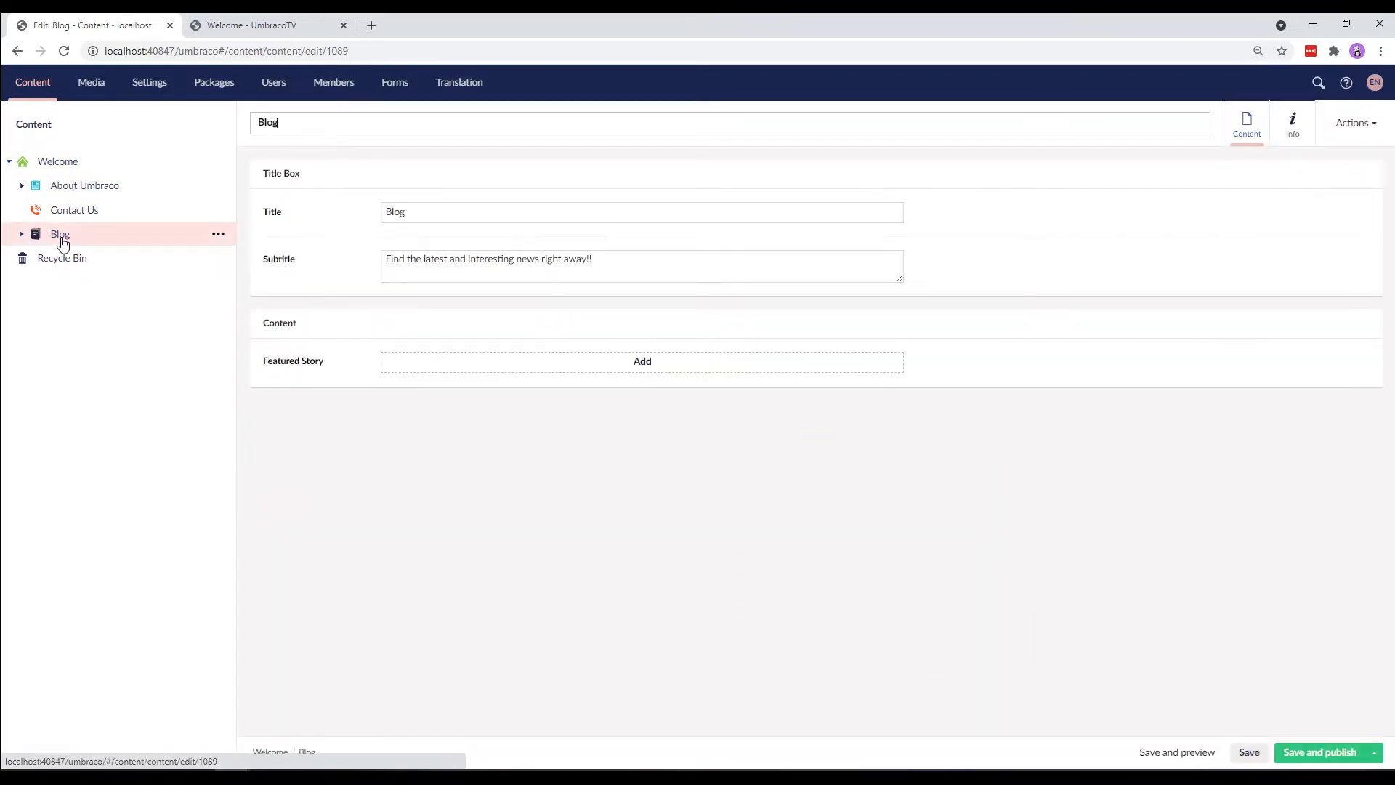
pyautogui.click(642, 360)
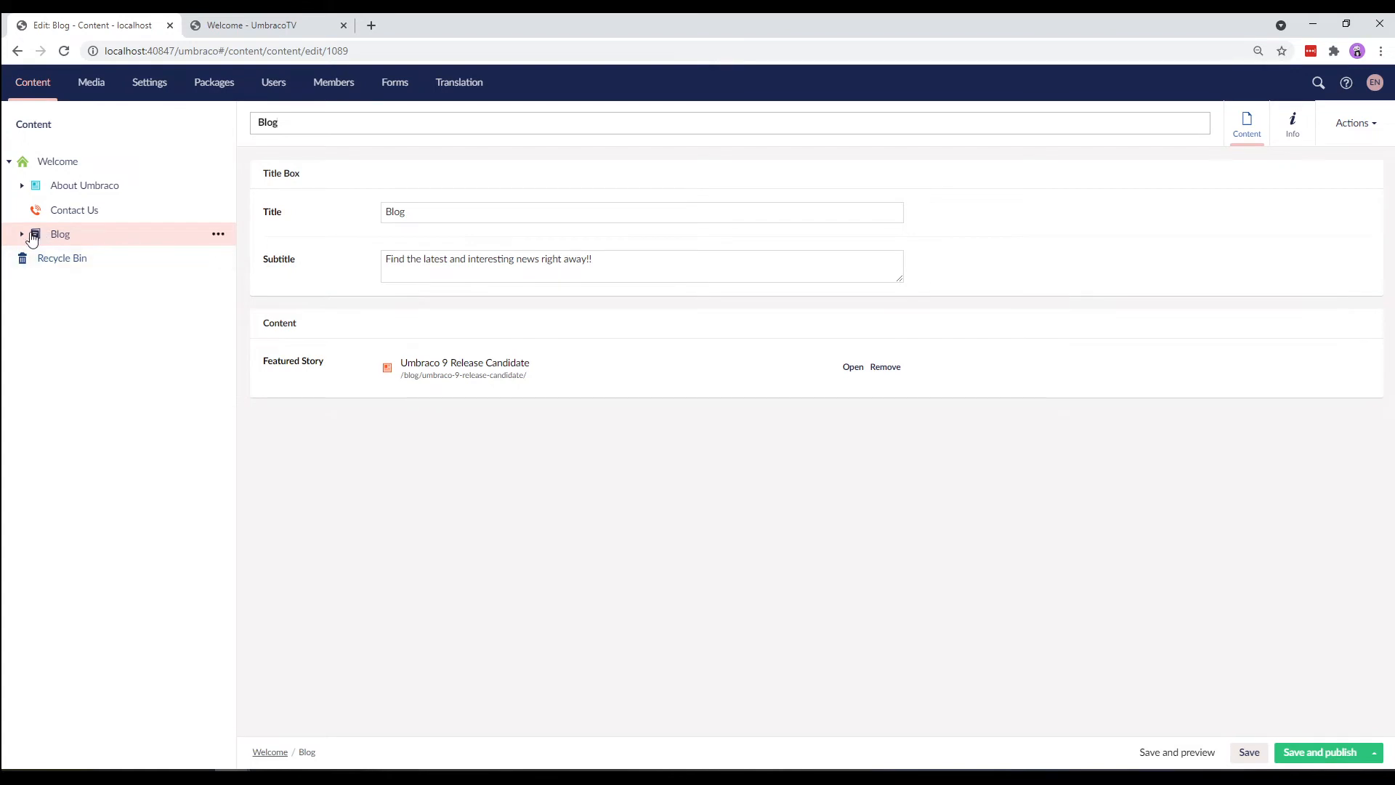
pyautogui.click(21, 233)
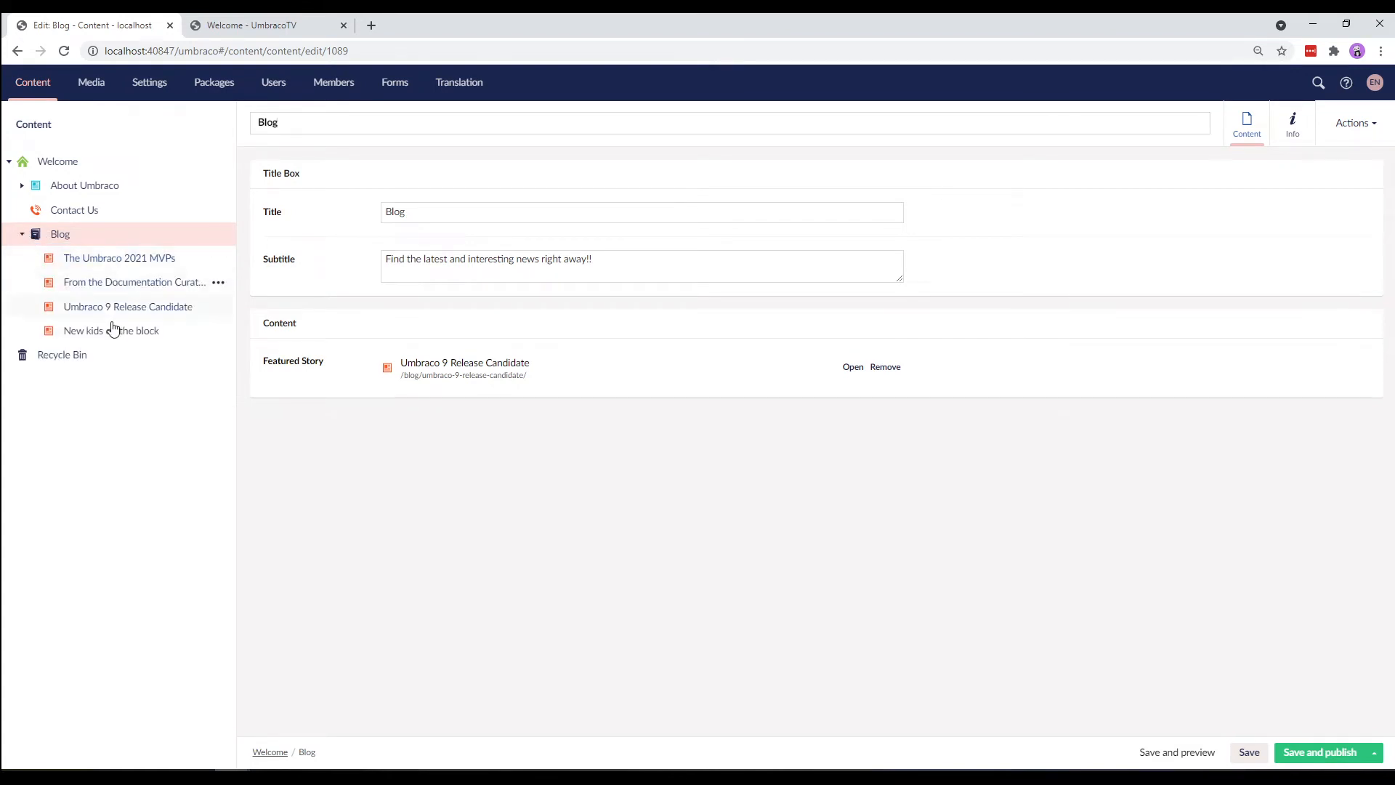
pyautogui.moveTo(111, 330)
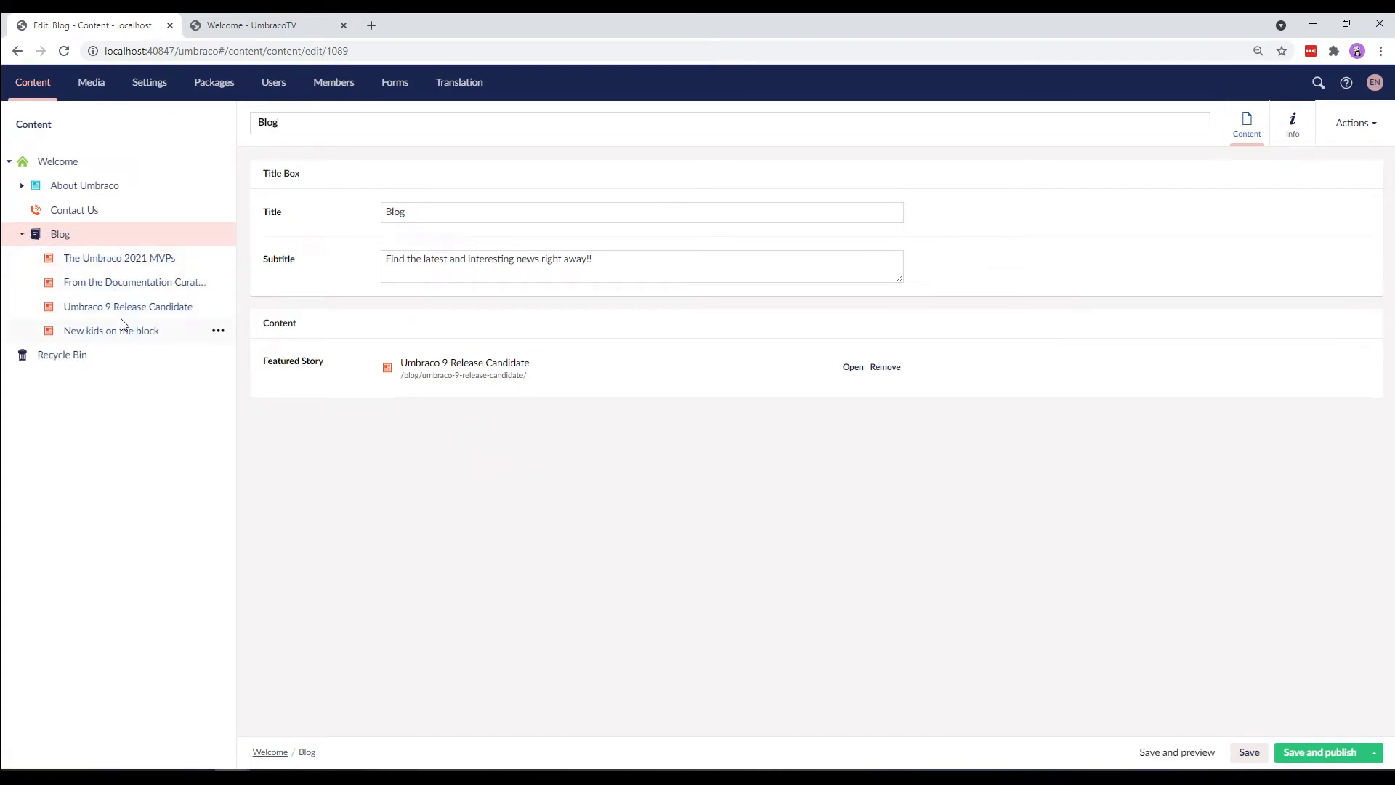
pyautogui.moveTo(147, 281)
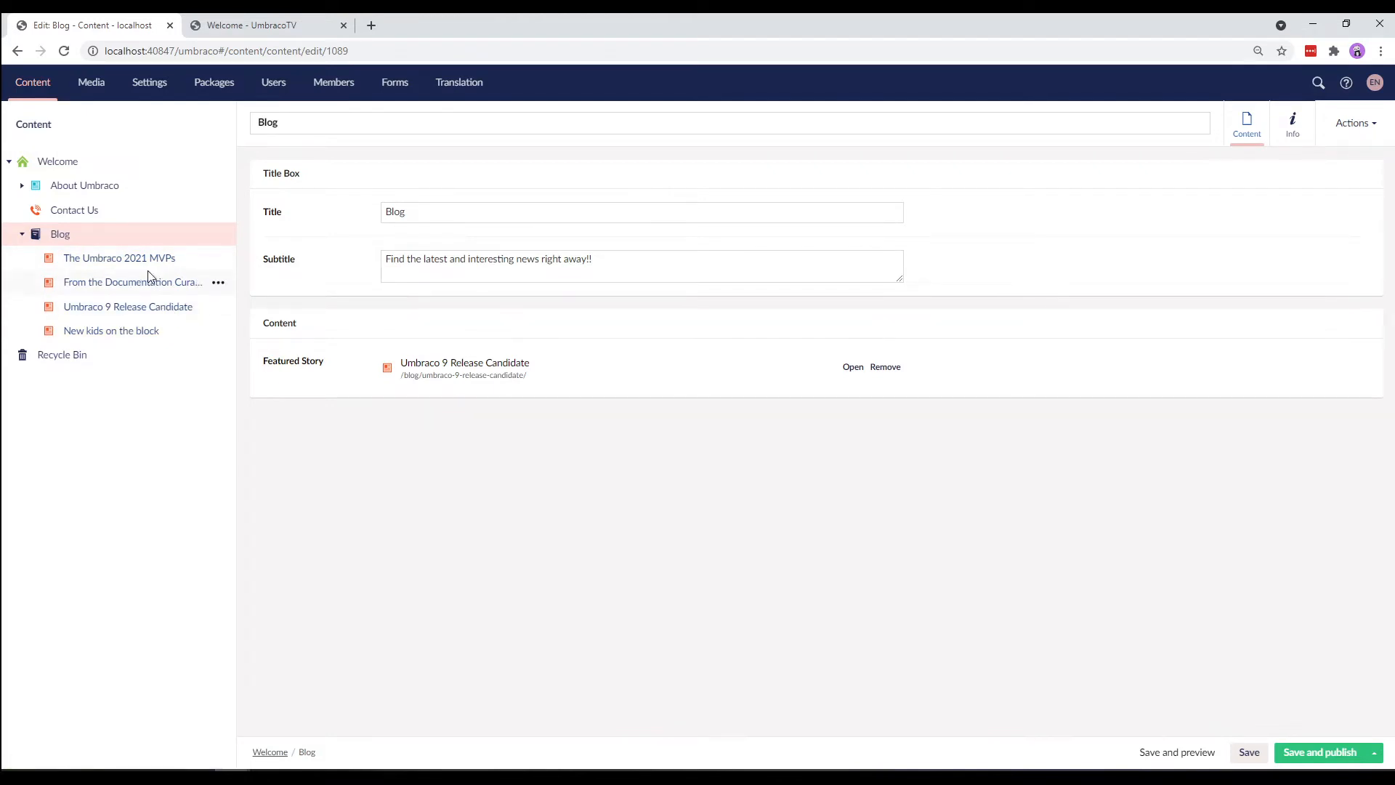
pyautogui.moveTo(153, 376)
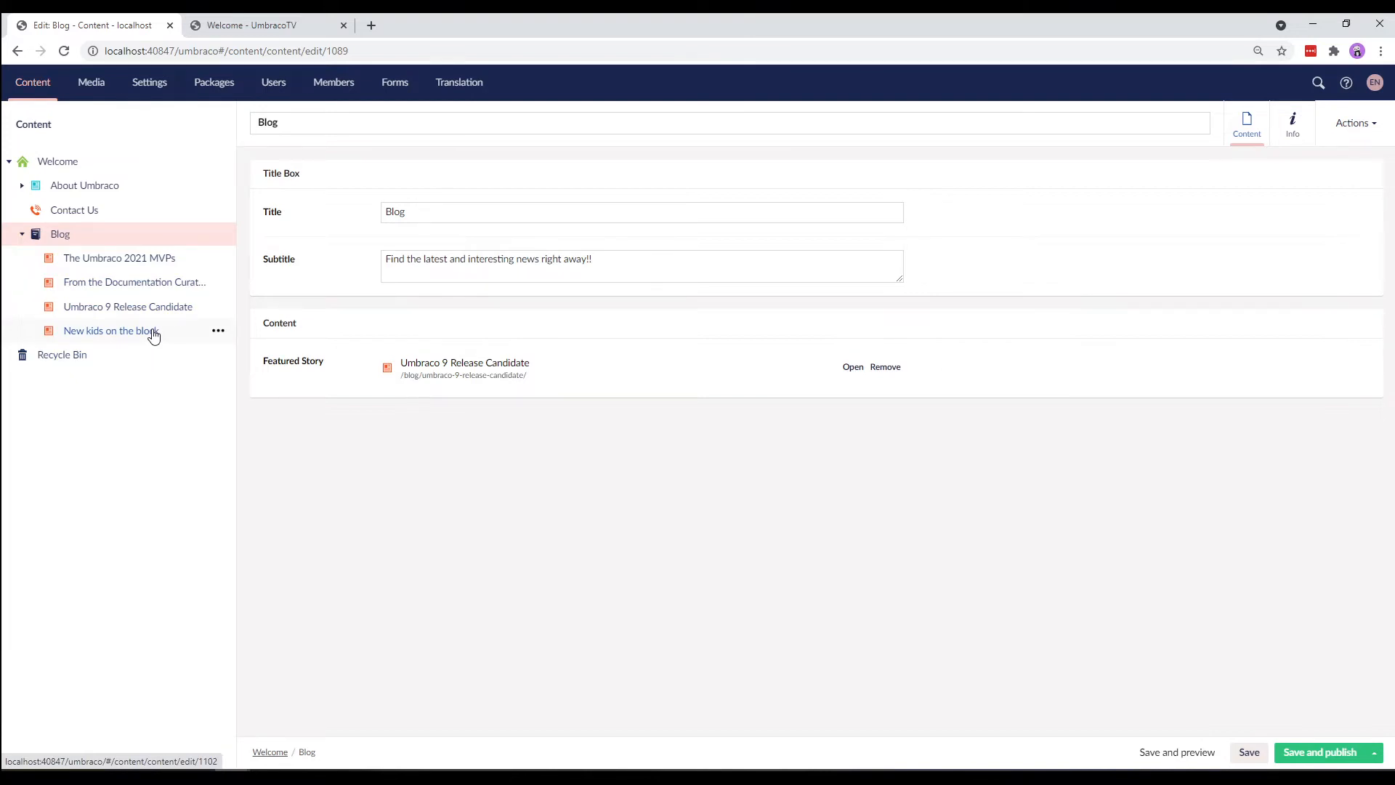
pyautogui.moveTo(149, 82)
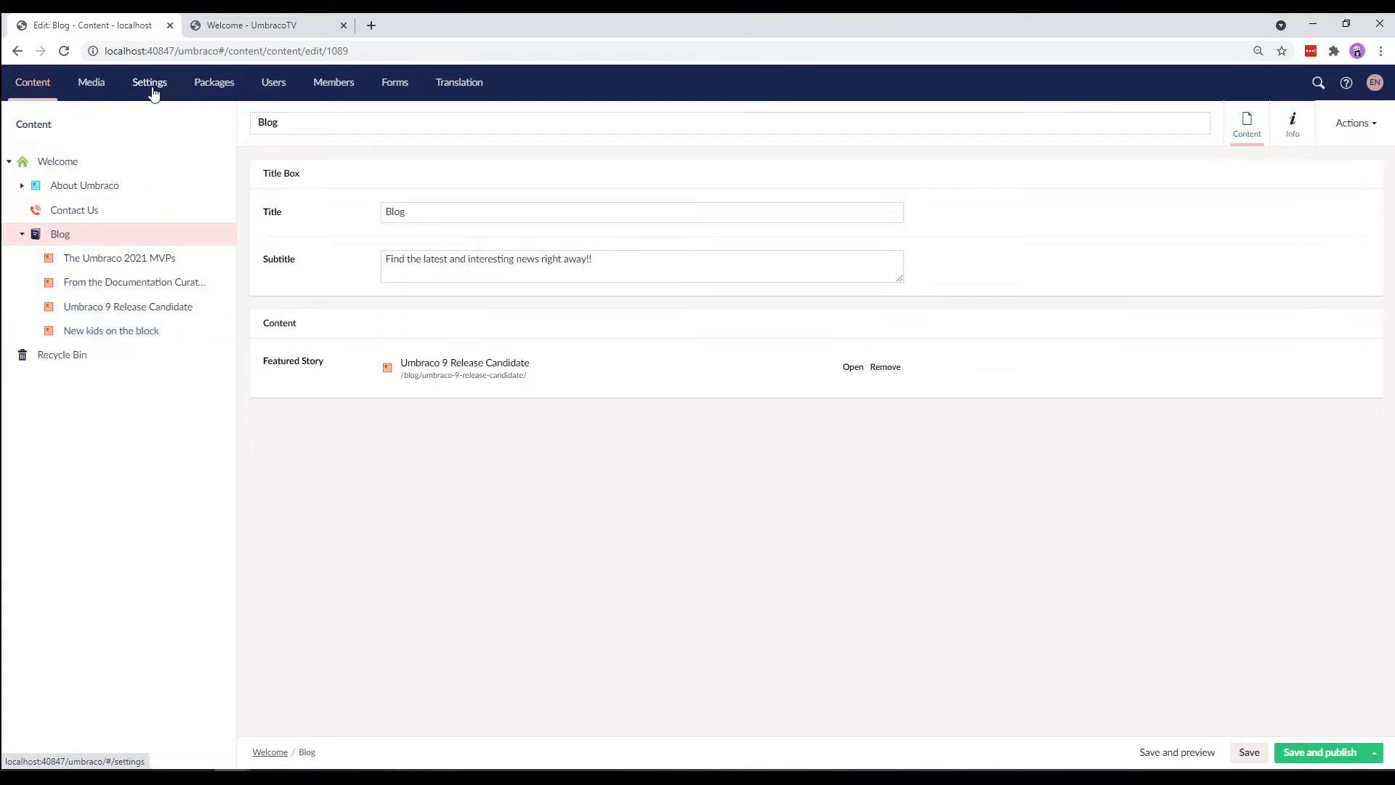
pyautogui.click(148, 82)
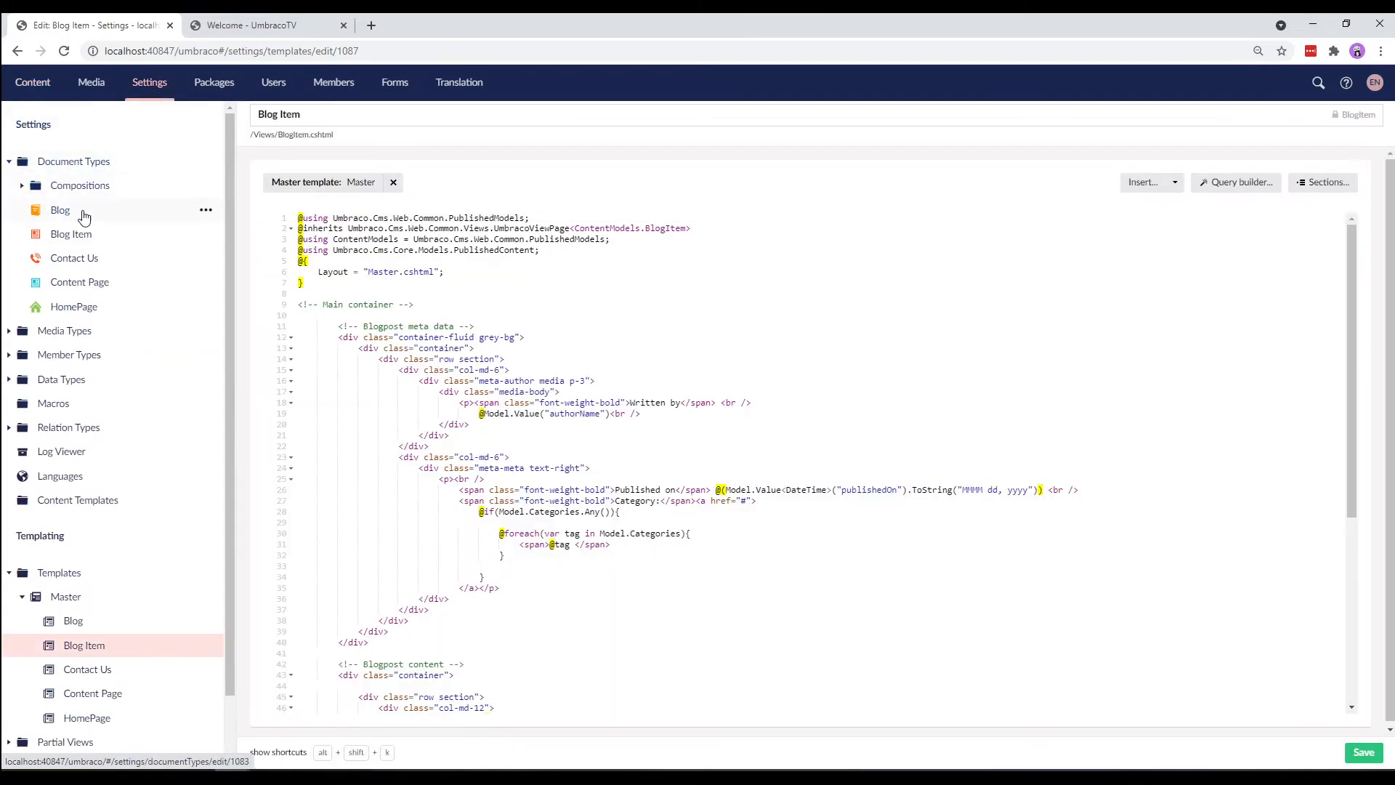
# Step: Enable list view on the Blog document type, save it, and go to Content to check
pyautogui.click(60, 209)
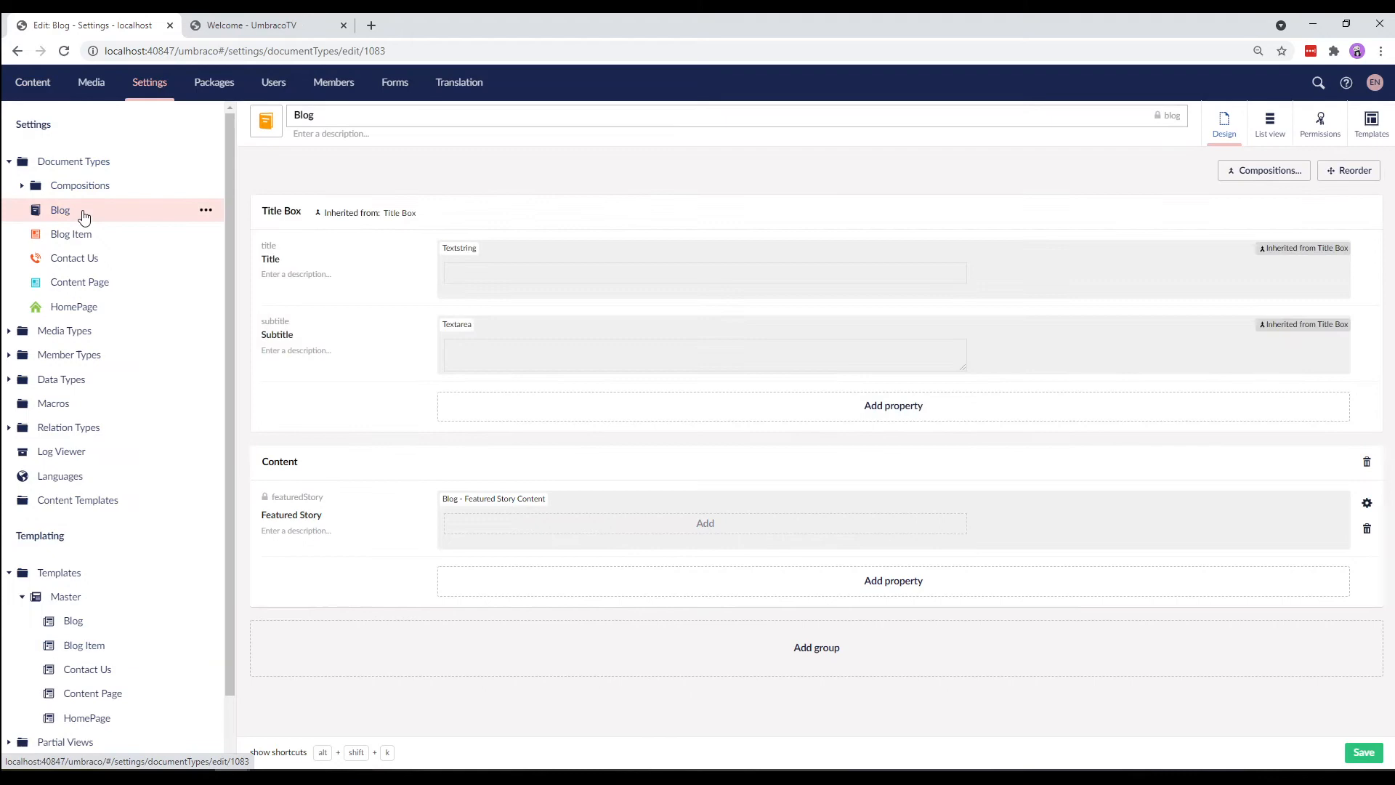
pyautogui.click(1269, 122)
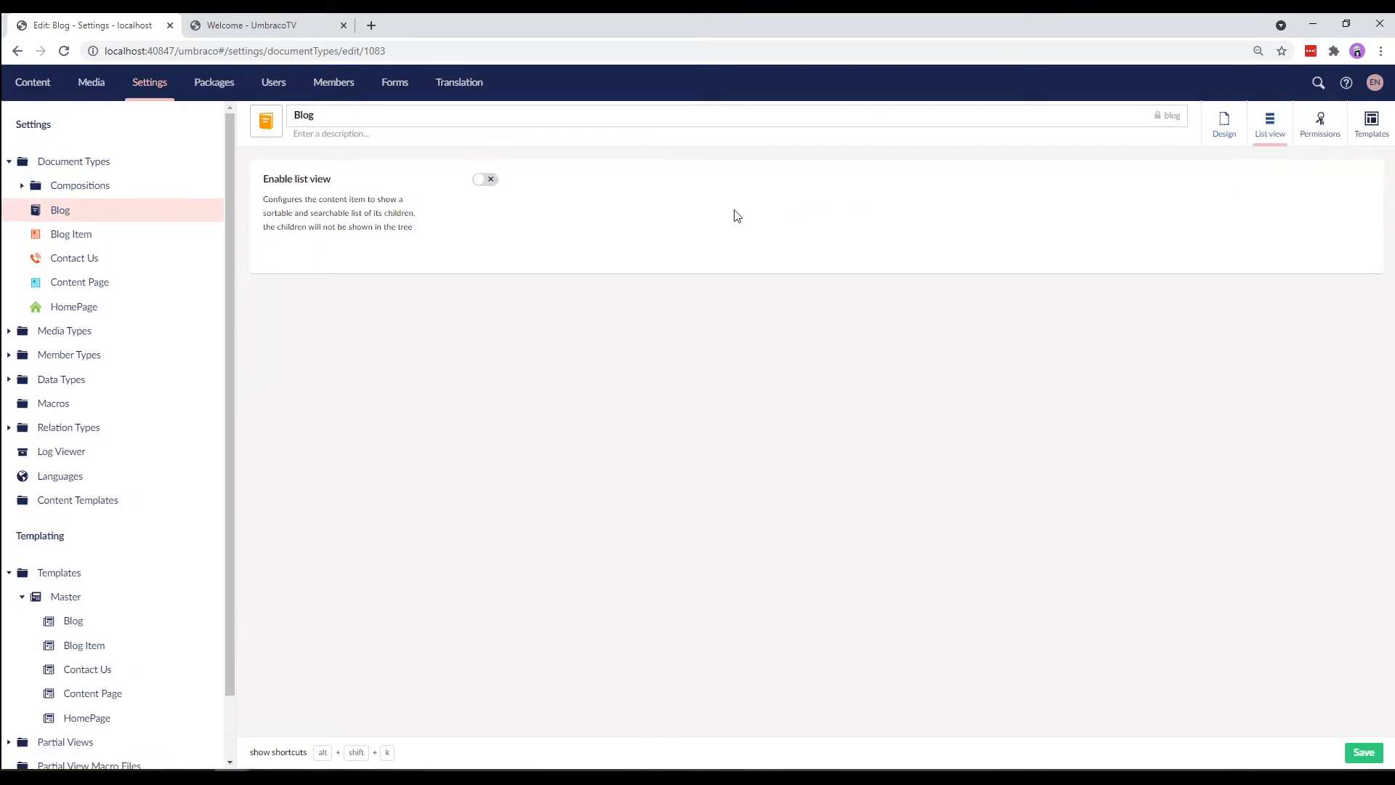
pyautogui.click(484, 179)
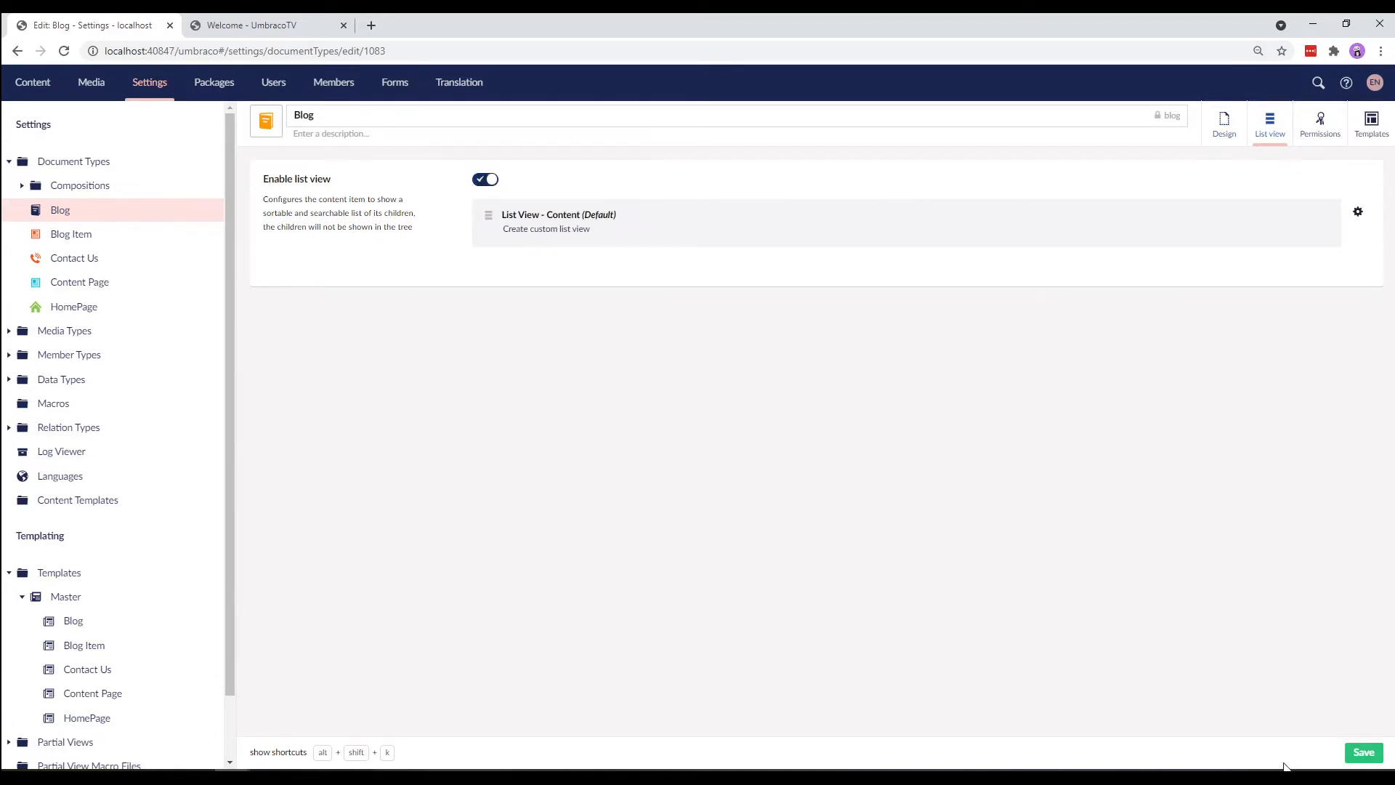
pyautogui.click(1364, 752)
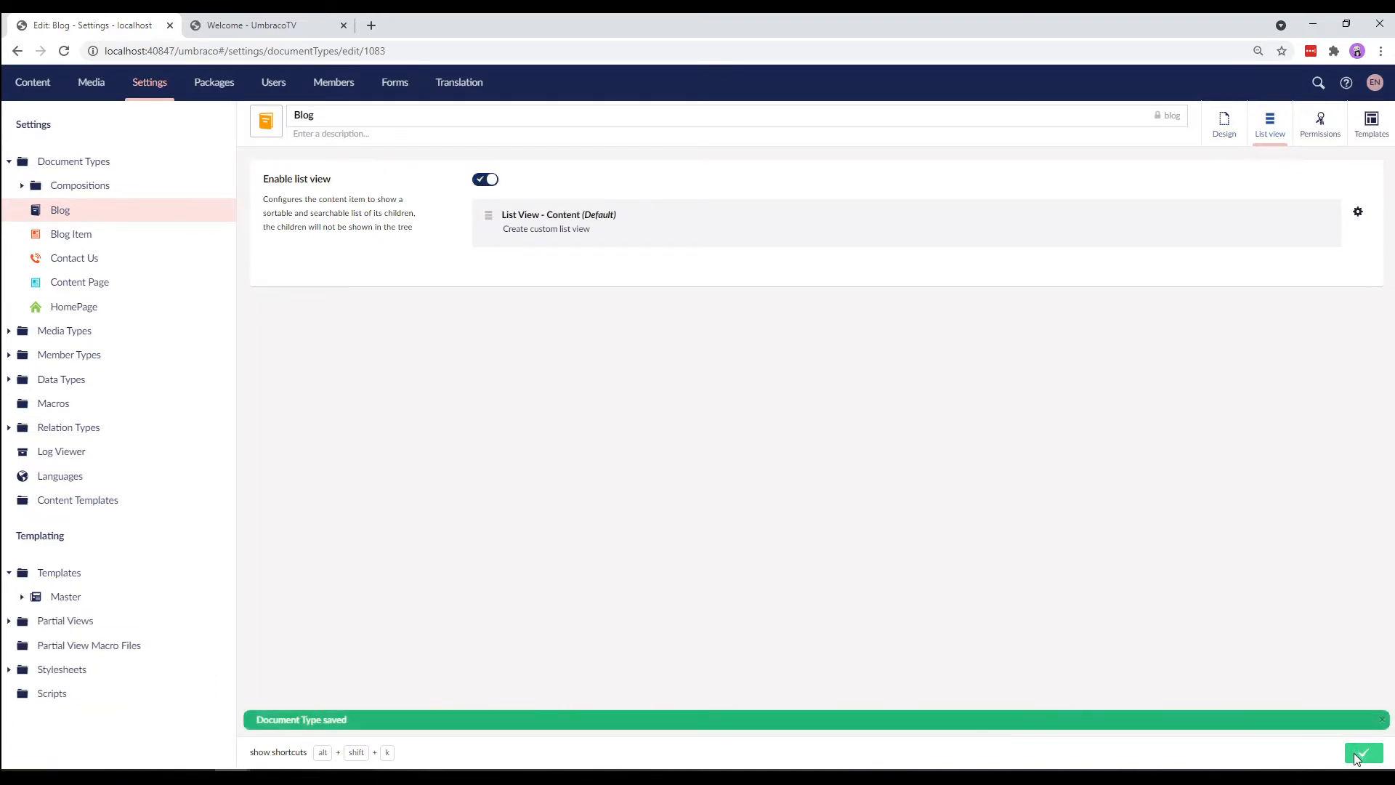
pyautogui.moveTo(32, 82)
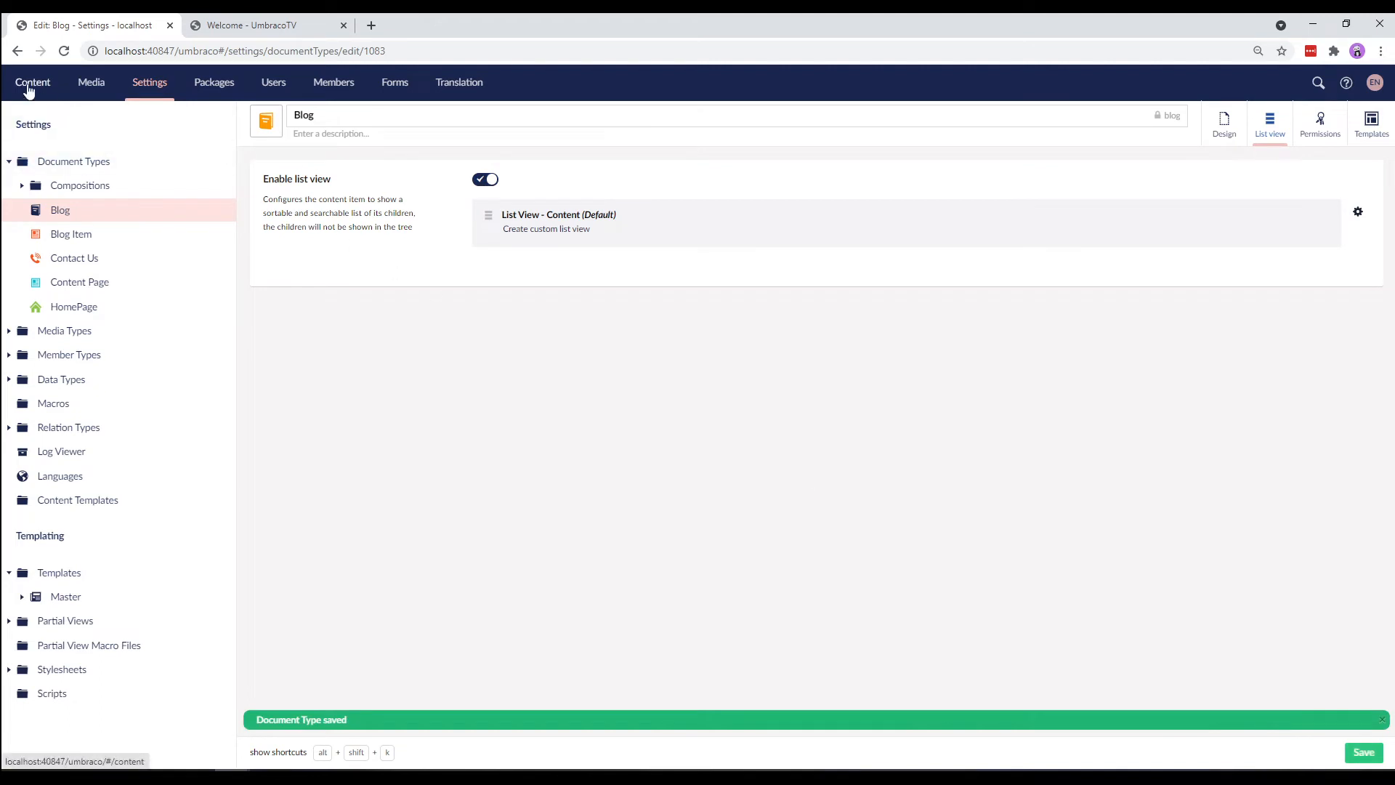
pyautogui.click(32, 82)
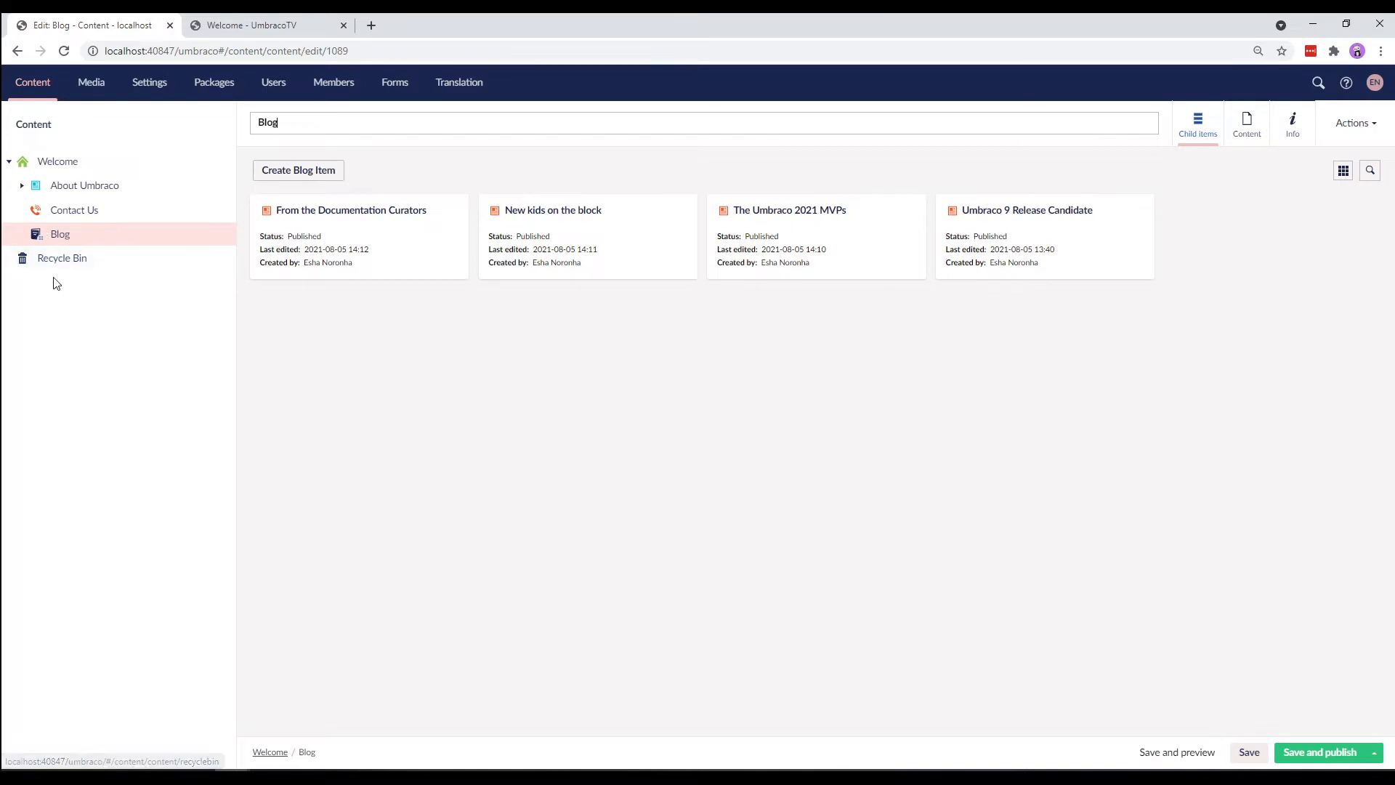
pyautogui.moveTo(63, 258)
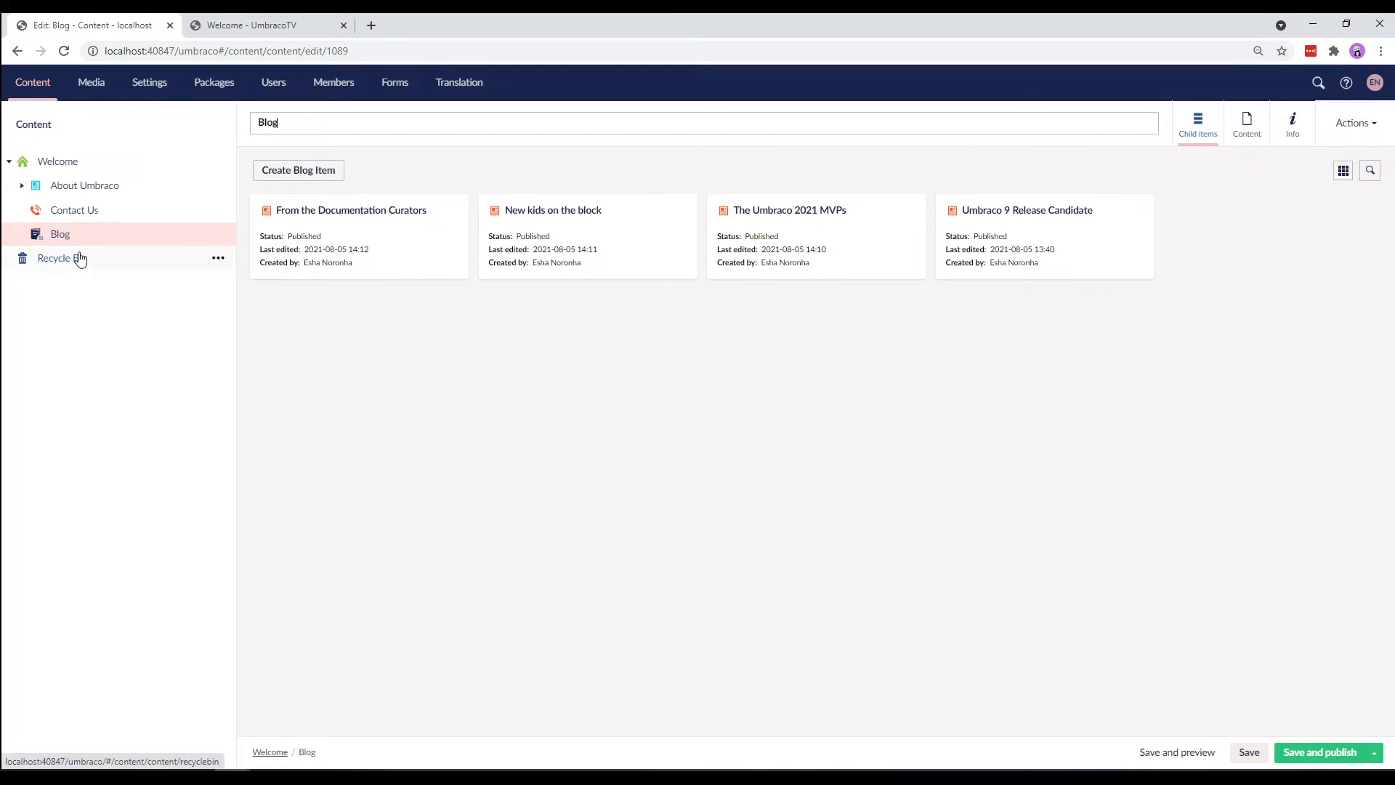
pyautogui.moveTo(570, 319)
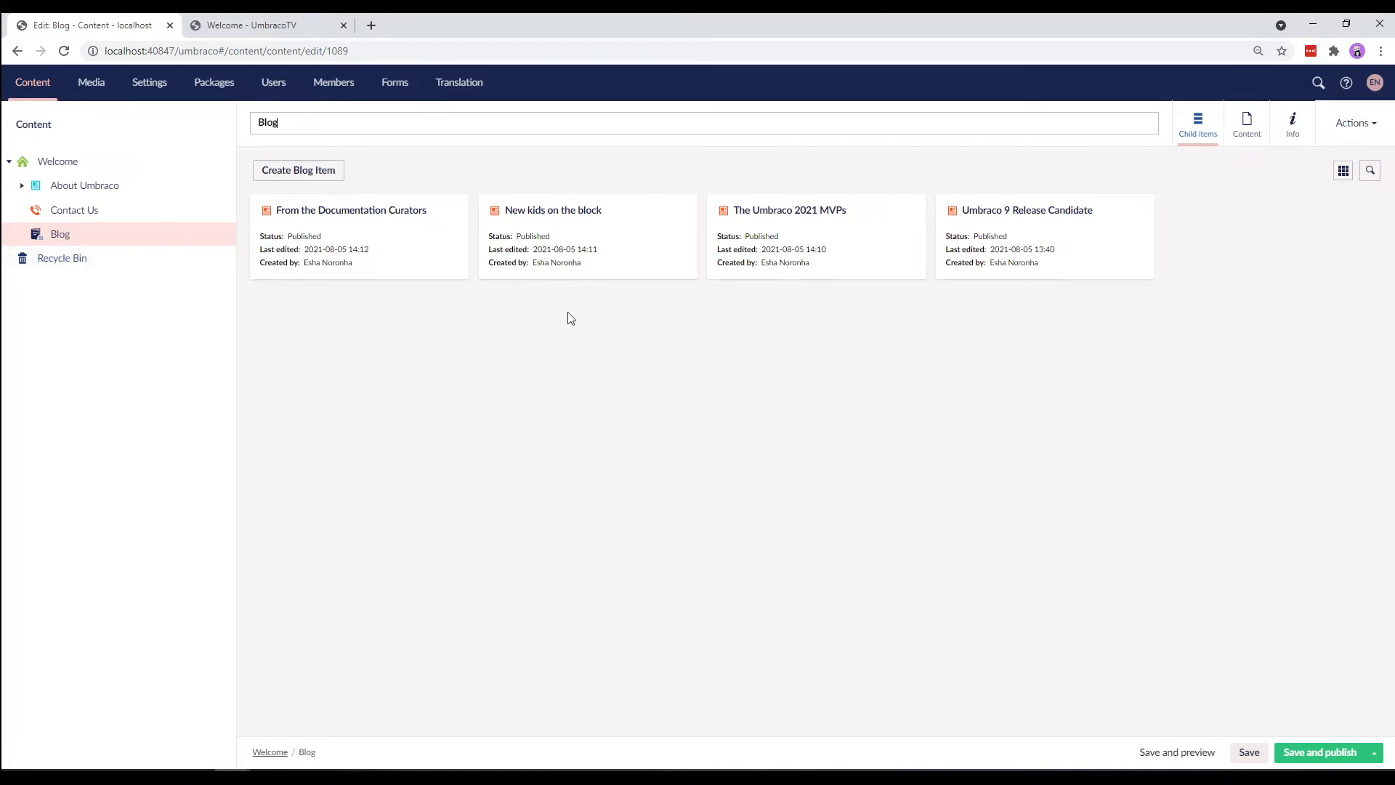
pyautogui.moveTo(978, 322)
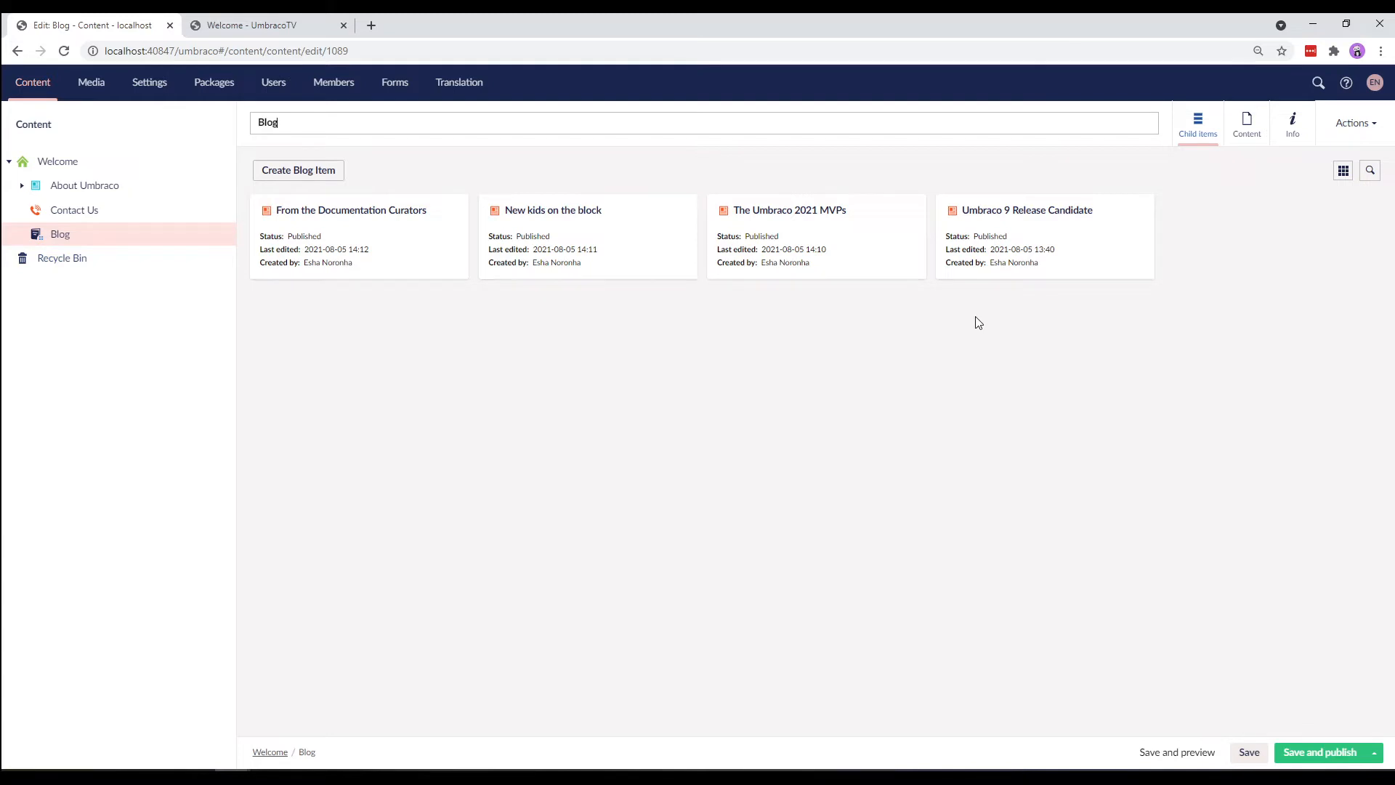
pyautogui.moveTo(1281, 203)
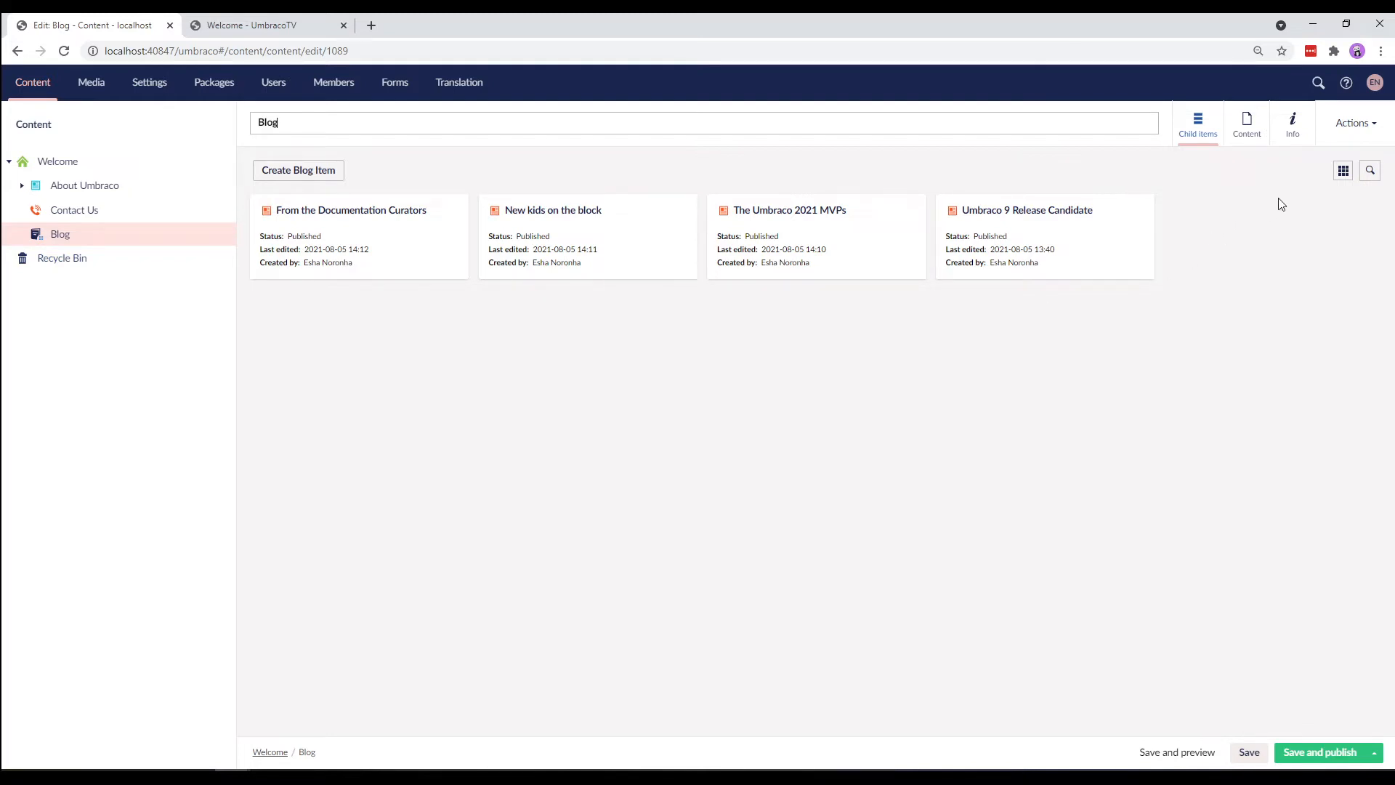
pyautogui.click(1342, 170)
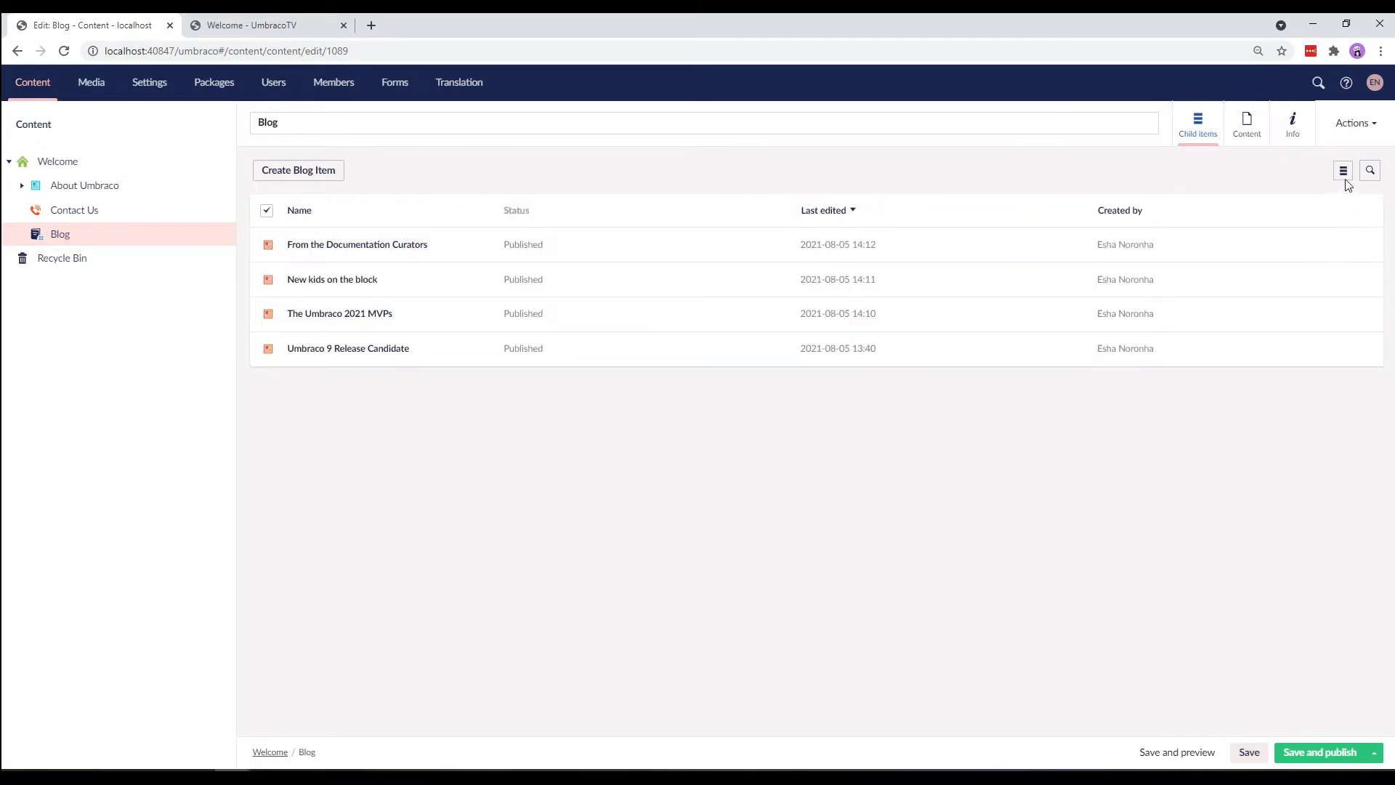
pyautogui.click(1343, 170)
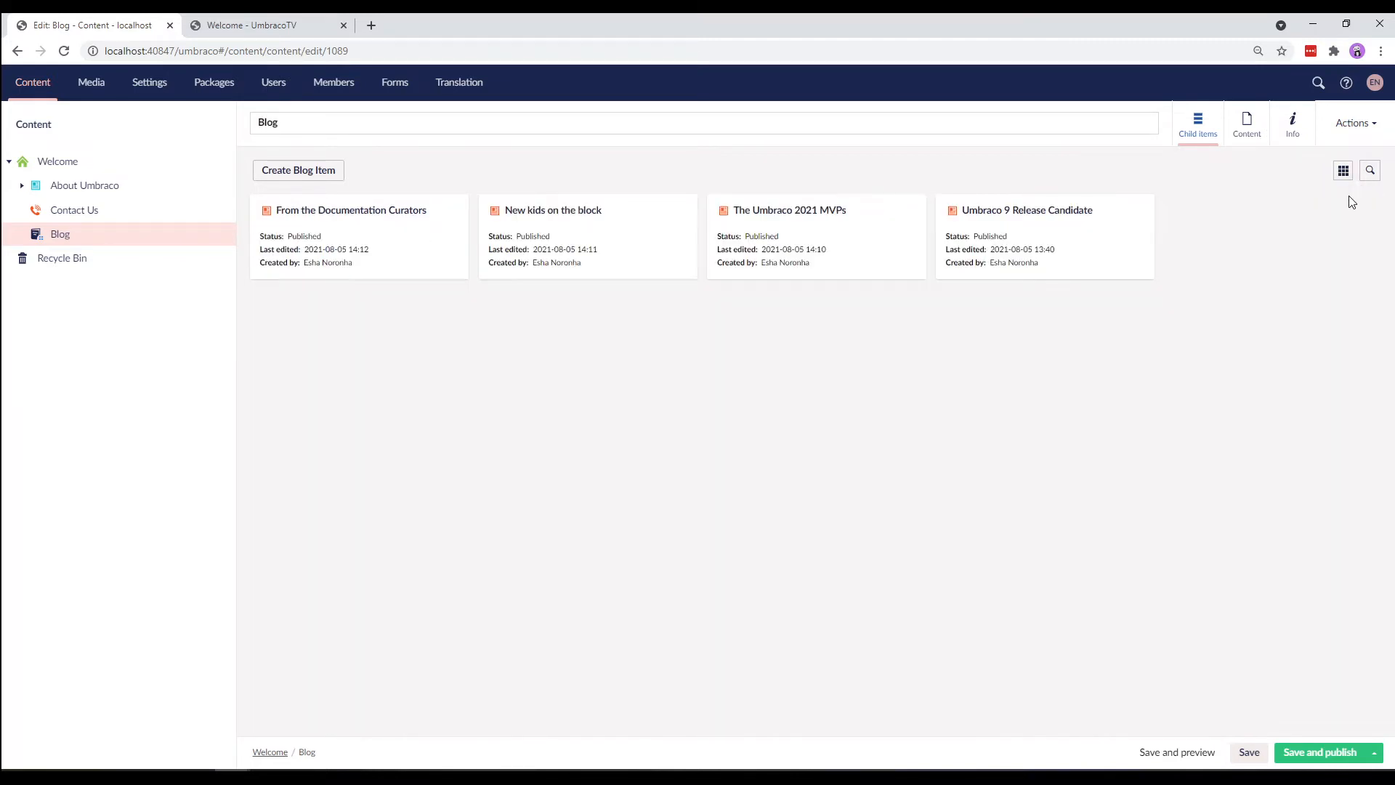
pyautogui.moveTo(1292, 227)
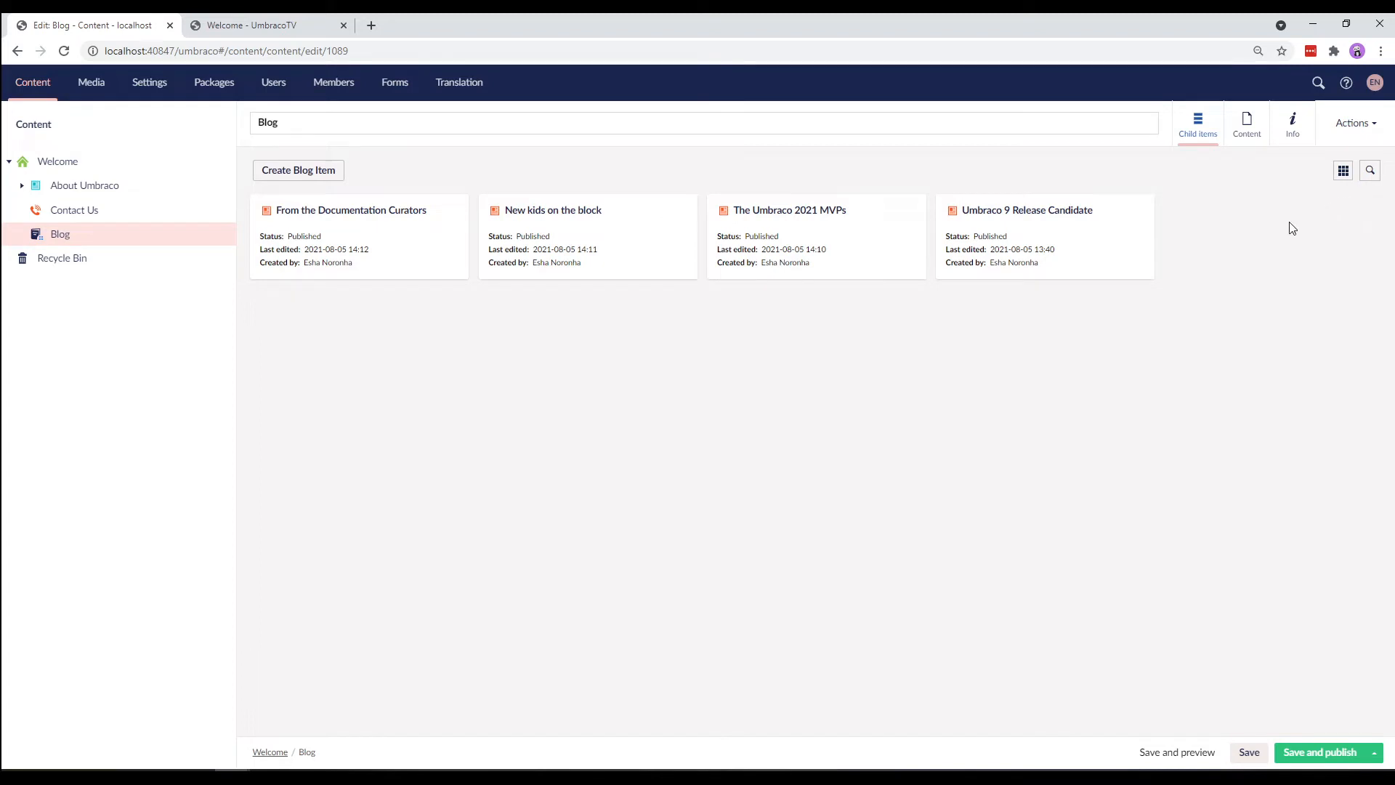
pyautogui.click(350, 210)
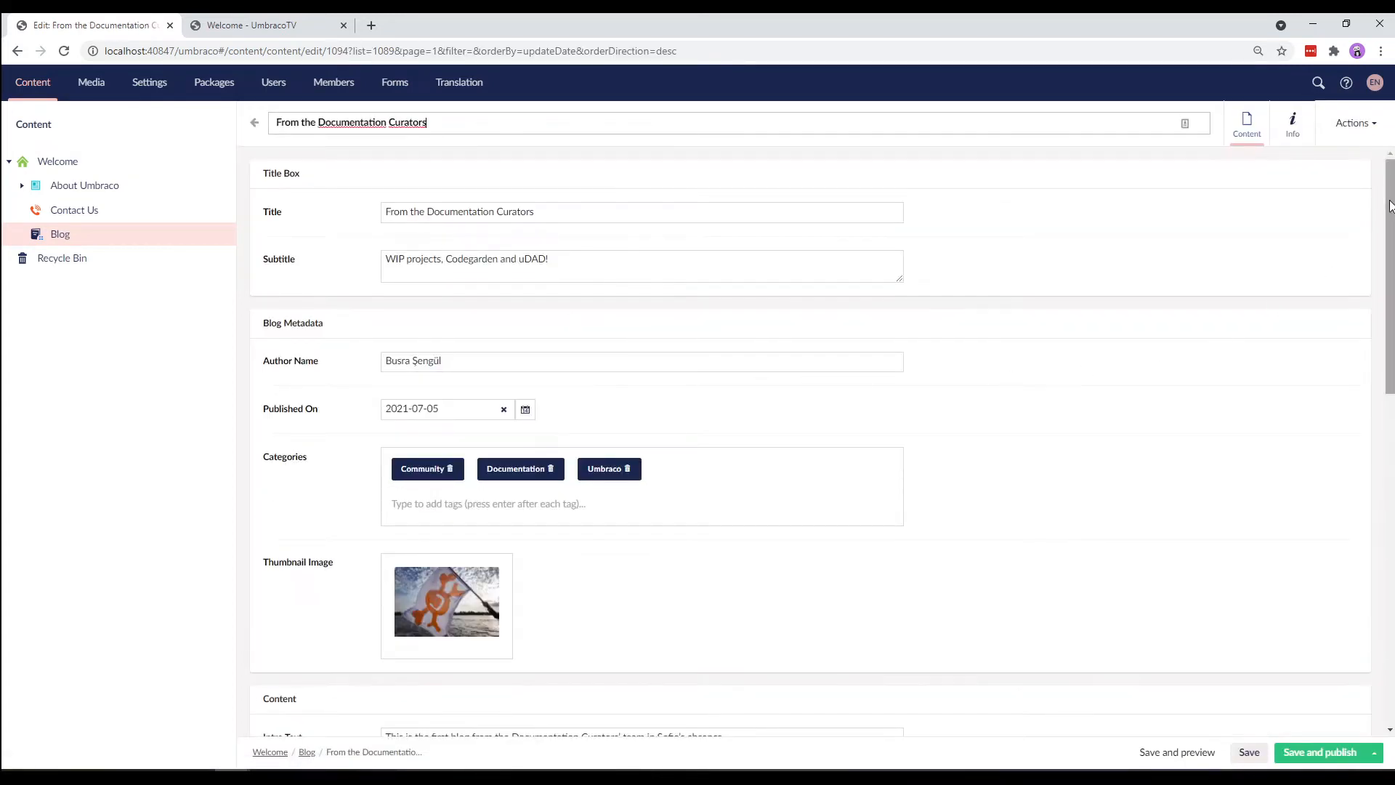
pyautogui.scroll(-3)
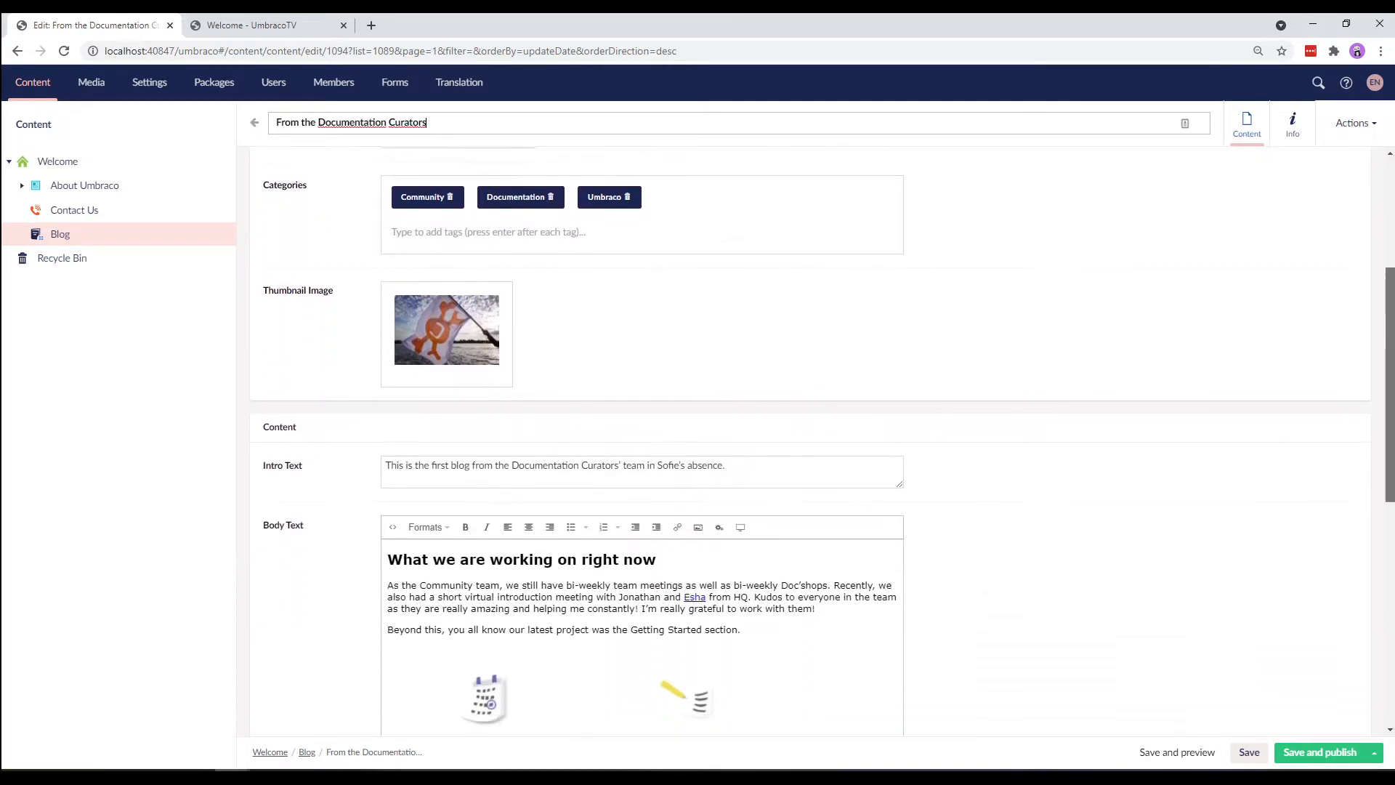
pyautogui.scroll(-3)
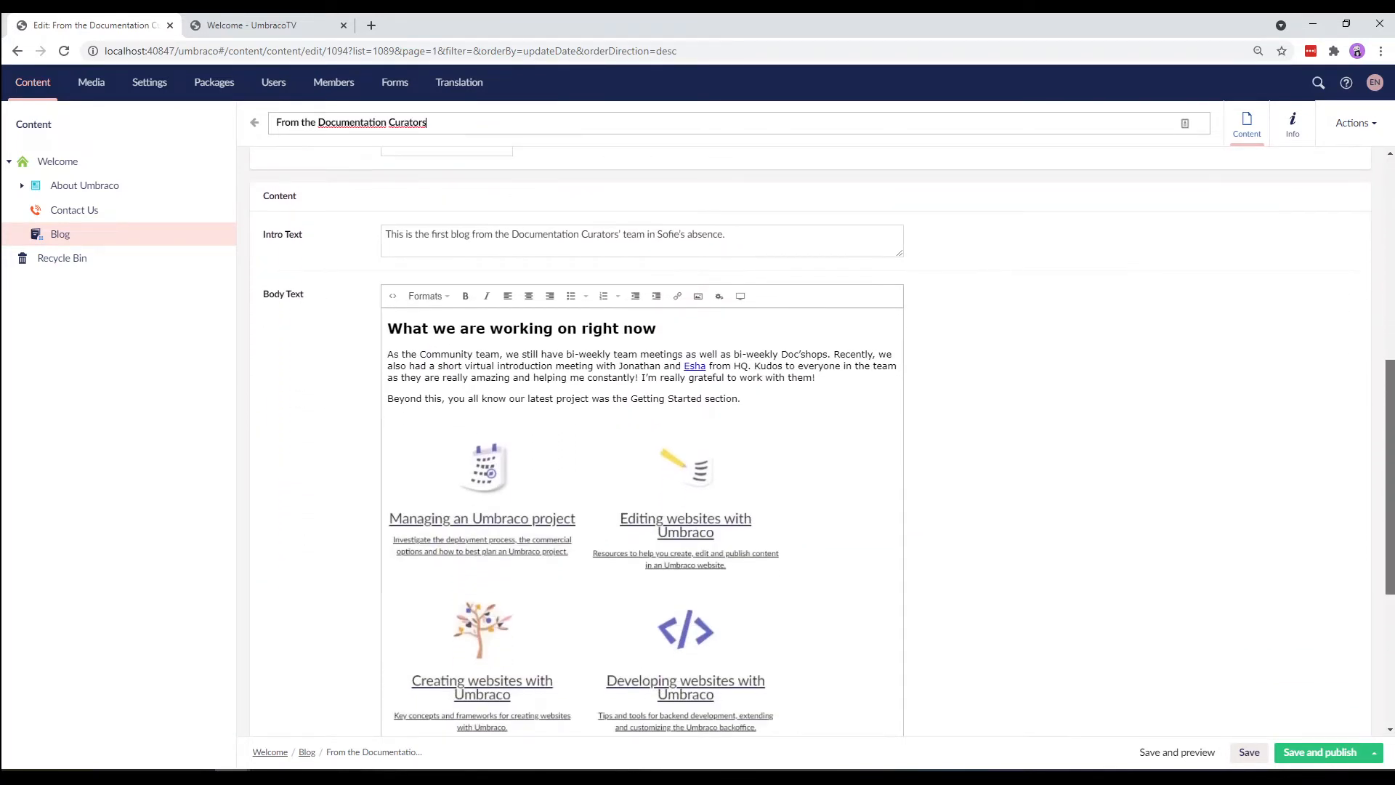
pyautogui.scroll(3)
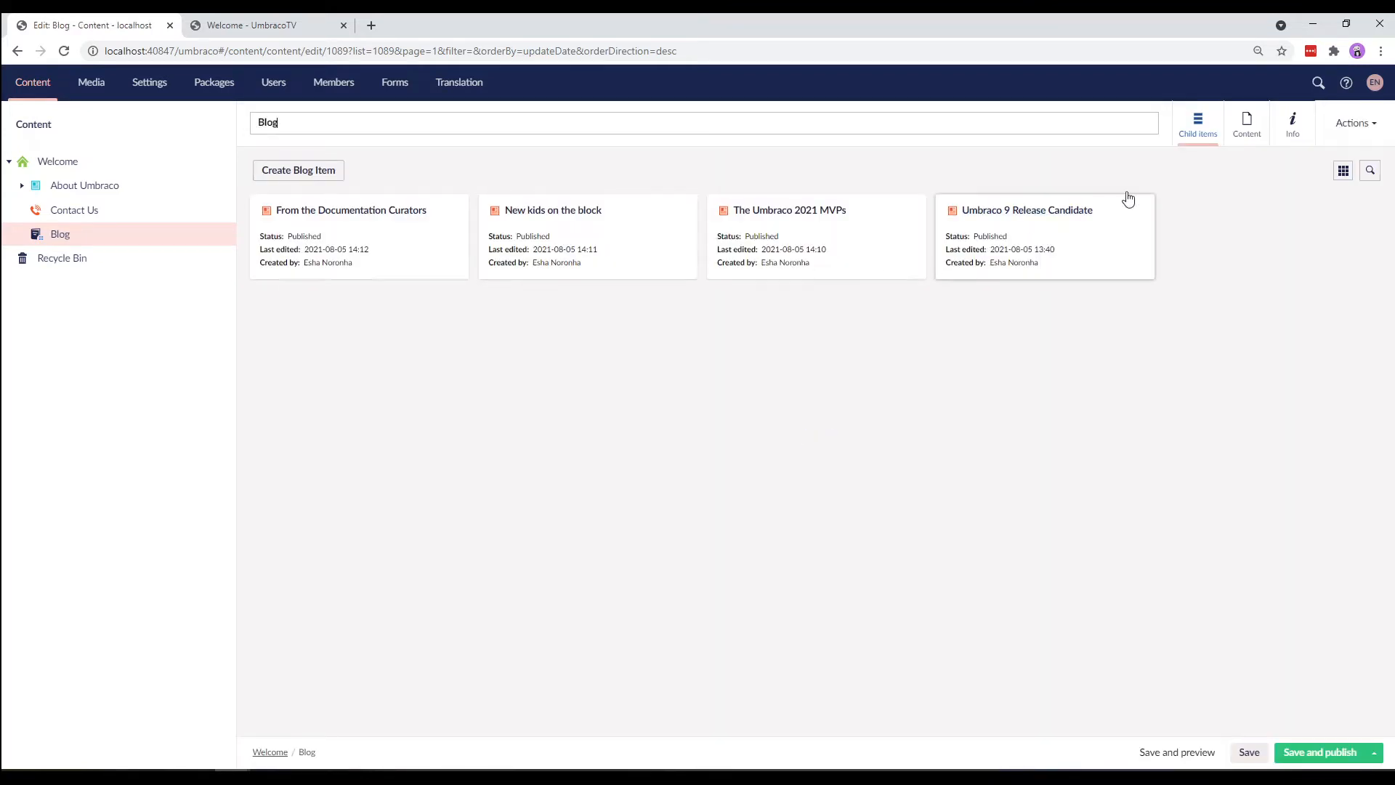
# Step: From the Blog page's Info, view the live /blog/ page's Latest stories, then return to the backoffice
pyautogui.click(1291, 123)
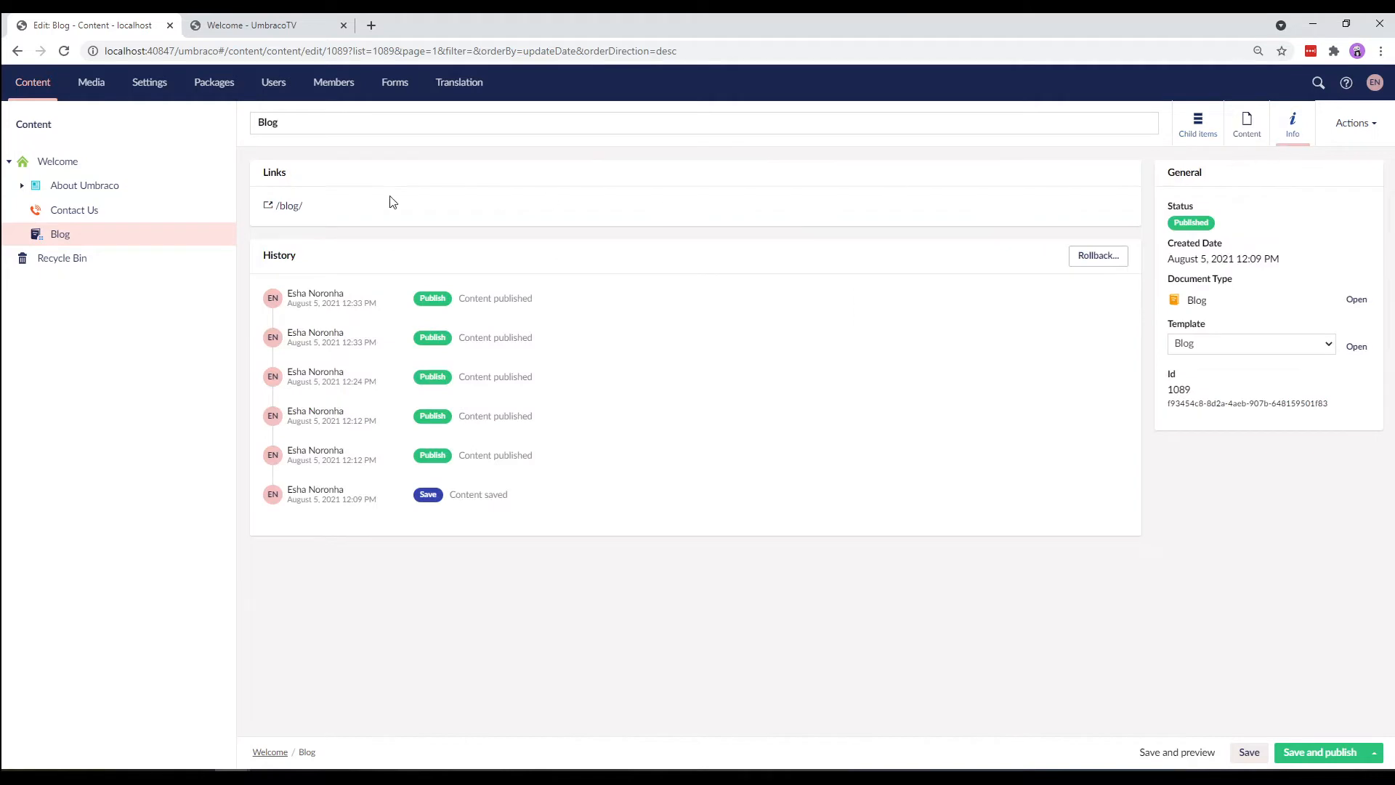
pyautogui.click(288, 206)
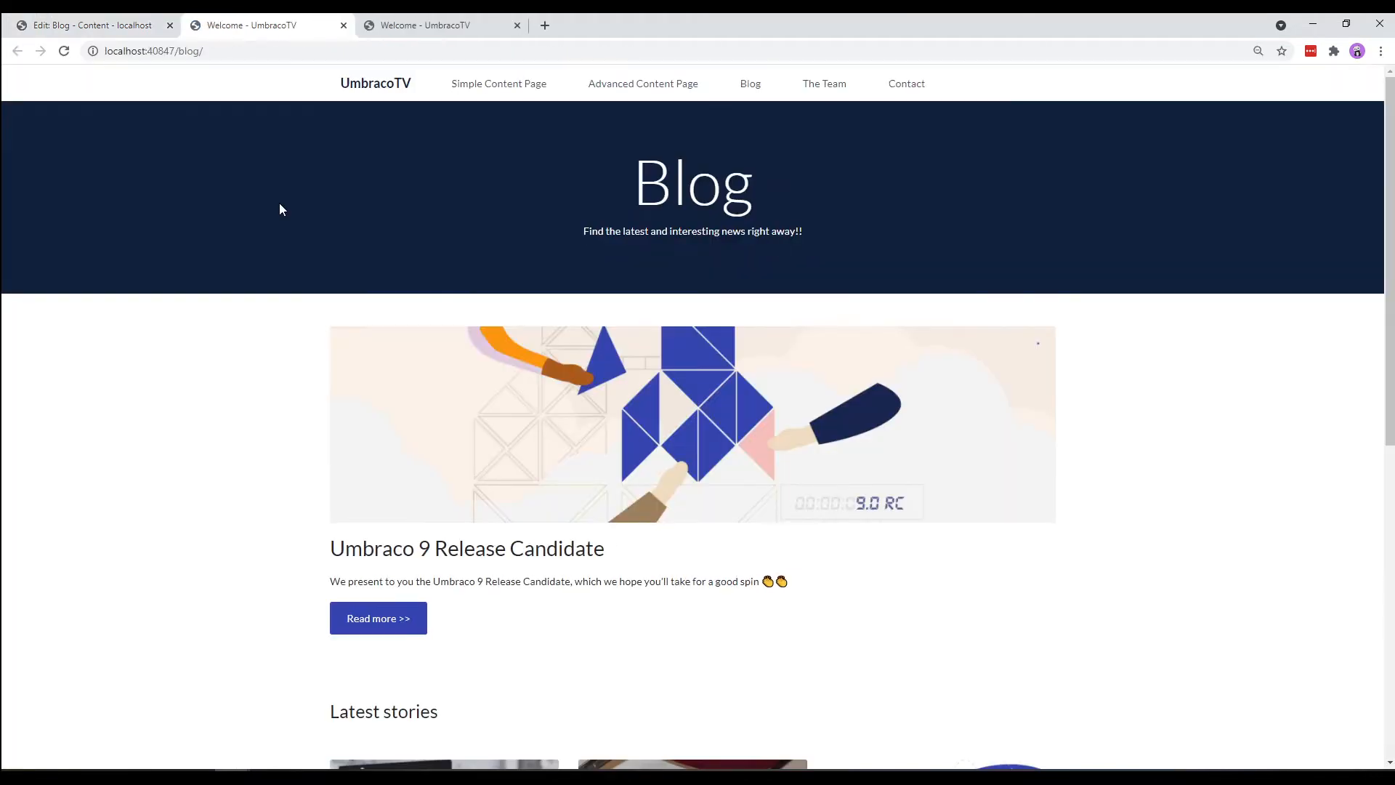
pyautogui.moveTo(1386, 205)
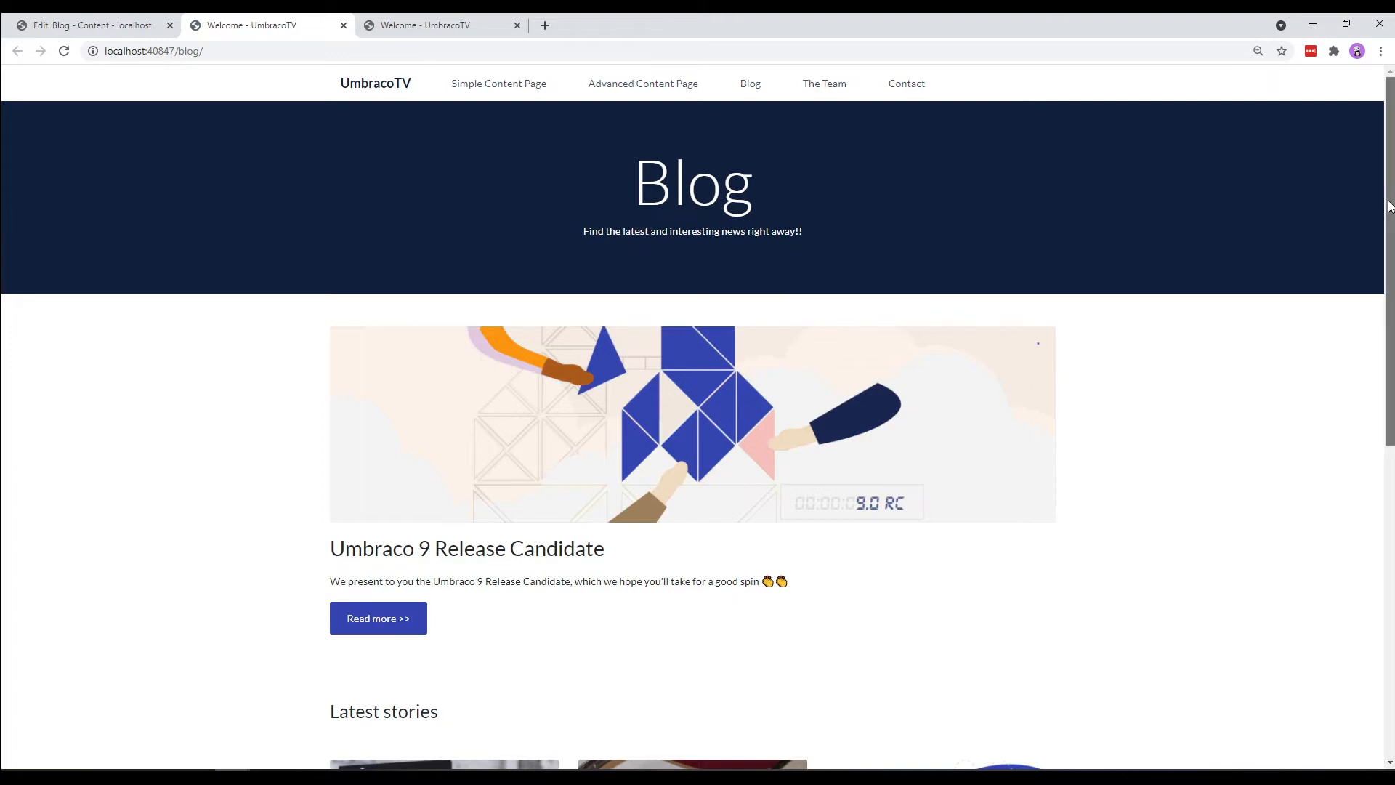
pyautogui.scroll(-3)
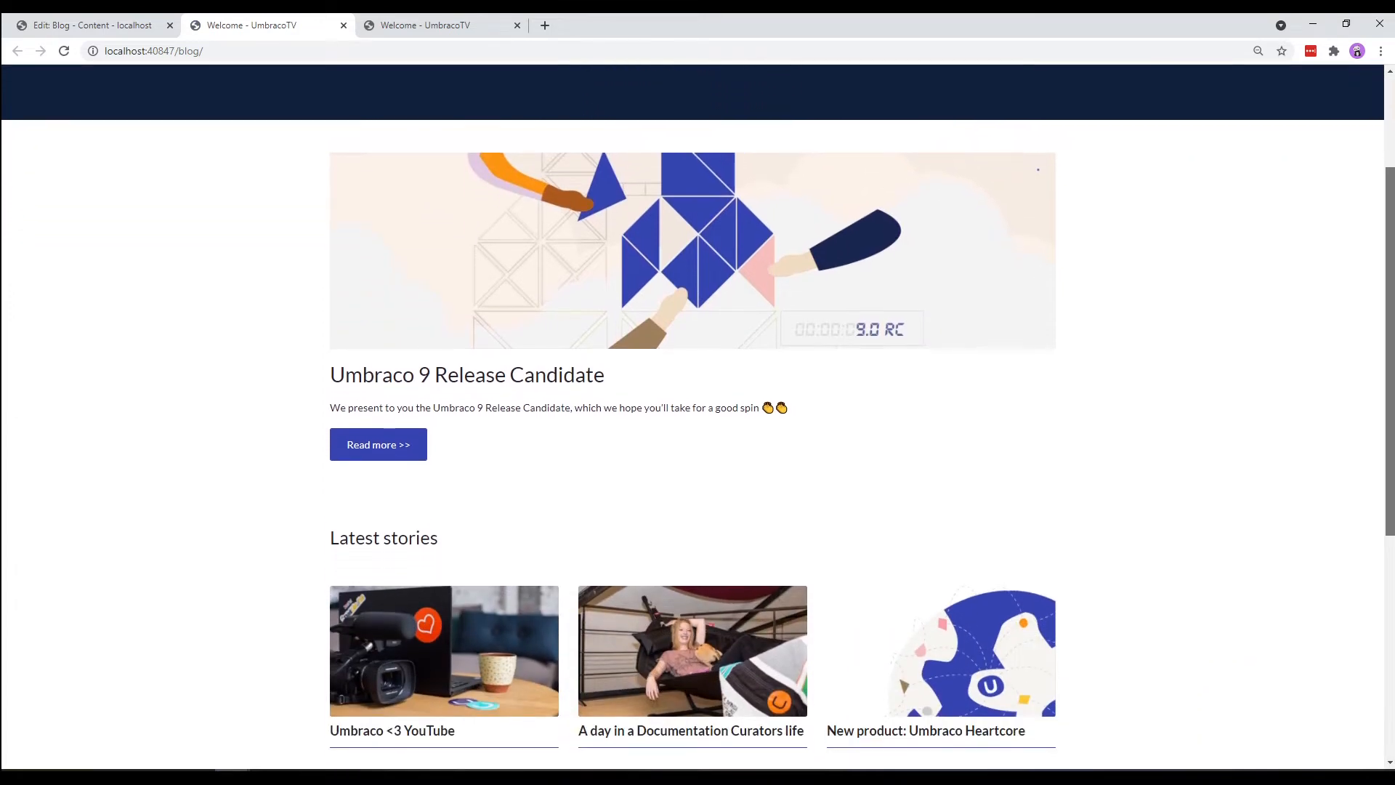
pyautogui.moveTo(738, 383)
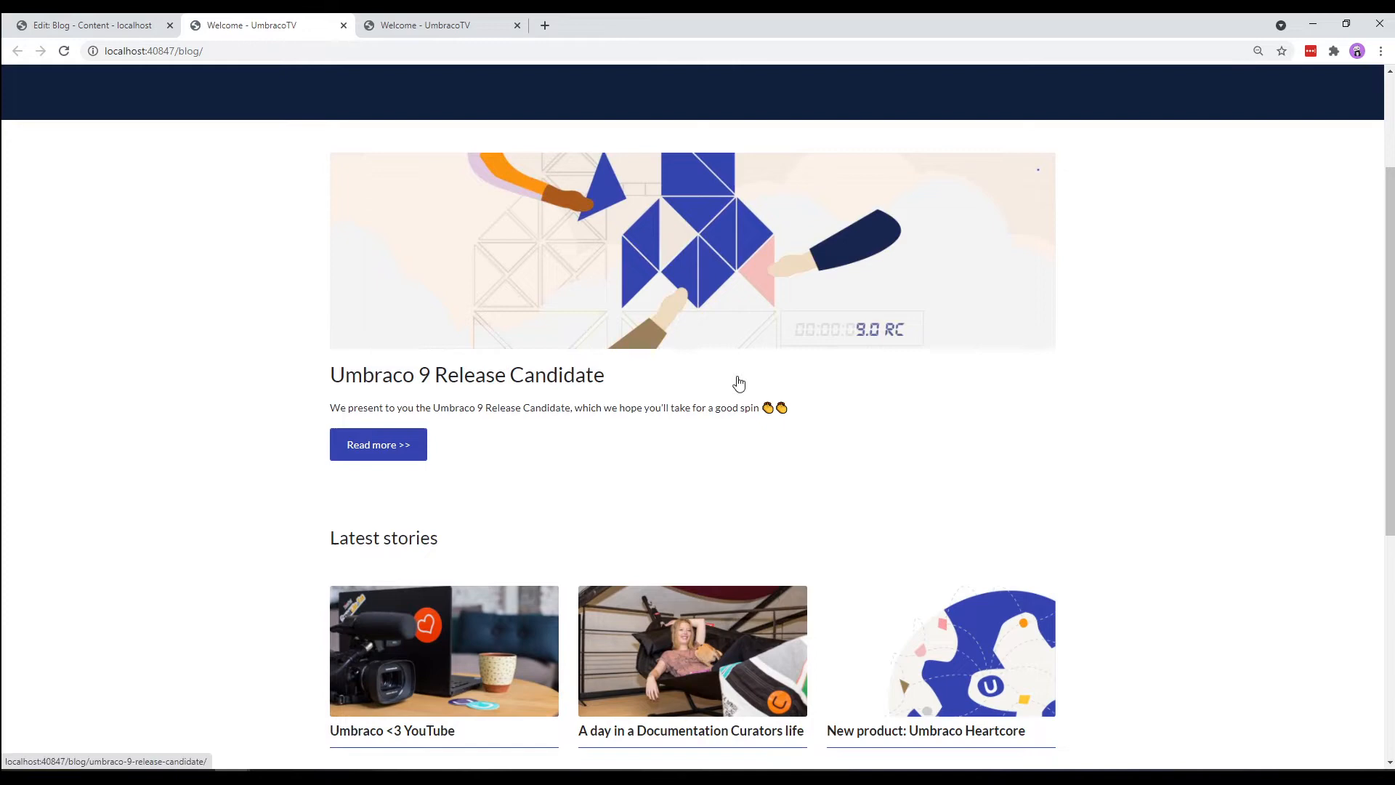
pyautogui.scroll(-3)
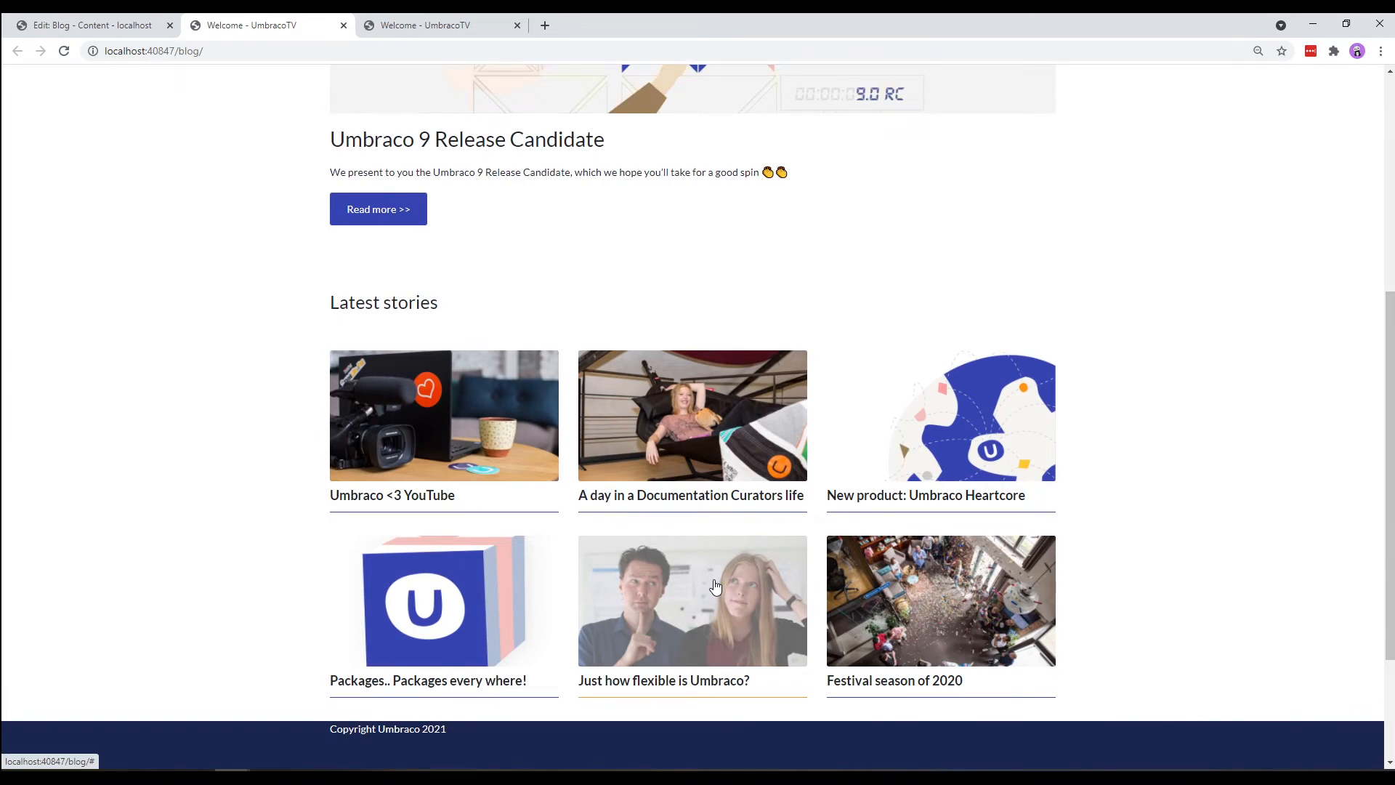
pyautogui.moveTo(1103, 513)
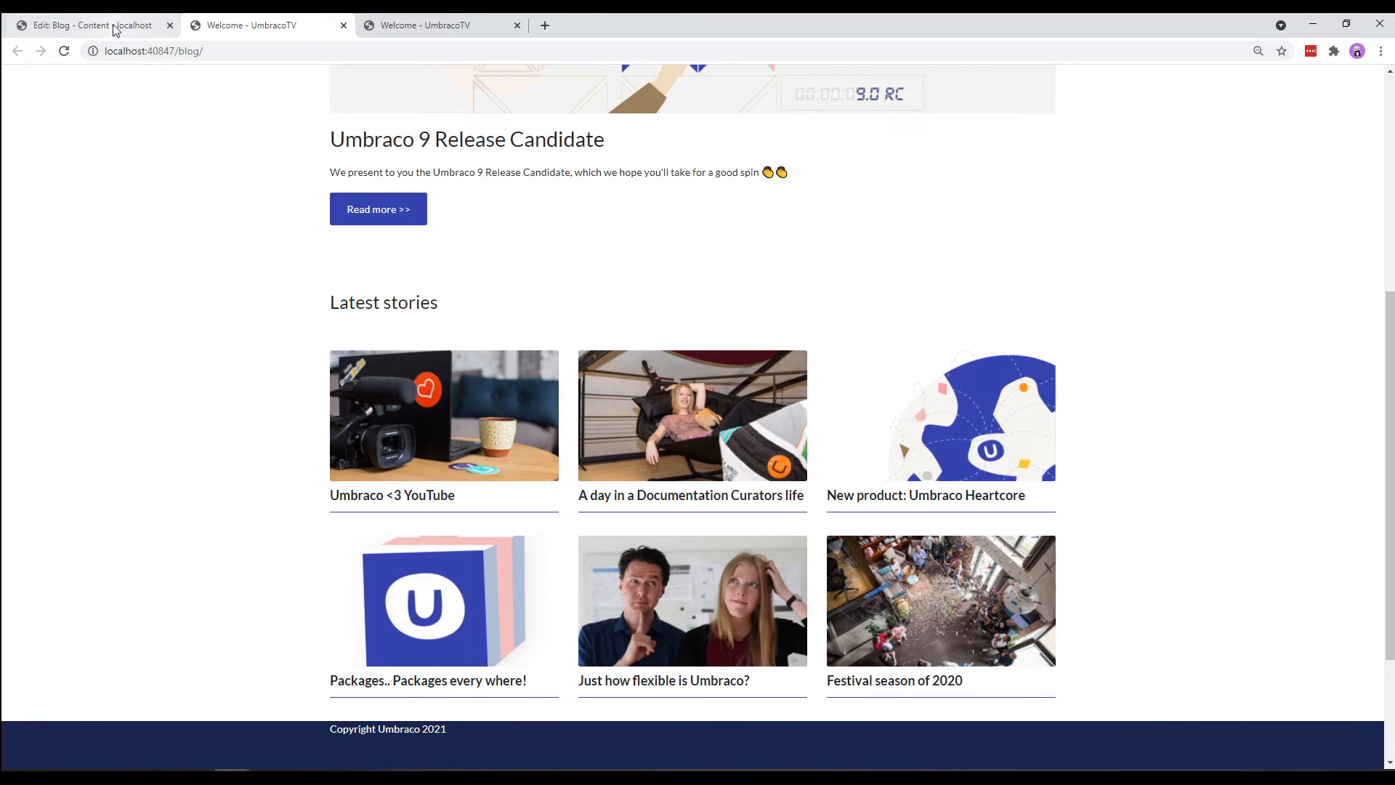
pyautogui.click(89, 25)
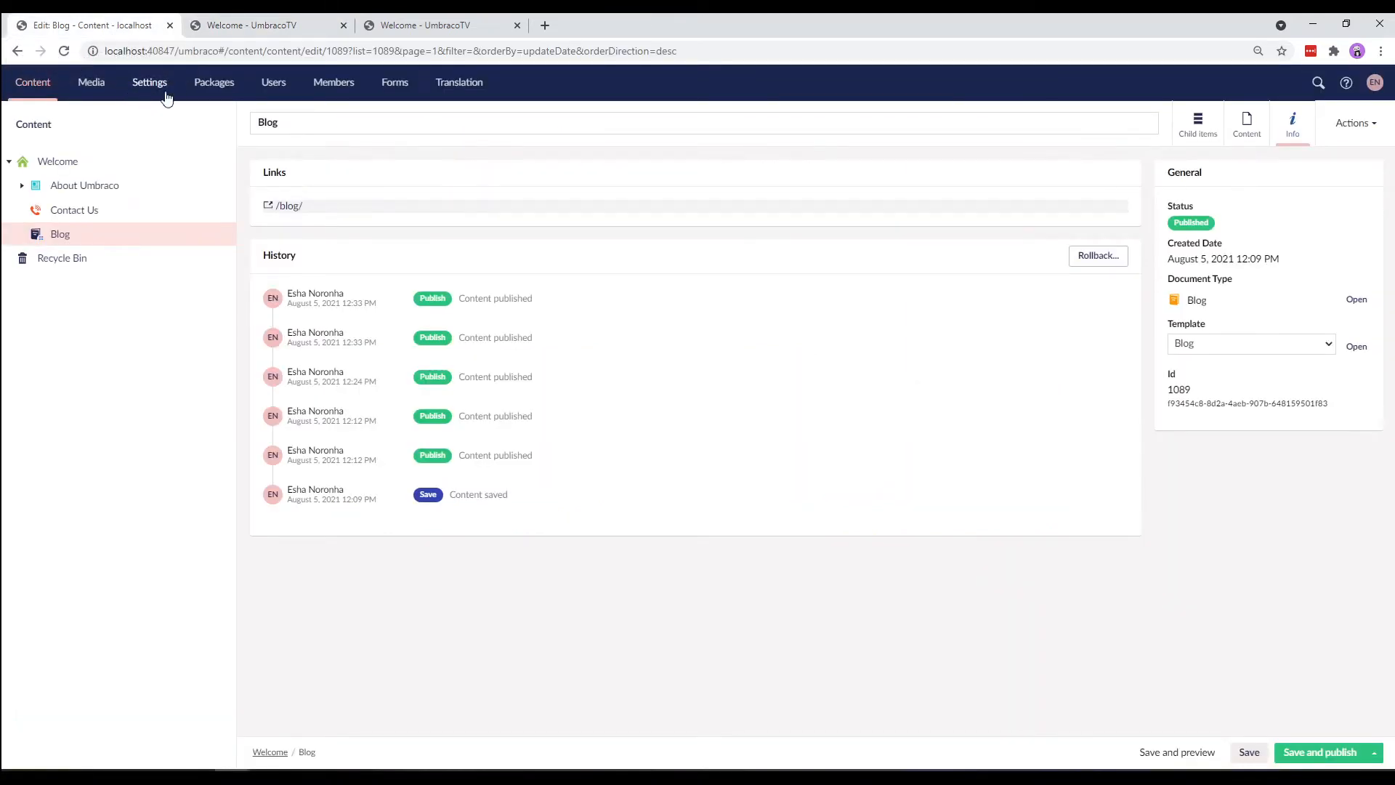
# Step: Edit the Blog template under Master, make room below the Blog Post Query comment, and start the Query builder
pyautogui.click(148, 82)
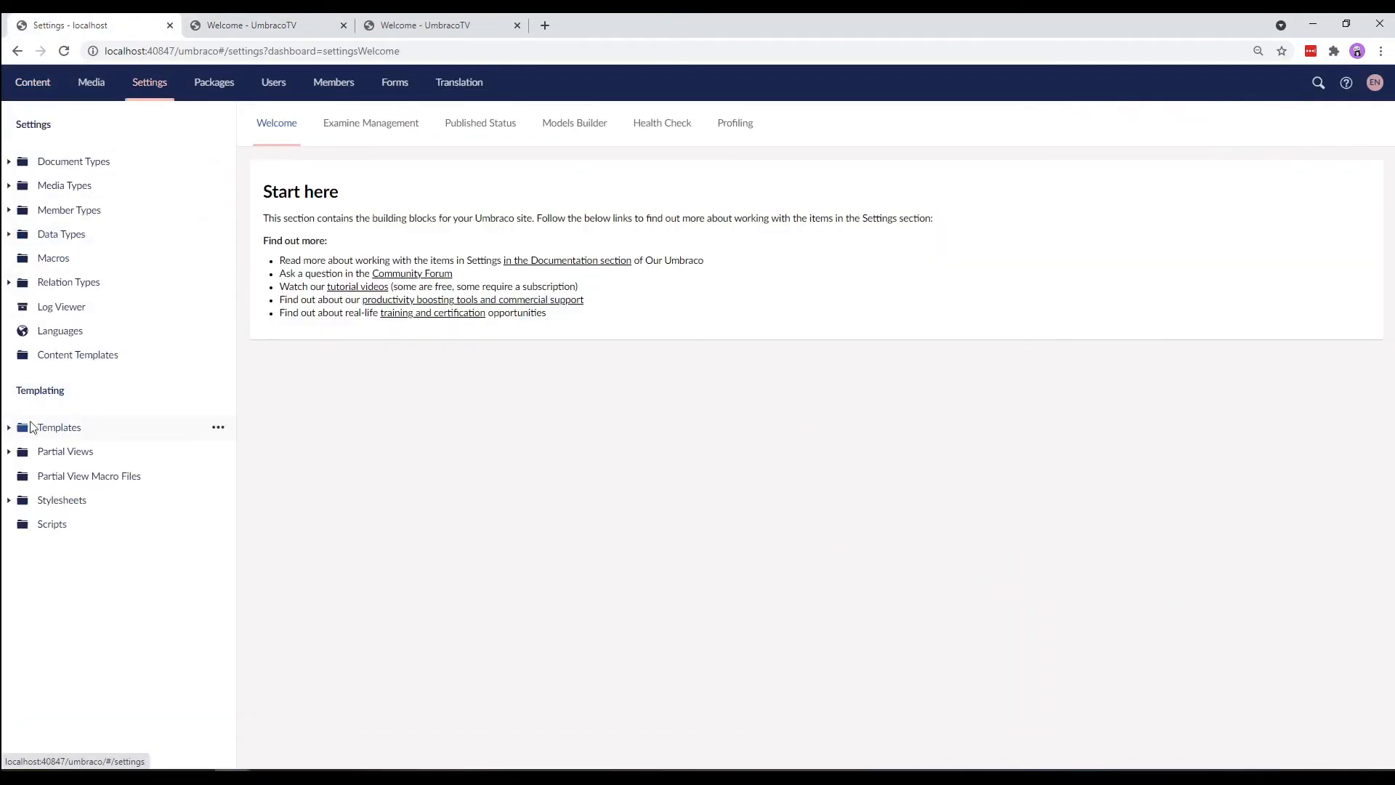
pyautogui.click(9, 427)
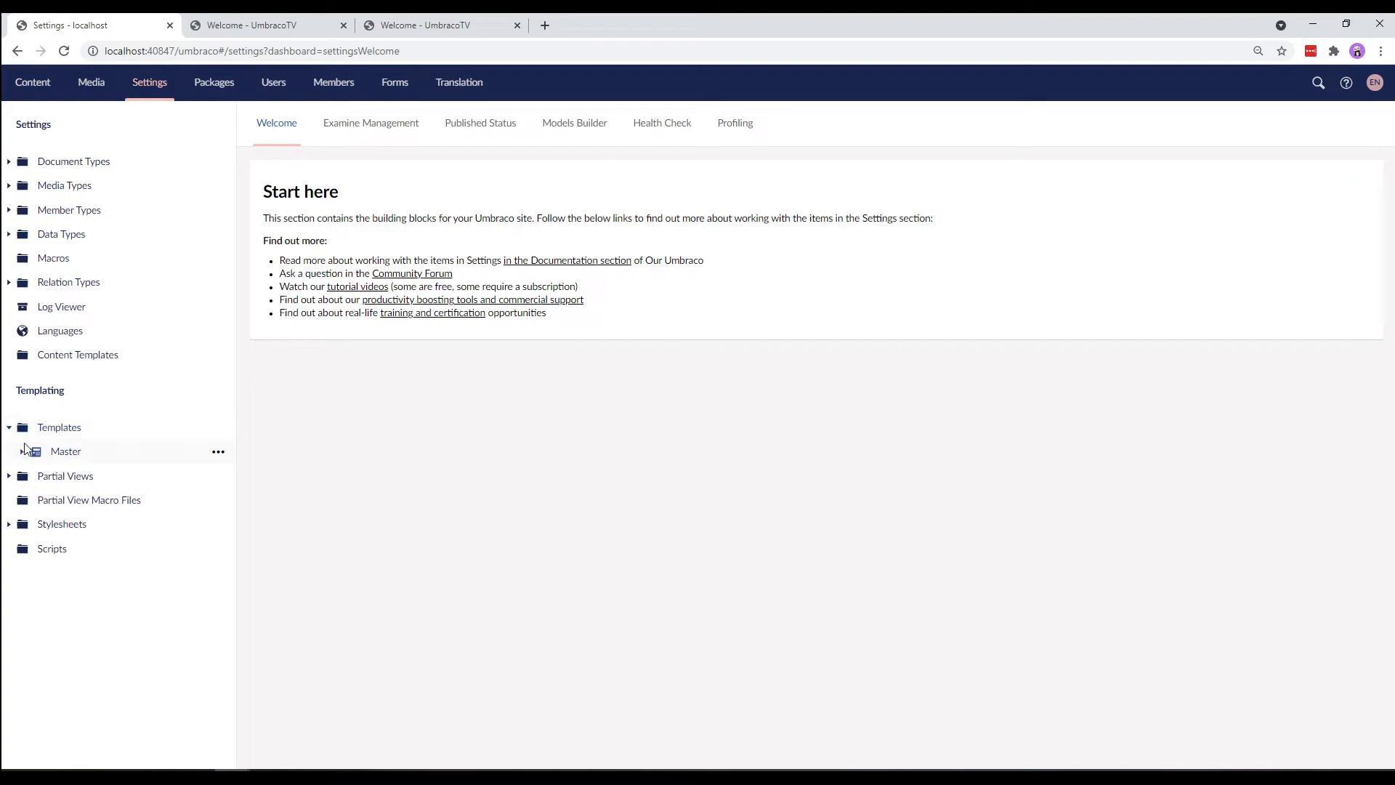
pyautogui.click(72, 476)
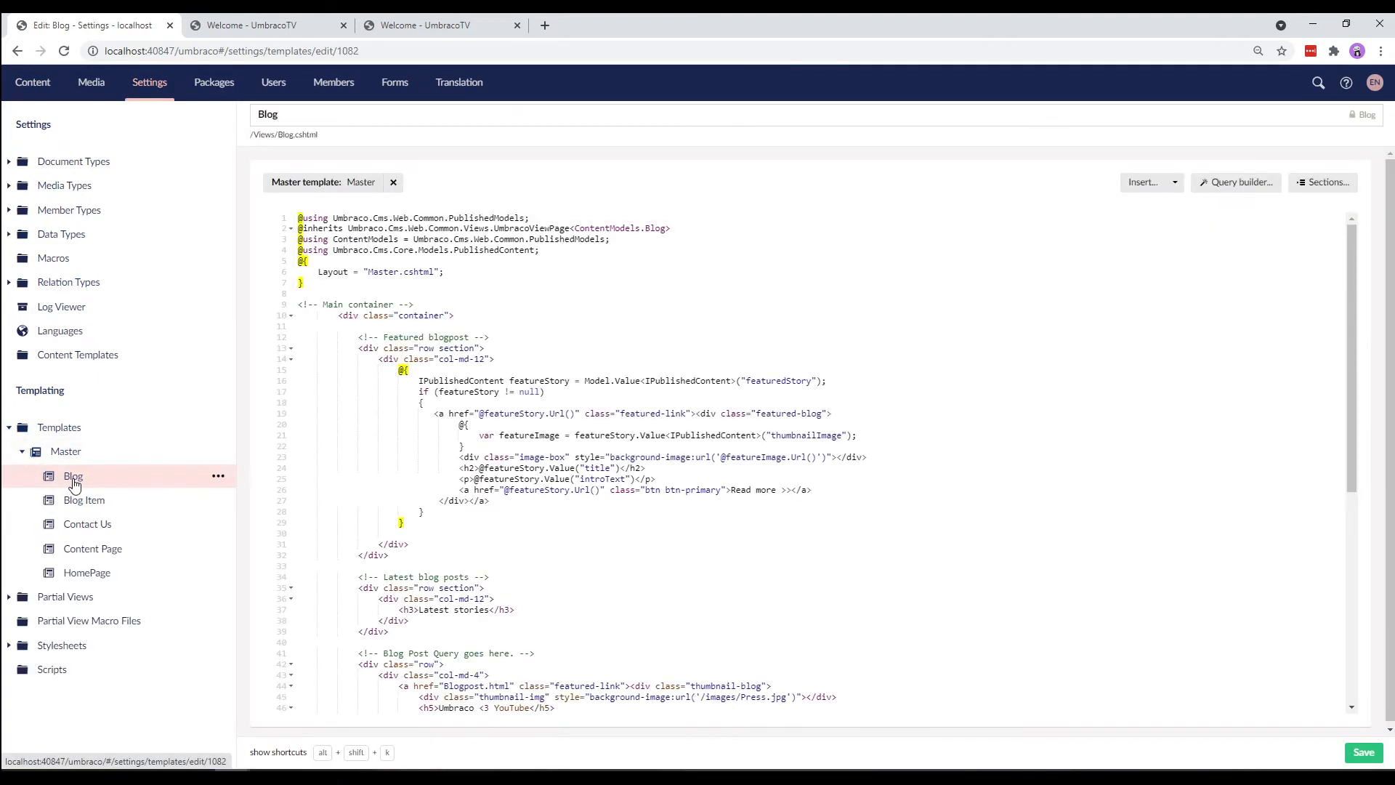
pyautogui.moveTo(1091, 527)
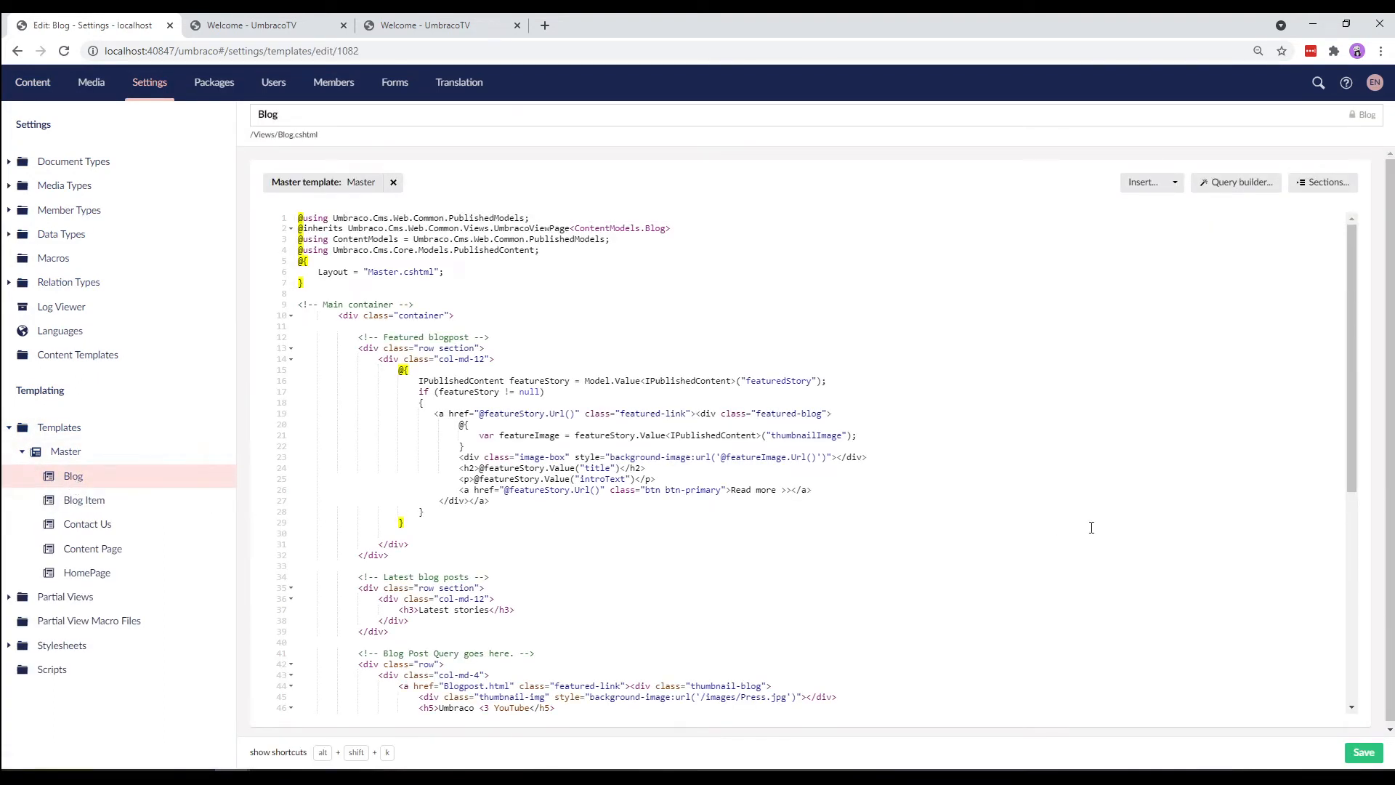
pyautogui.scroll(-3)
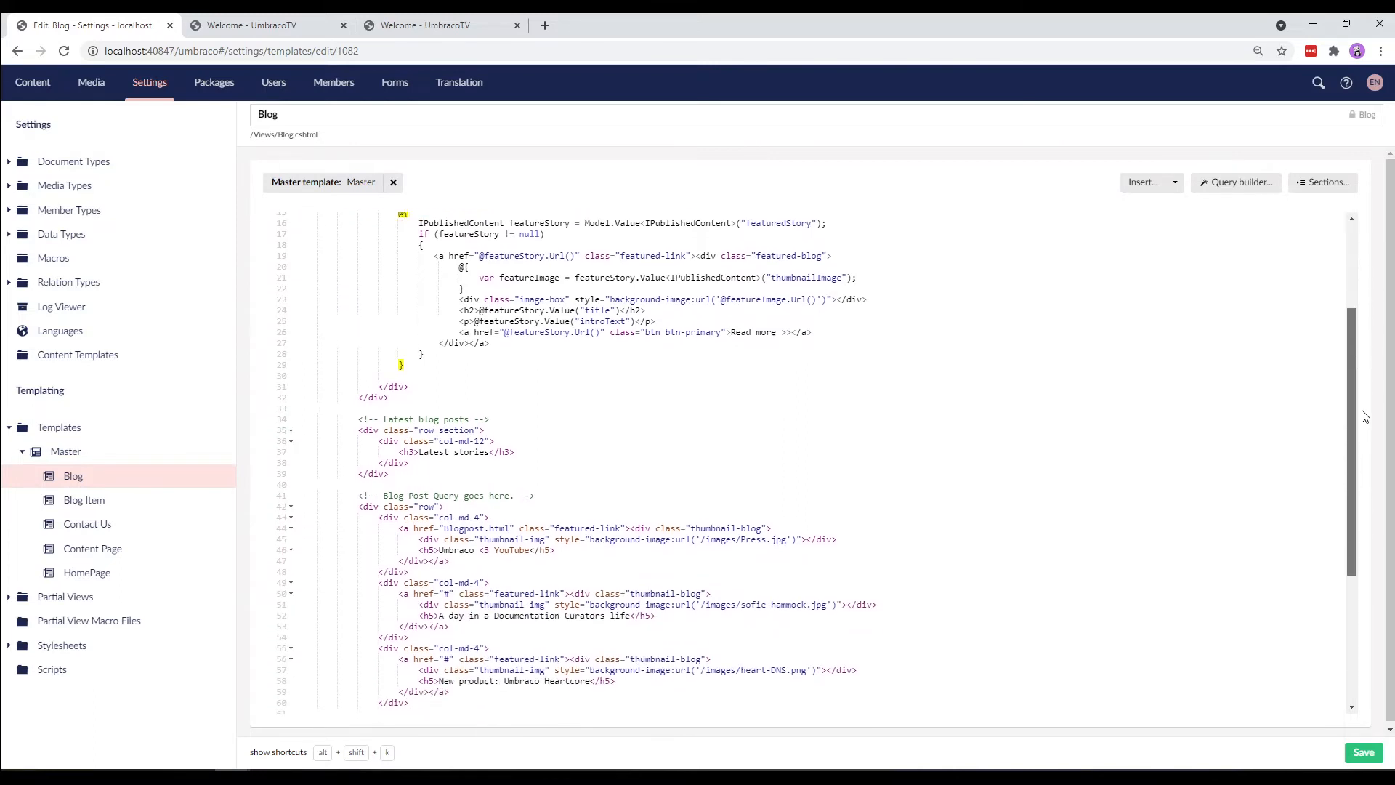
pyautogui.scroll(-3)
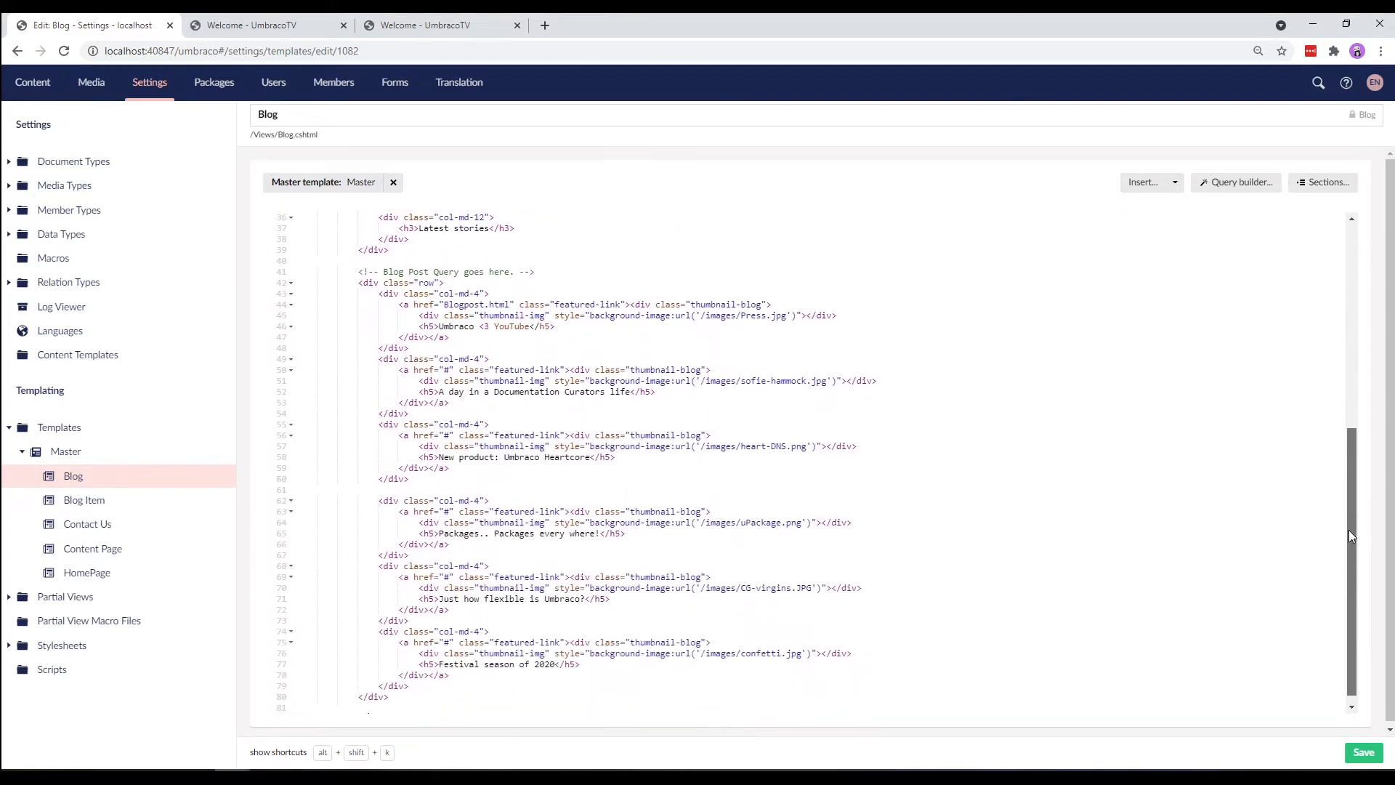
pyautogui.scroll(-3)
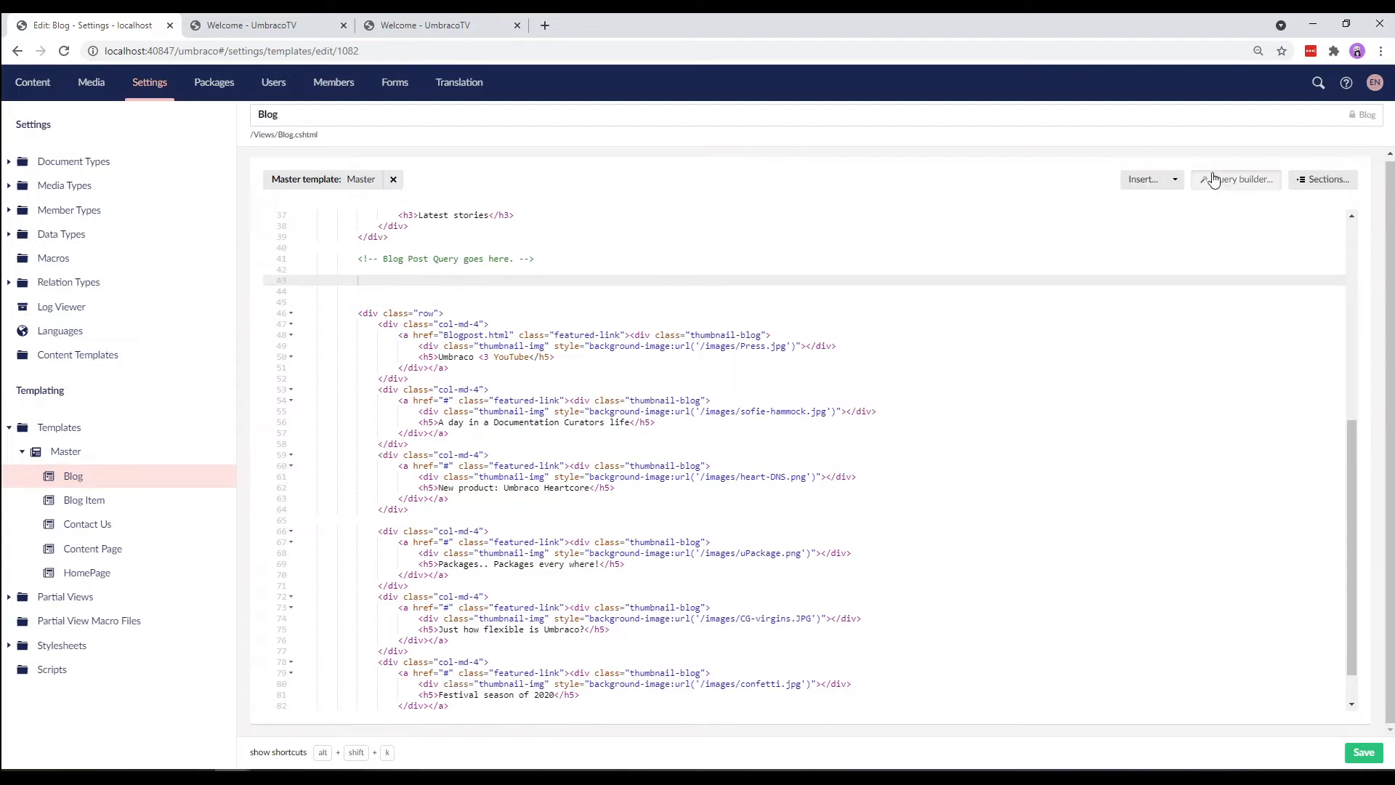
pyautogui.click(1235, 178)
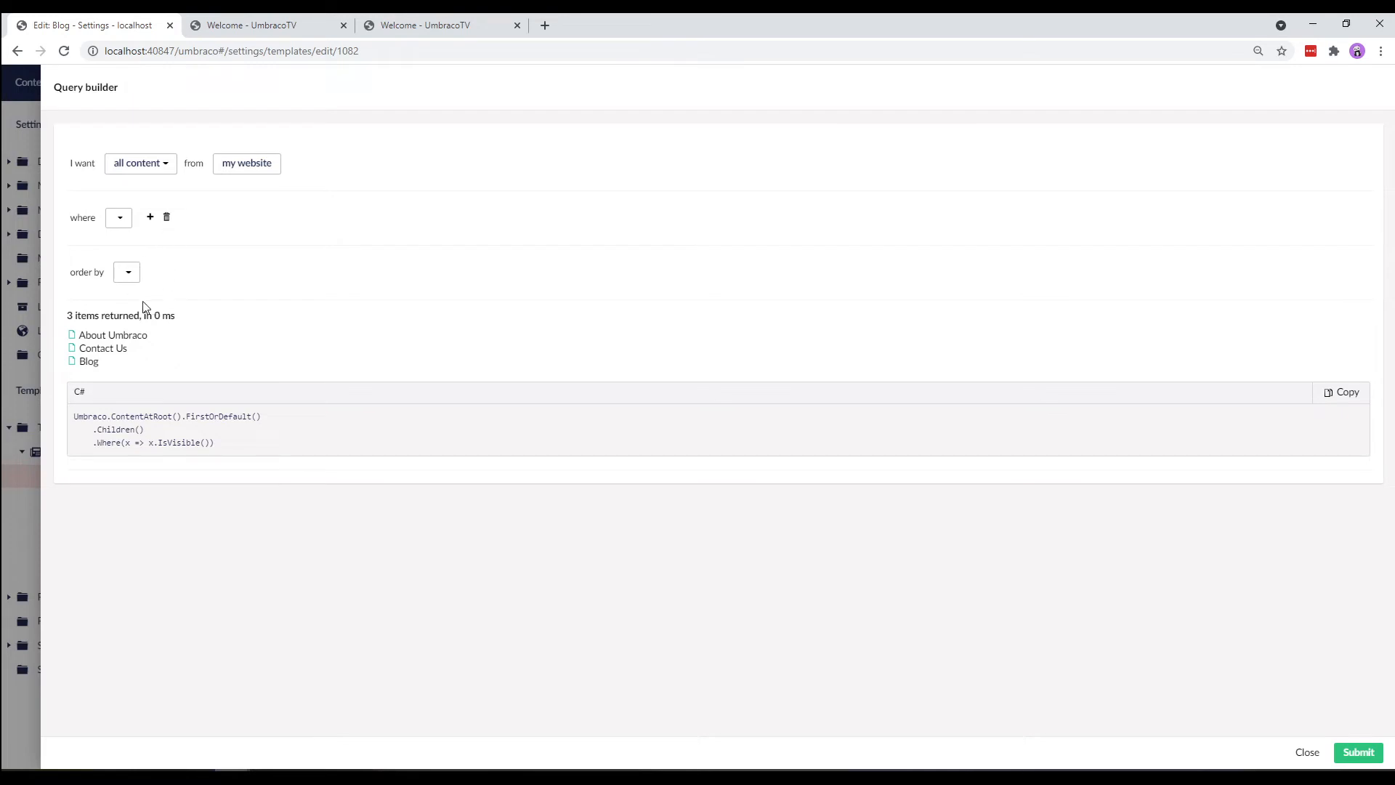
pyautogui.moveTo(184, 312)
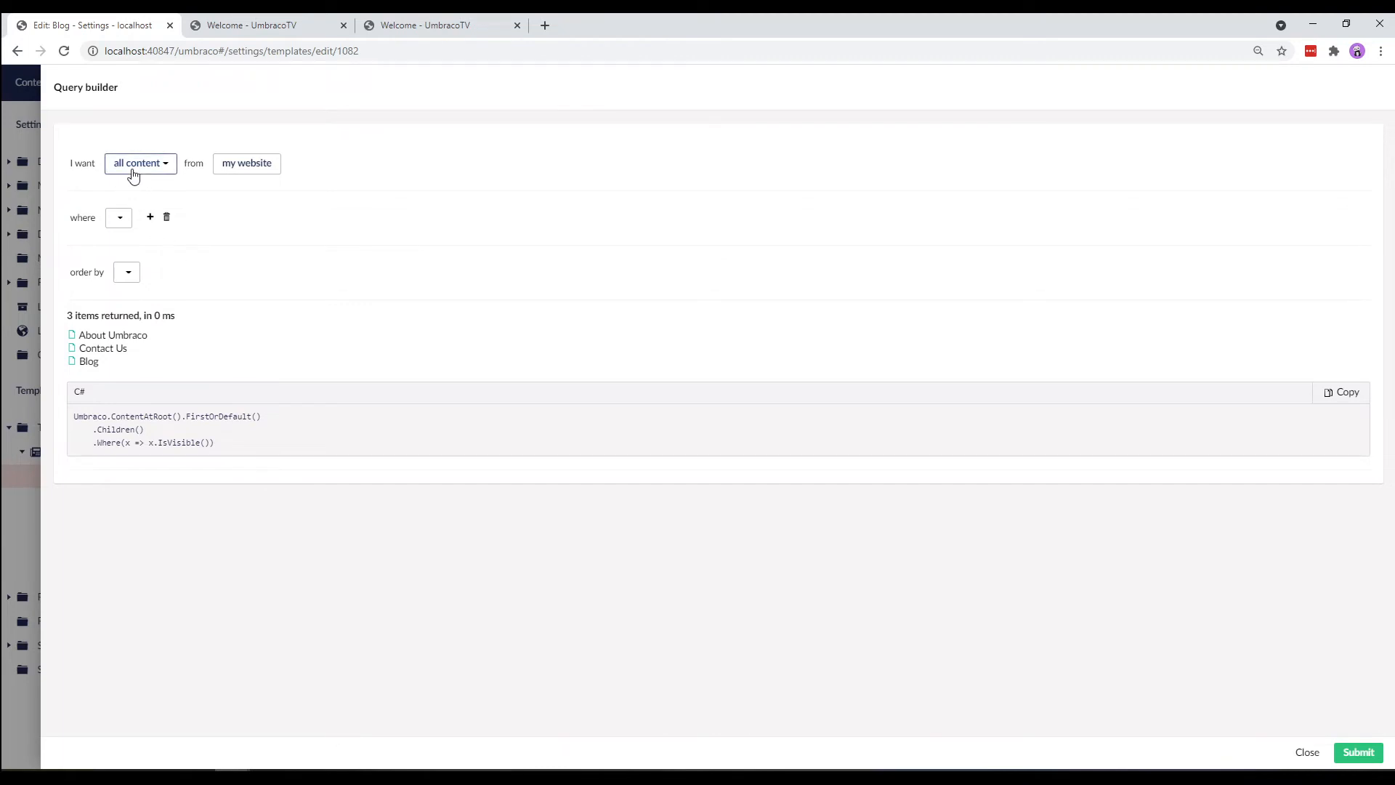
# Step: Set the query to start from the Blog page under Welcome in 'my website'
pyautogui.click(140, 163)
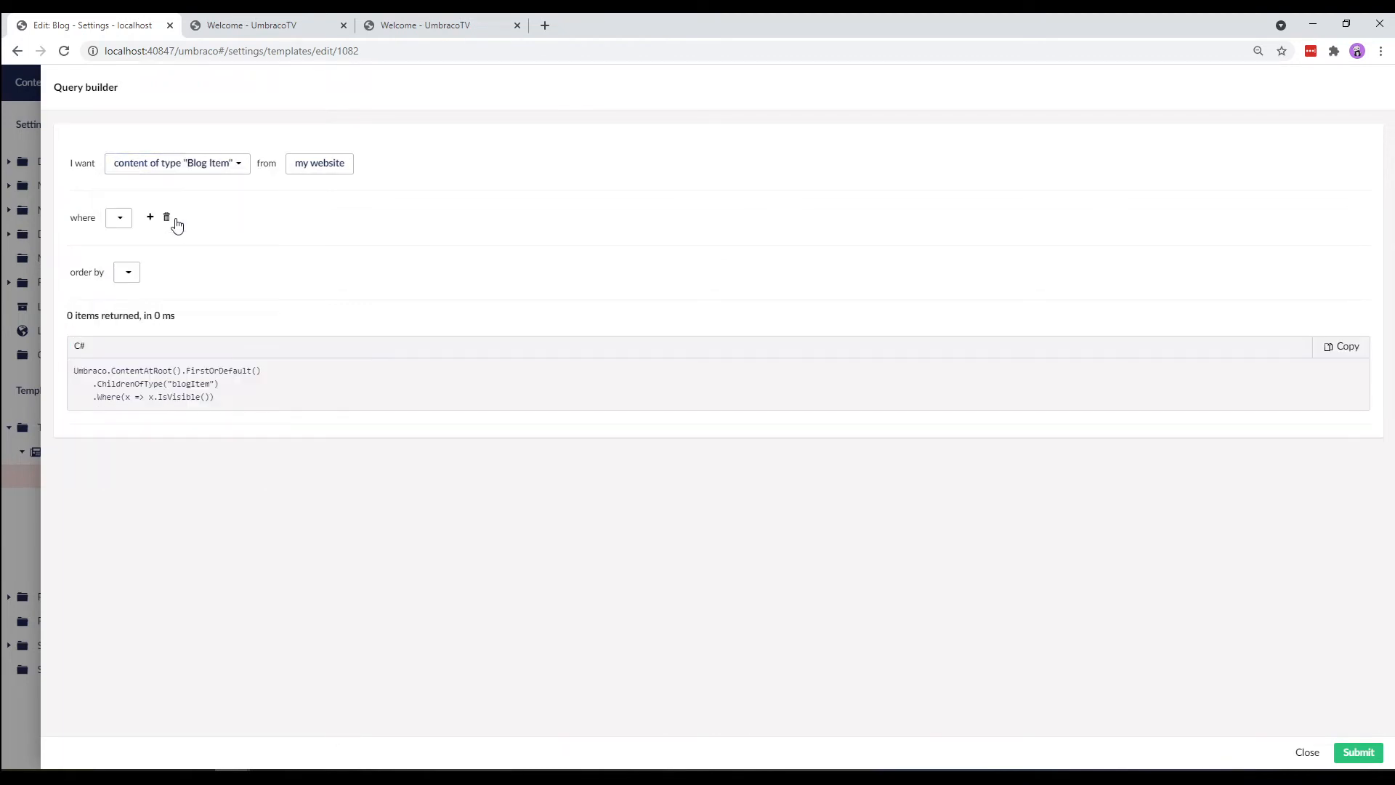
pyautogui.click(319, 163)
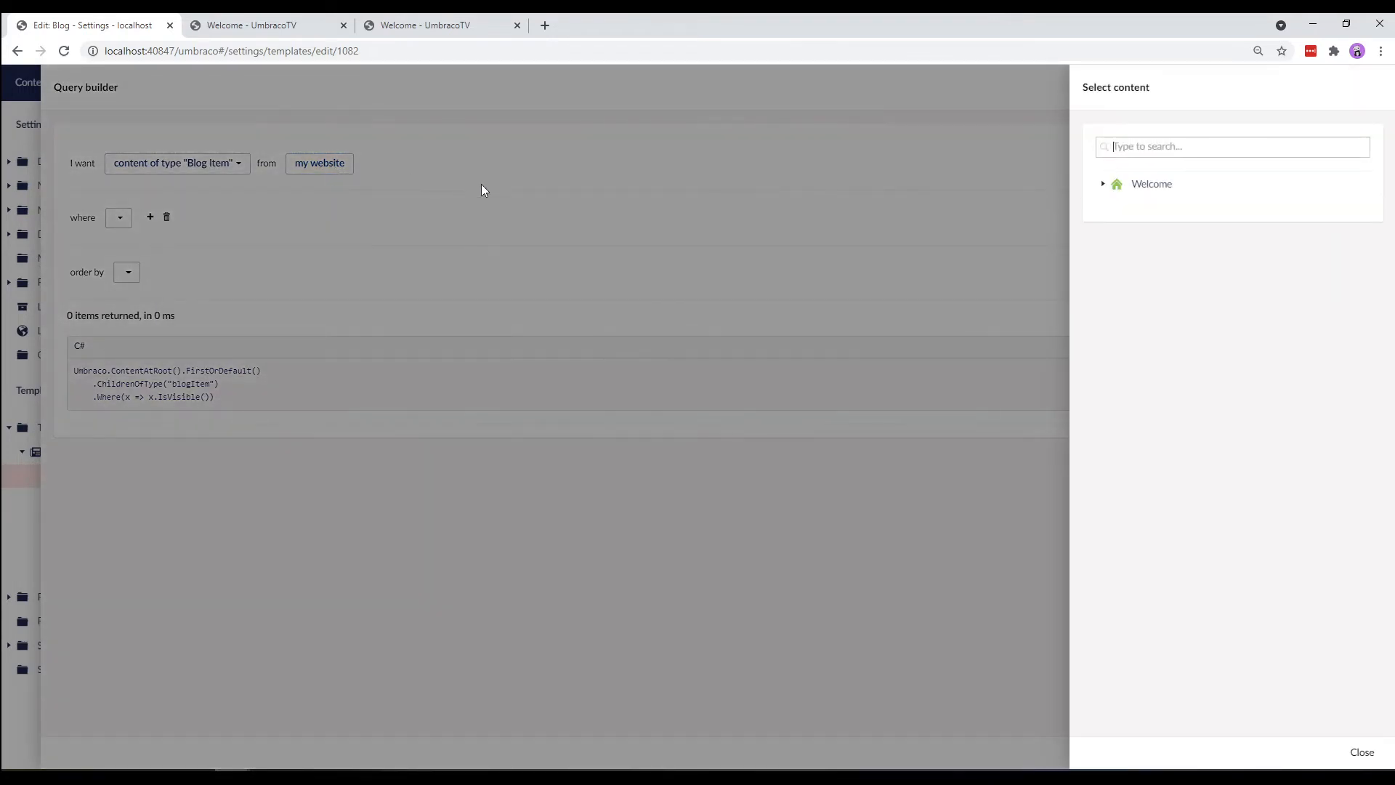
pyautogui.click(1103, 184)
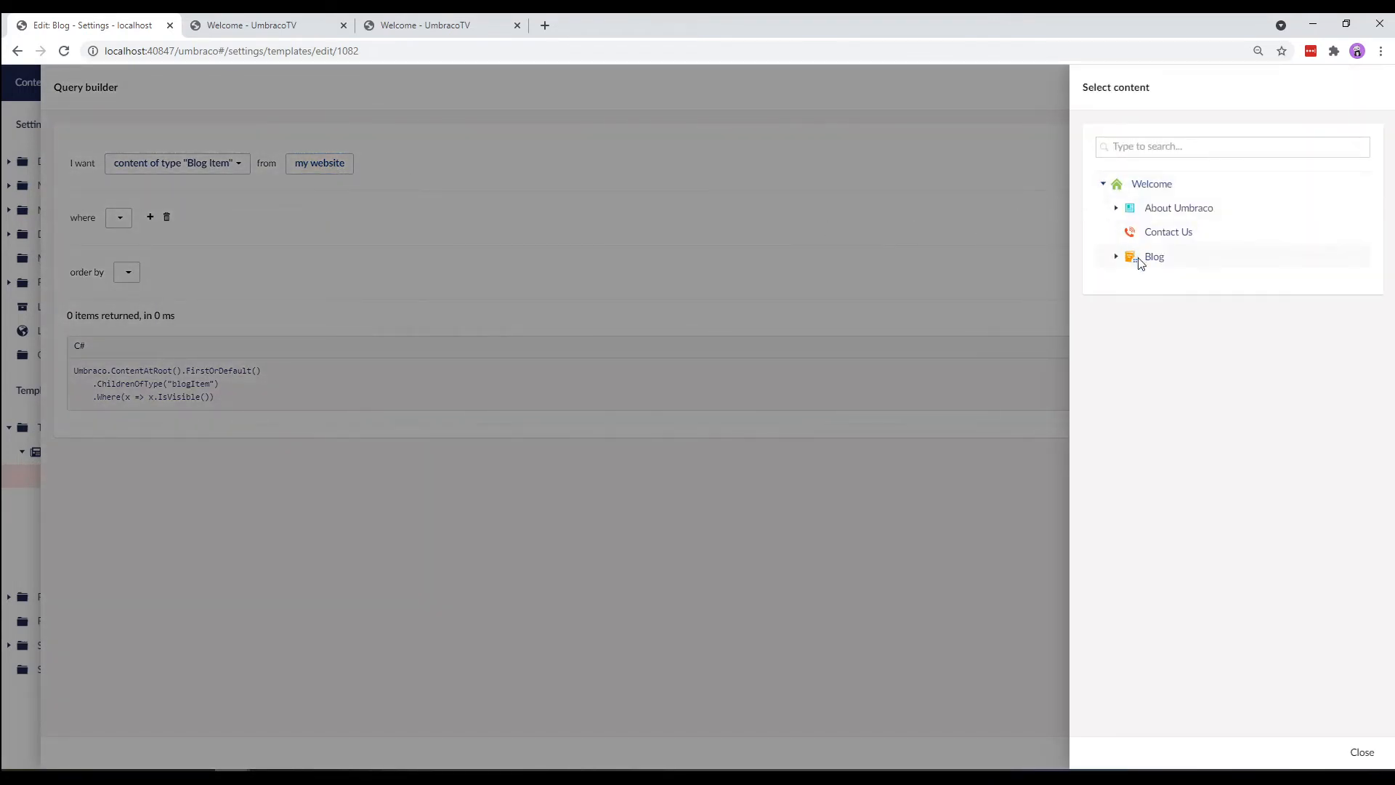
pyautogui.moveTo(1153, 256)
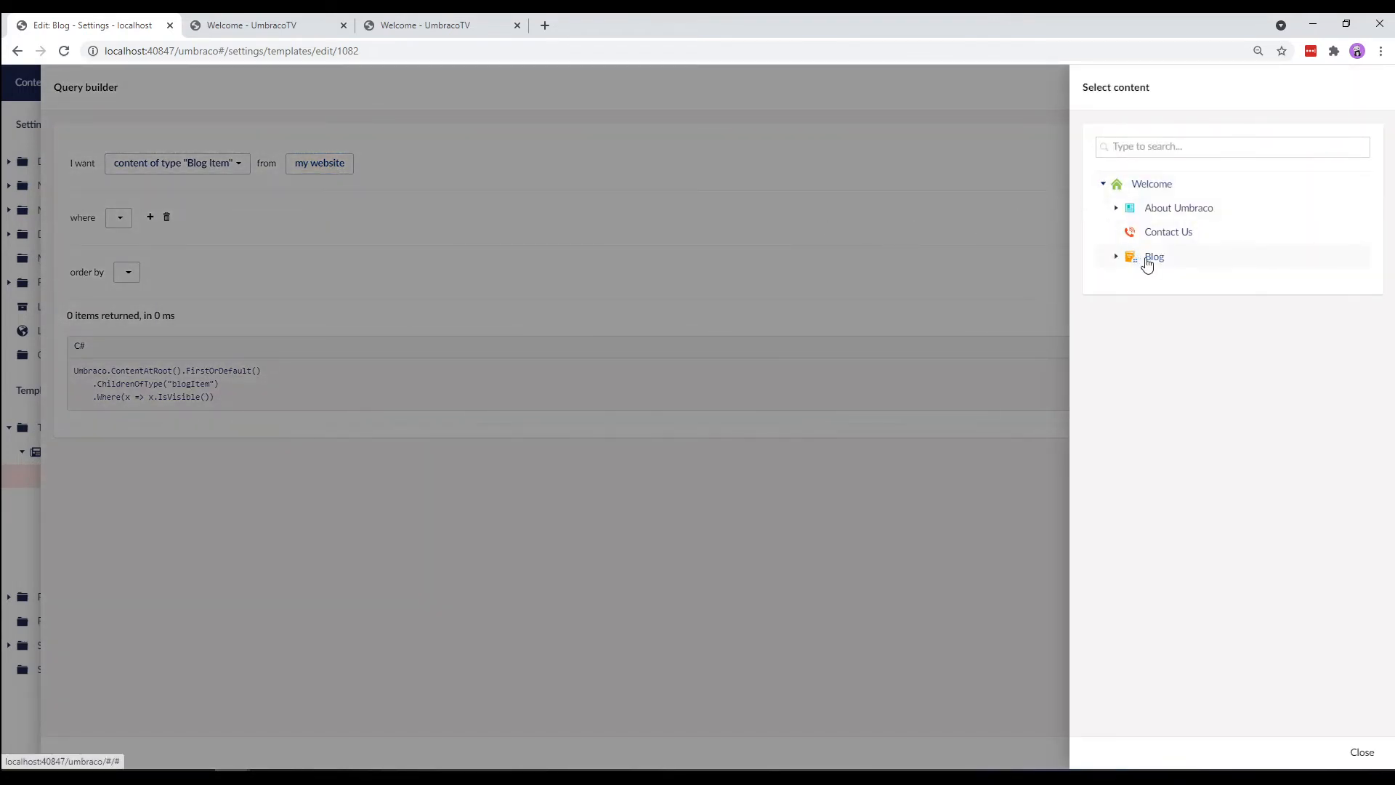
pyautogui.click(1154, 257)
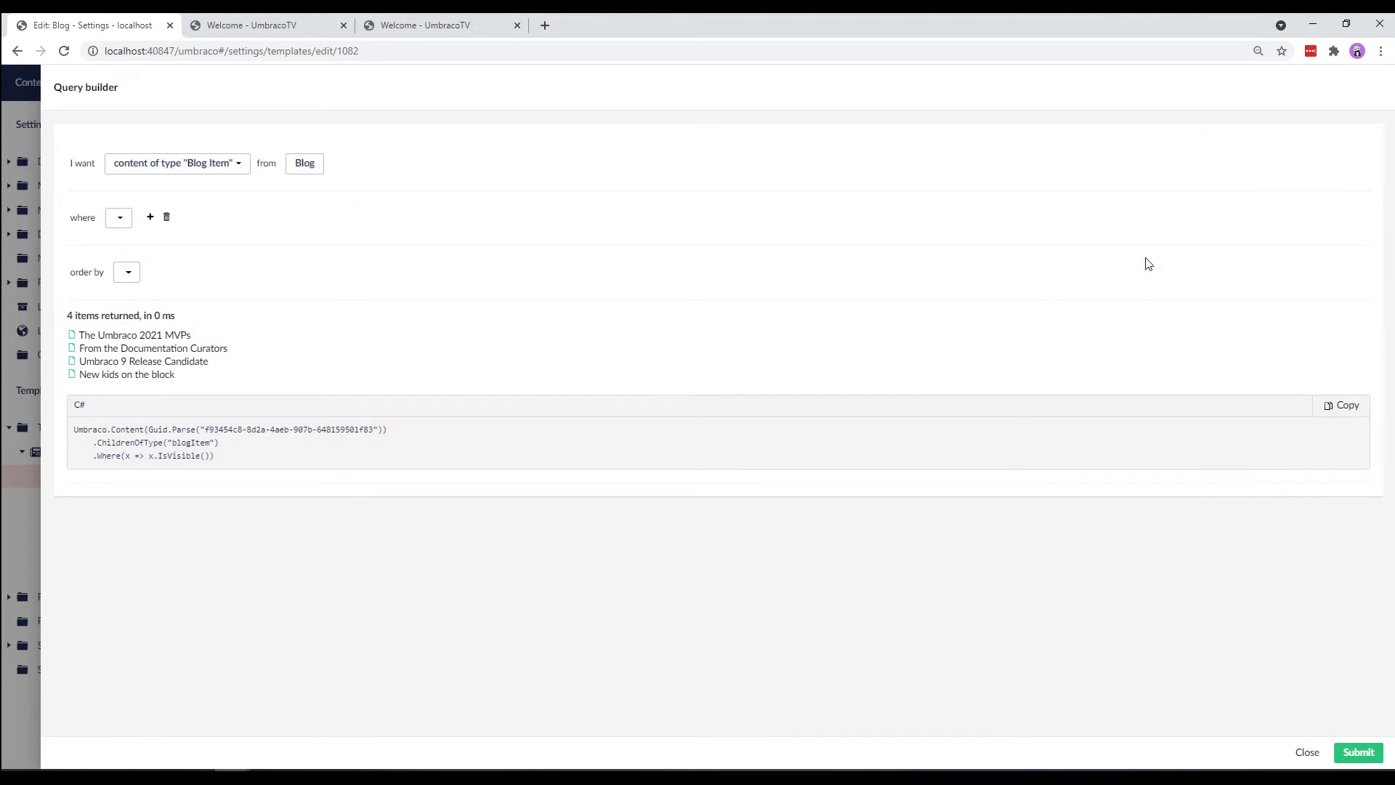
pyautogui.moveTo(210, 189)
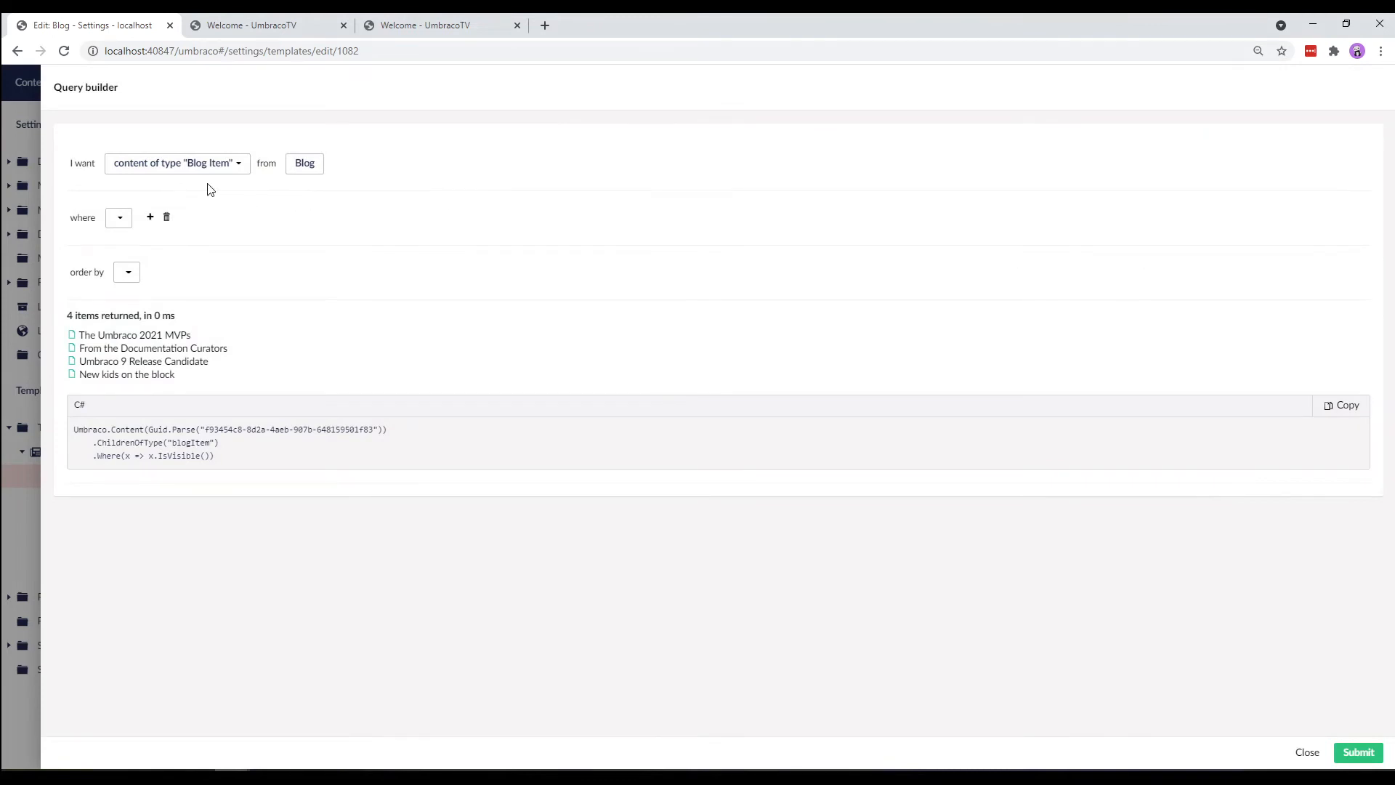
pyautogui.moveTo(230, 194)
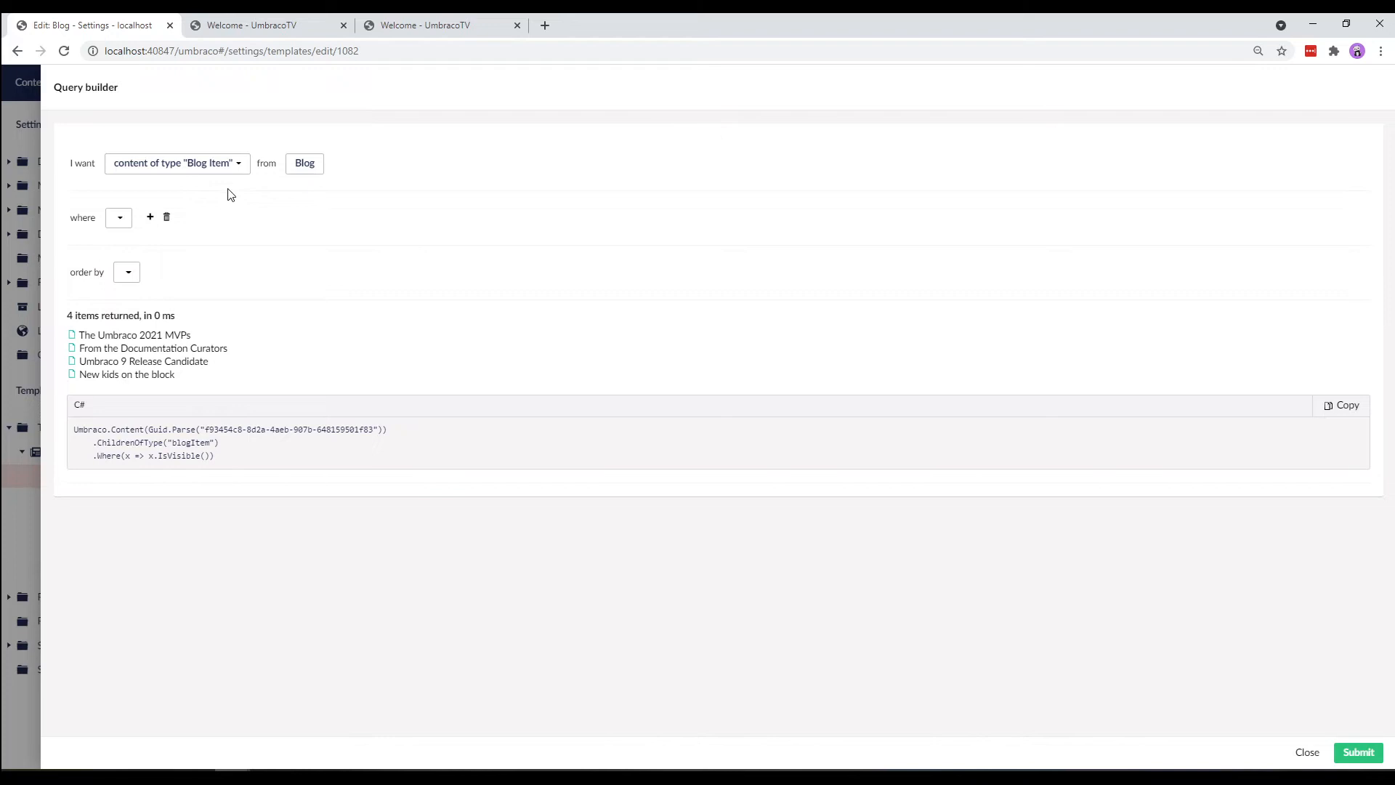
pyautogui.moveTo(305, 185)
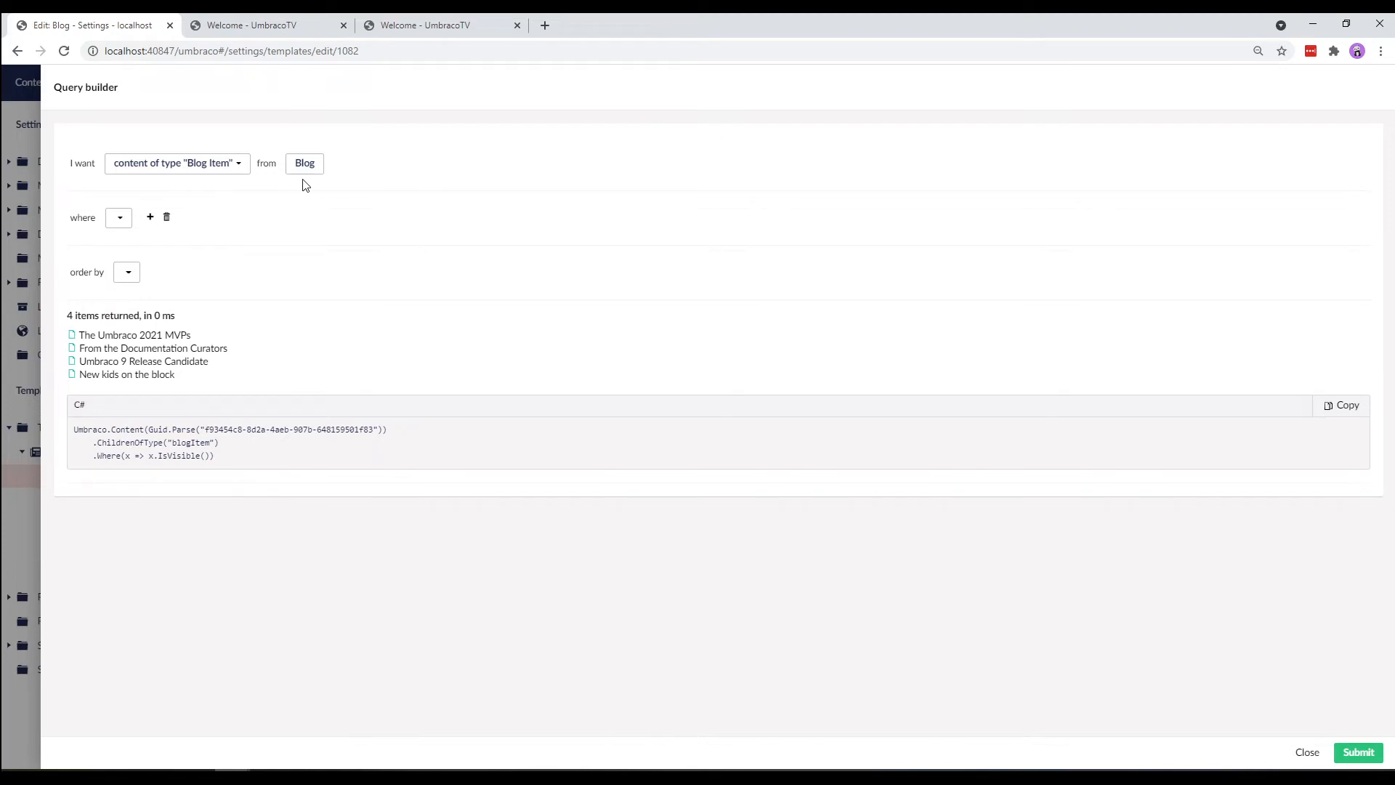
# Step: Order the Blog Item results by Created Date, descending
pyautogui.click(119, 217)
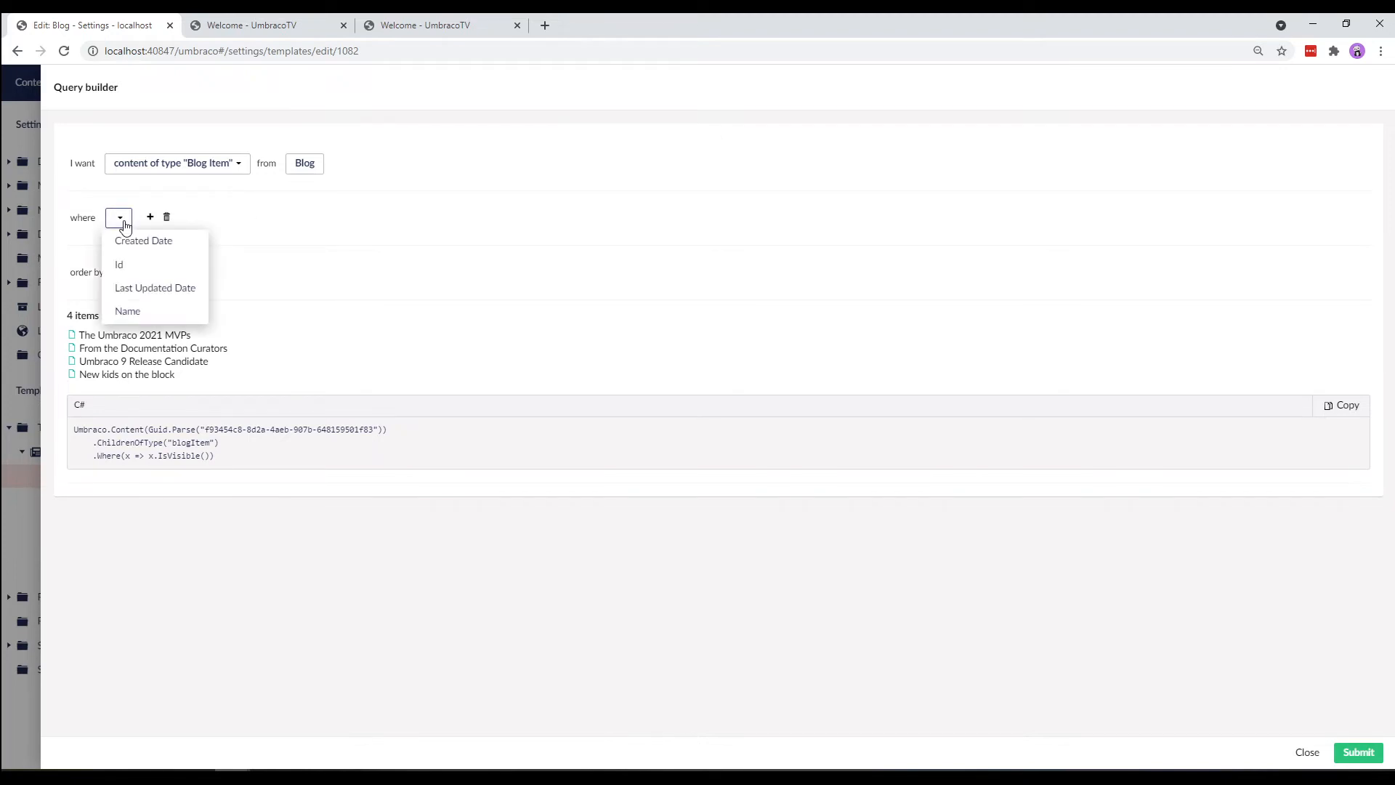
pyautogui.moveTo(163, 265)
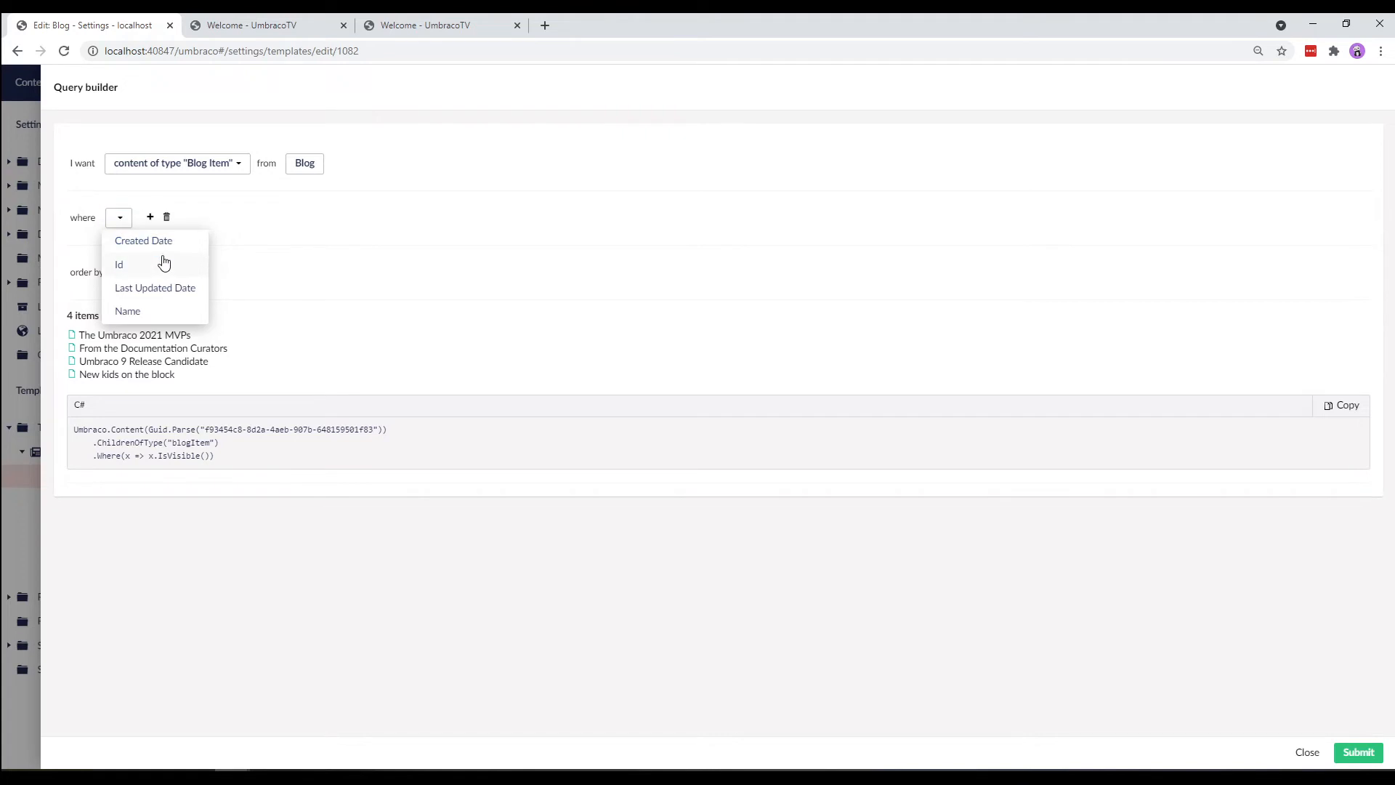
pyautogui.moveTo(175, 287)
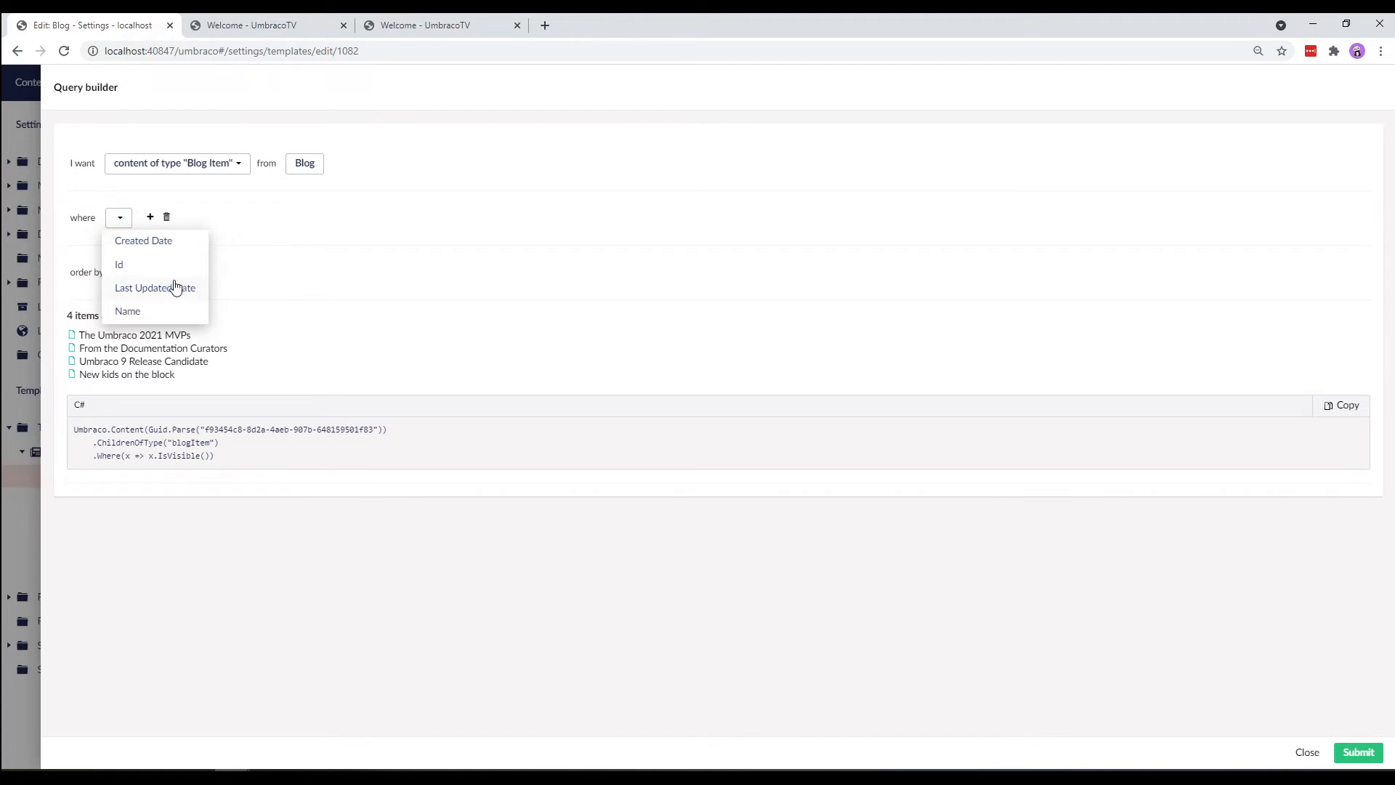
pyautogui.moveTo(174, 309)
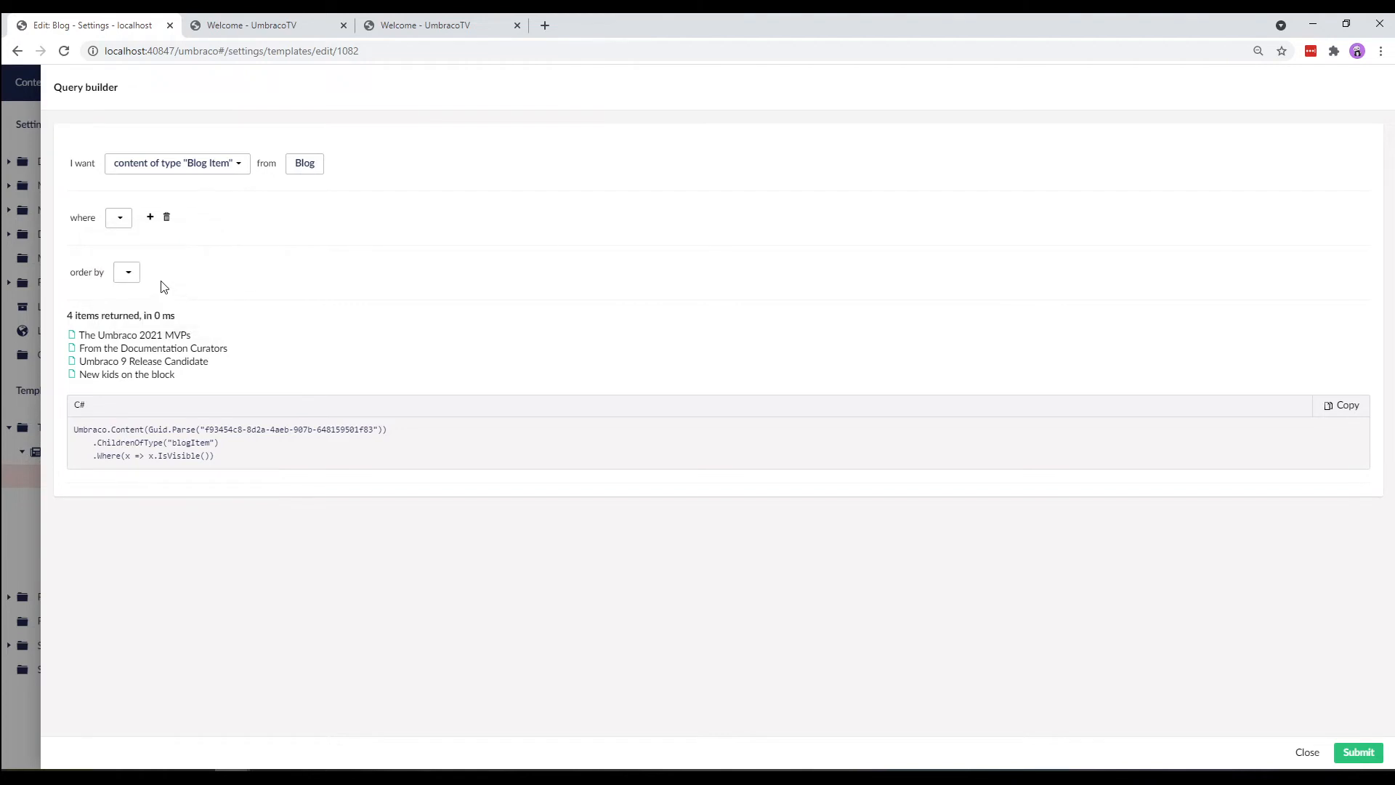
pyautogui.click(127, 271)
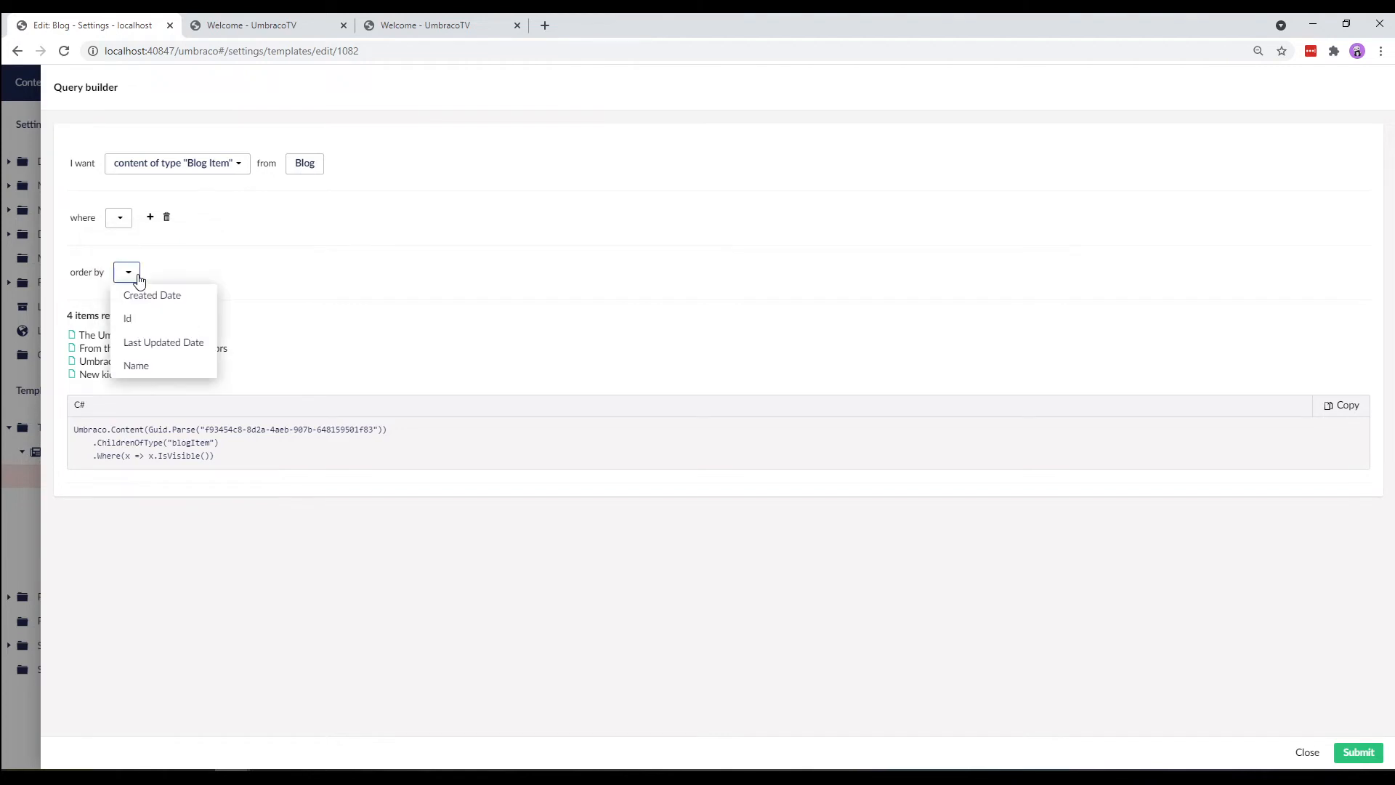
pyautogui.moveTo(151, 295)
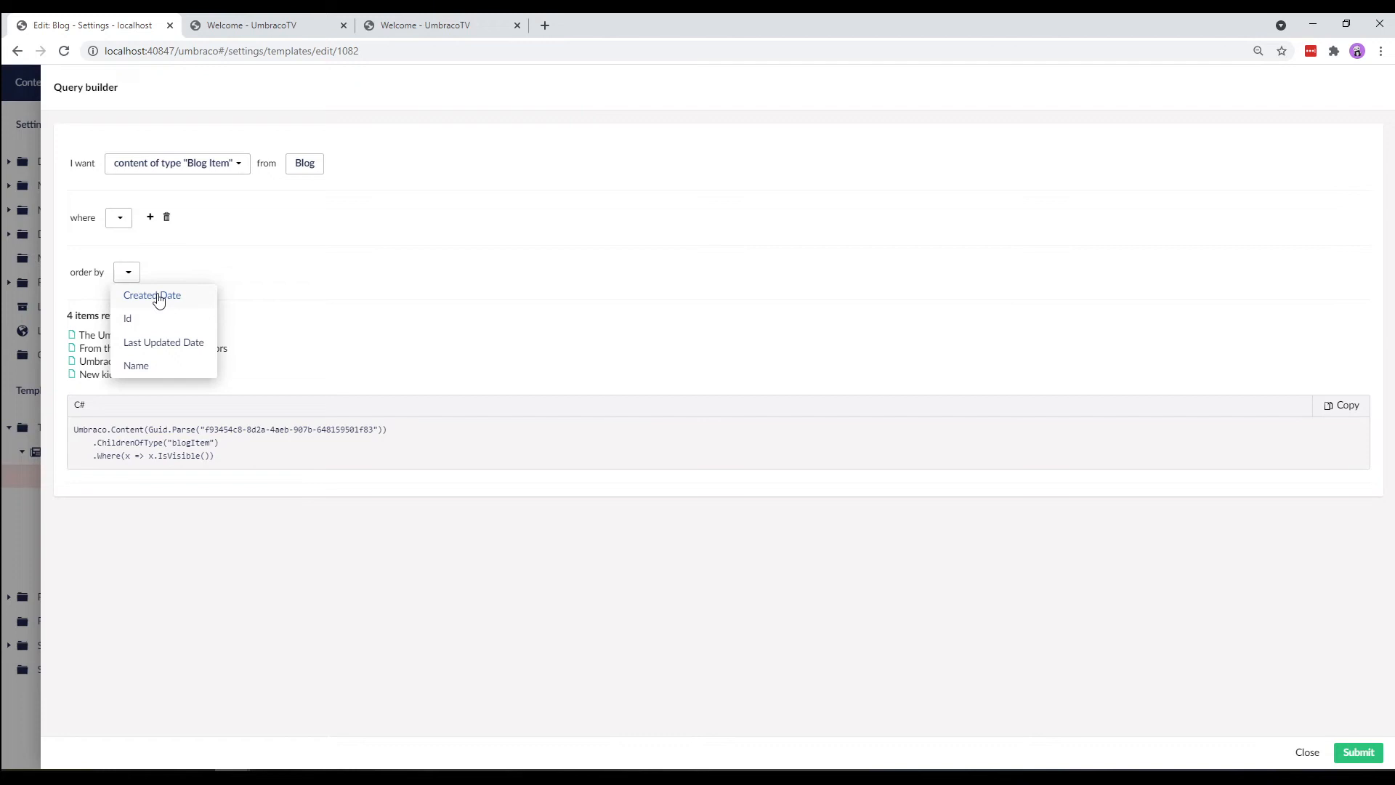
pyautogui.click(151, 294)
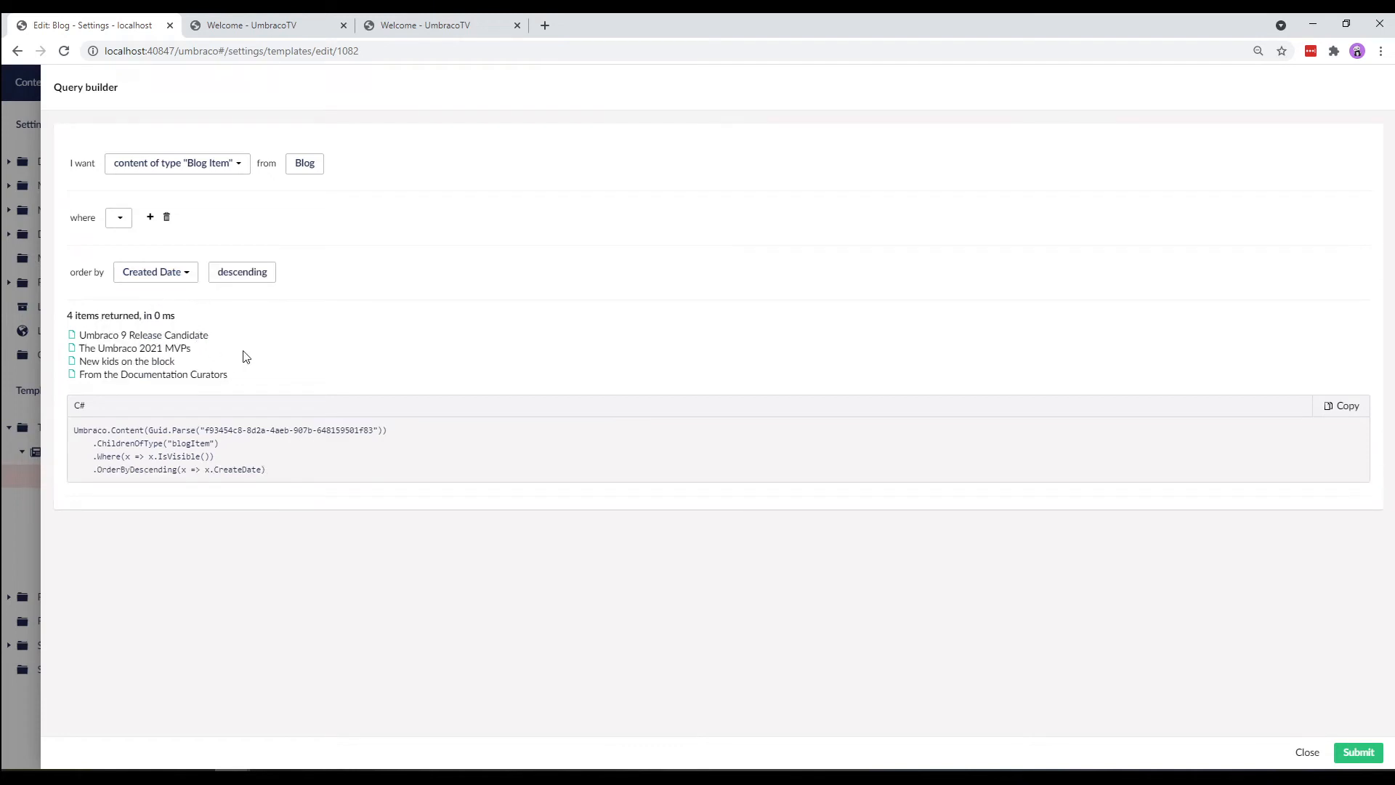
pyautogui.moveTo(176, 403)
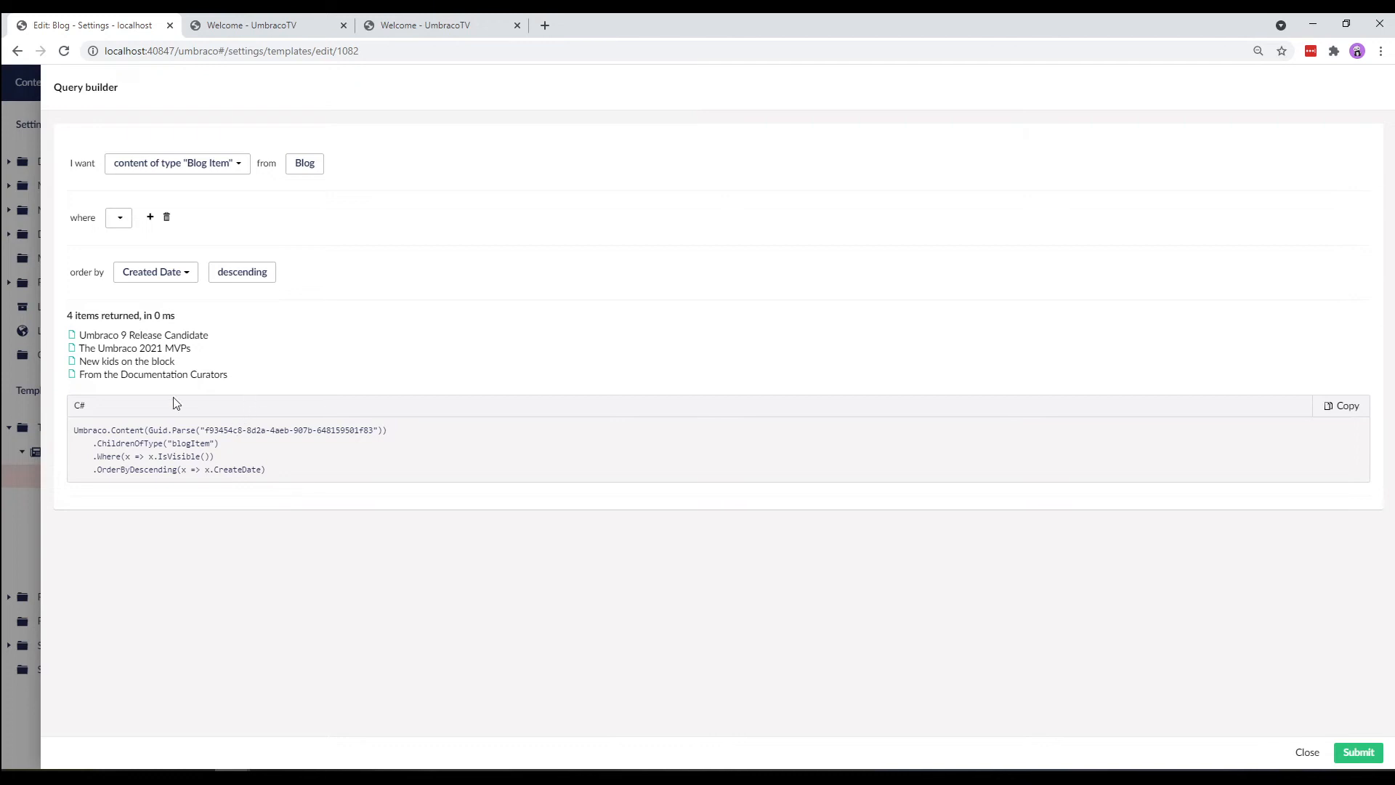
pyautogui.moveTo(153, 361)
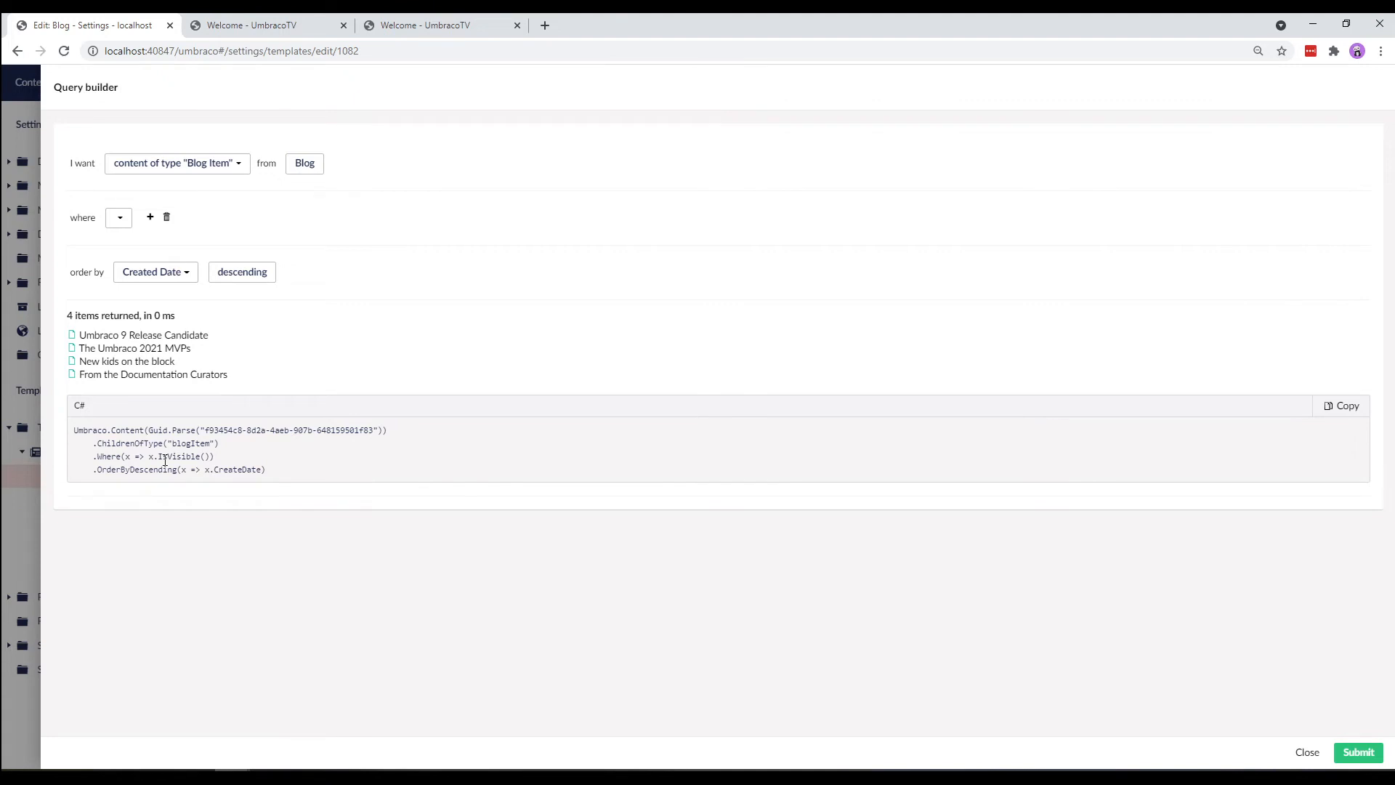
# Step: Submit the generated query into the Blog template and swap its <ul> wrapper for the copied <div class="row">
pyautogui.click(1357, 752)
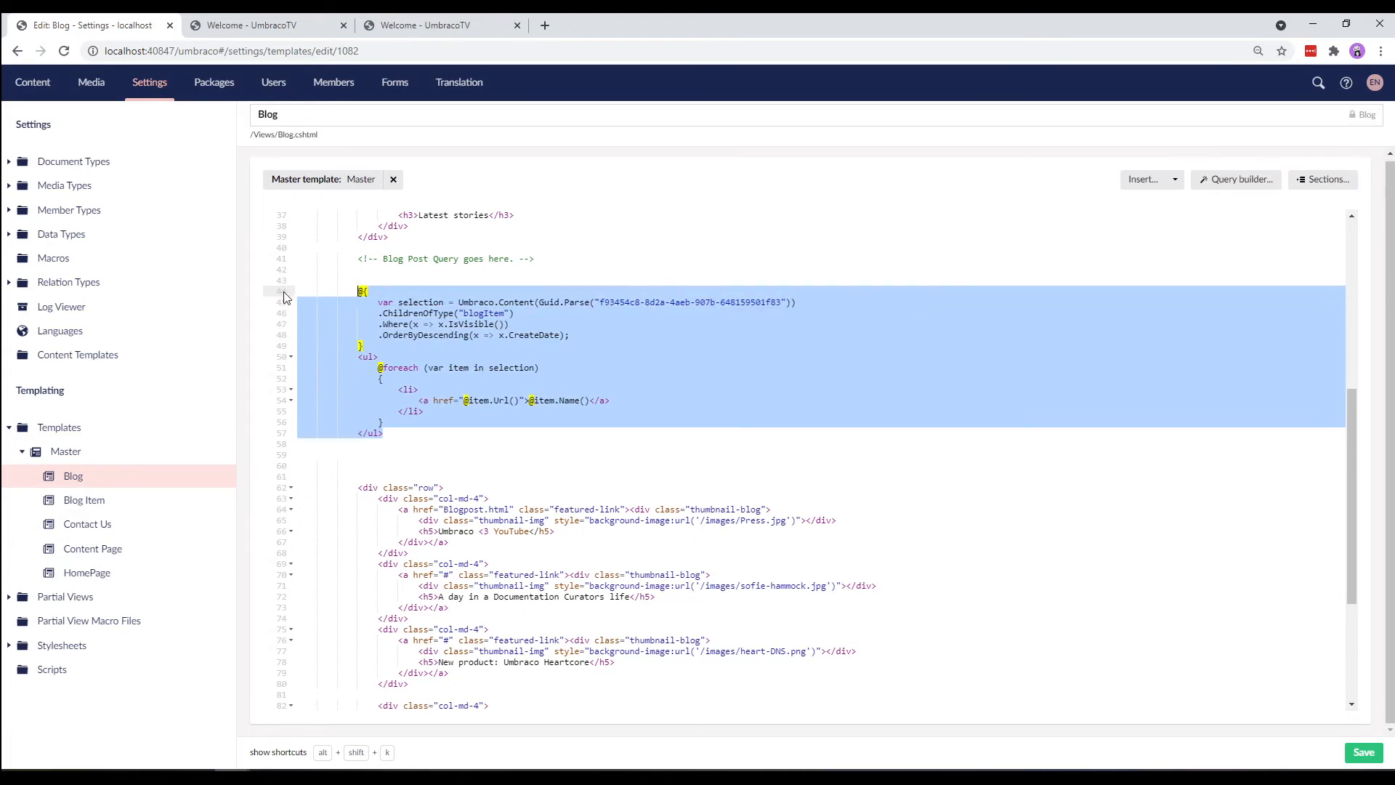
pyautogui.moveTo(391, 374)
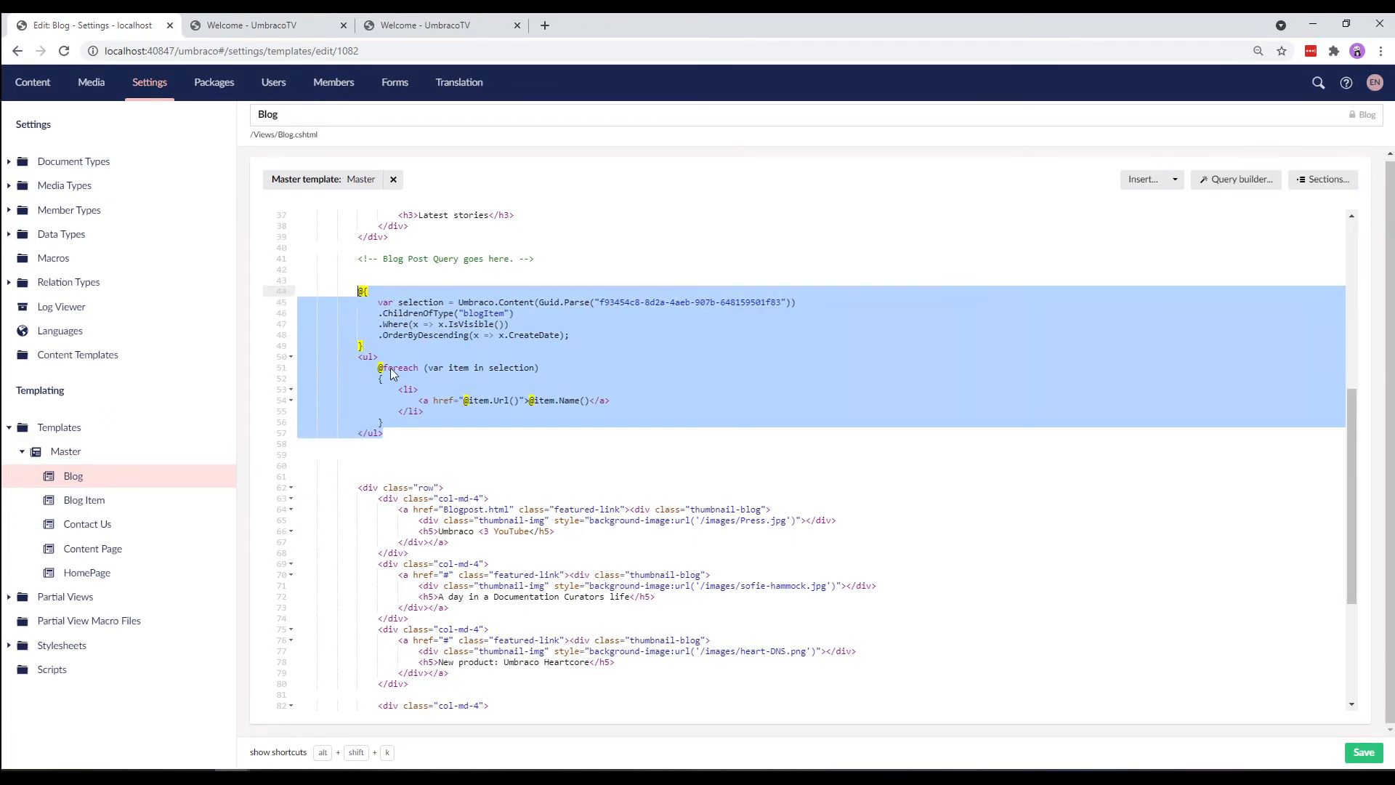
pyautogui.click(538, 368)
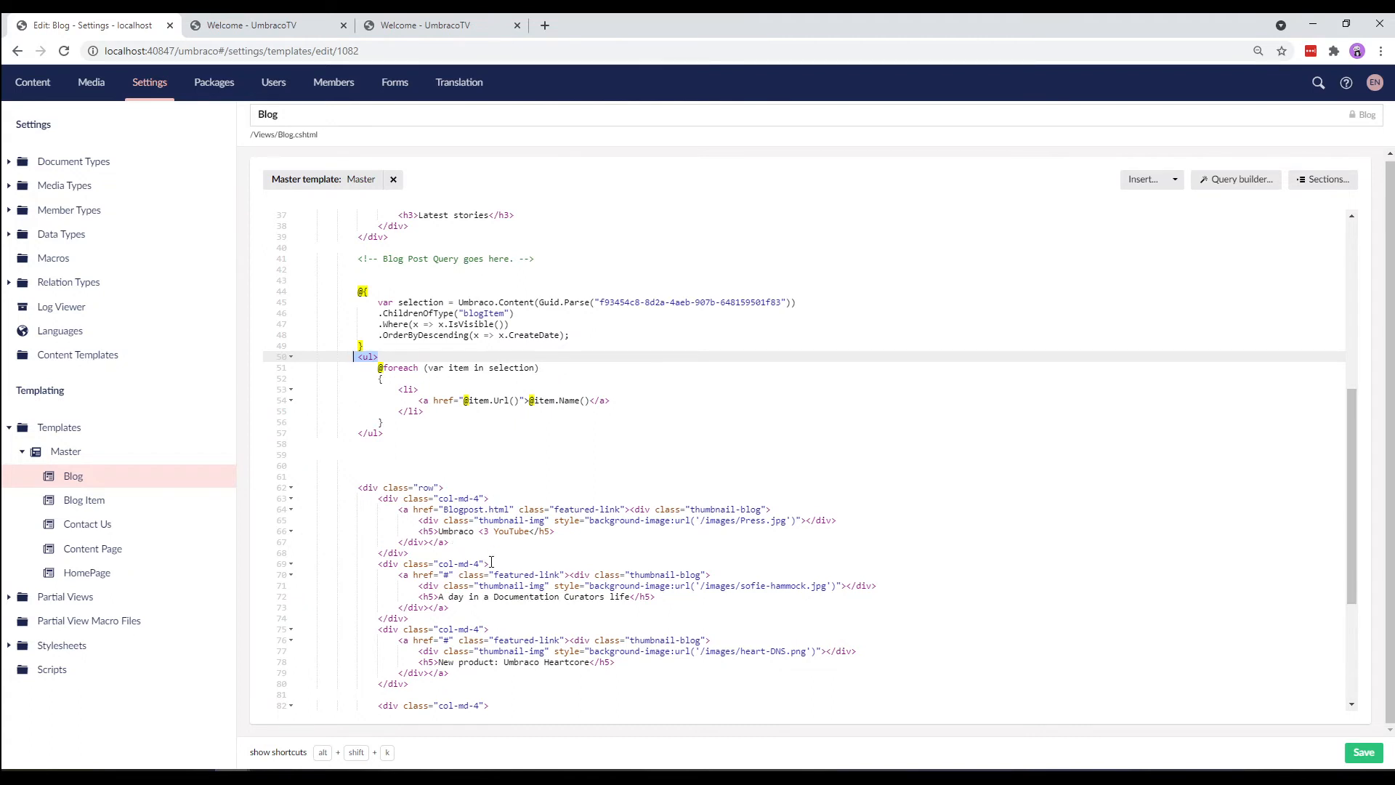
pyautogui.moveTo(372, 364)
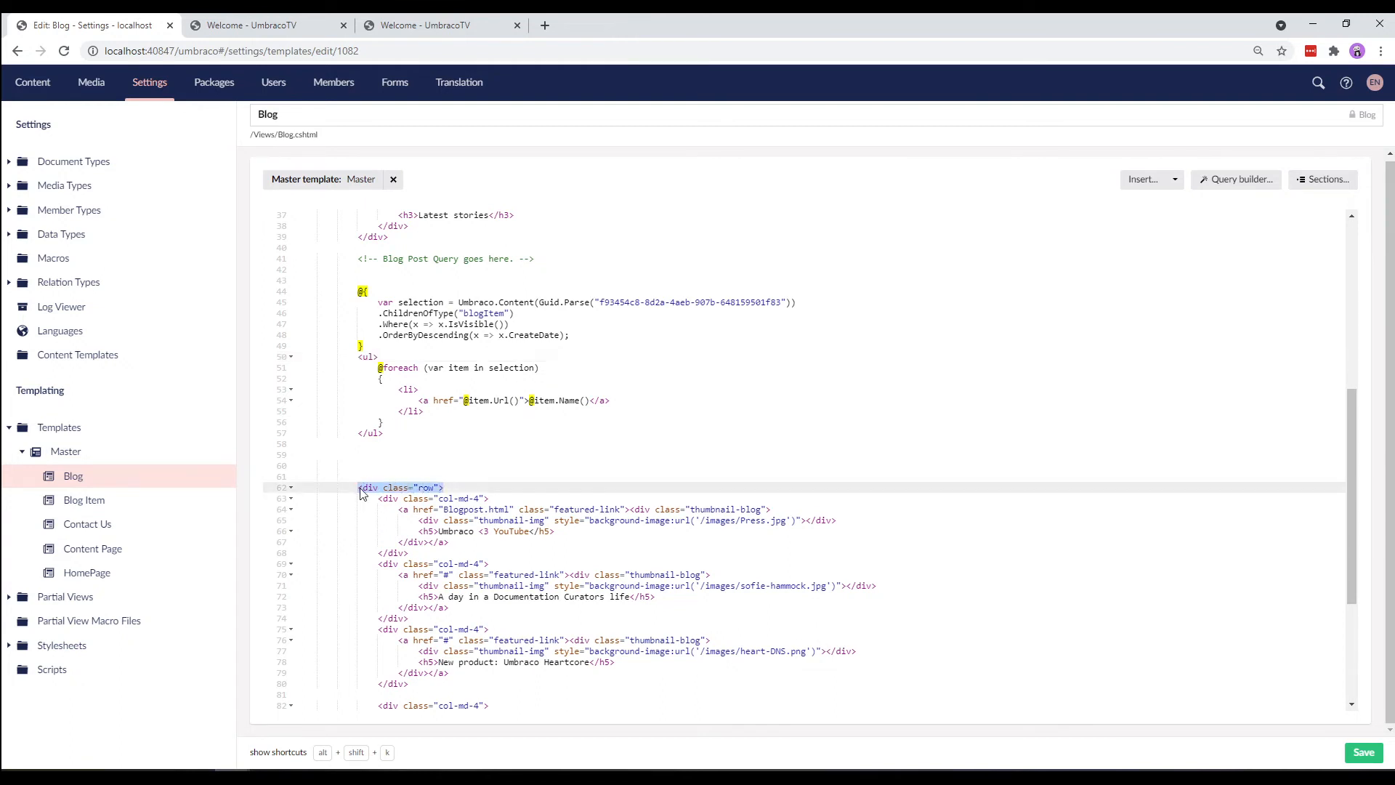
pyautogui.click(363, 356)
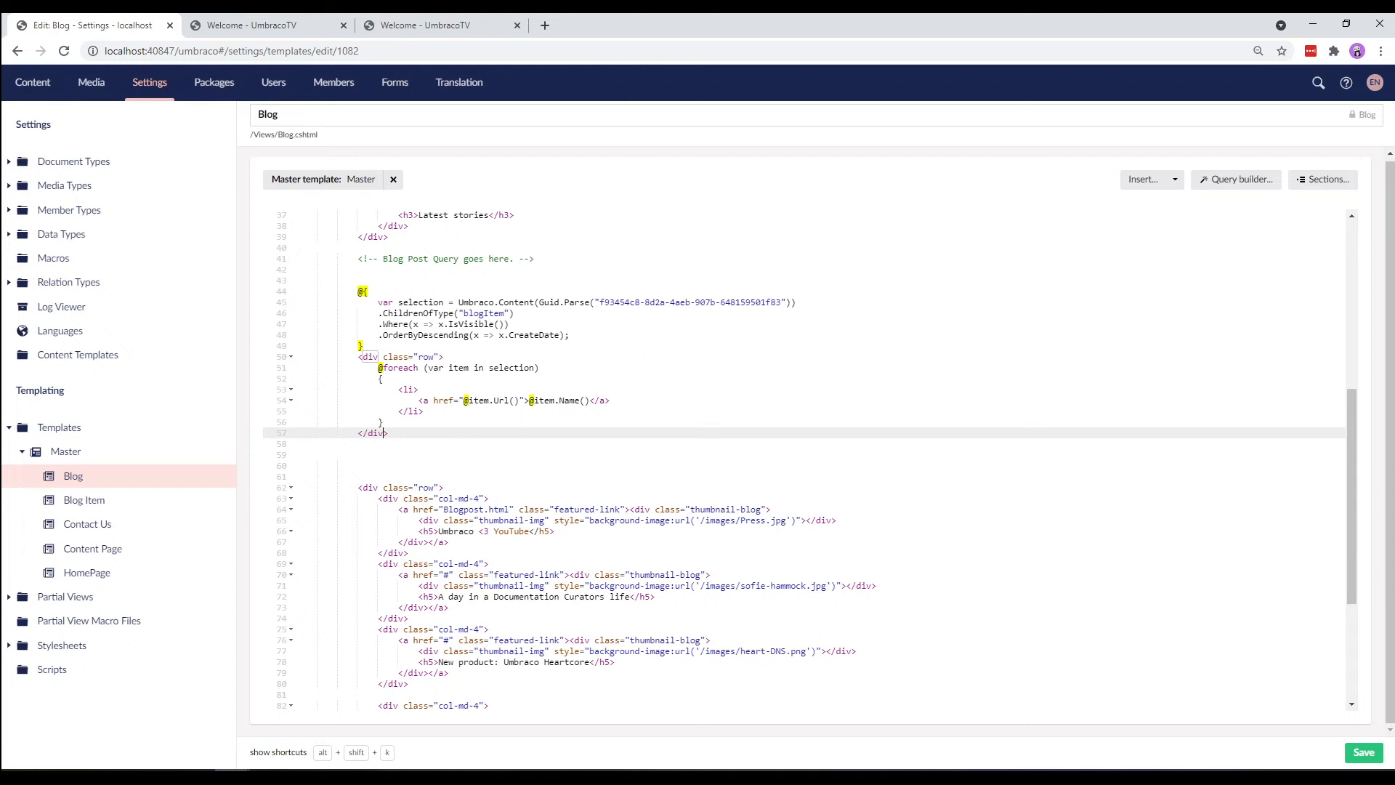
pyautogui.moveTo(407, 391)
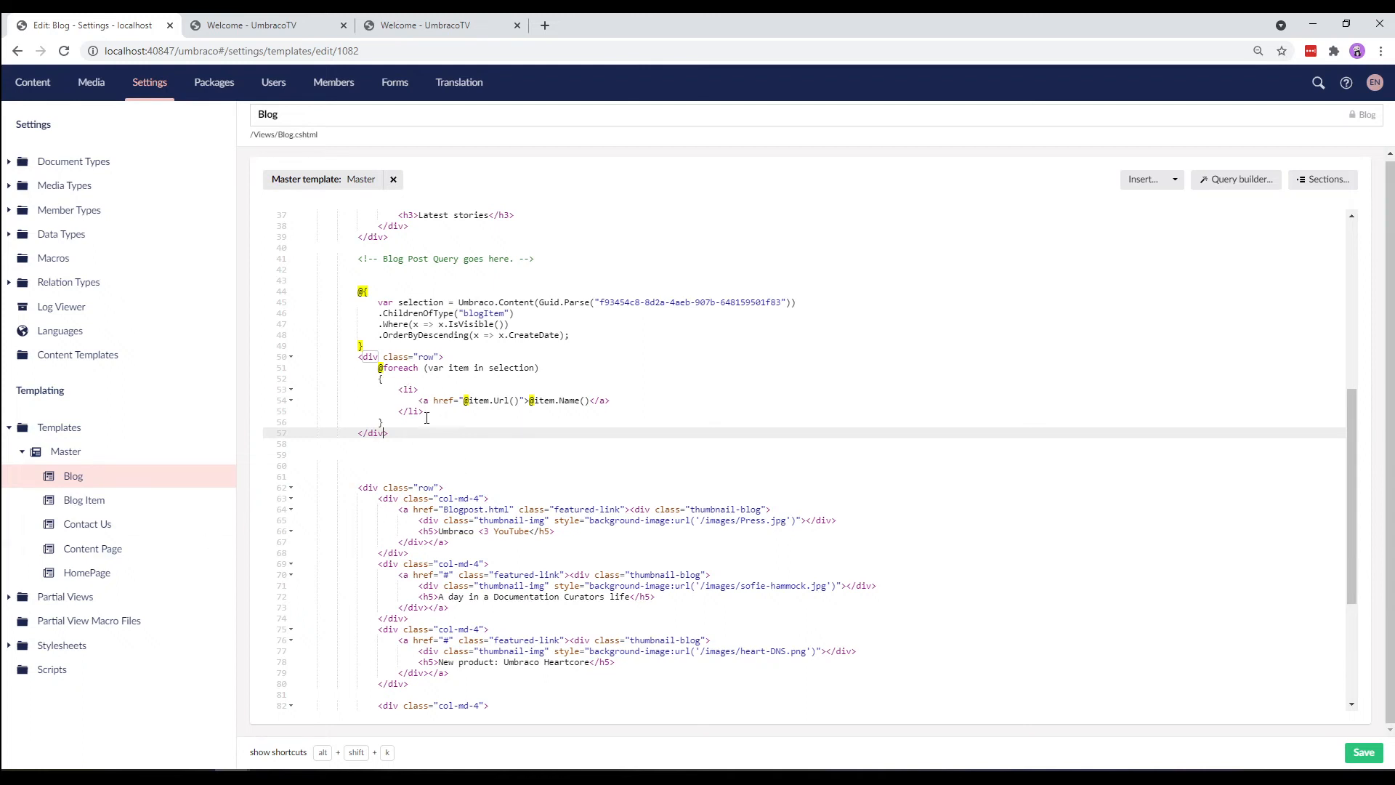
pyautogui.moveTo(448, 503)
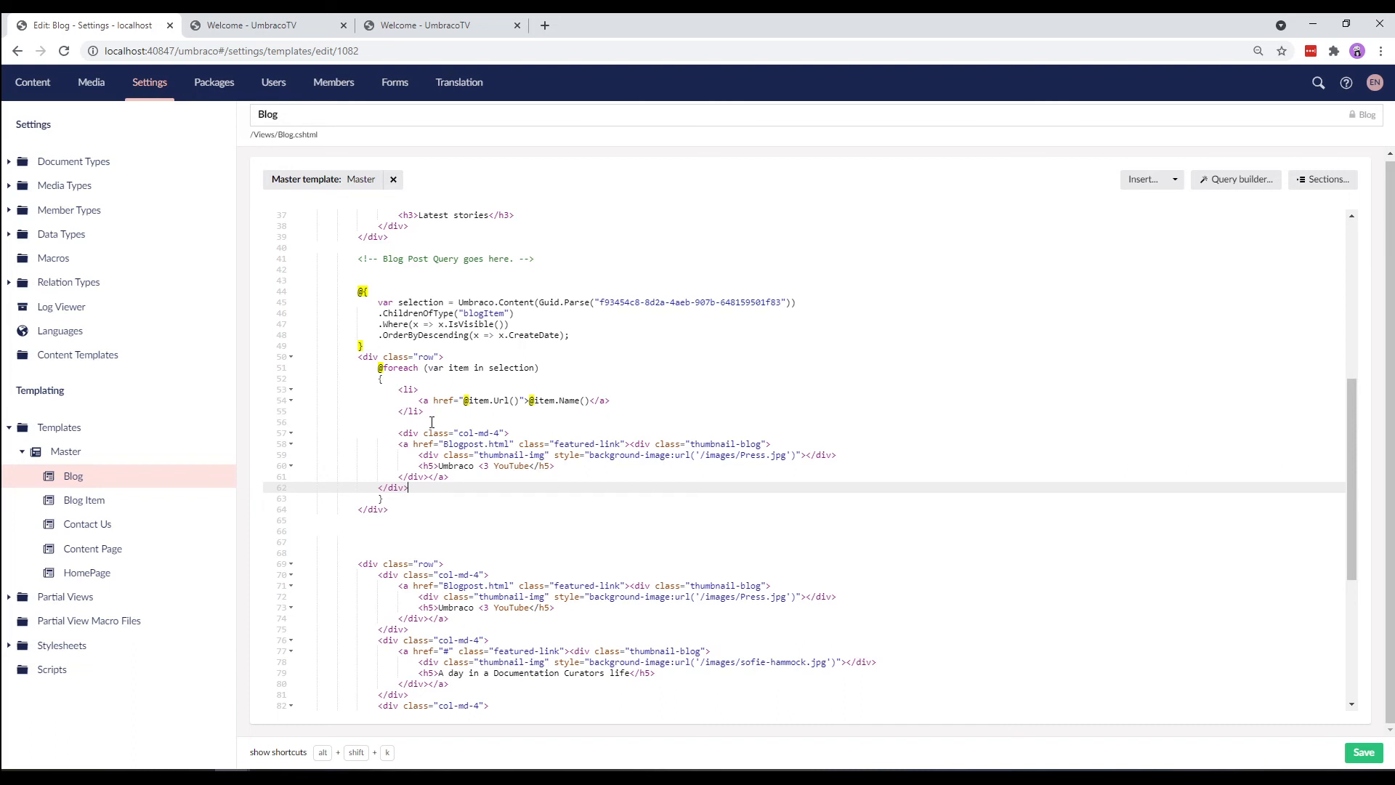
# Step: Declare var thumbnail = item.Value<IPublishedContent>("thumbnailImage") inside the loop
pyautogui.write('var thumb')
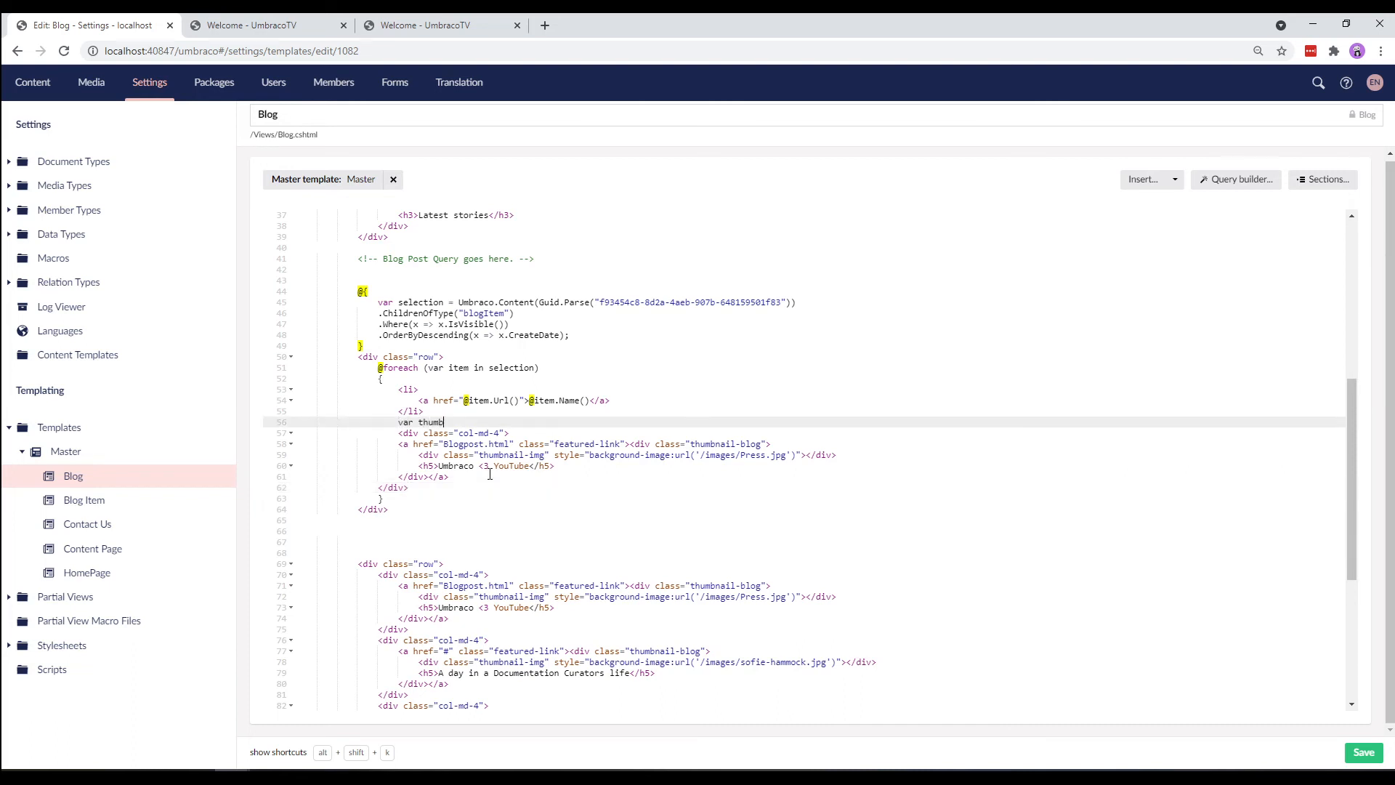
pyautogui.write('nail = item.')
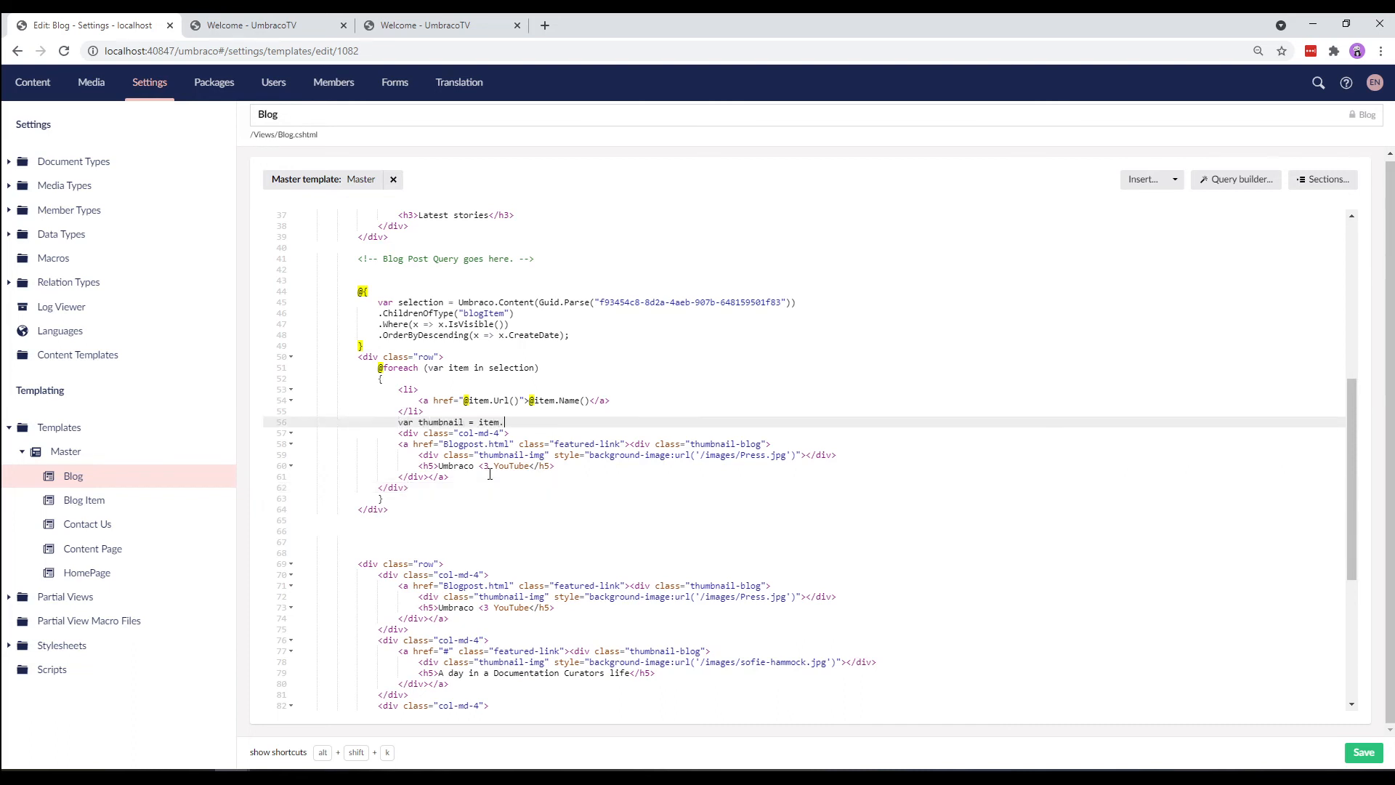
pyautogui.write('Value<>')
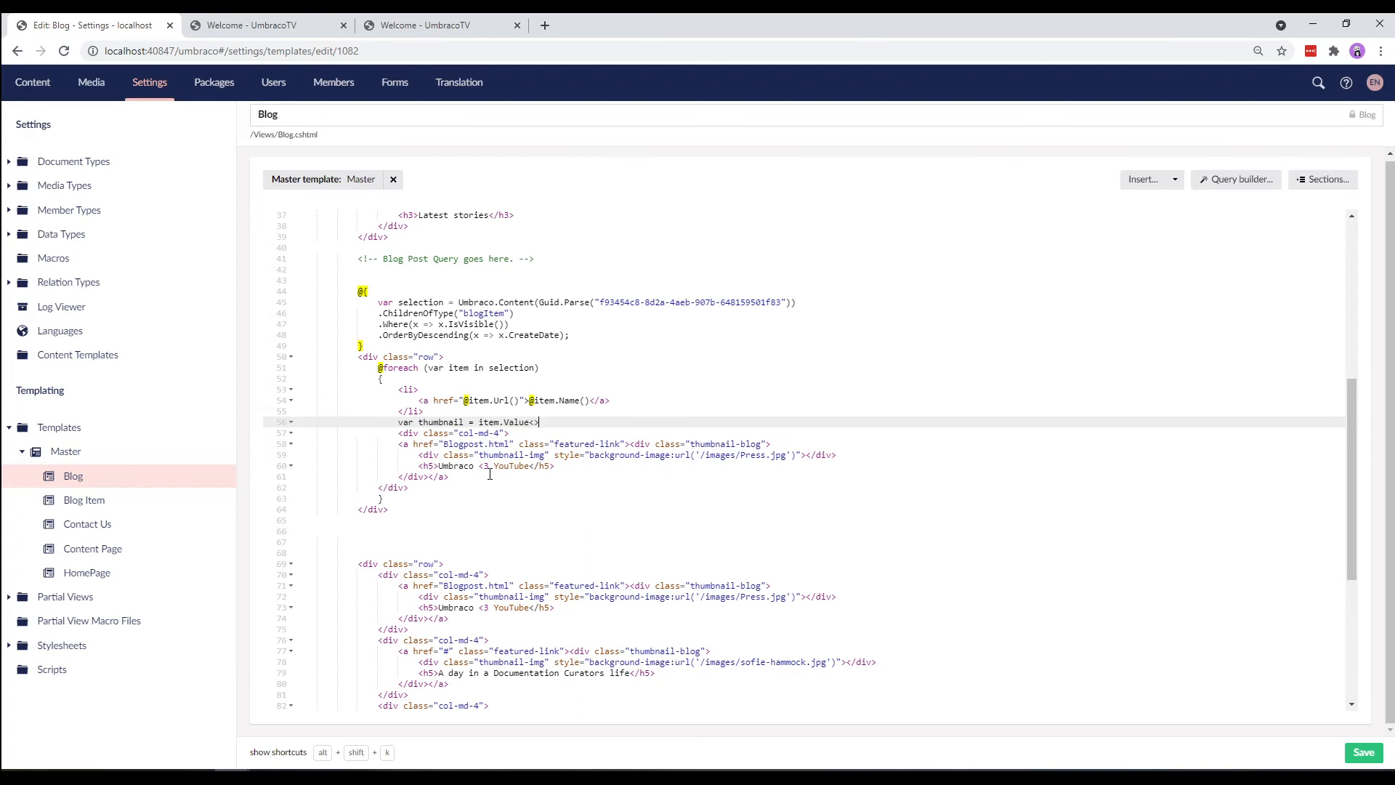
pyautogui.write('IPublishedCon')
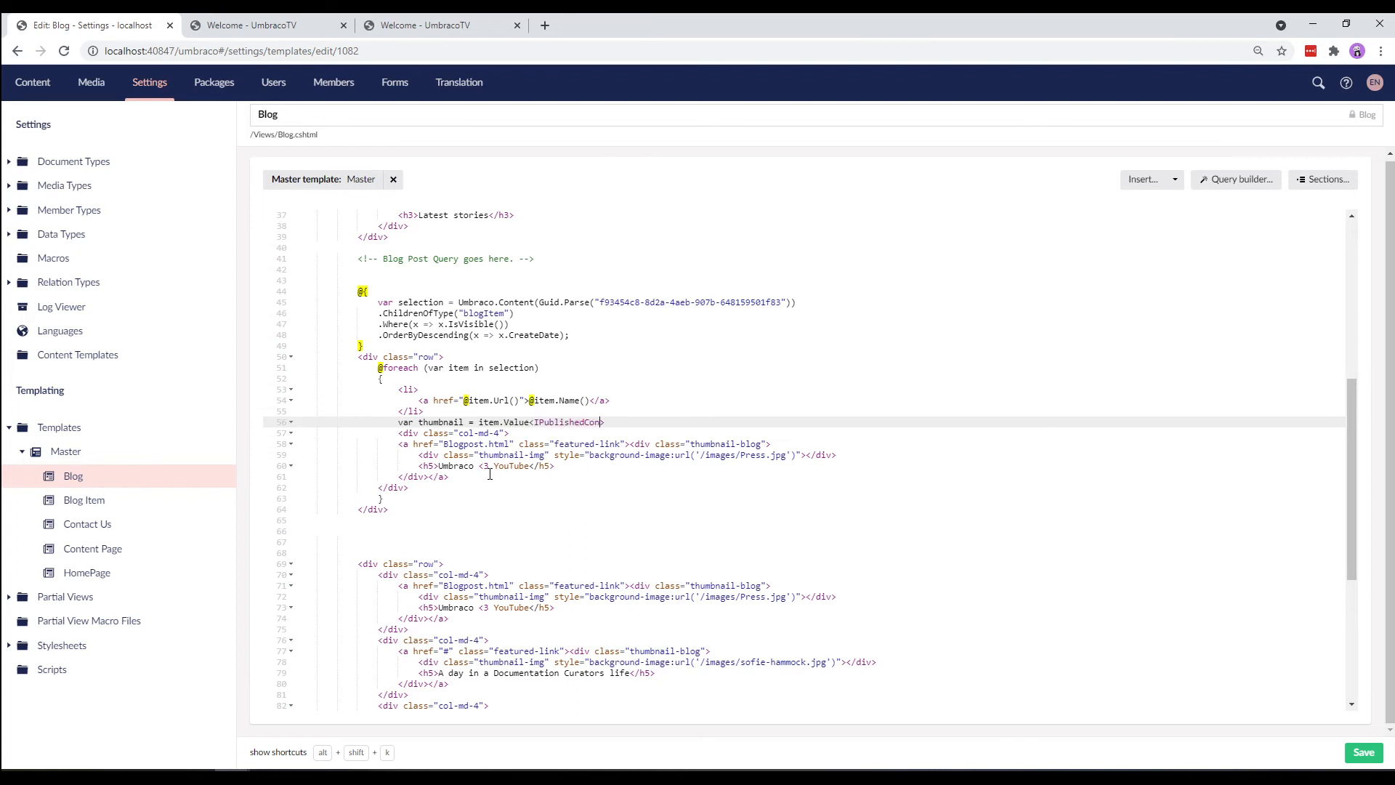
pyautogui.write('tent>')
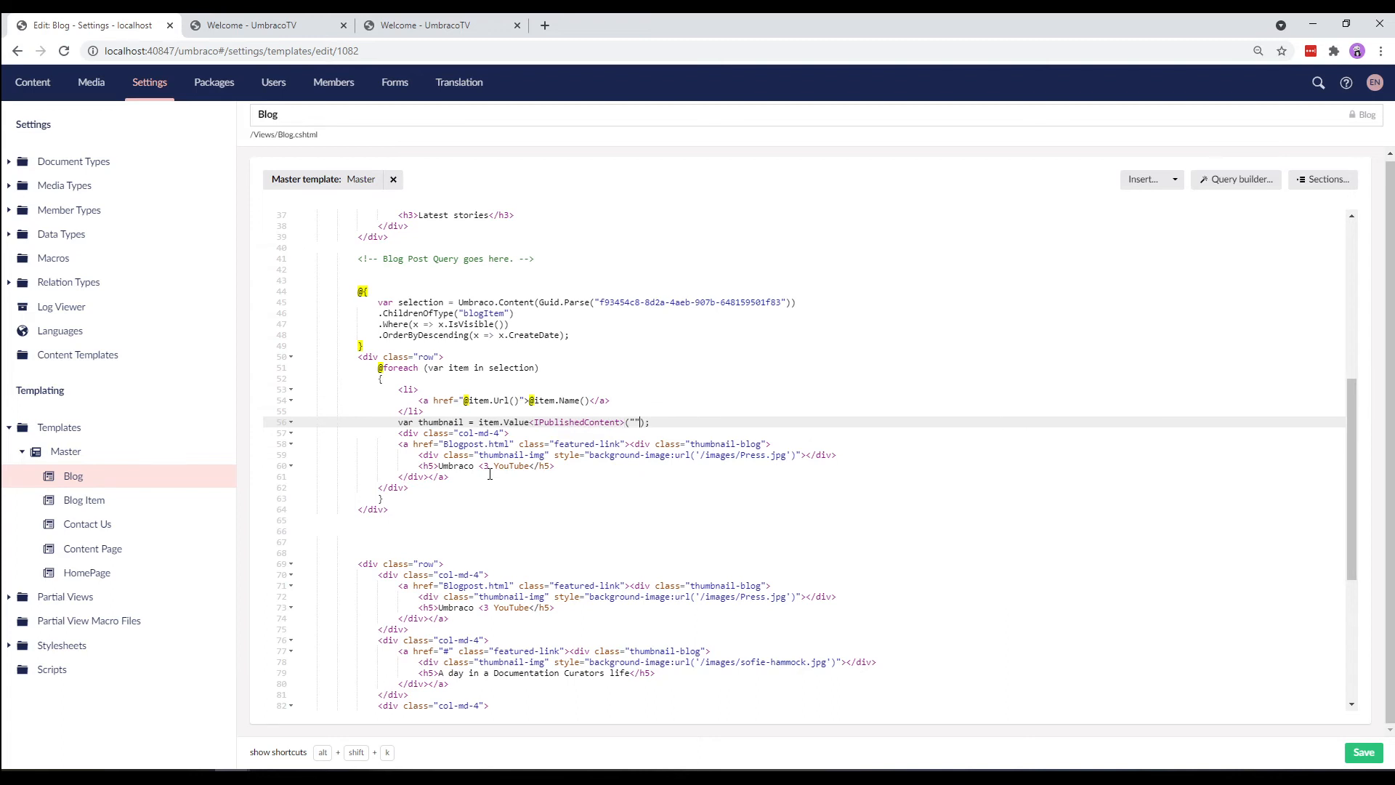
pyautogui.write('thumbnail')
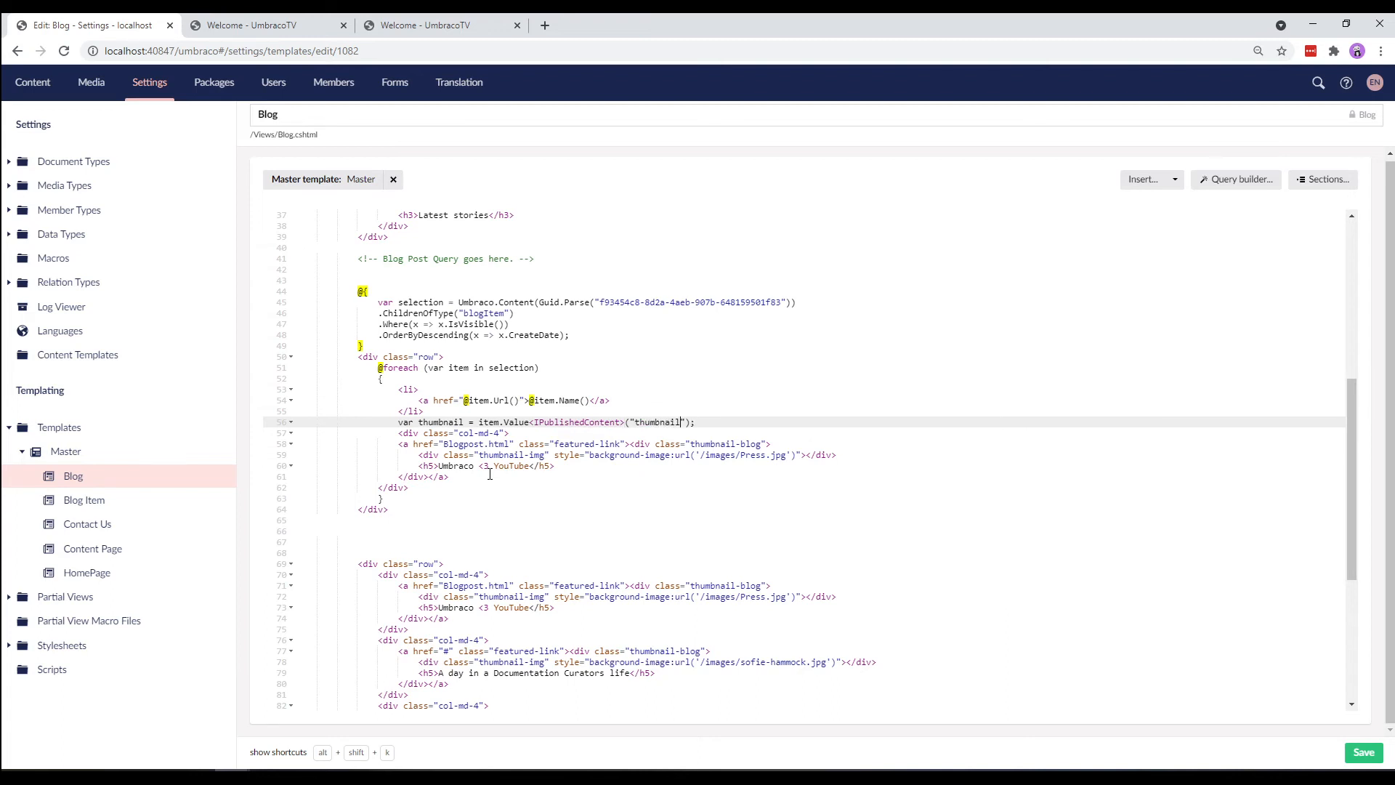
pyautogui.write('Image')
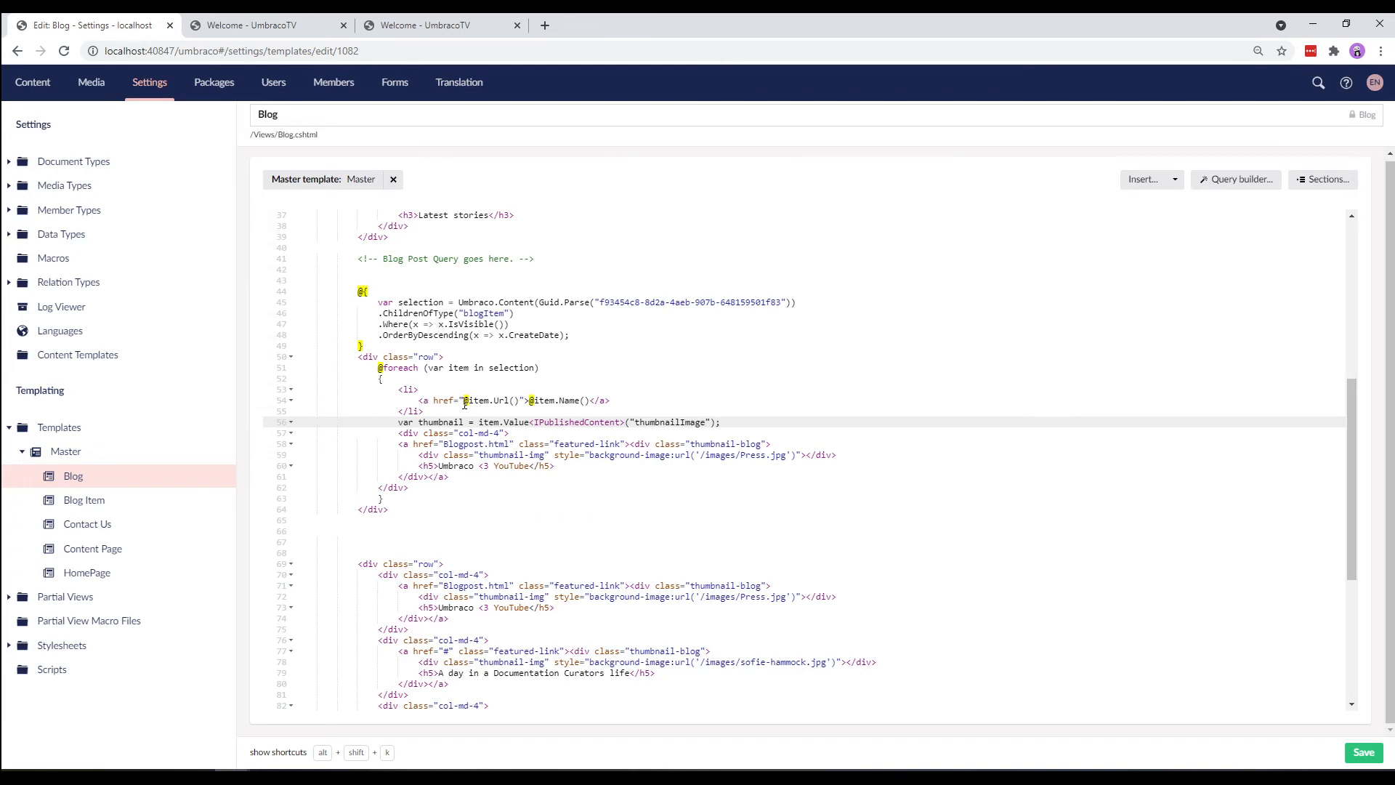
pyautogui.click(463, 399)
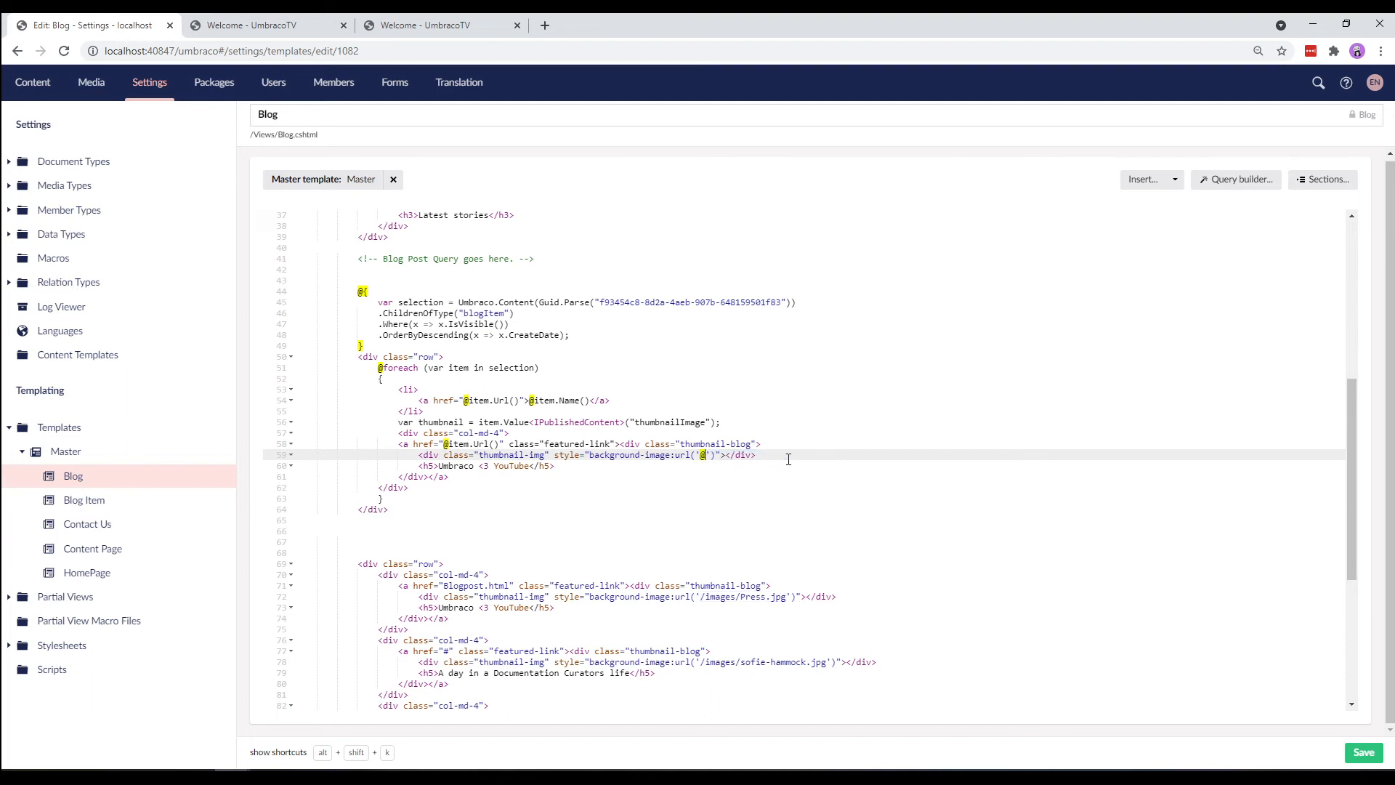
pyautogui.write('thumbnail.Url(')
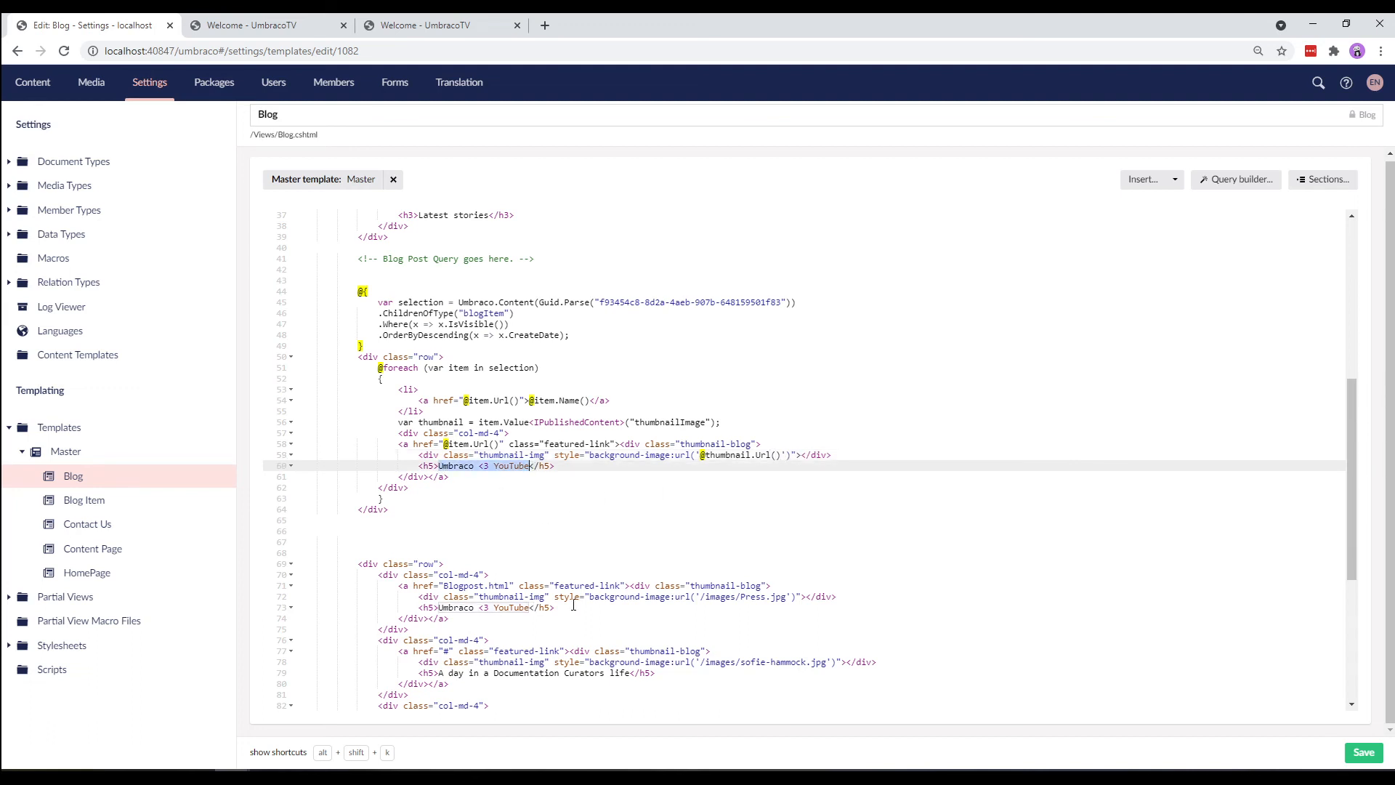
pyautogui.write('@item</h5>')
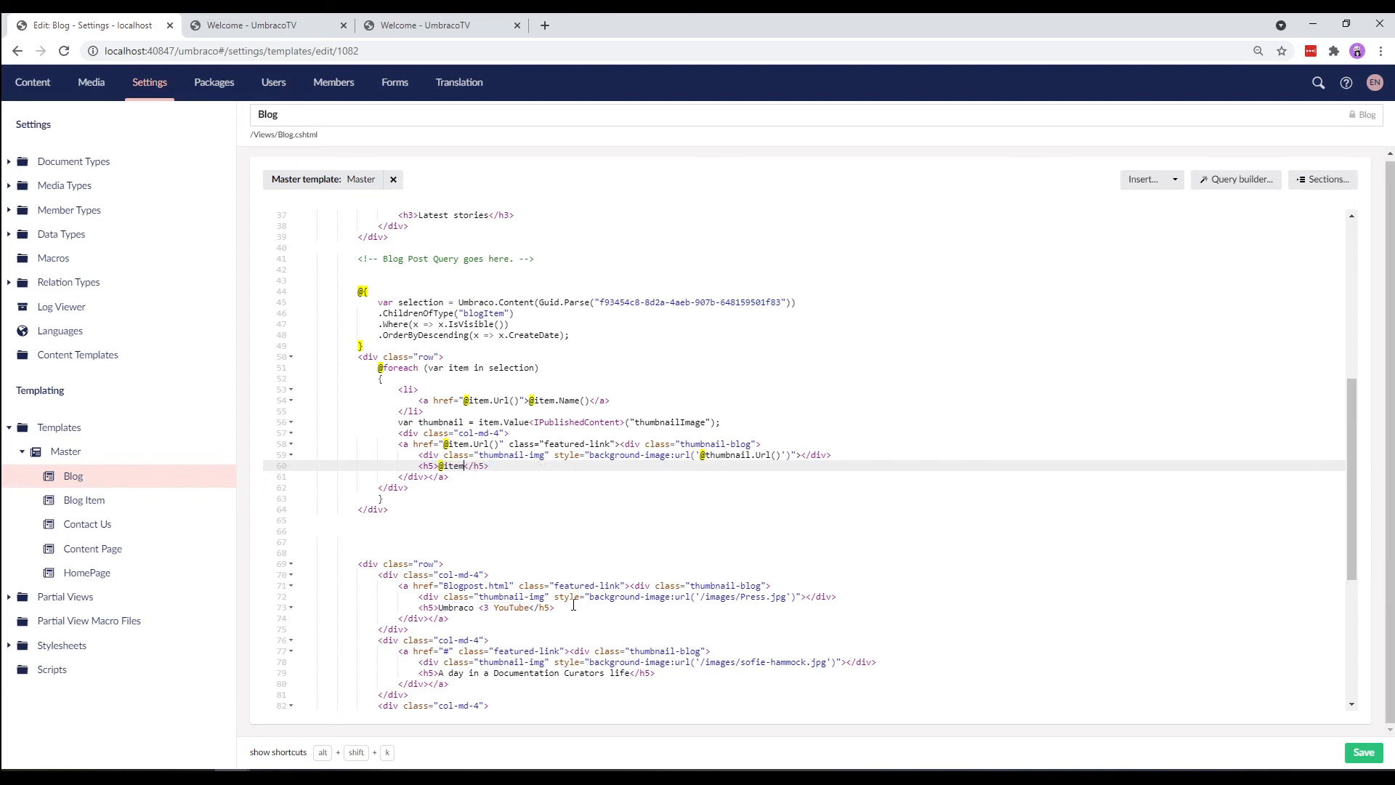
pyautogui.write('.Value')
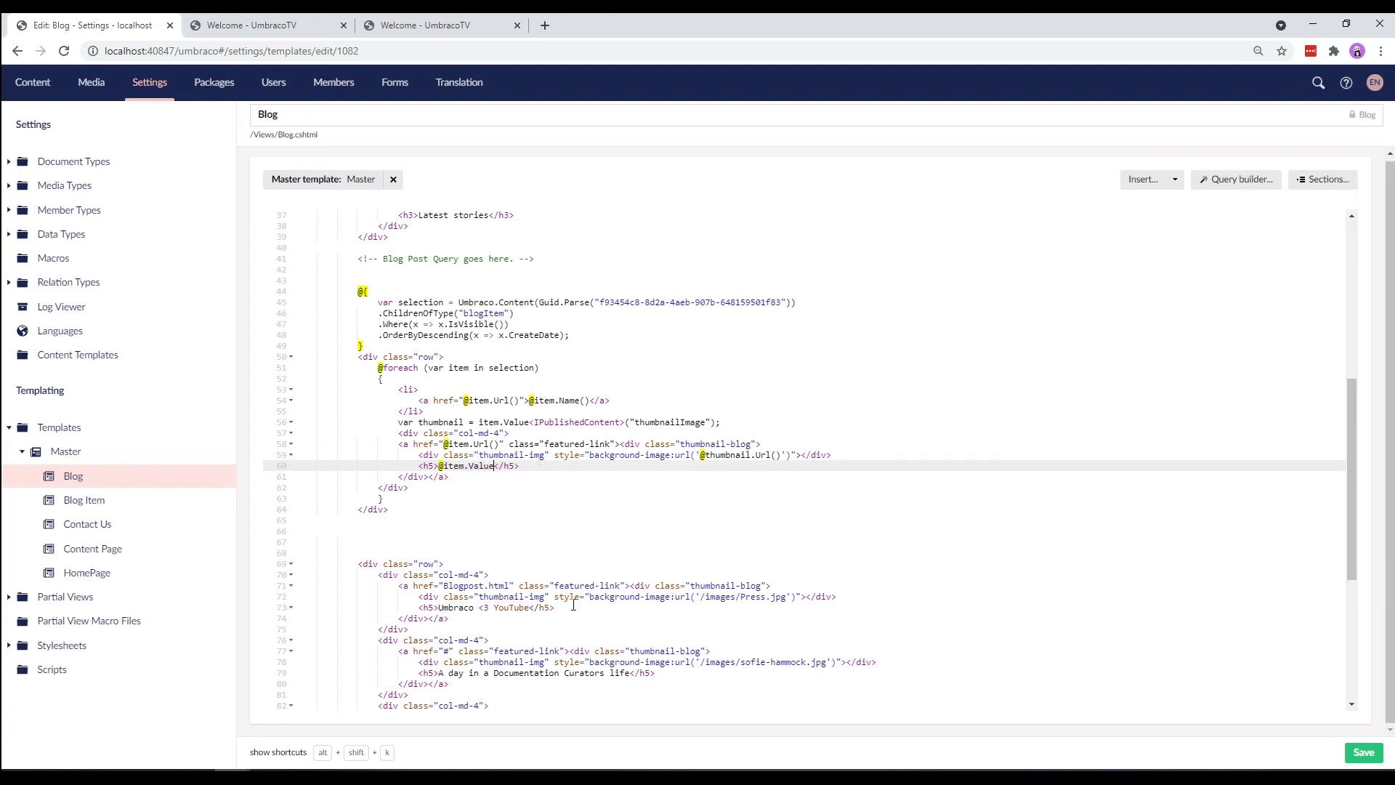
pyautogui.write('("")')
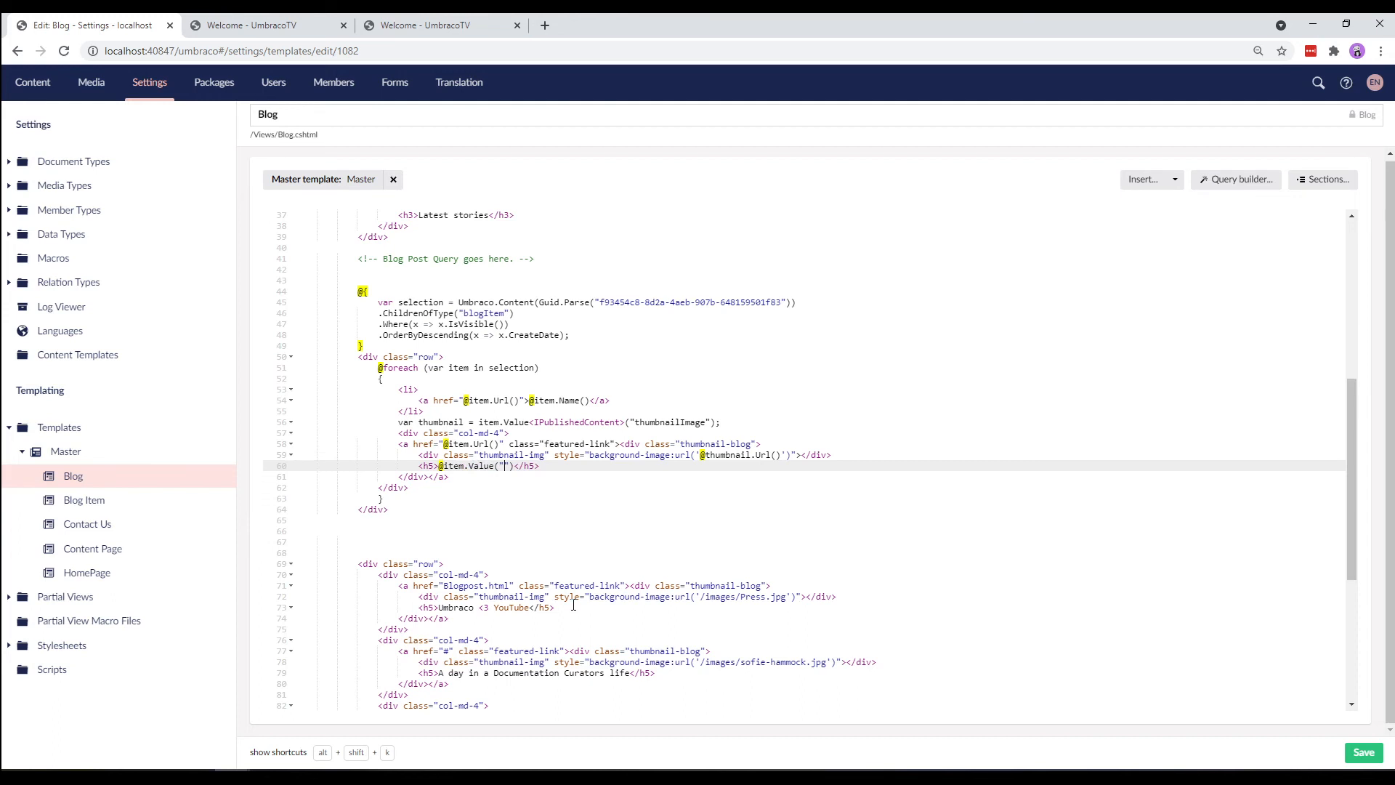
pyautogui.write('title')
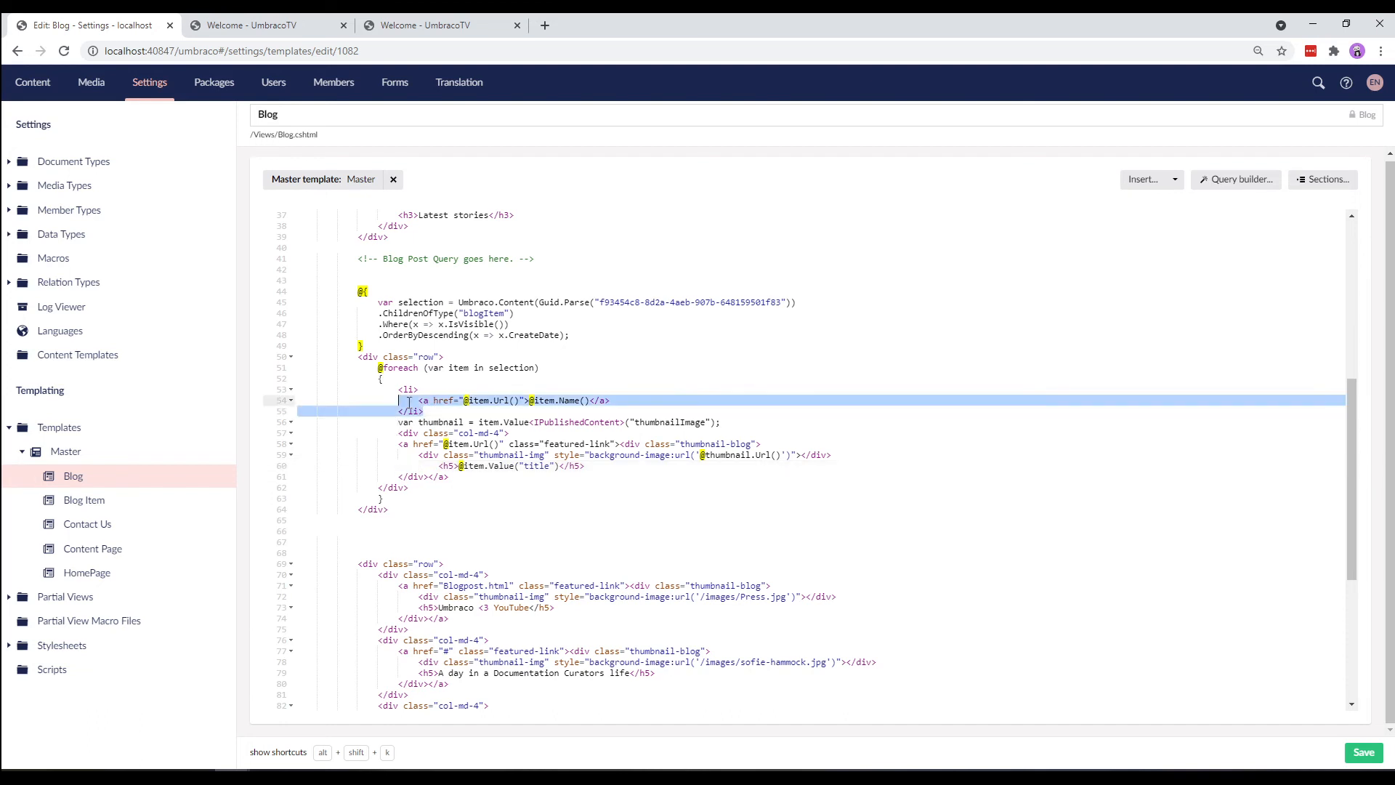
# Step: Delete the old <li> item link from the loop, tidy the closing lines and save the Blog template
pyautogui.press('Delete')
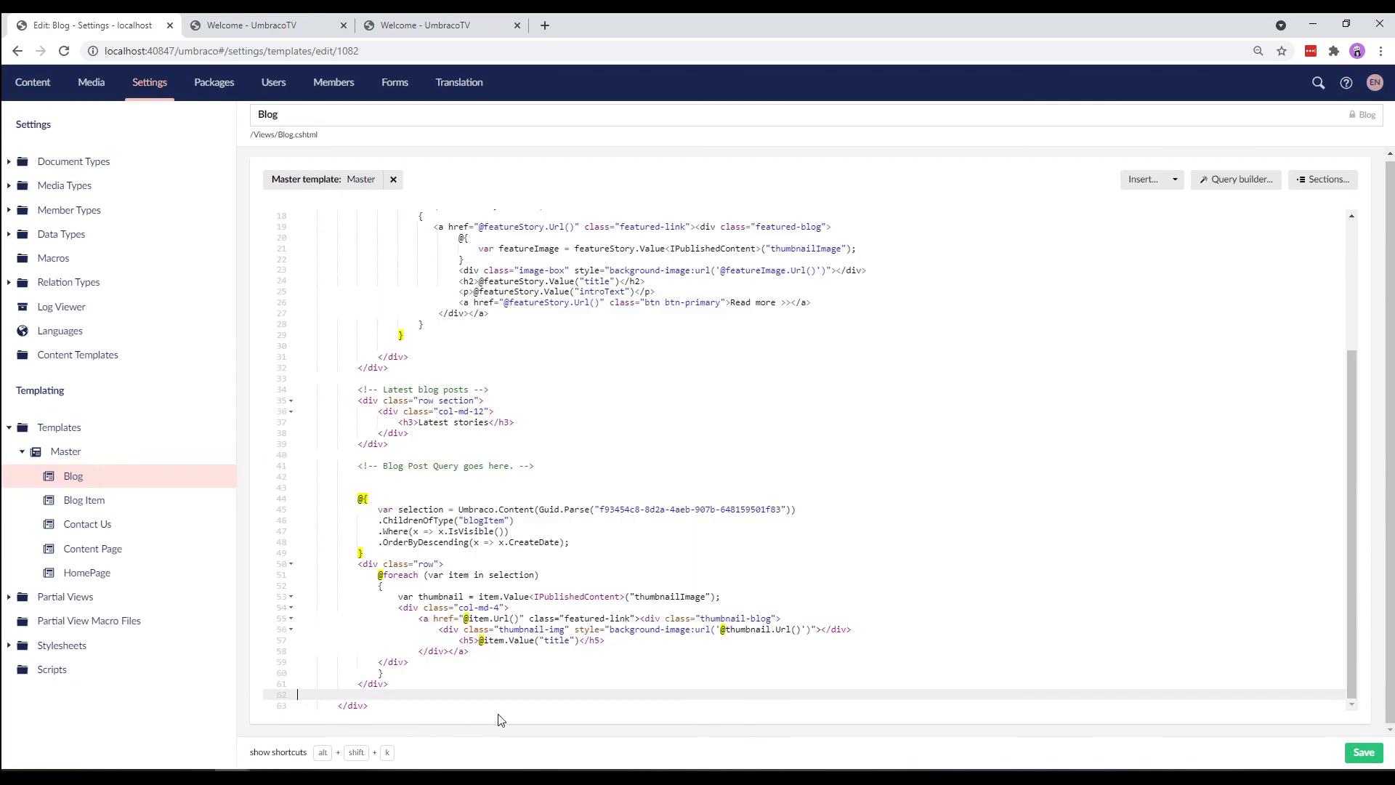
pyautogui.click(420, 705)
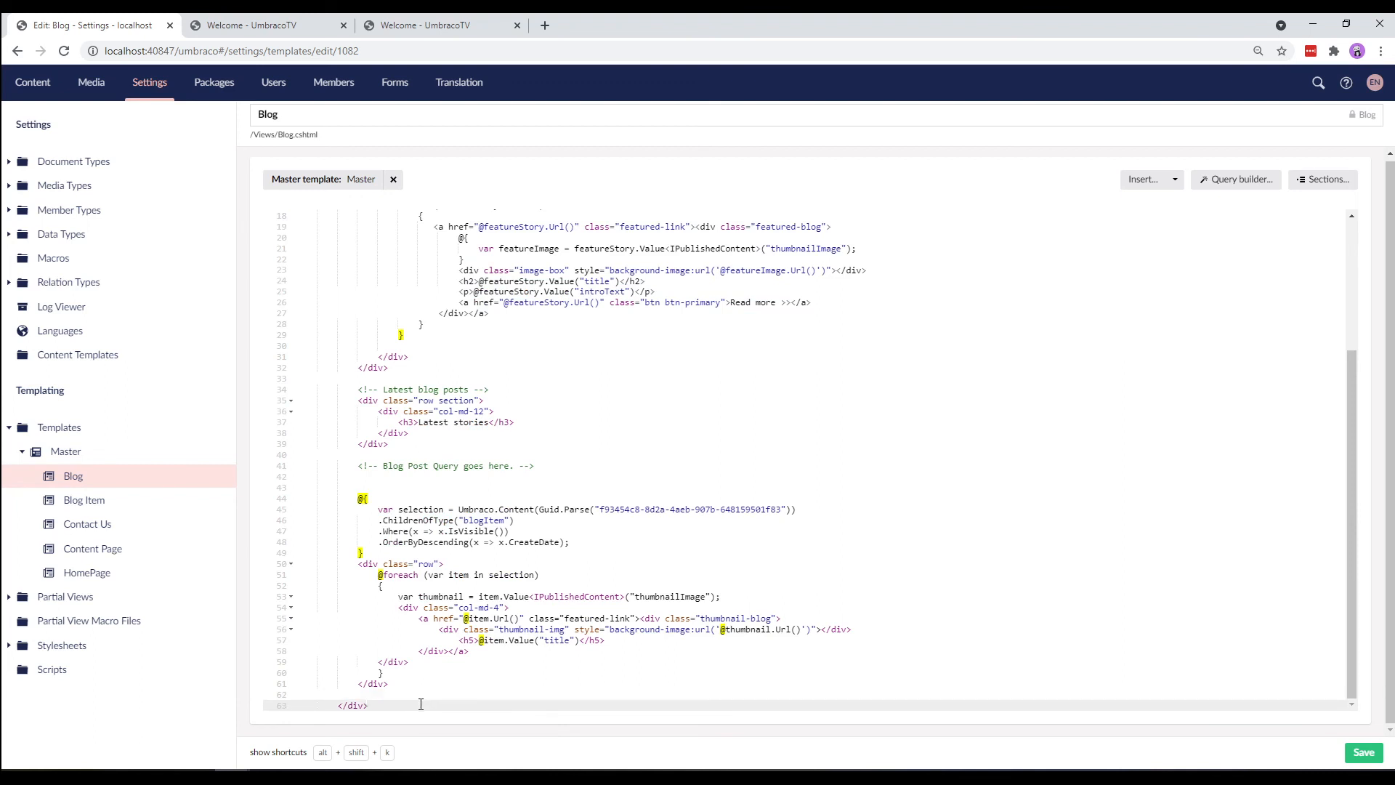
pyautogui.click(1363, 752)
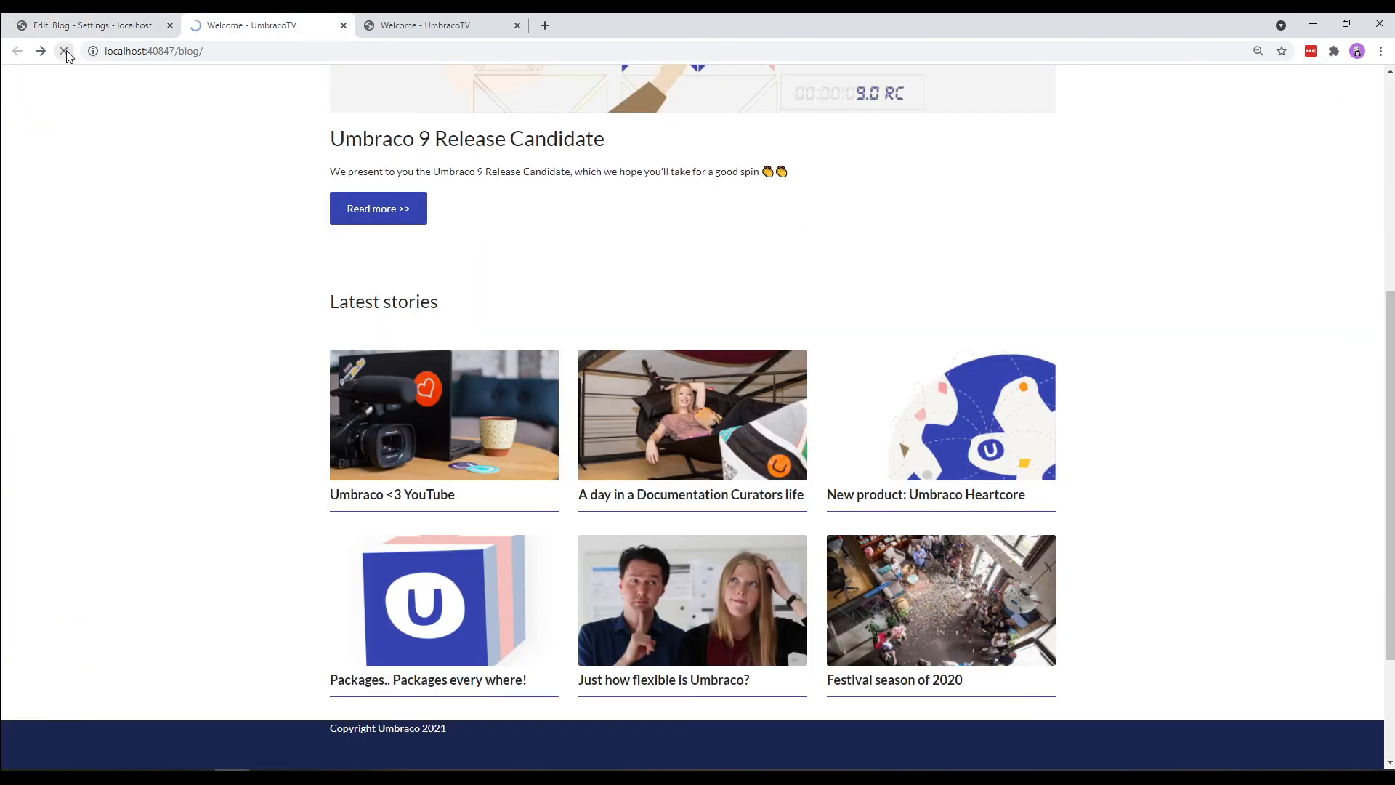
# Step: Reload localhost:40847/blog/ so Latest stories shows the four query-driven story cards
pyautogui.click(64, 51)
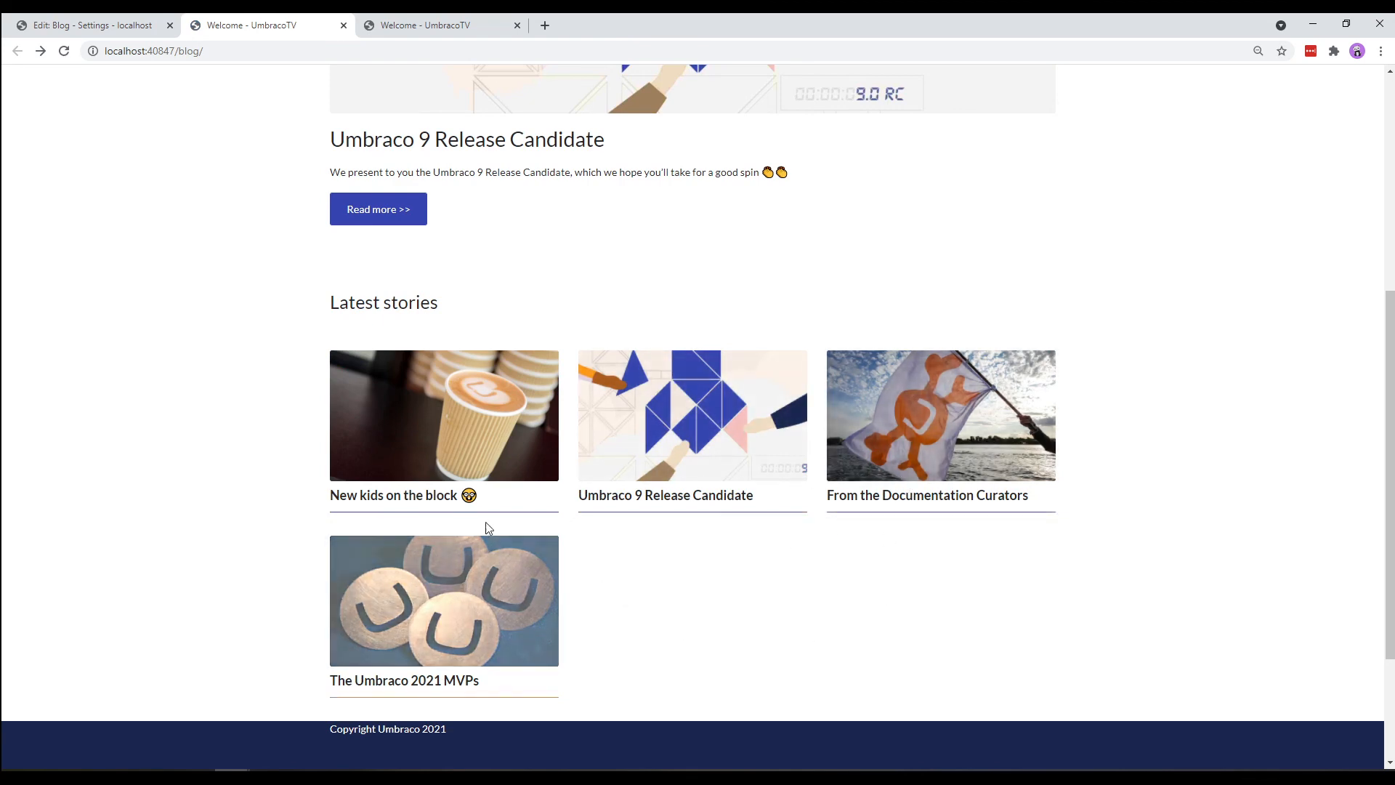
pyautogui.moveTo(457, 604)
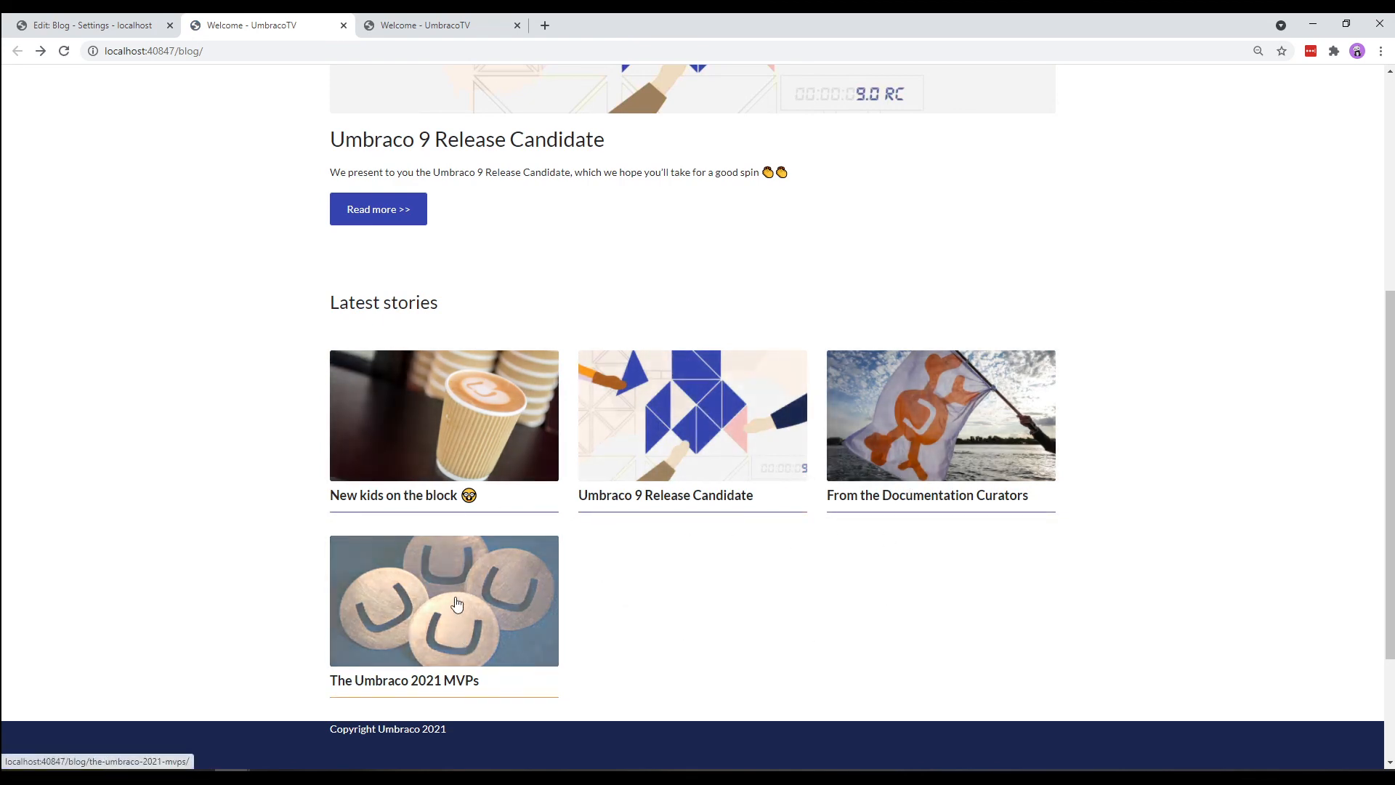
# Step: Open the 'New kids on the block' story from its card and scroll through the post
pyautogui.click(443, 415)
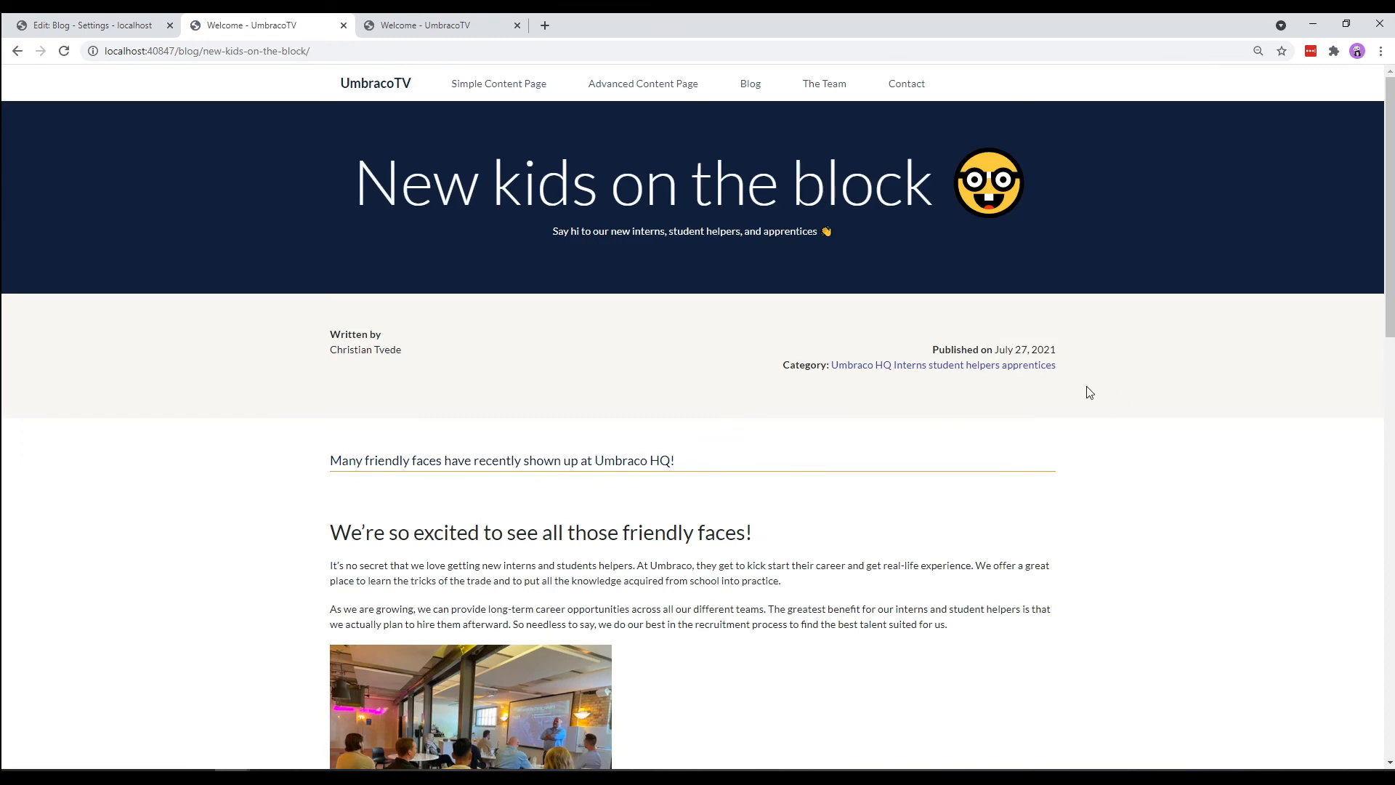
pyautogui.scroll(-3)
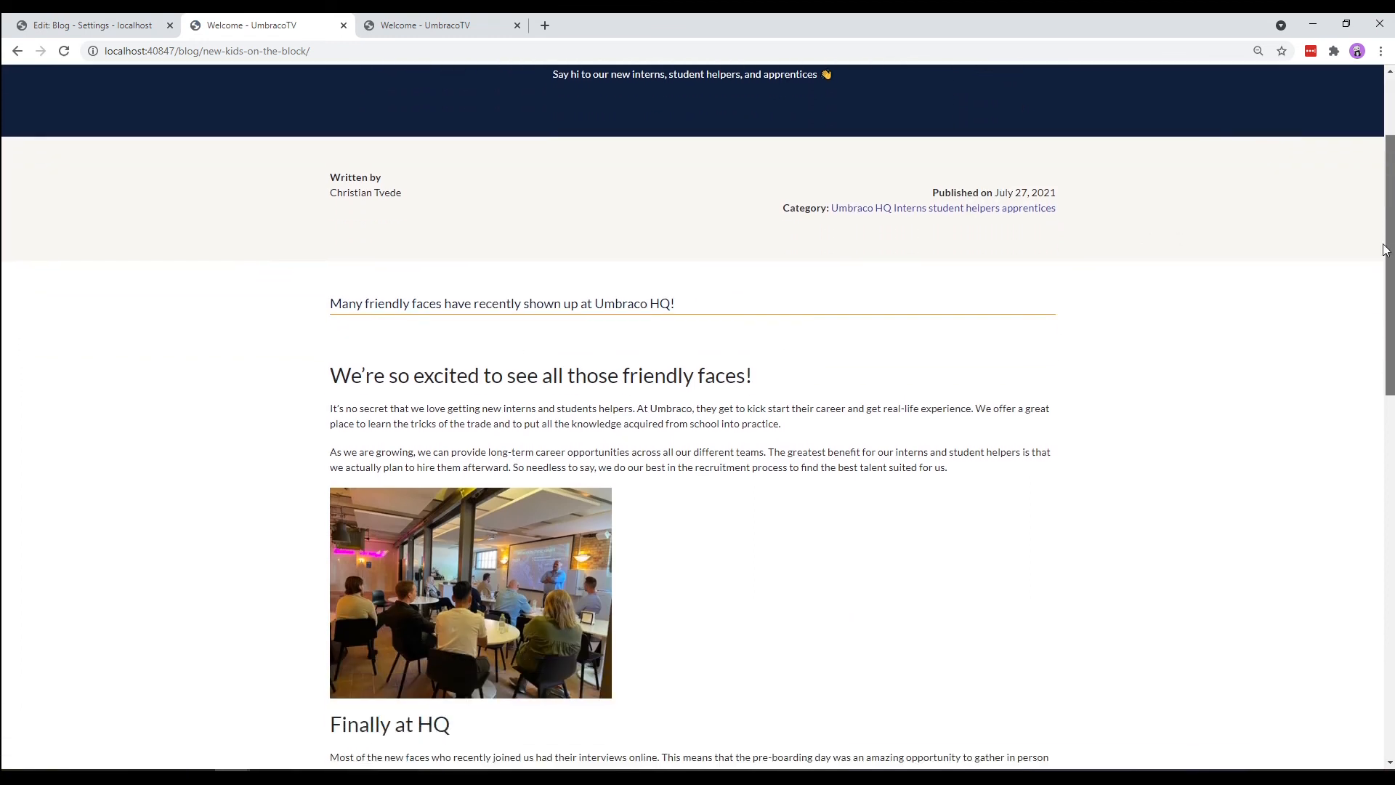
pyautogui.scroll(-3)
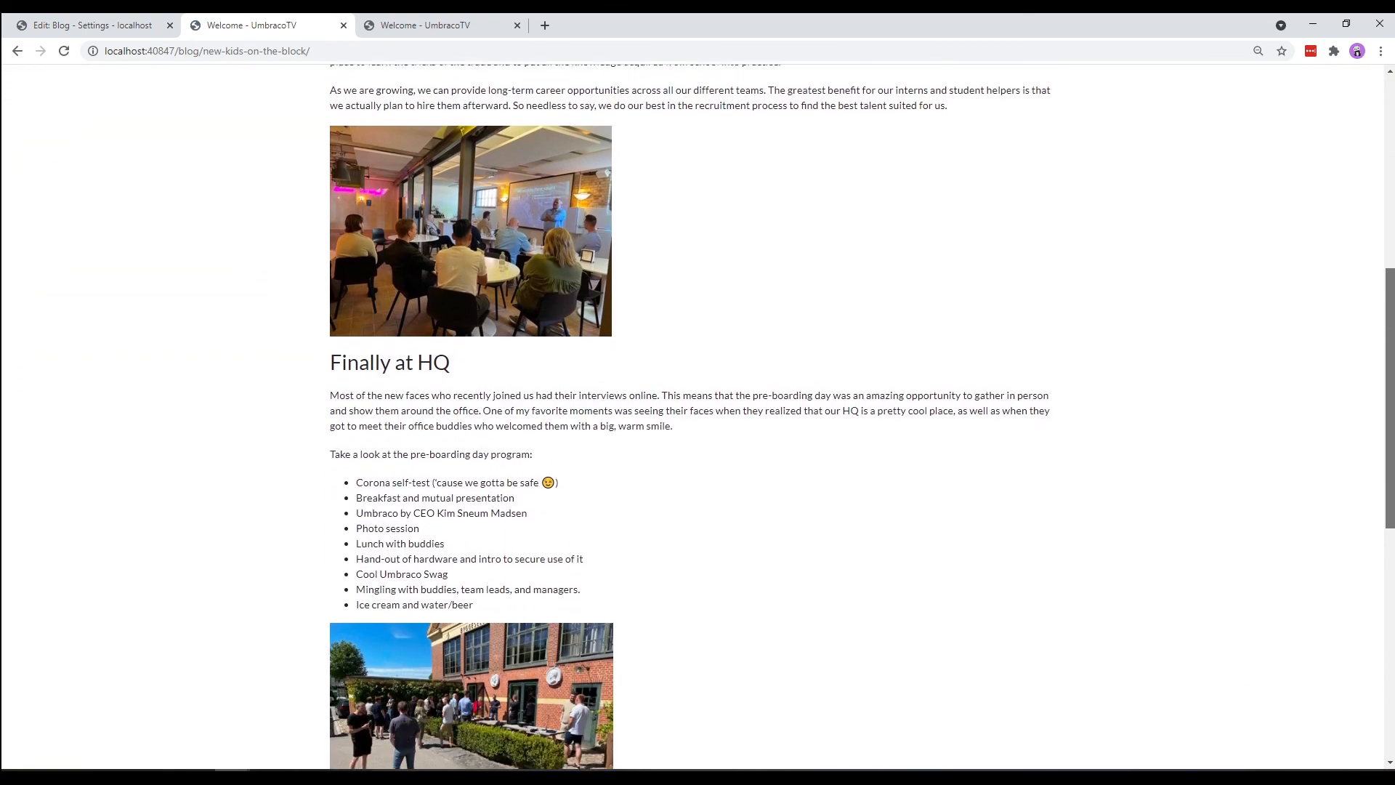
pyautogui.scroll(-3)
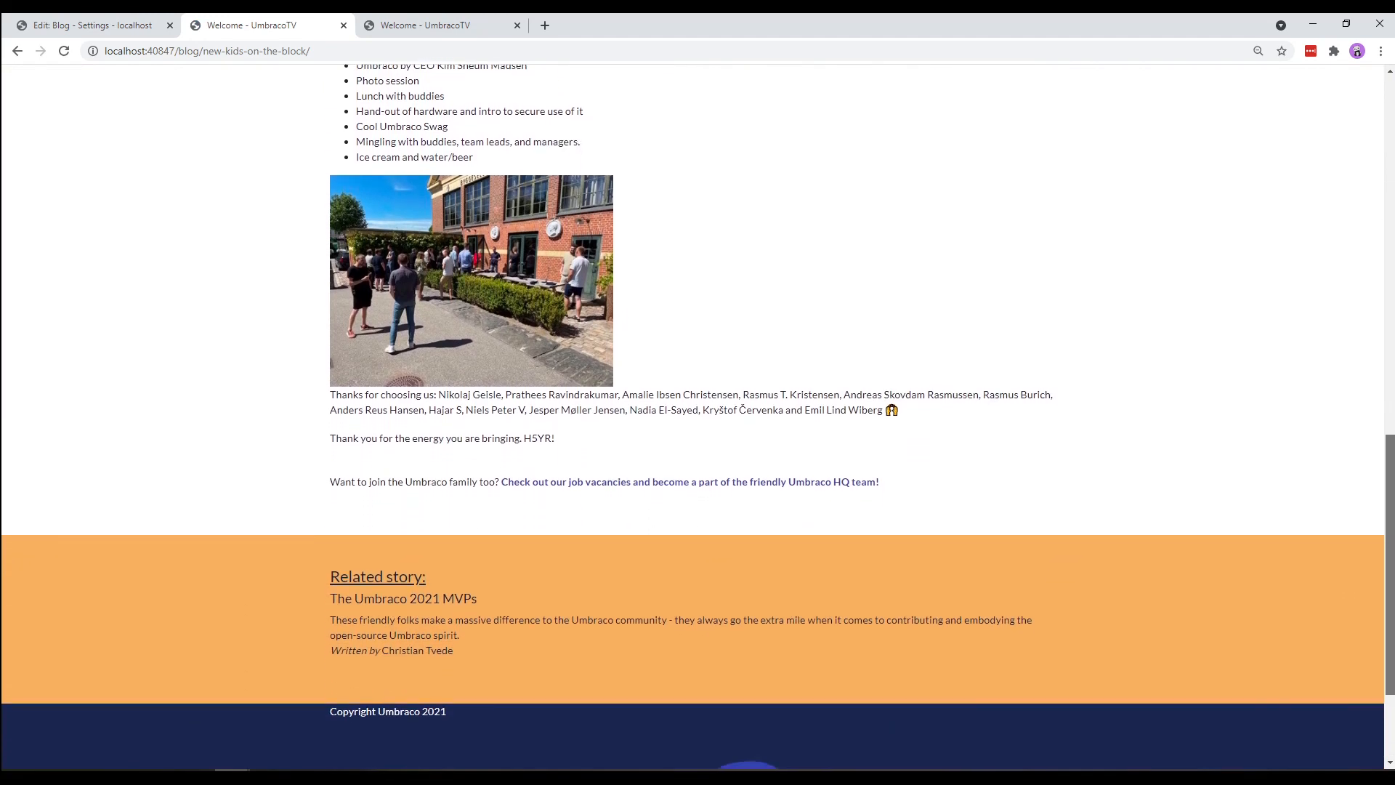
pyautogui.scroll(3)
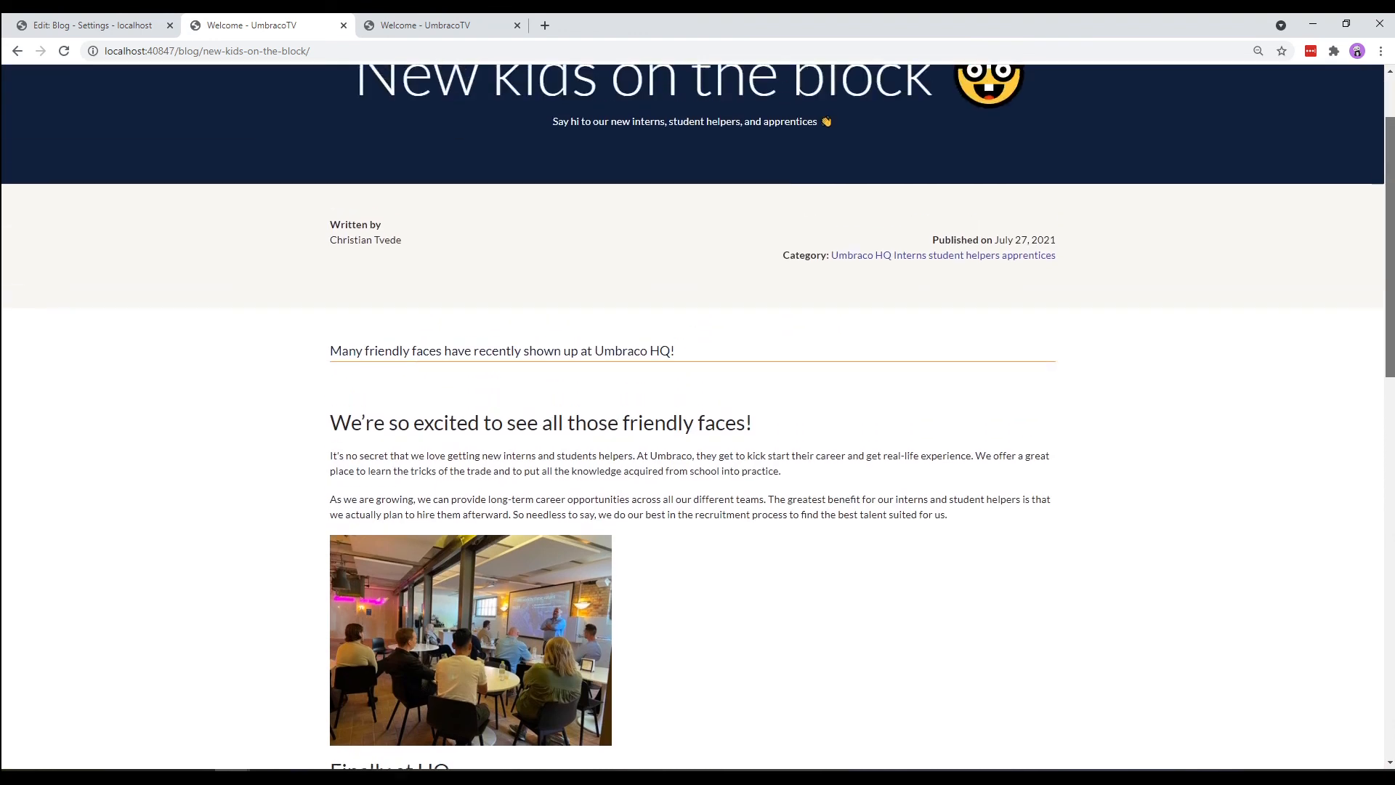
pyautogui.scroll(3)
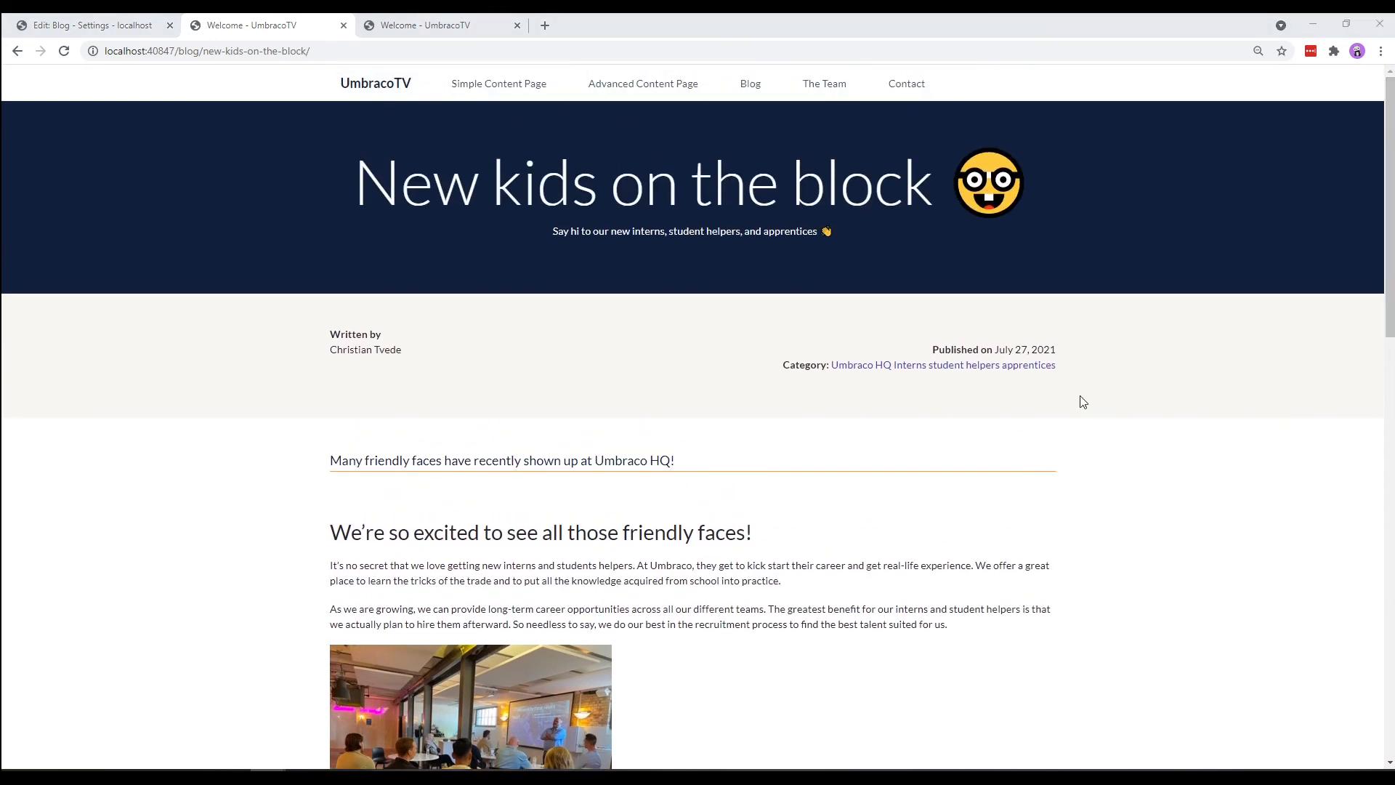
pyautogui.moveTo(353, 107)
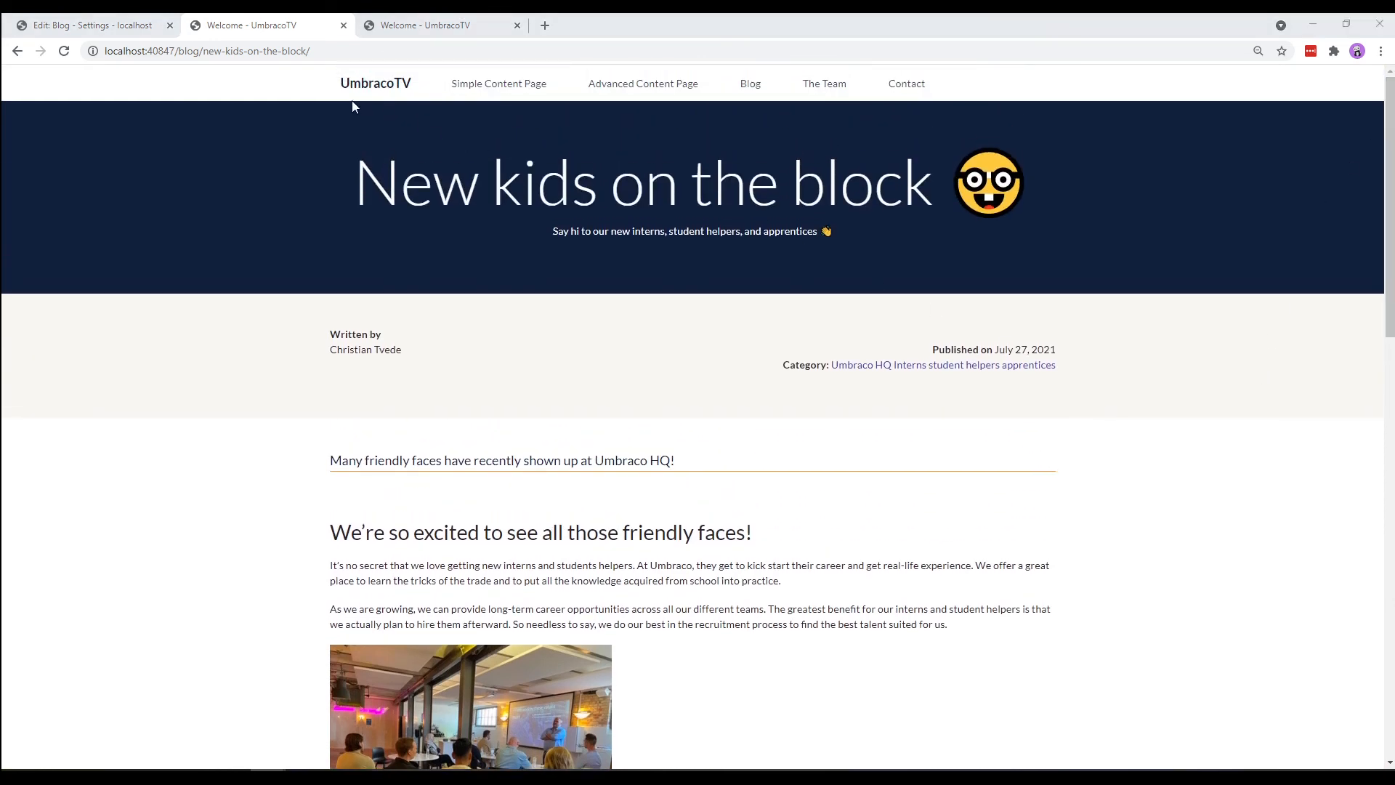
pyautogui.moveTo(906, 83)
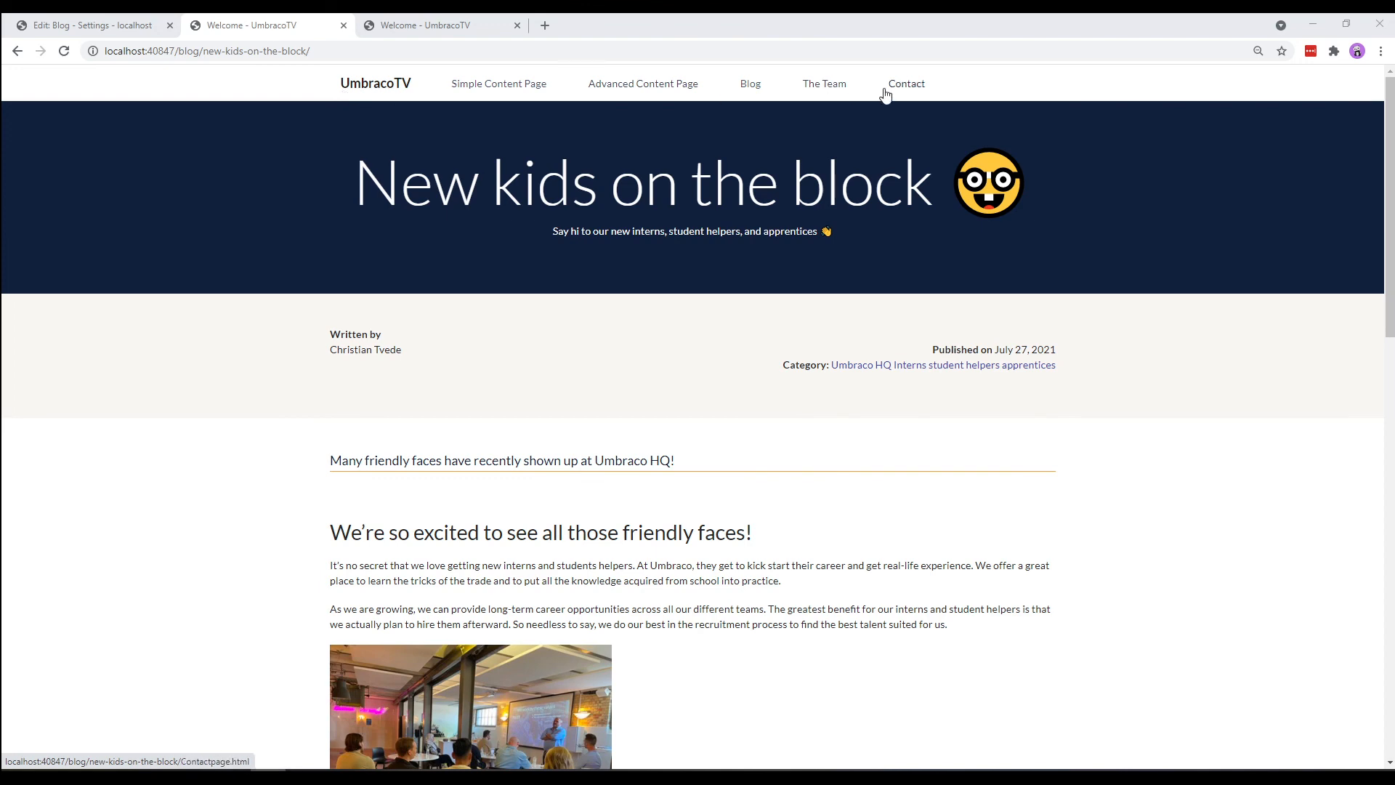
pyautogui.moveTo(135, 104)
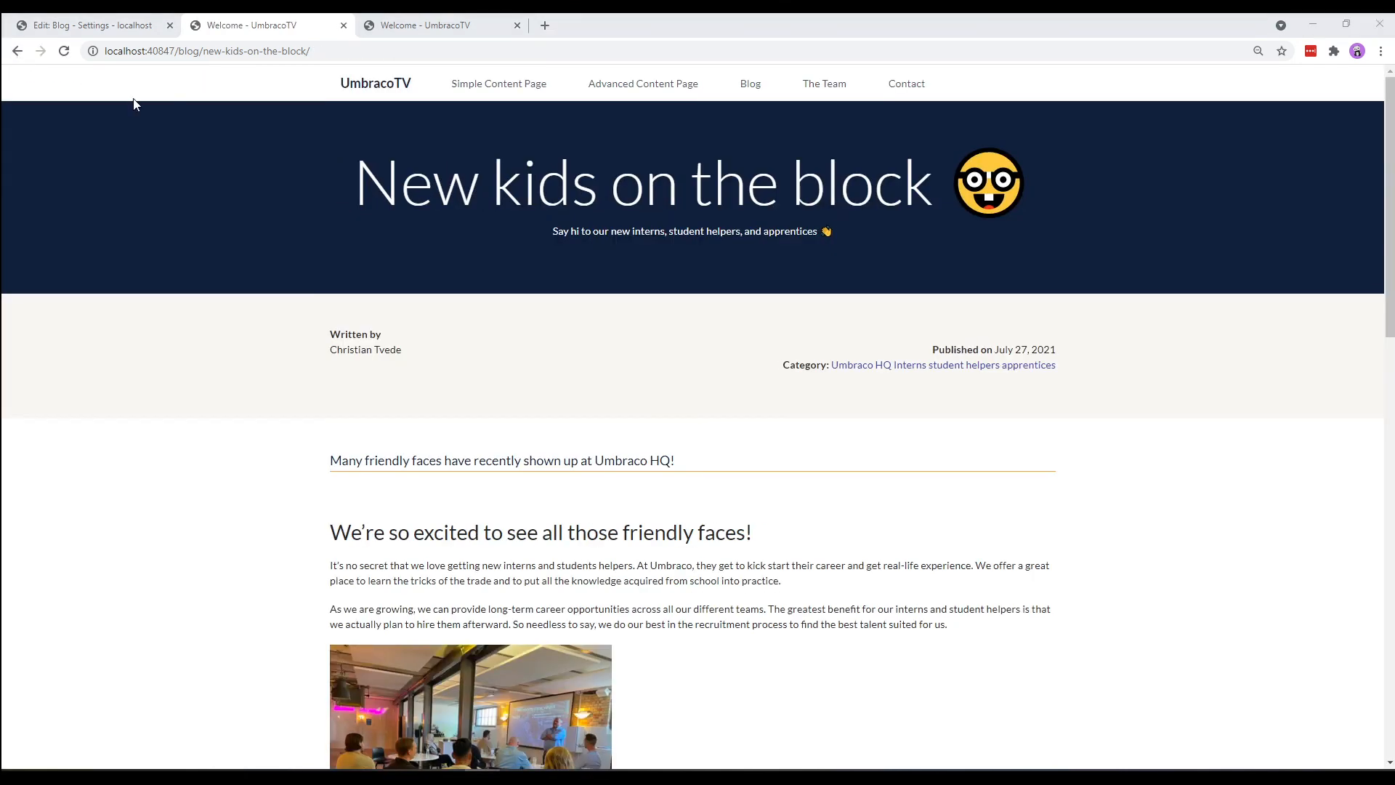